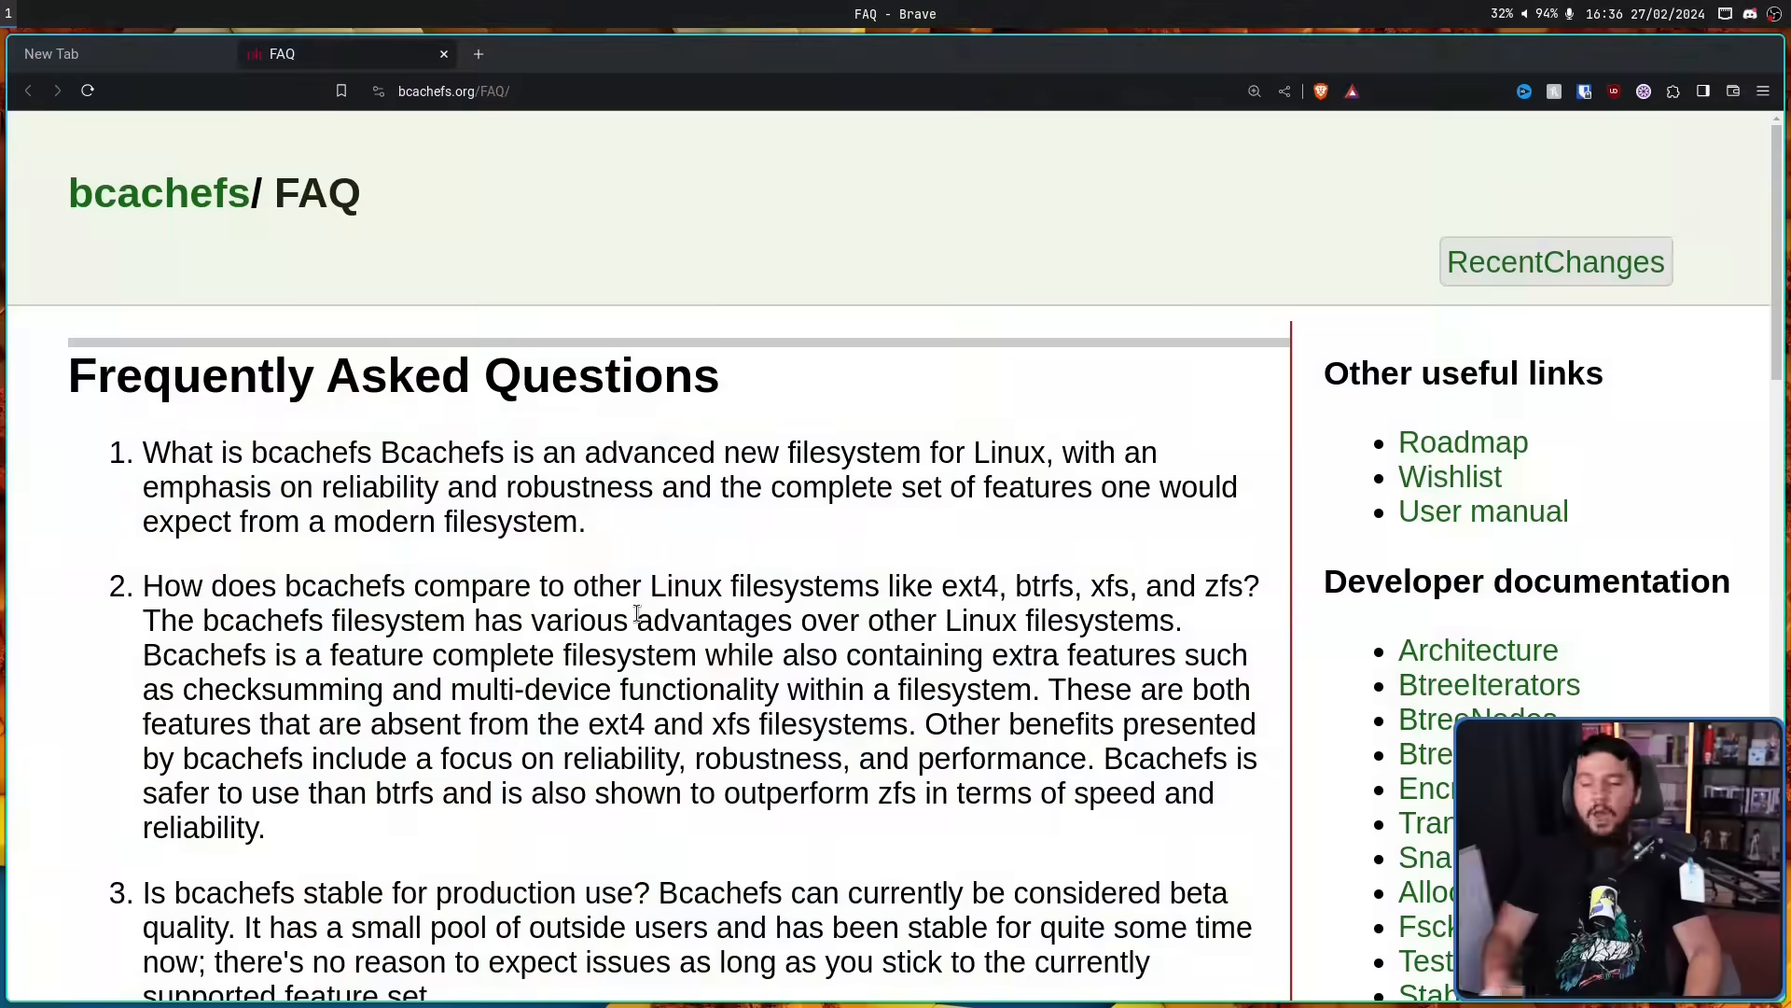
# Read the bcachefs FAQ answers on comparison and production stability, then close the empty New Tab
pyautogui.scroll(-3)
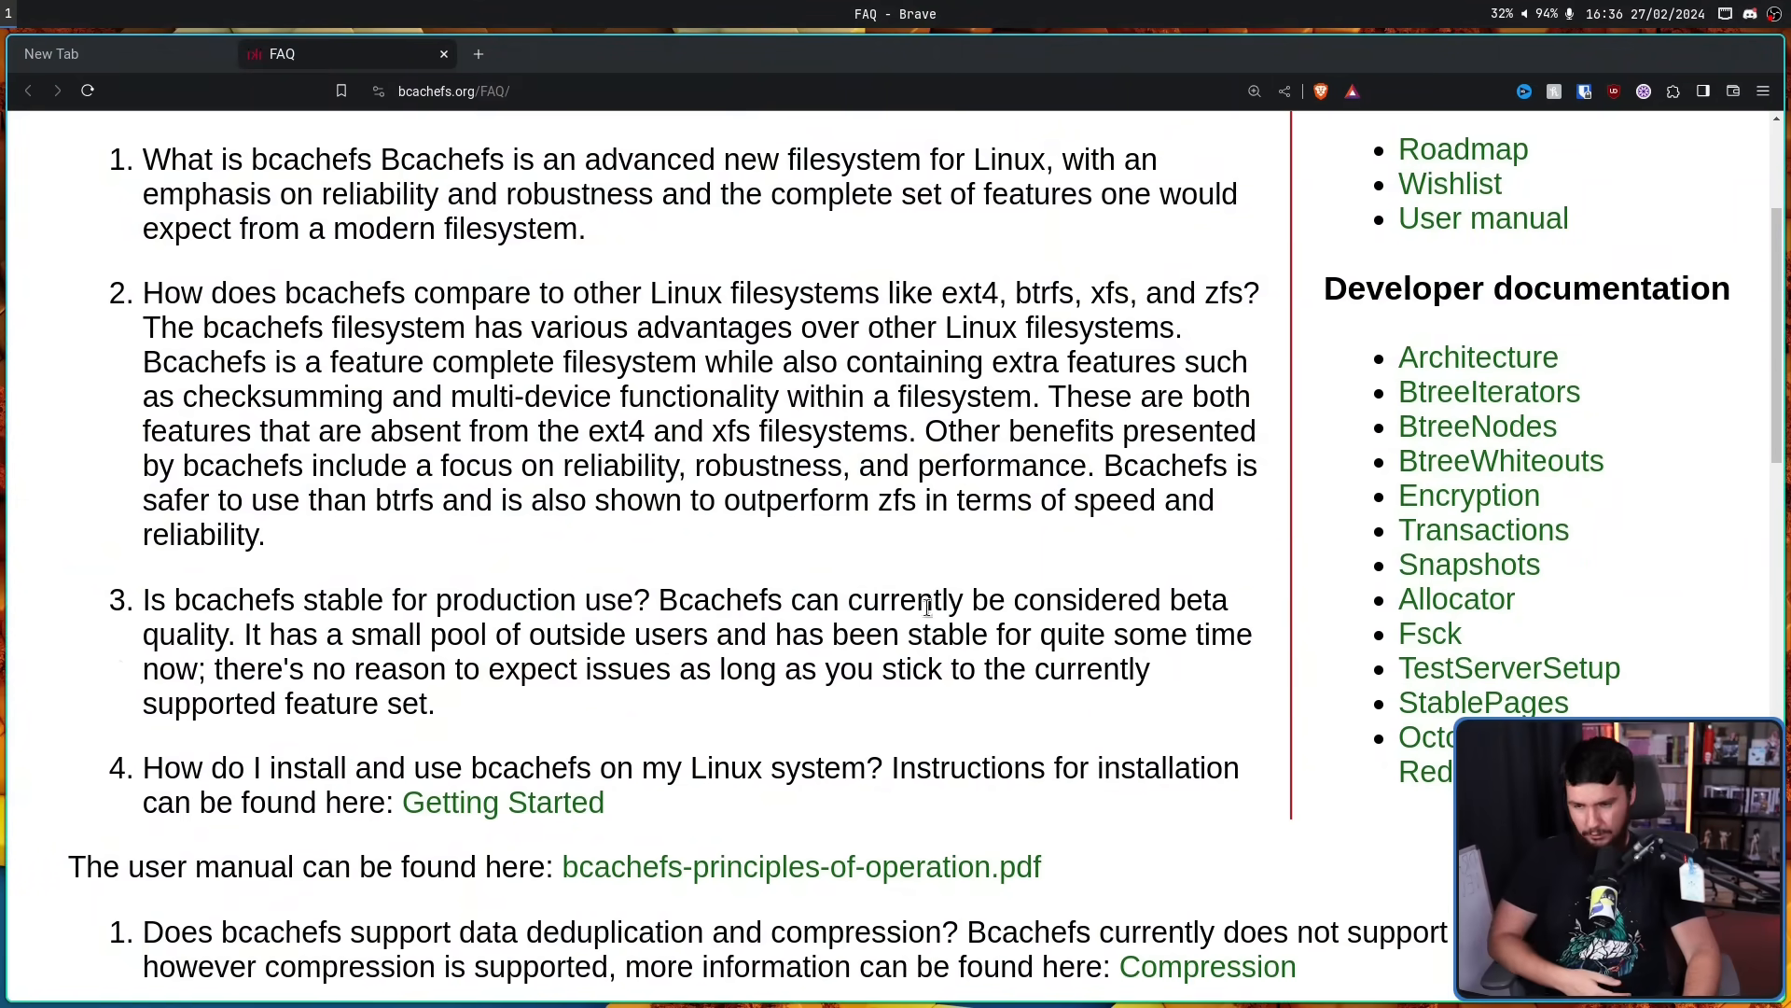
pyautogui.moveTo(1031, 477)
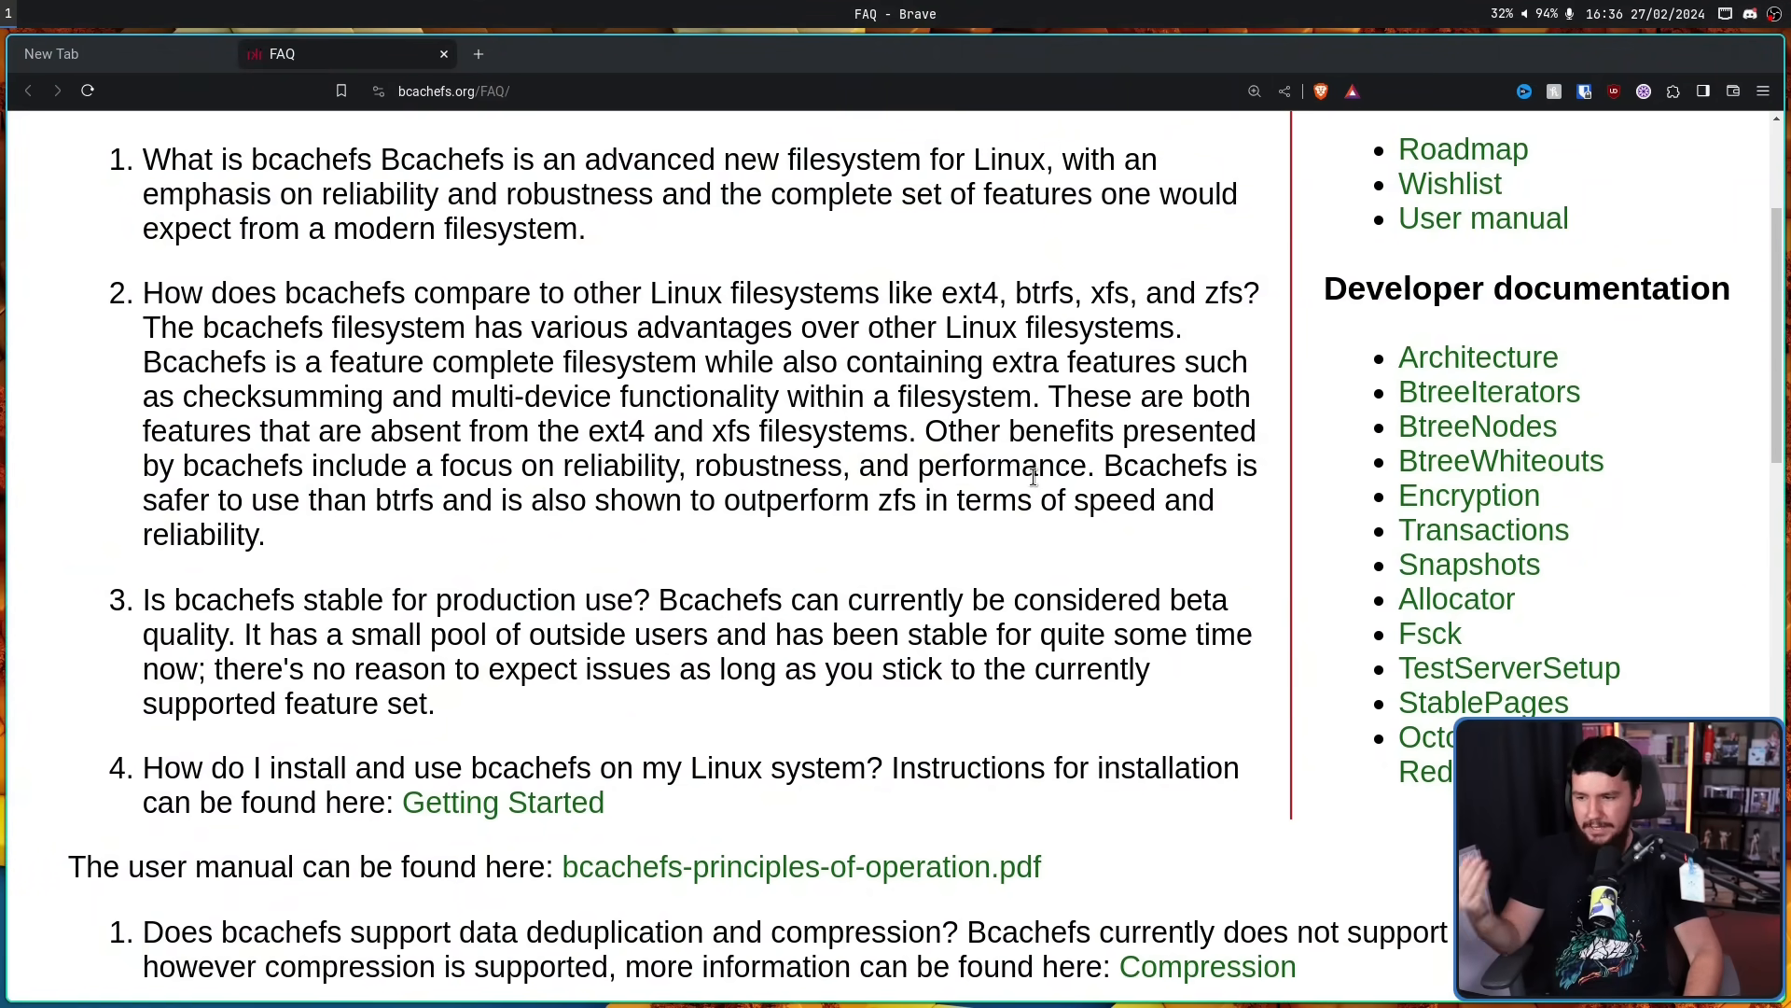
pyautogui.moveTo(622, 474)
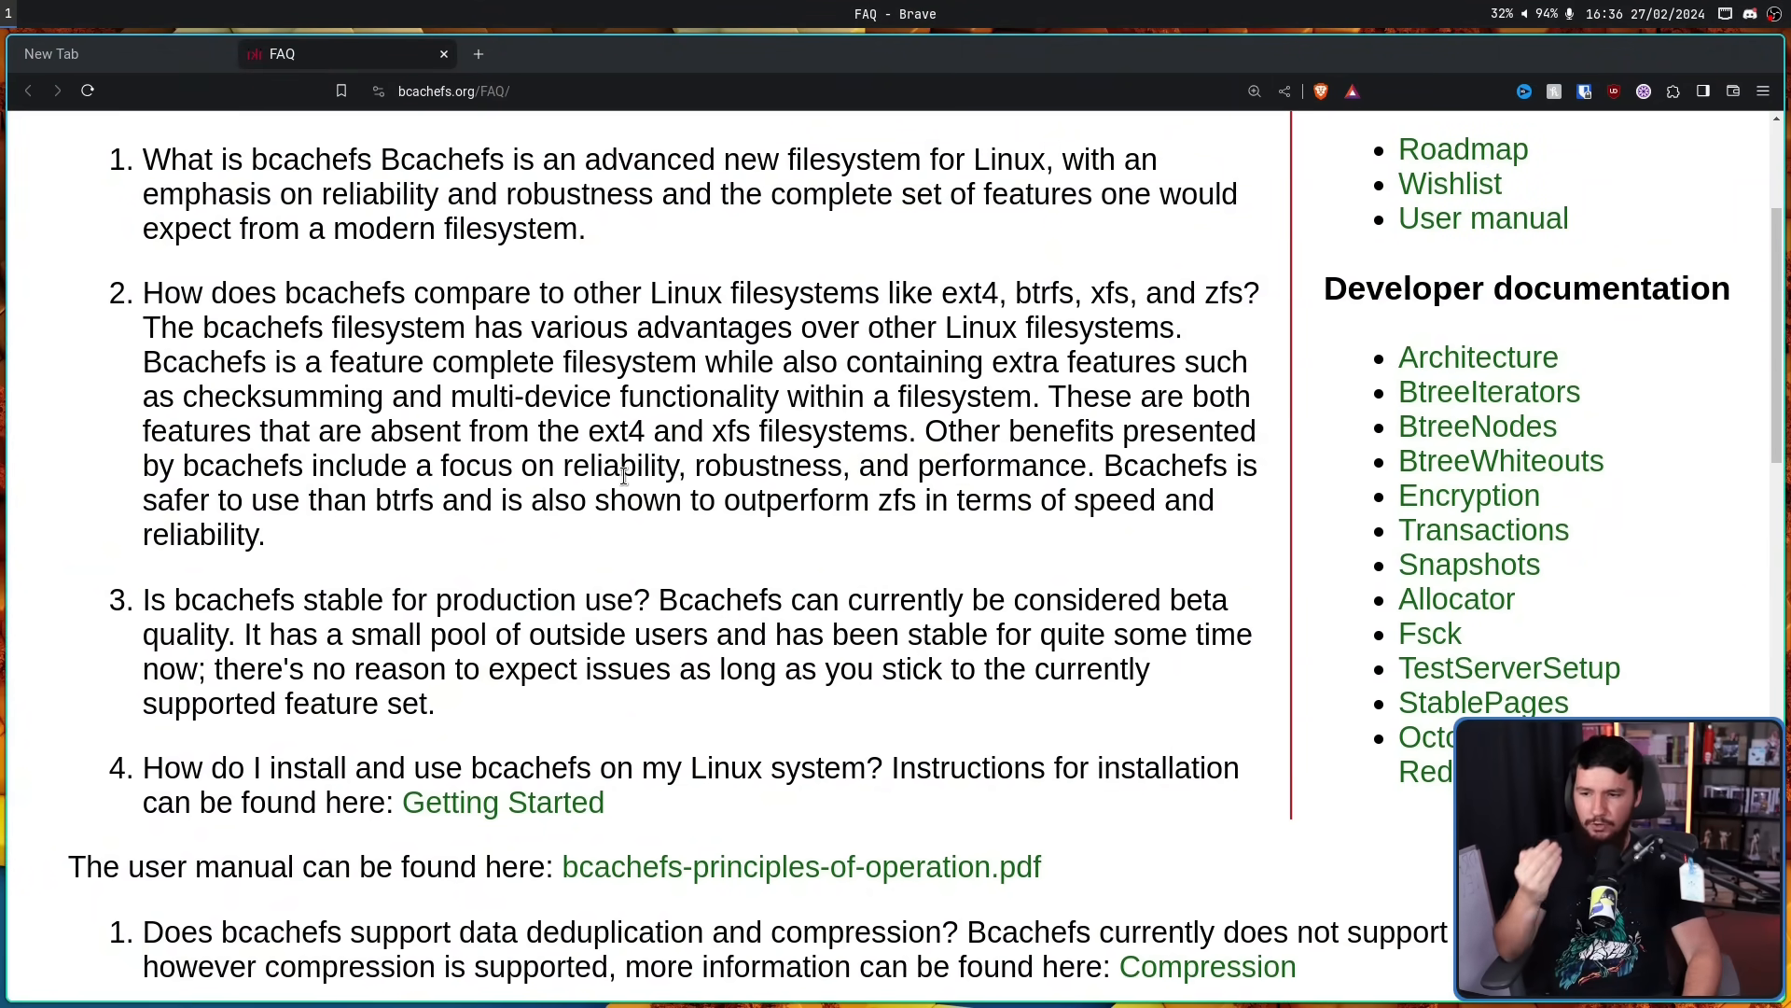
pyautogui.moveTo(844, 479)
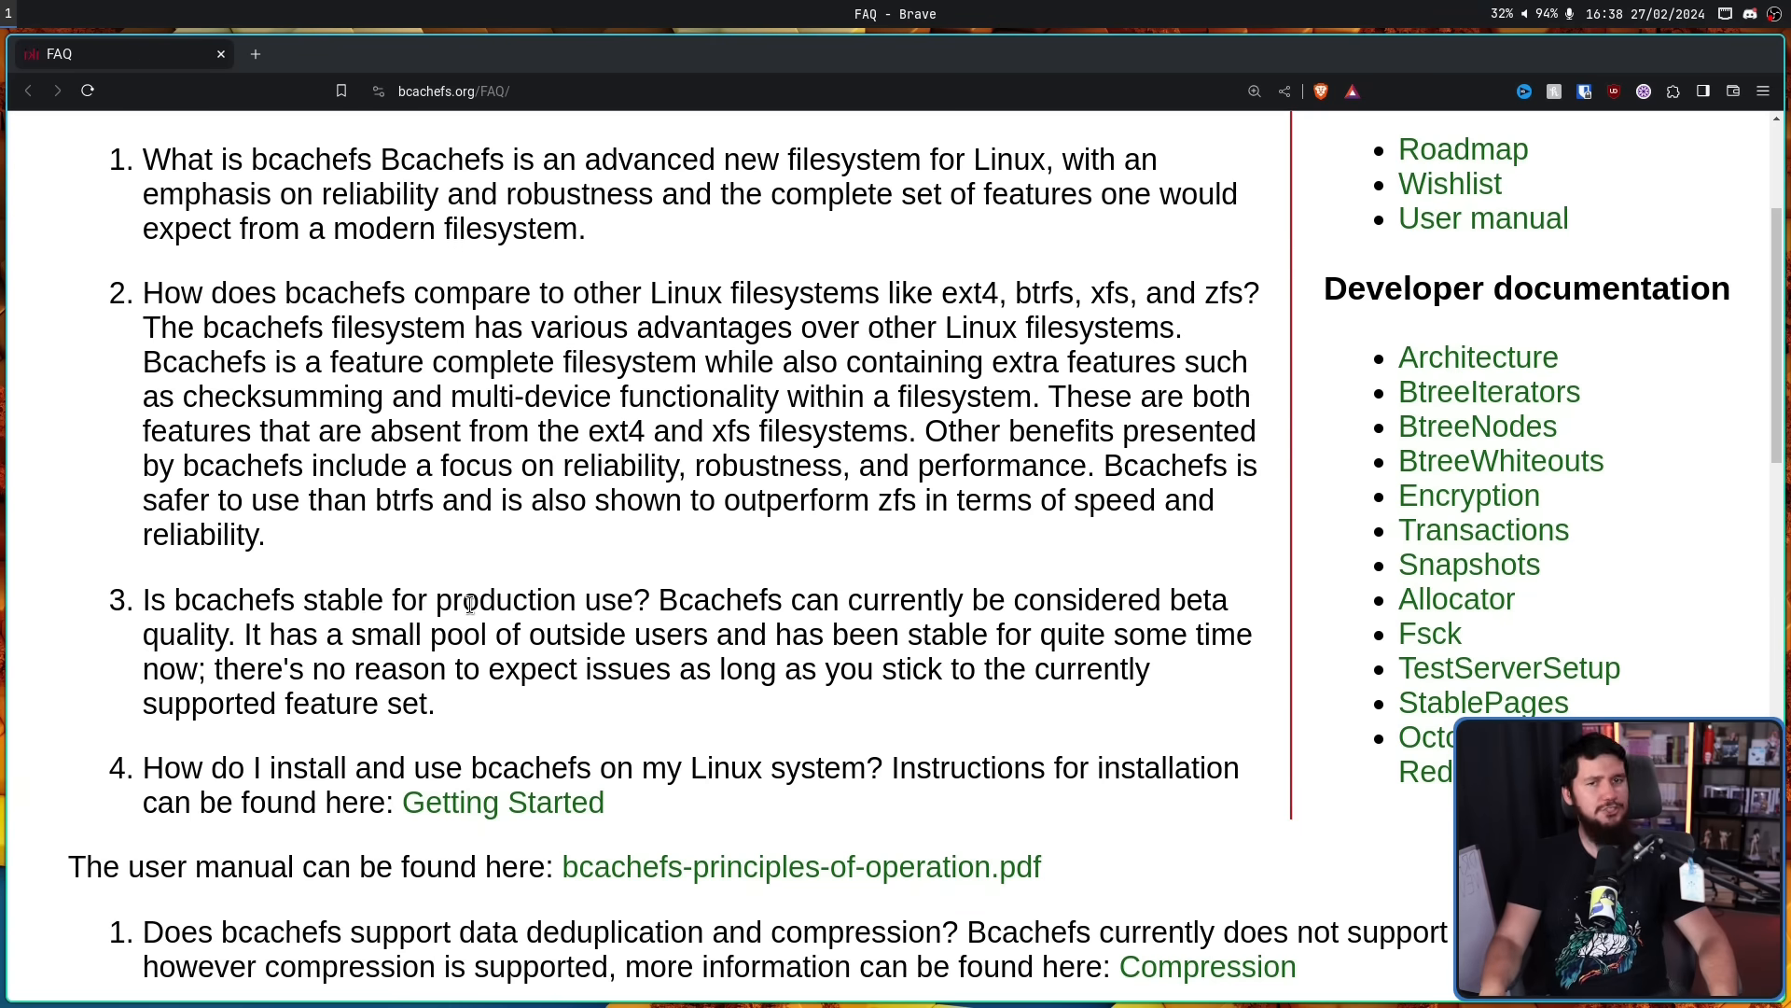
pyautogui.click(337, 54)
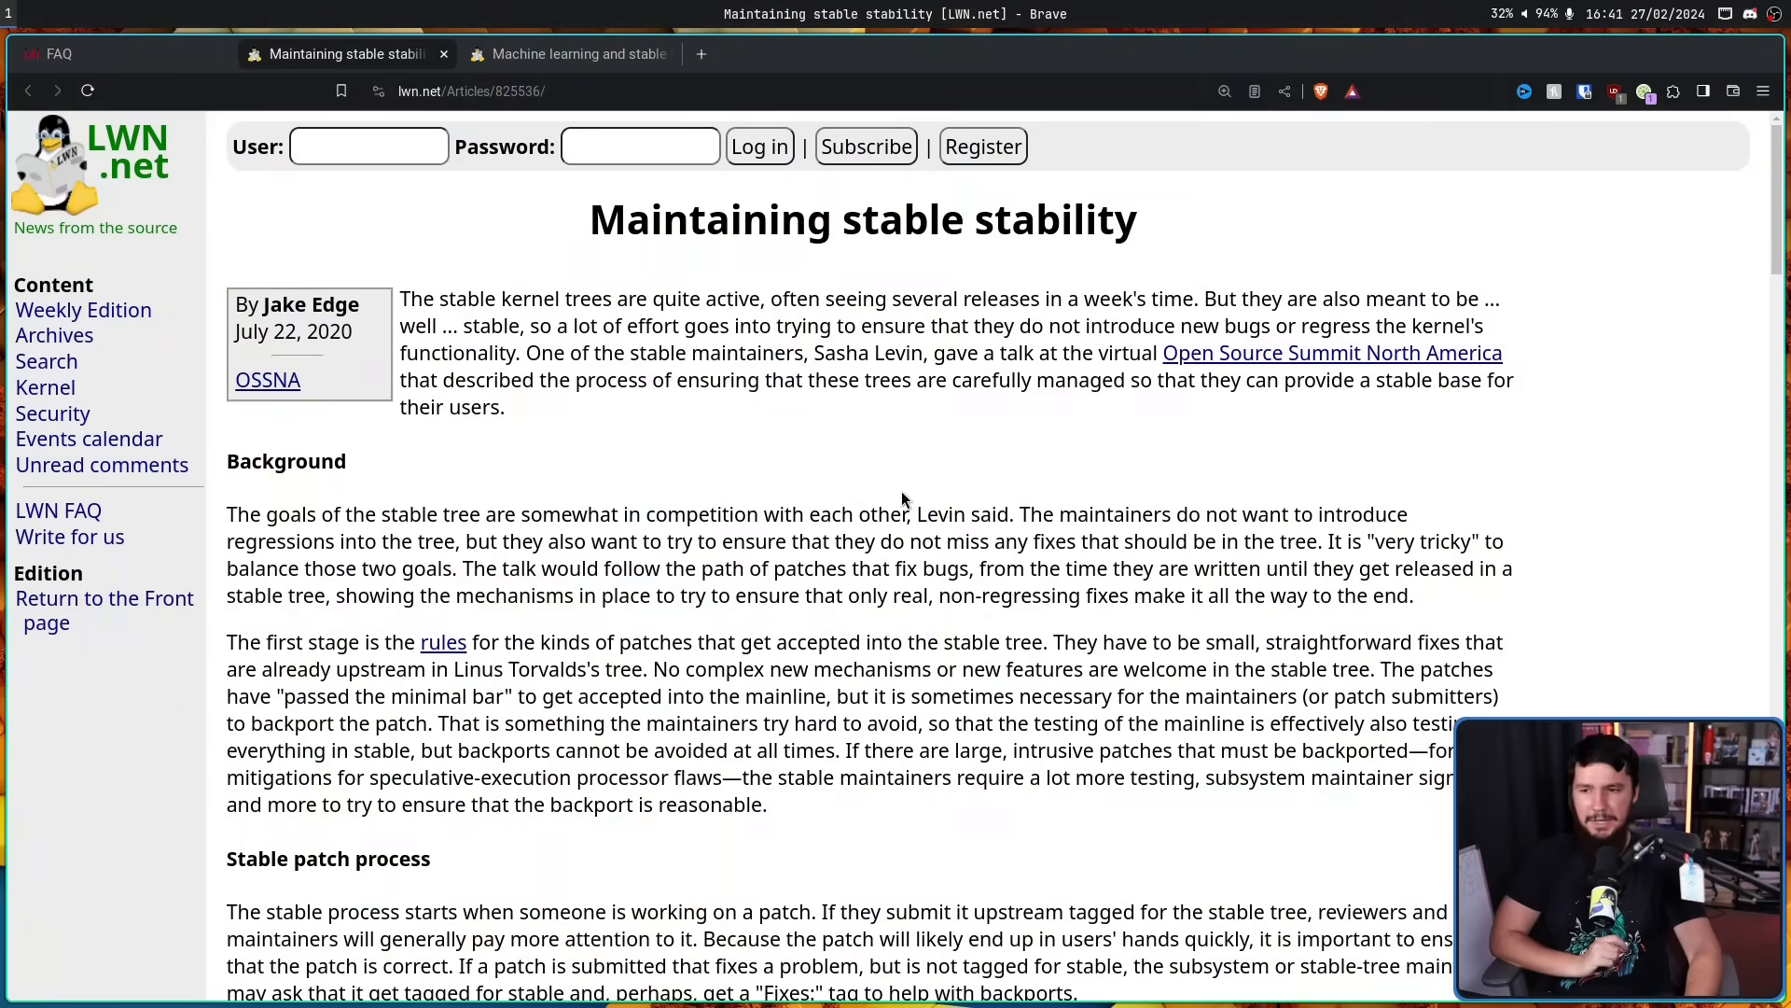
pyautogui.click(568, 54)
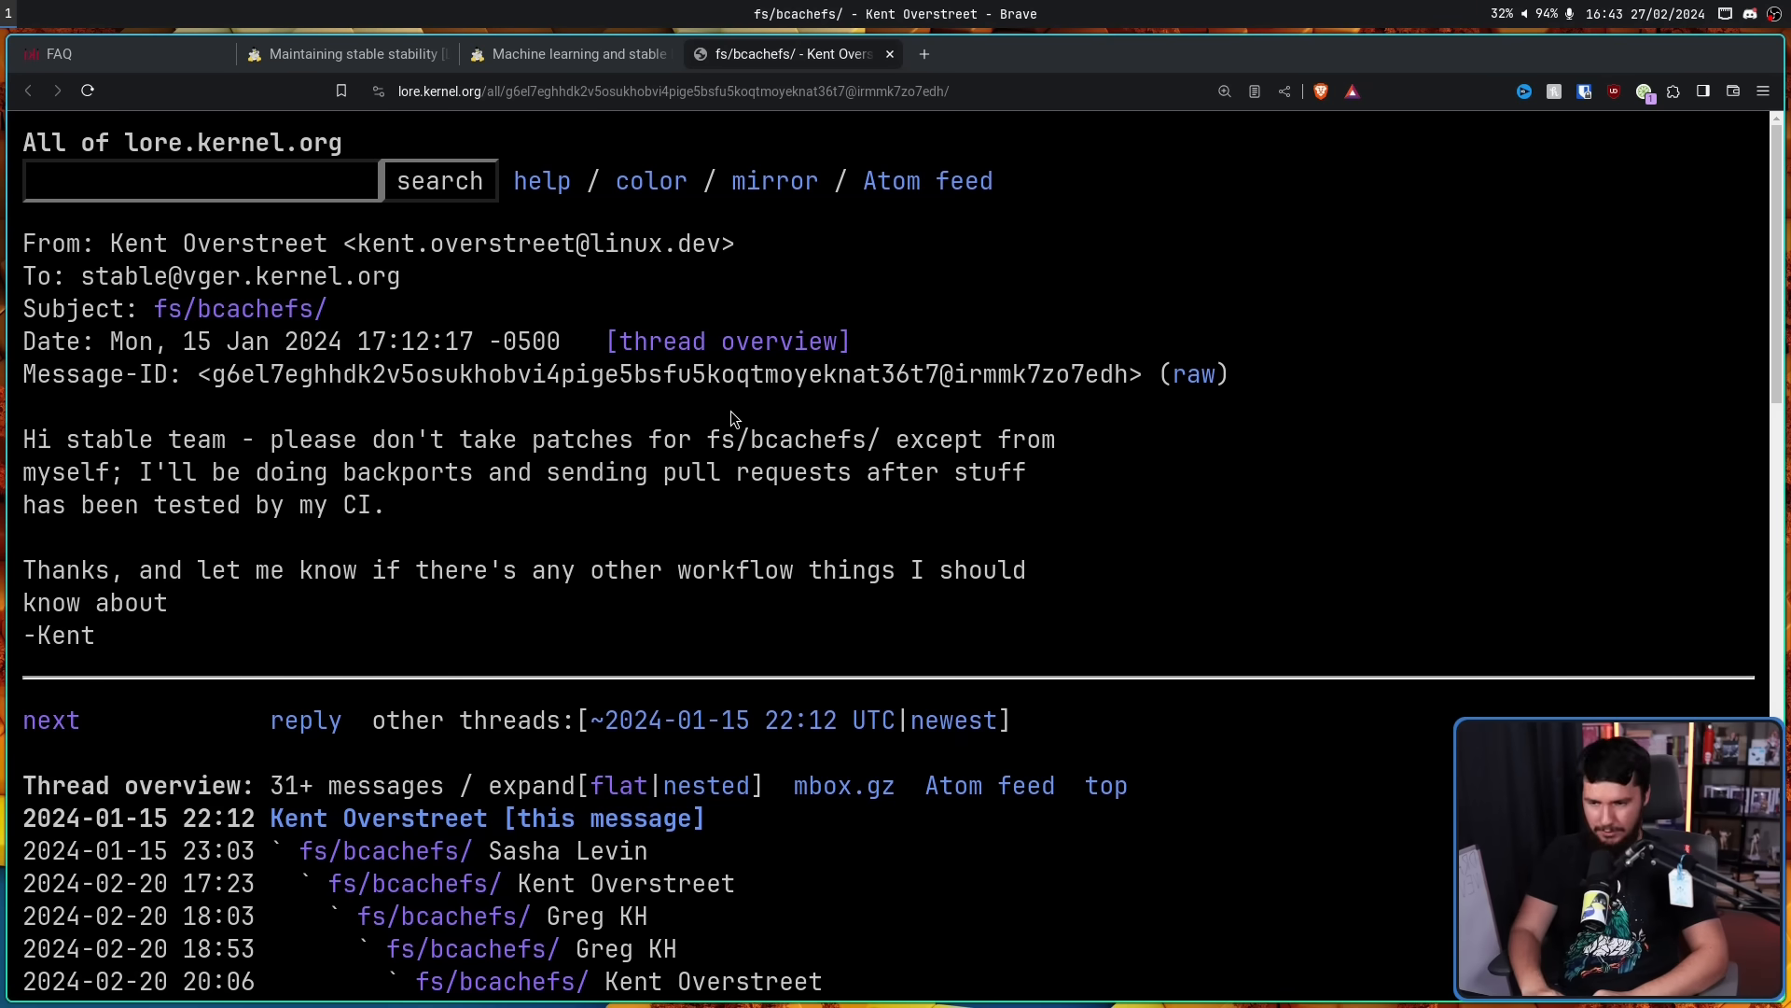
pyautogui.moveTo(402, 547)
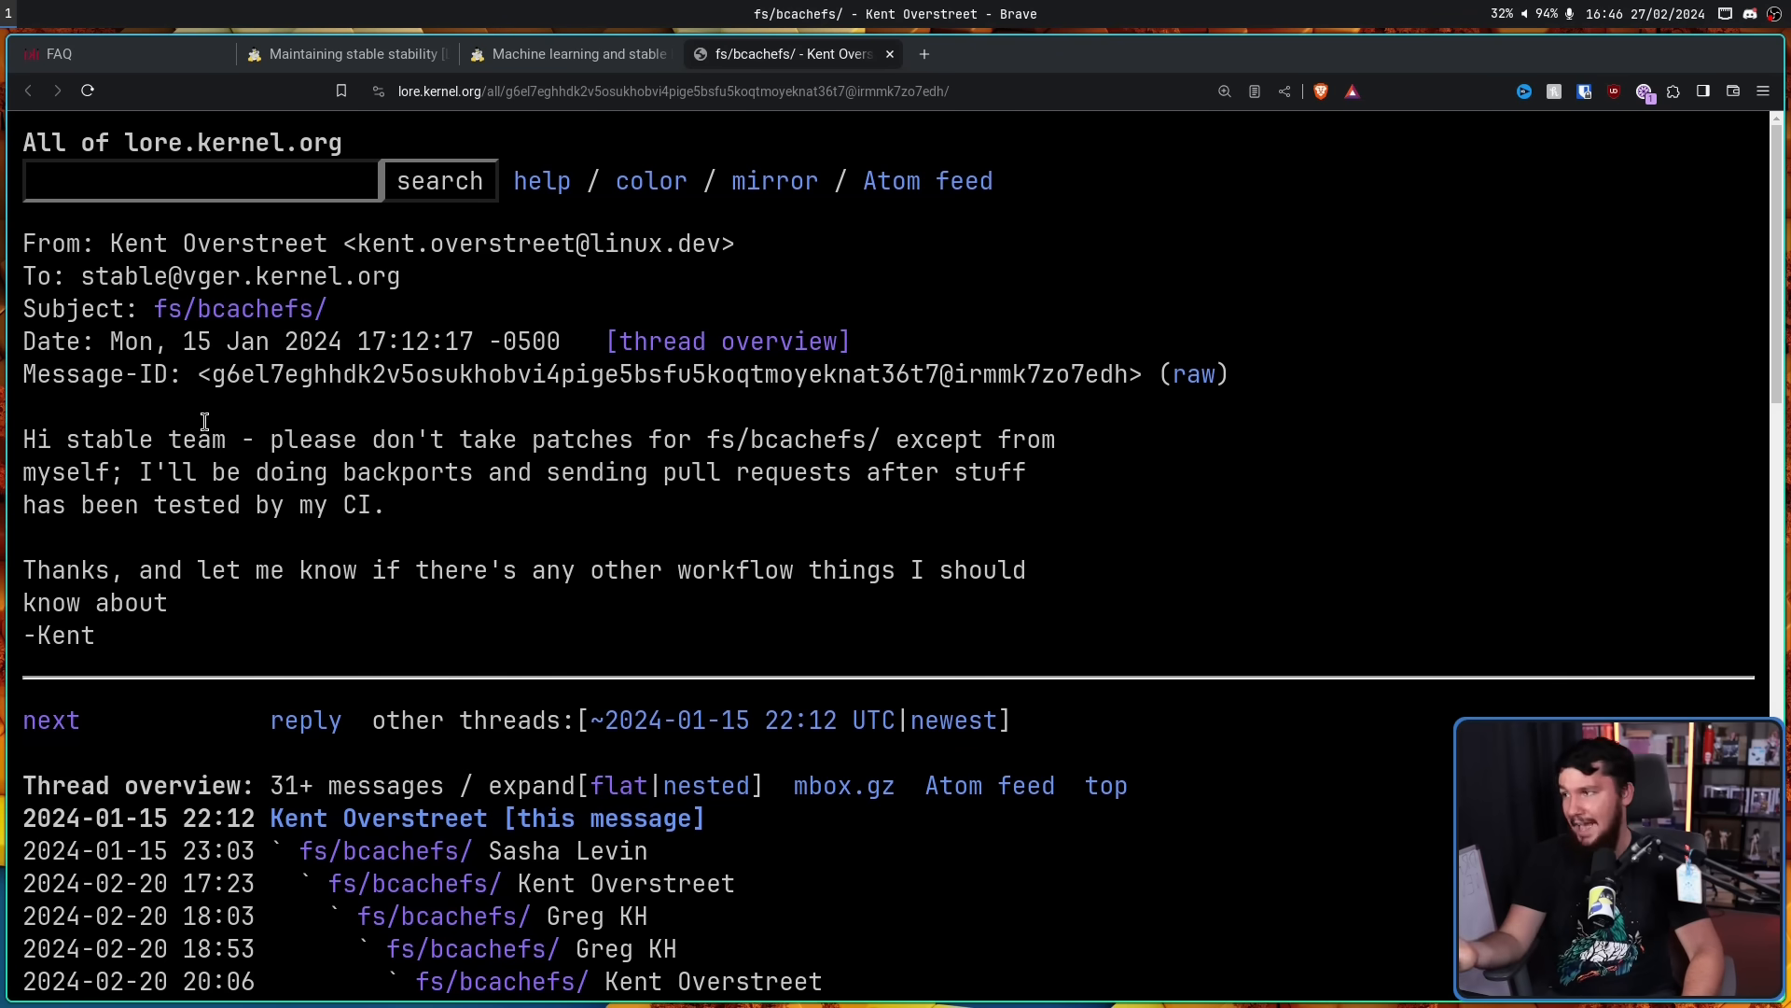
pyautogui.moveTo(198, 414)
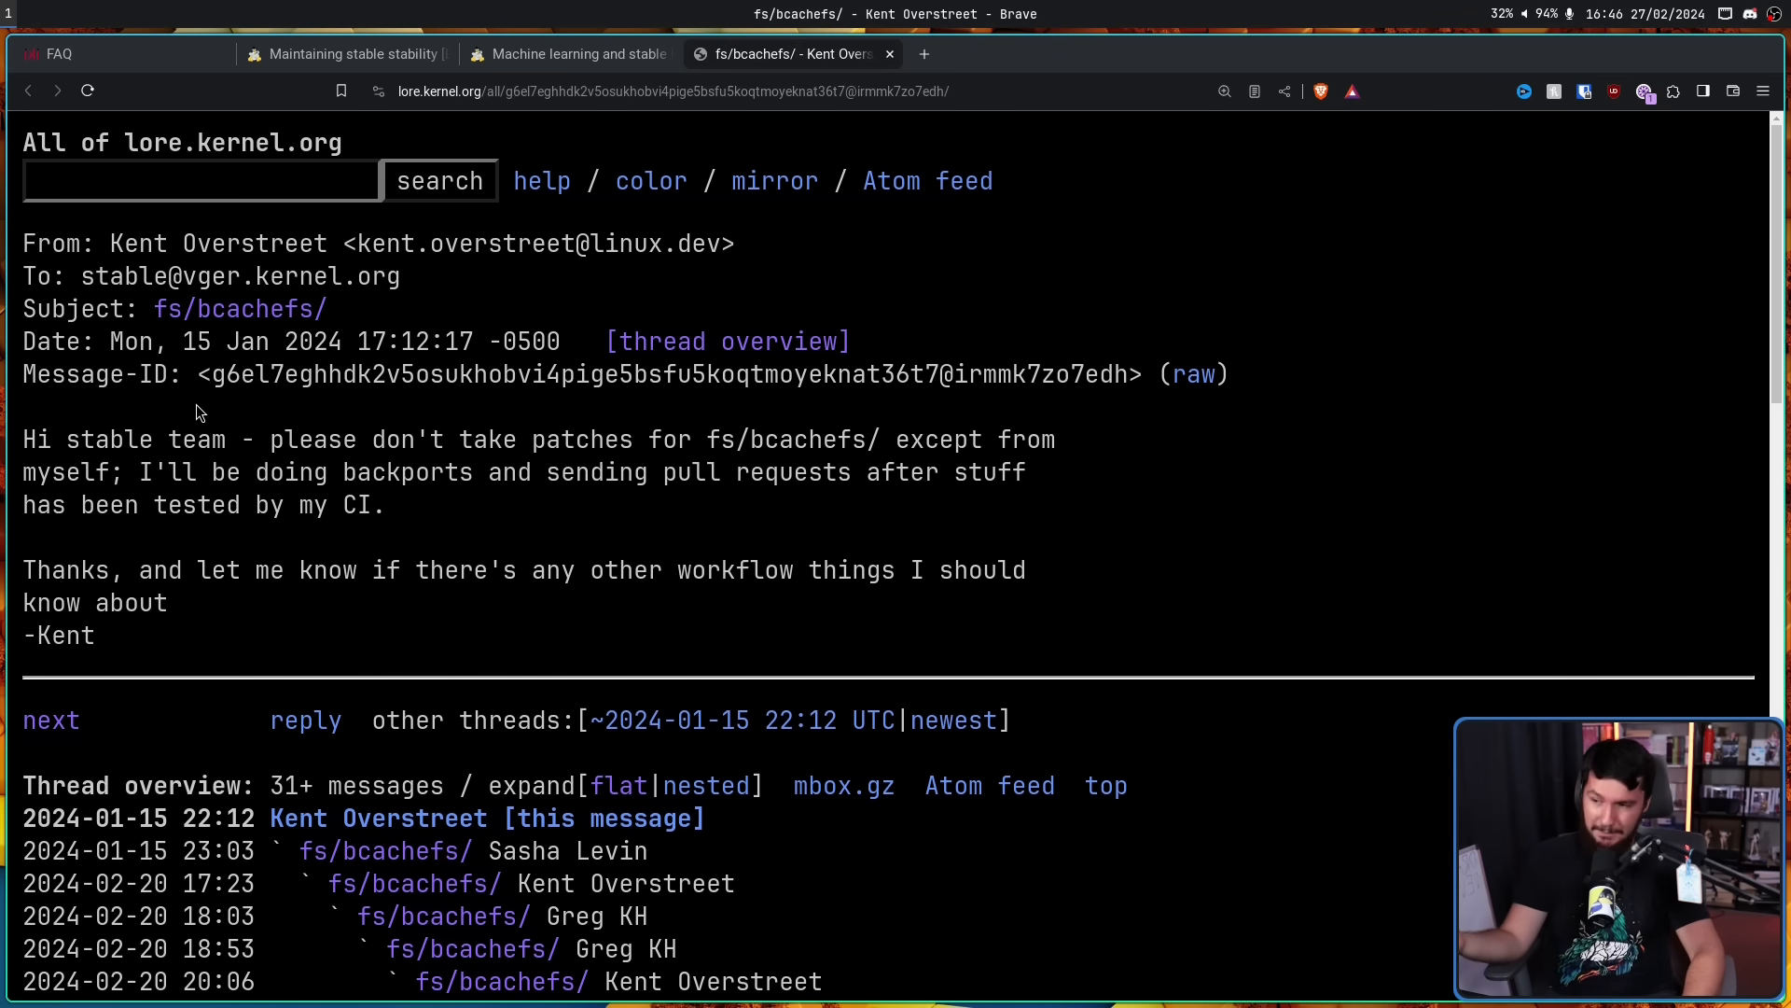
pyautogui.moveTo(190, 387)
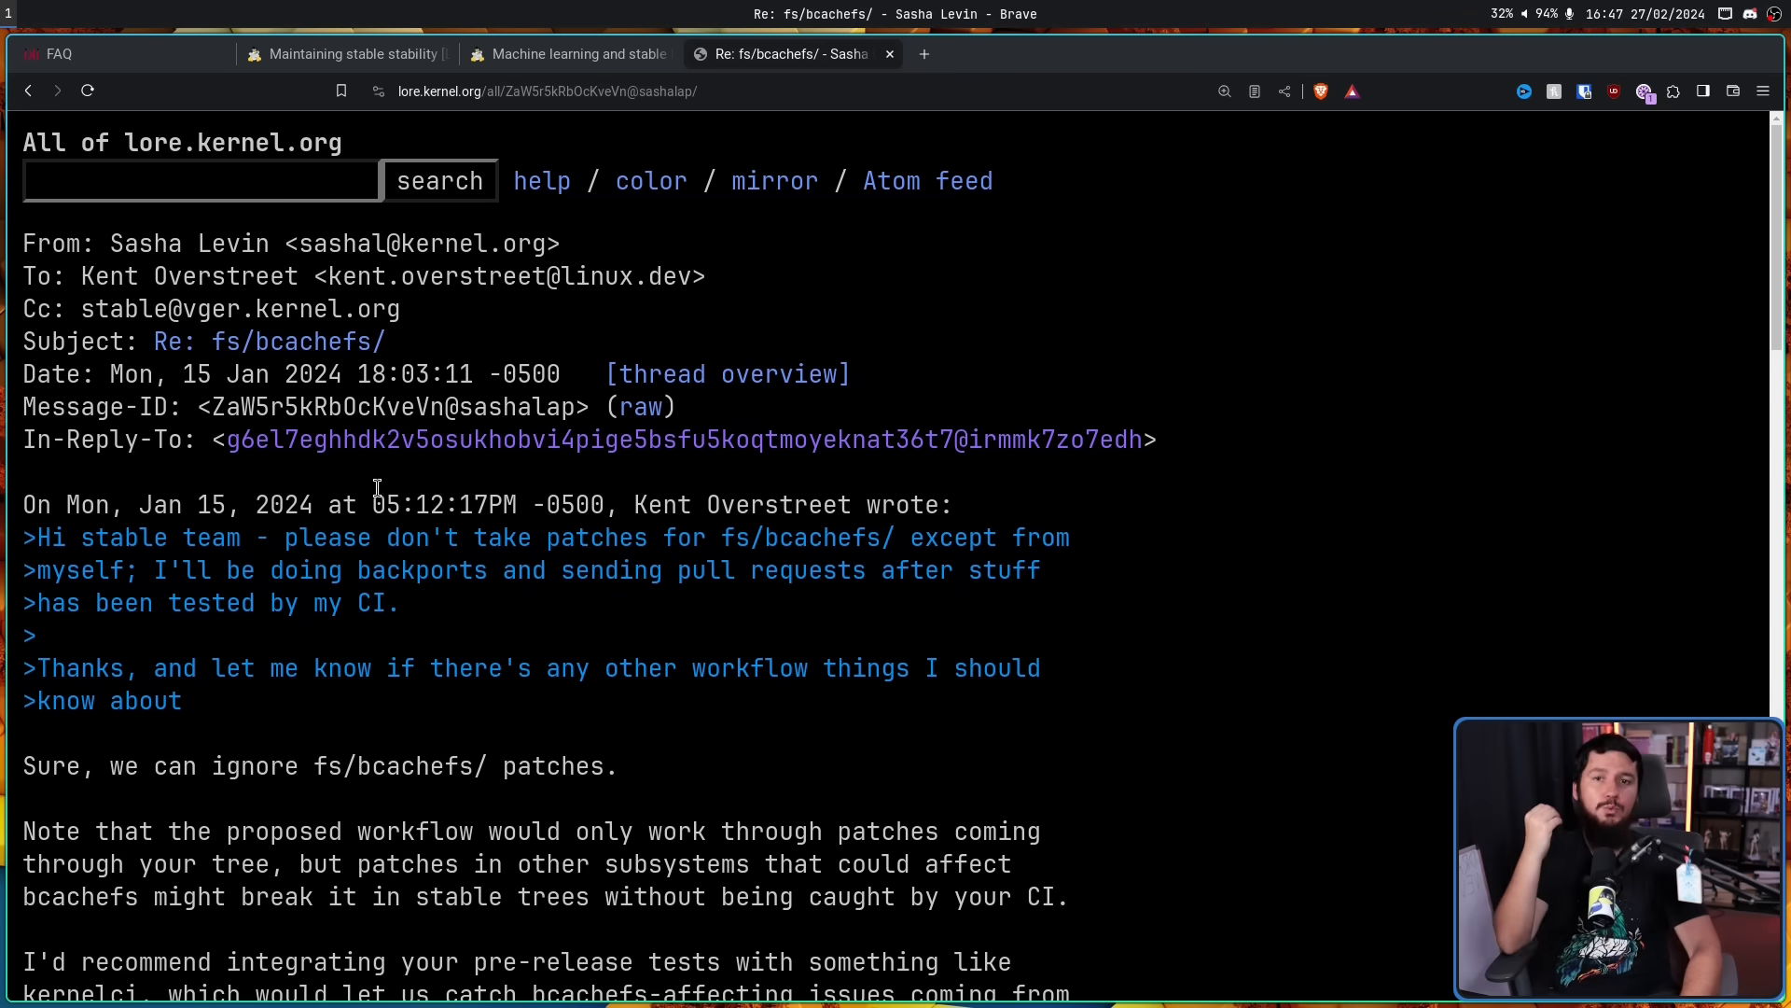
pyautogui.moveTo(1170, 425)
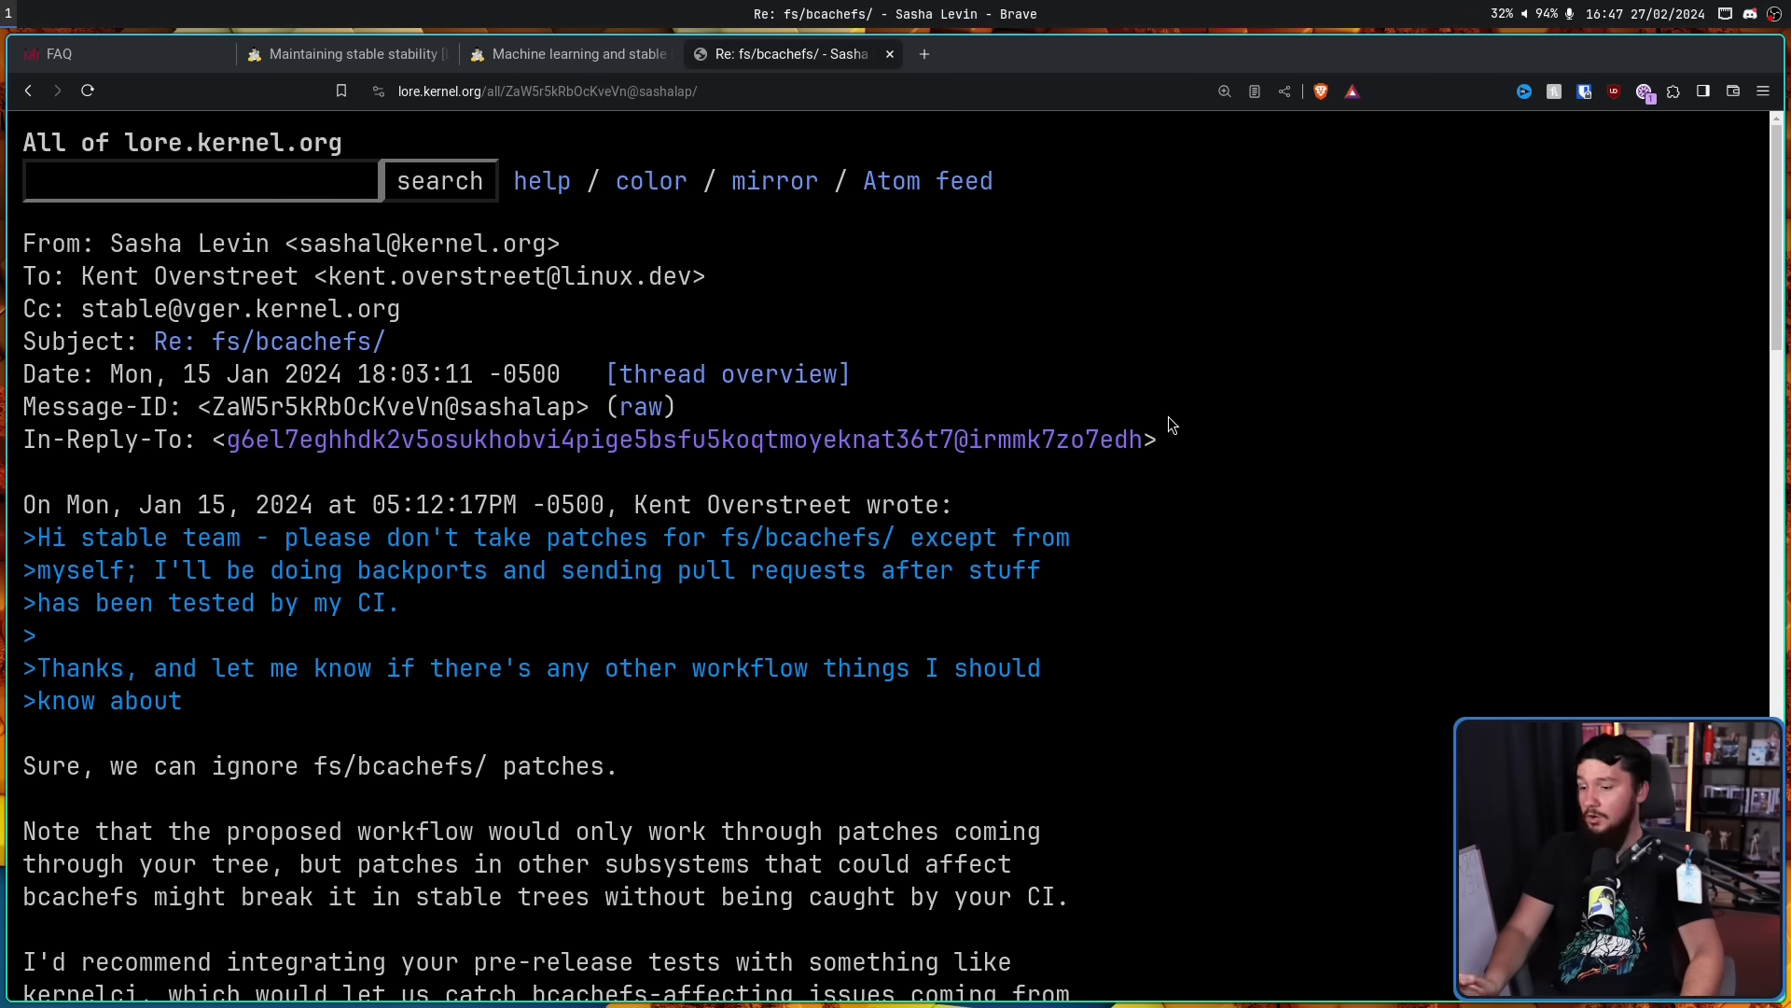
pyautogui.moveTo(1192, 425)
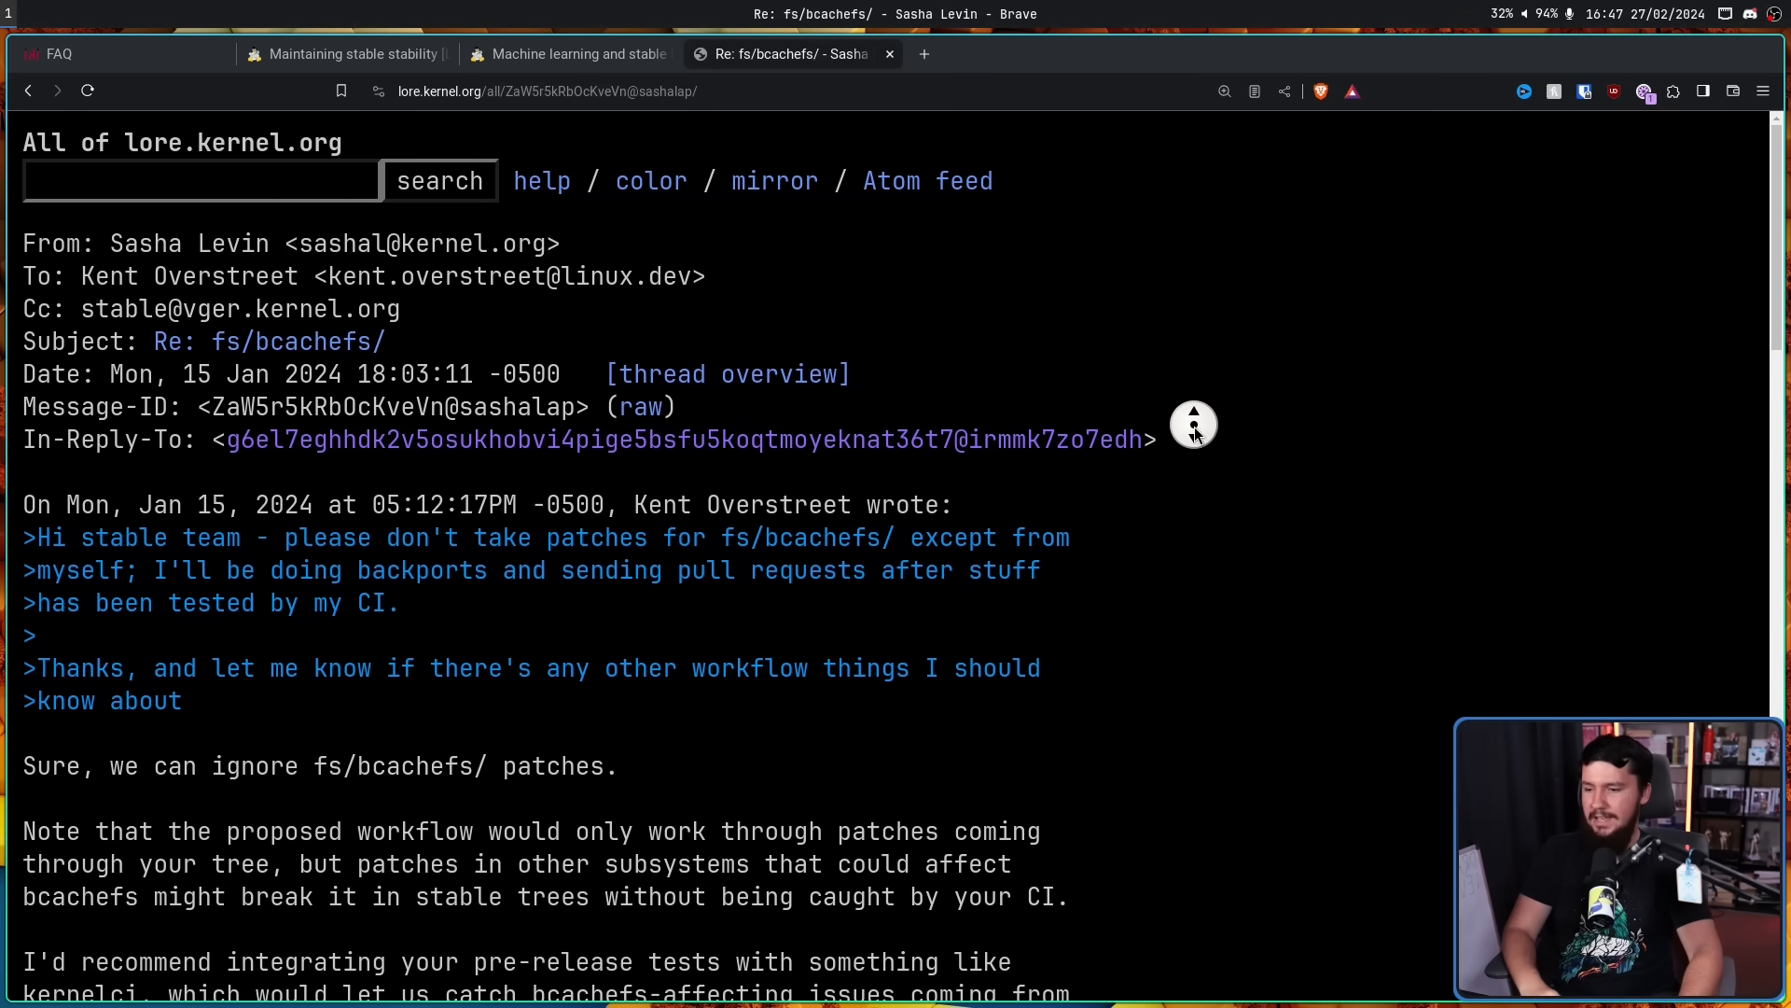
# Read Sasha Levin's reply hoping to eventually stop special-casing bcachefs
pyautogui.scroll(-3)
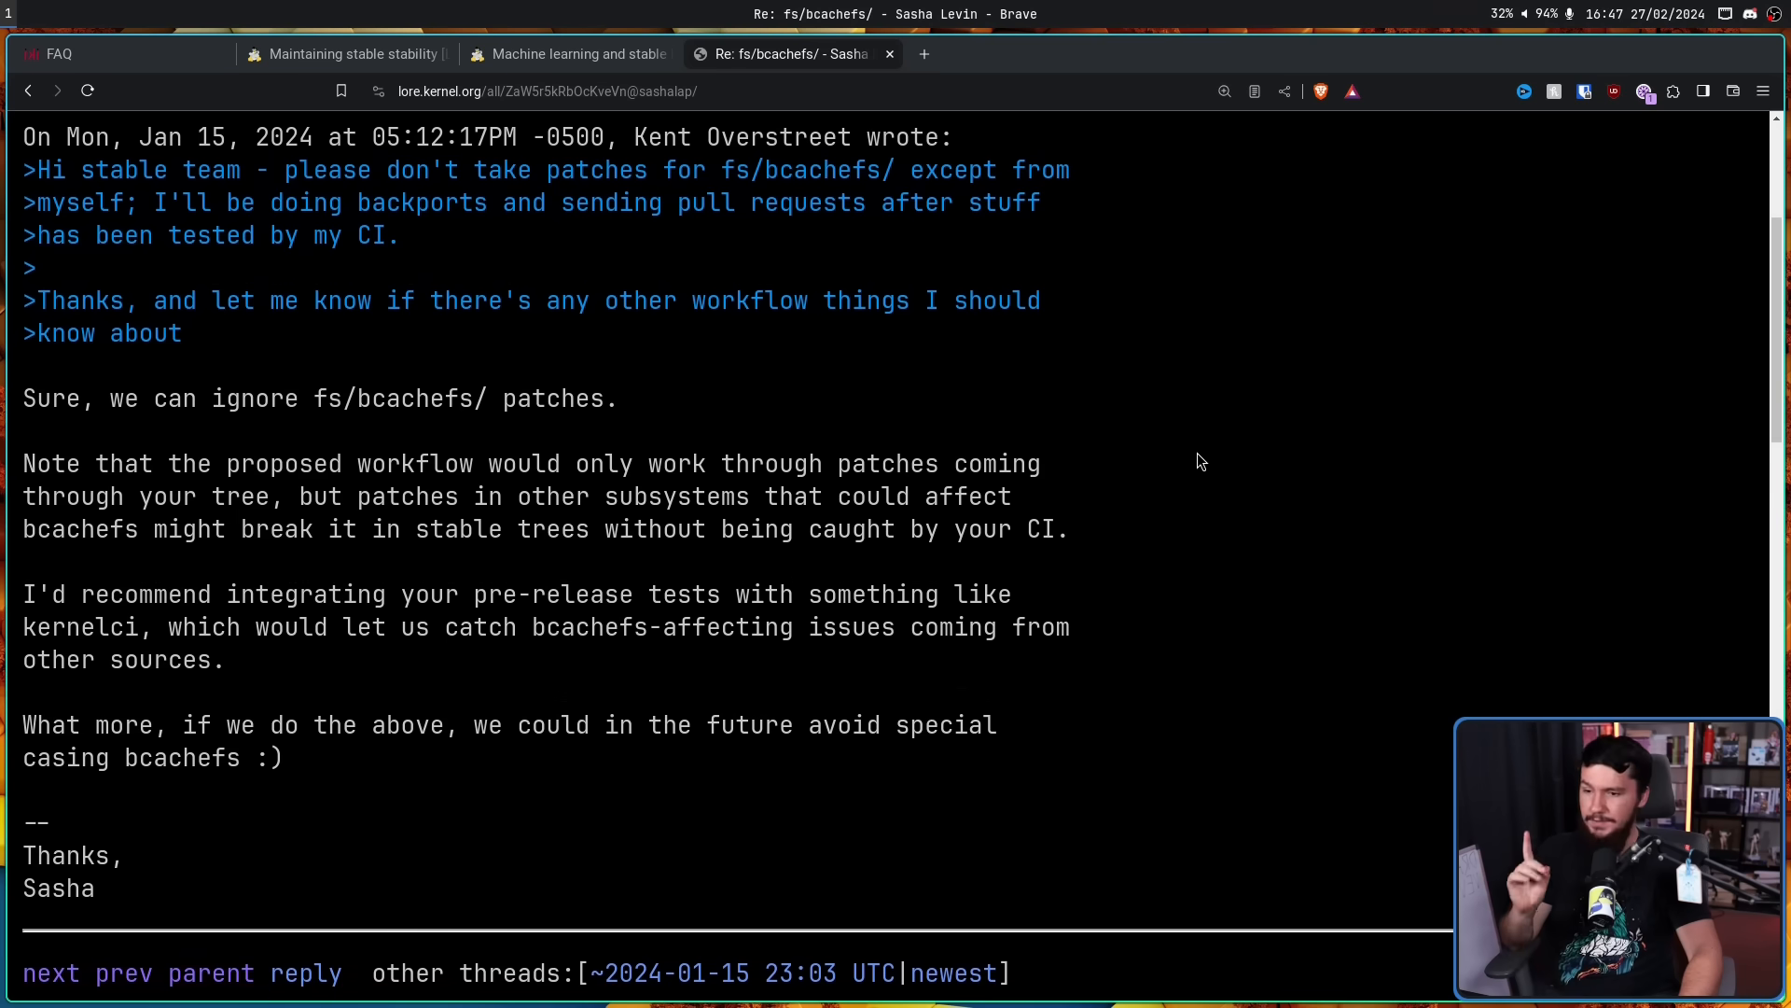
pyautogui.moveTo(1192, 457)
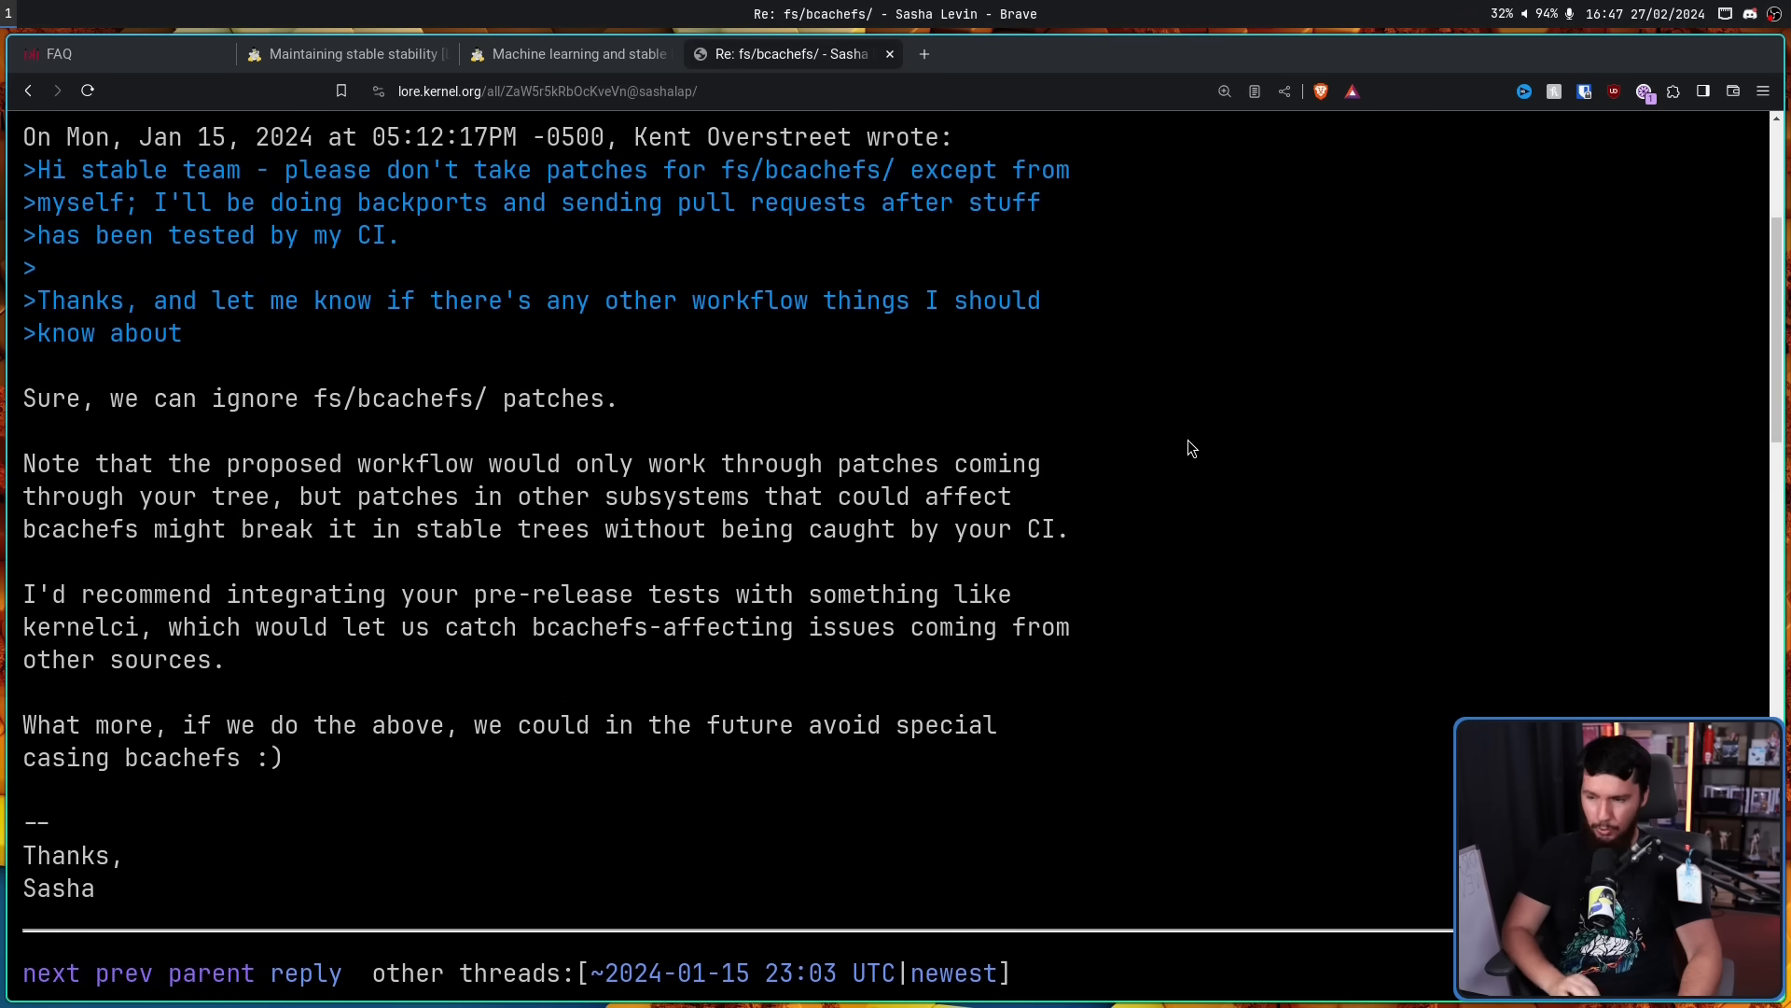
pyautogui.moveTo(759, 487)
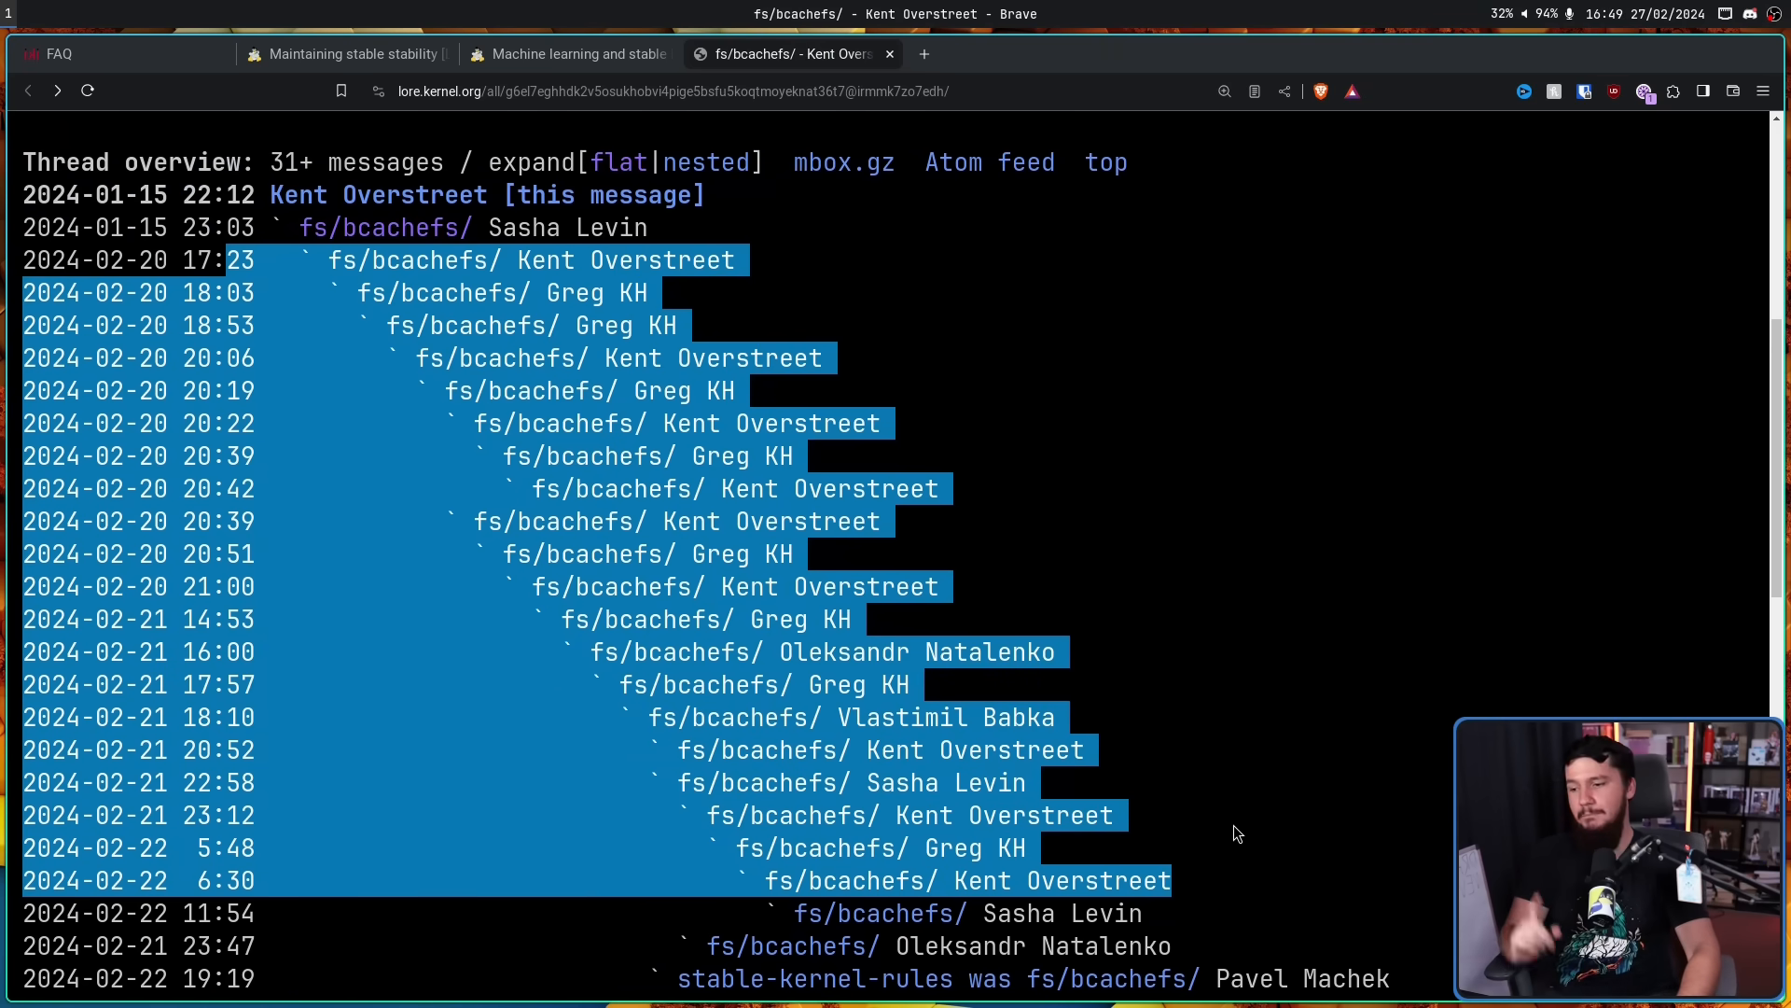
# Read the stable-queue ignore-list commit, then Greg KH's 'Now done' reply
pyautogui.scroll(-3)
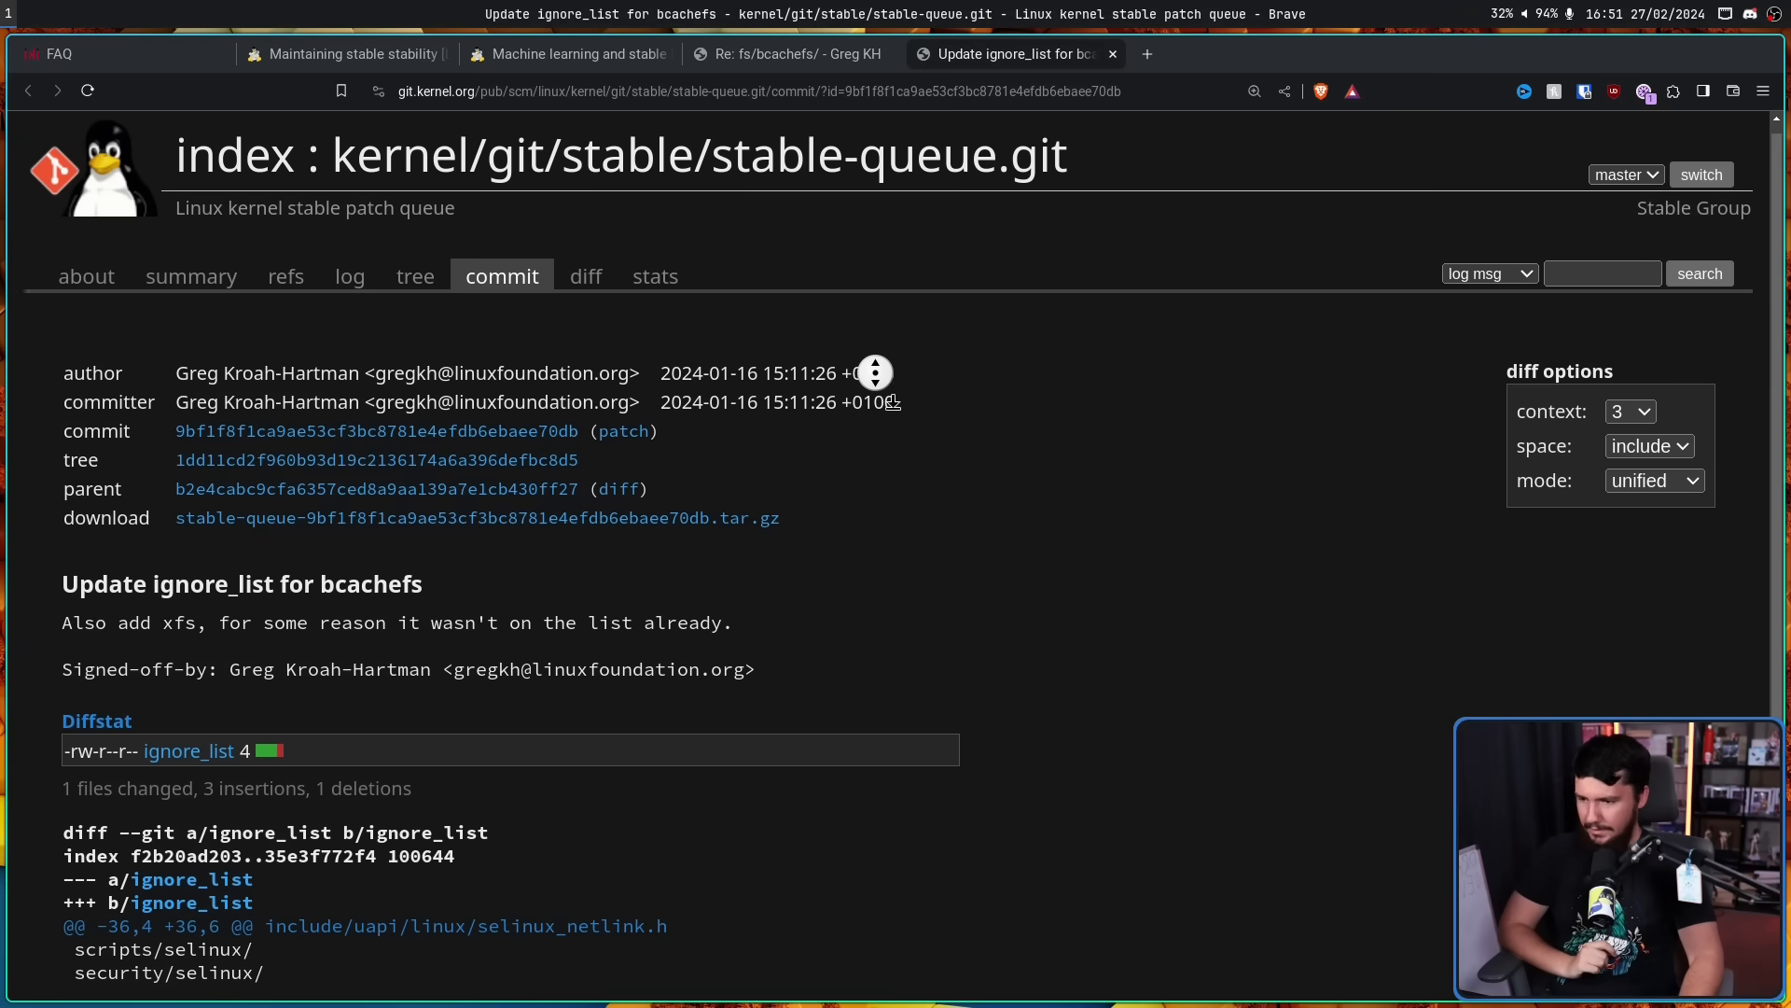
pyautogui.scroll(-3)
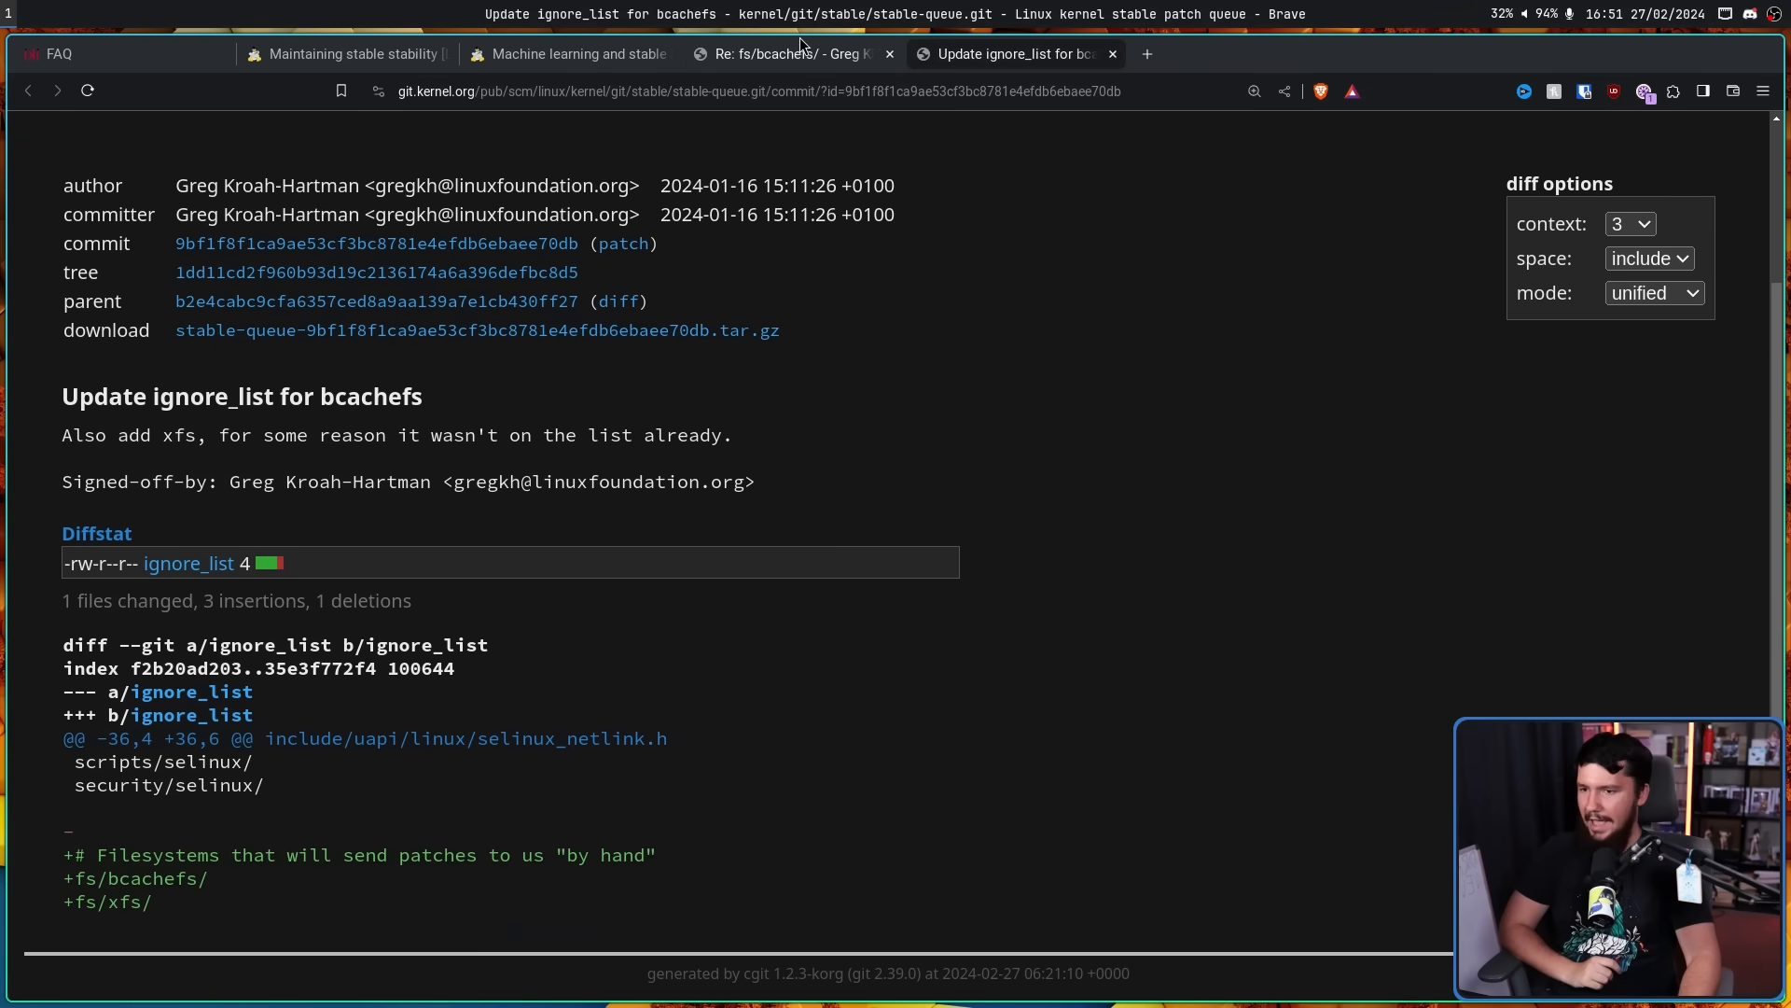
pyautogui.click(788, 54)
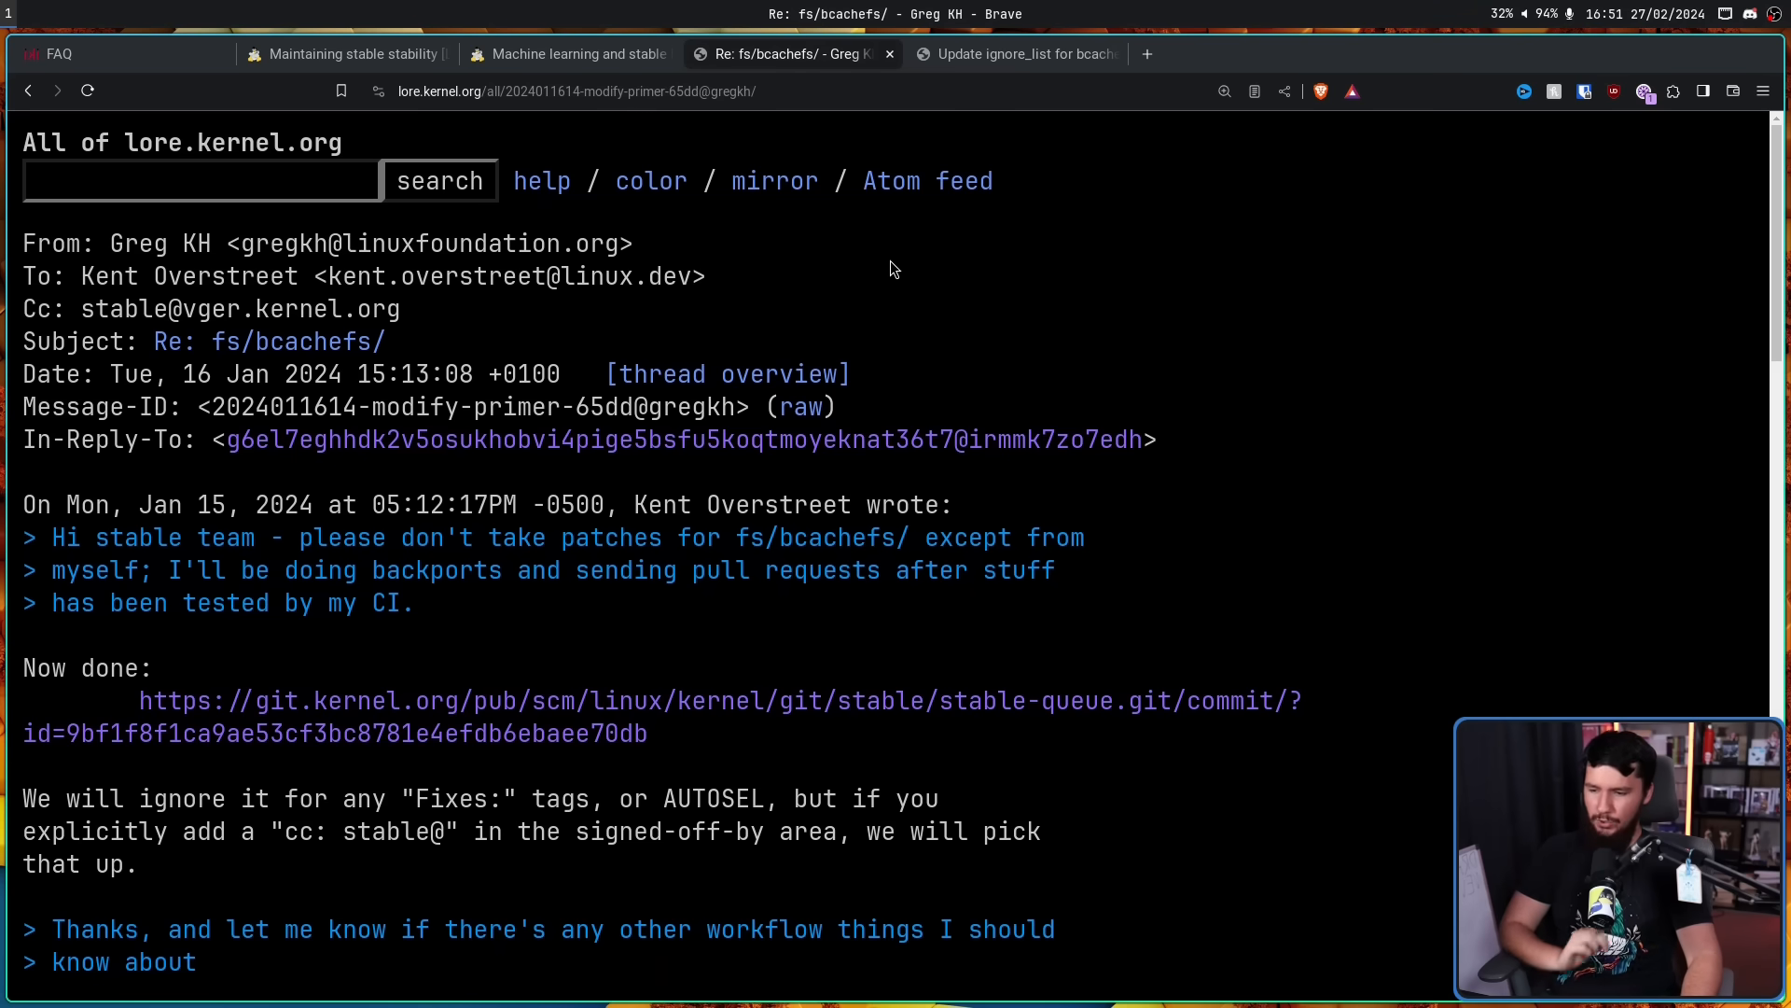
pyautogui.moveTo(1053, 315)
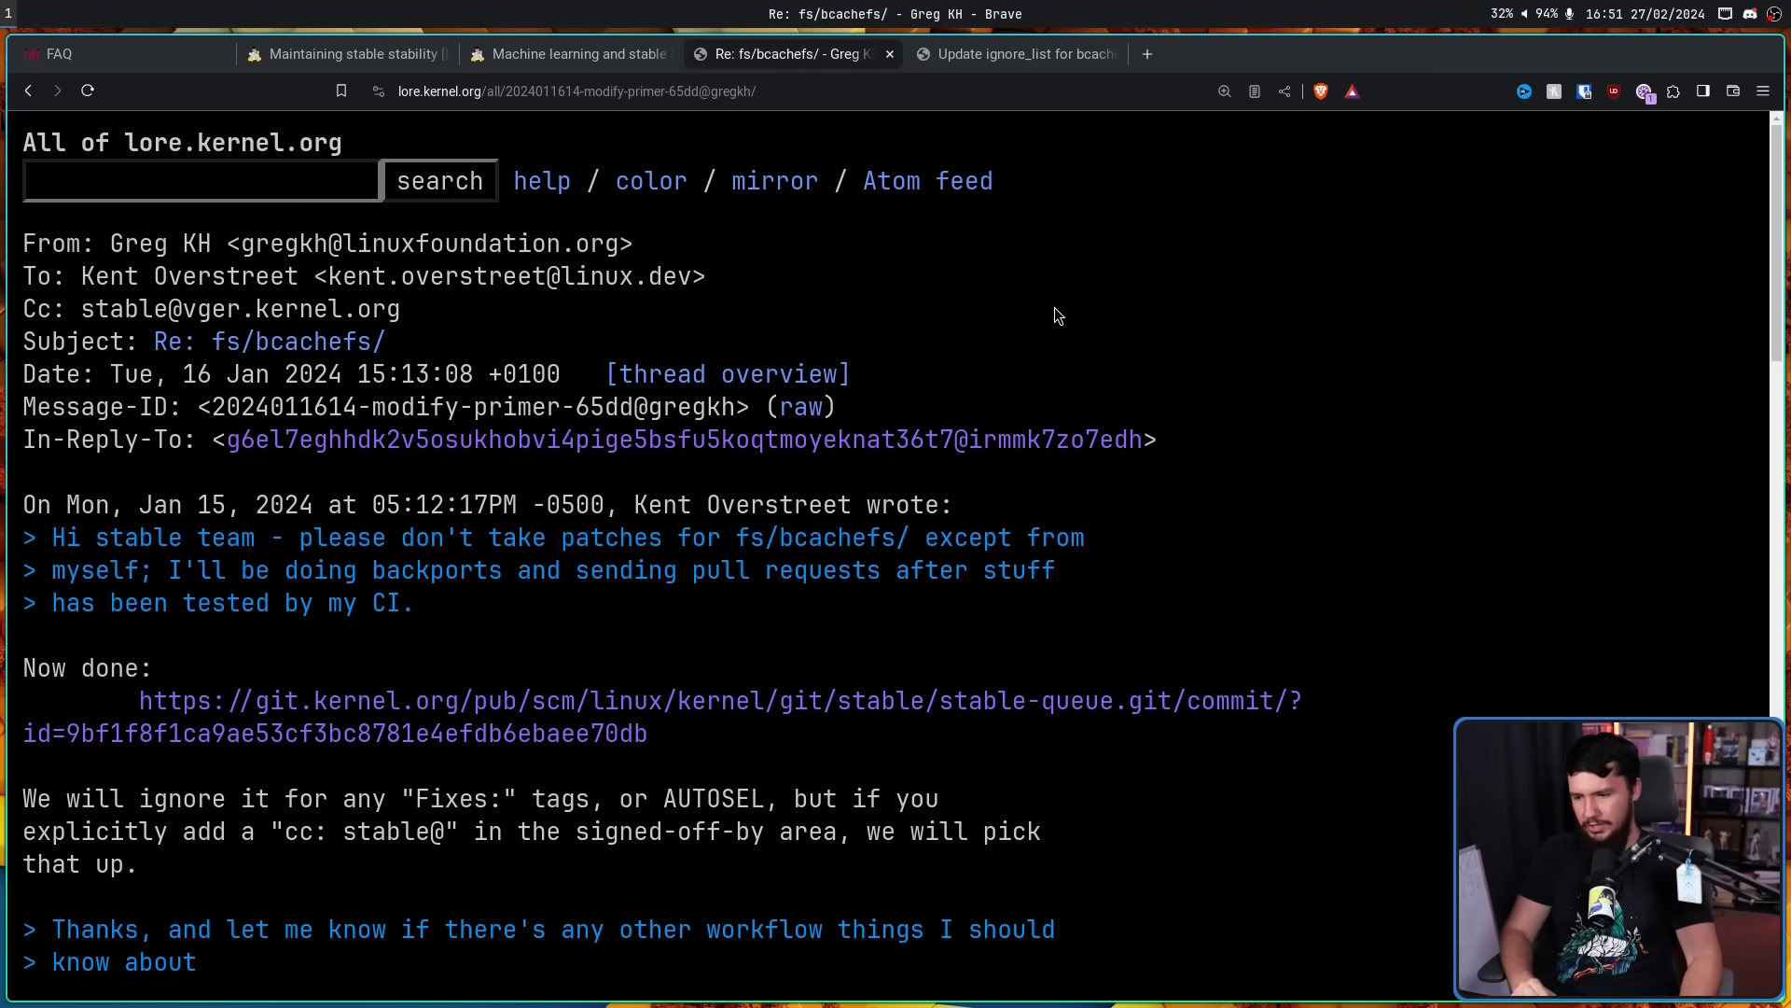
pyautogui.moveTo(1060, 294)
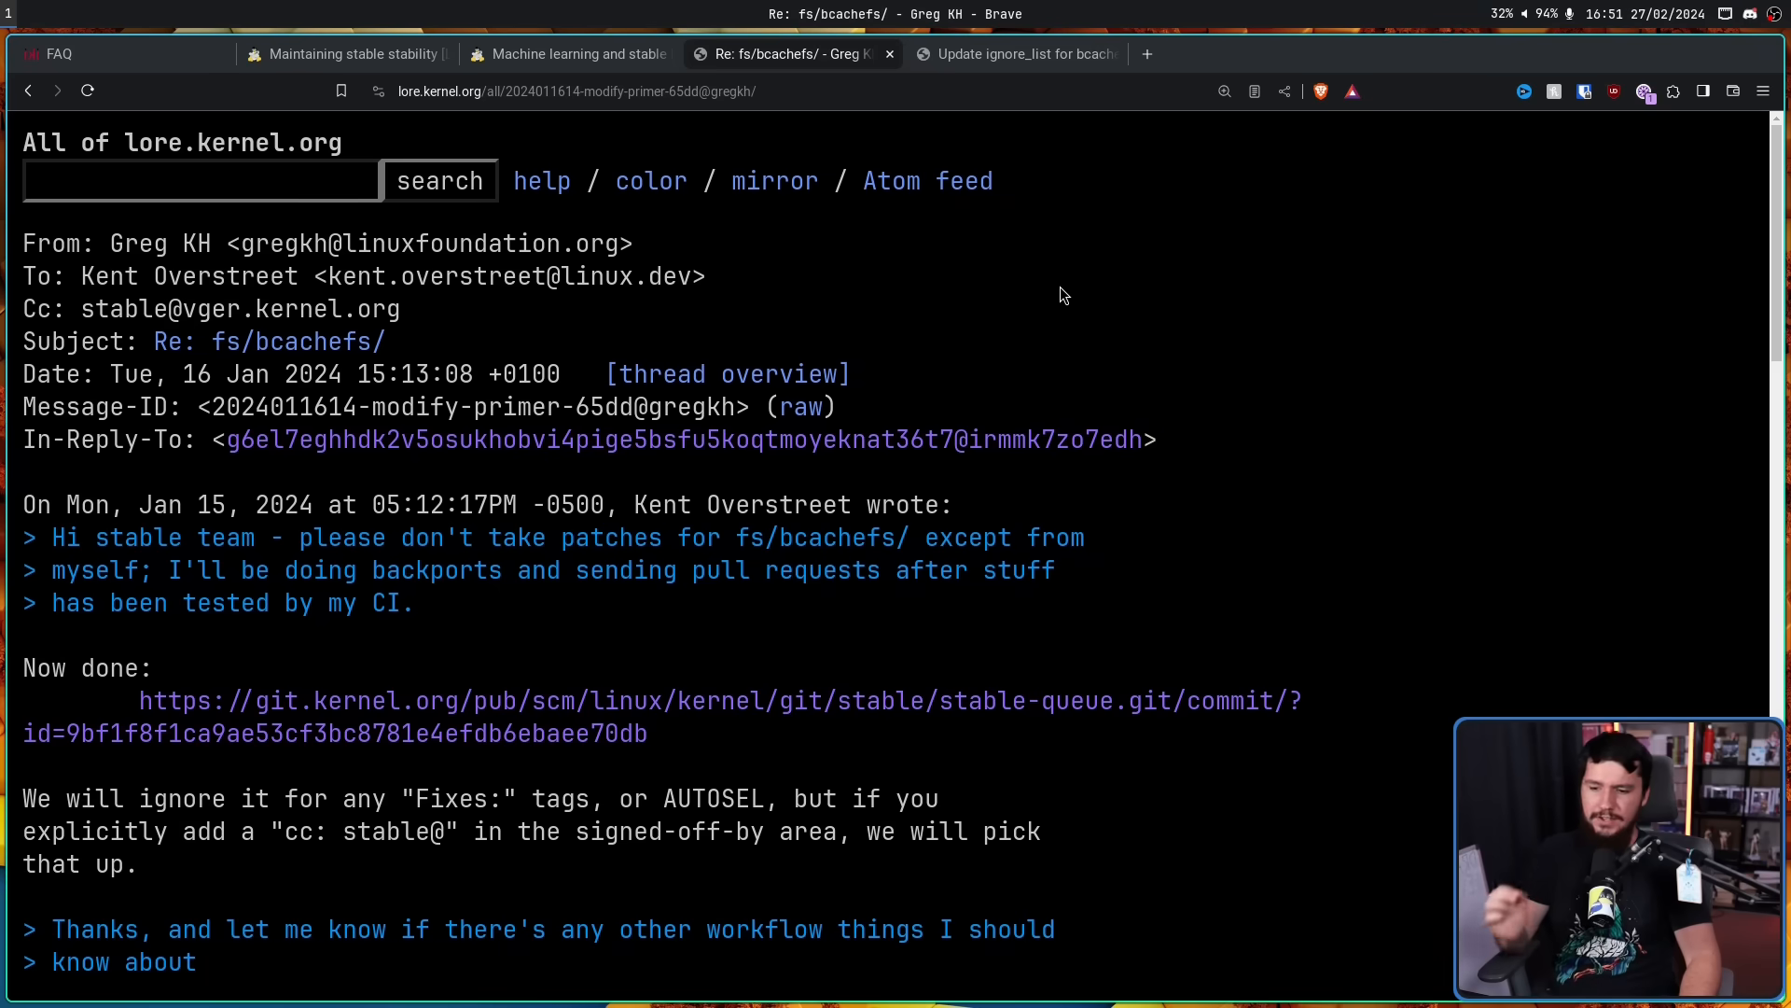
pyautogui.scroll(-3)
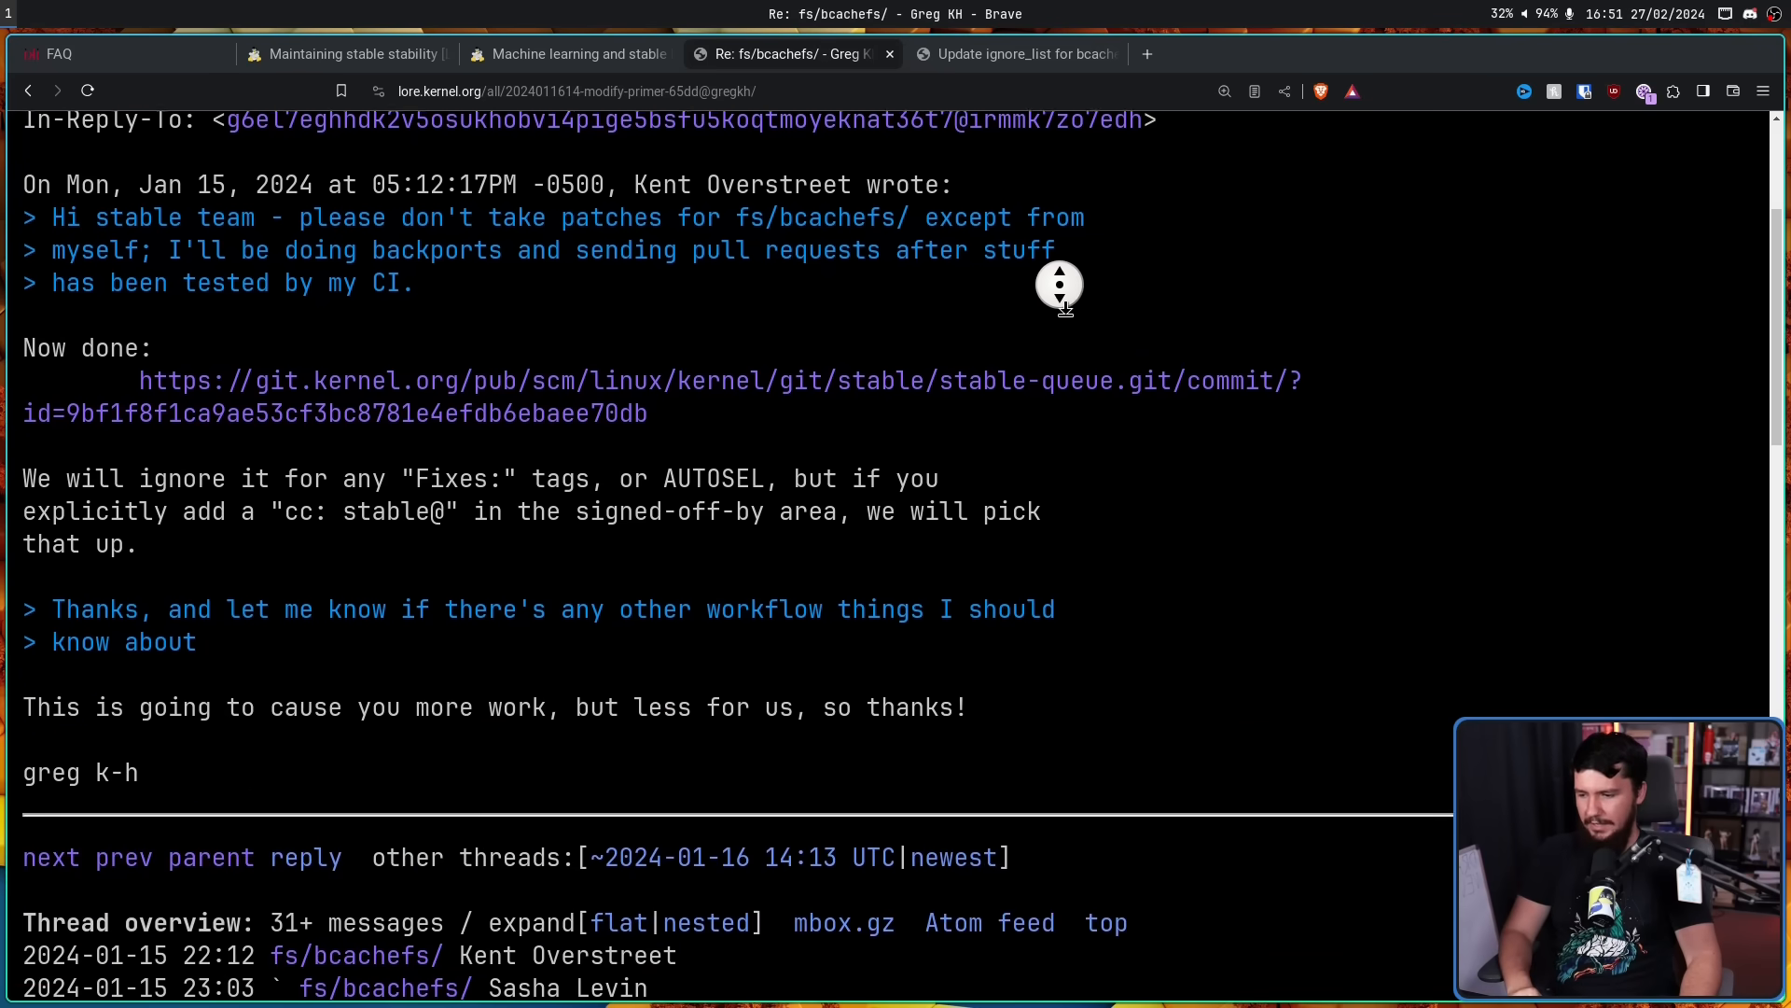
pyautogui.scroll(-3)
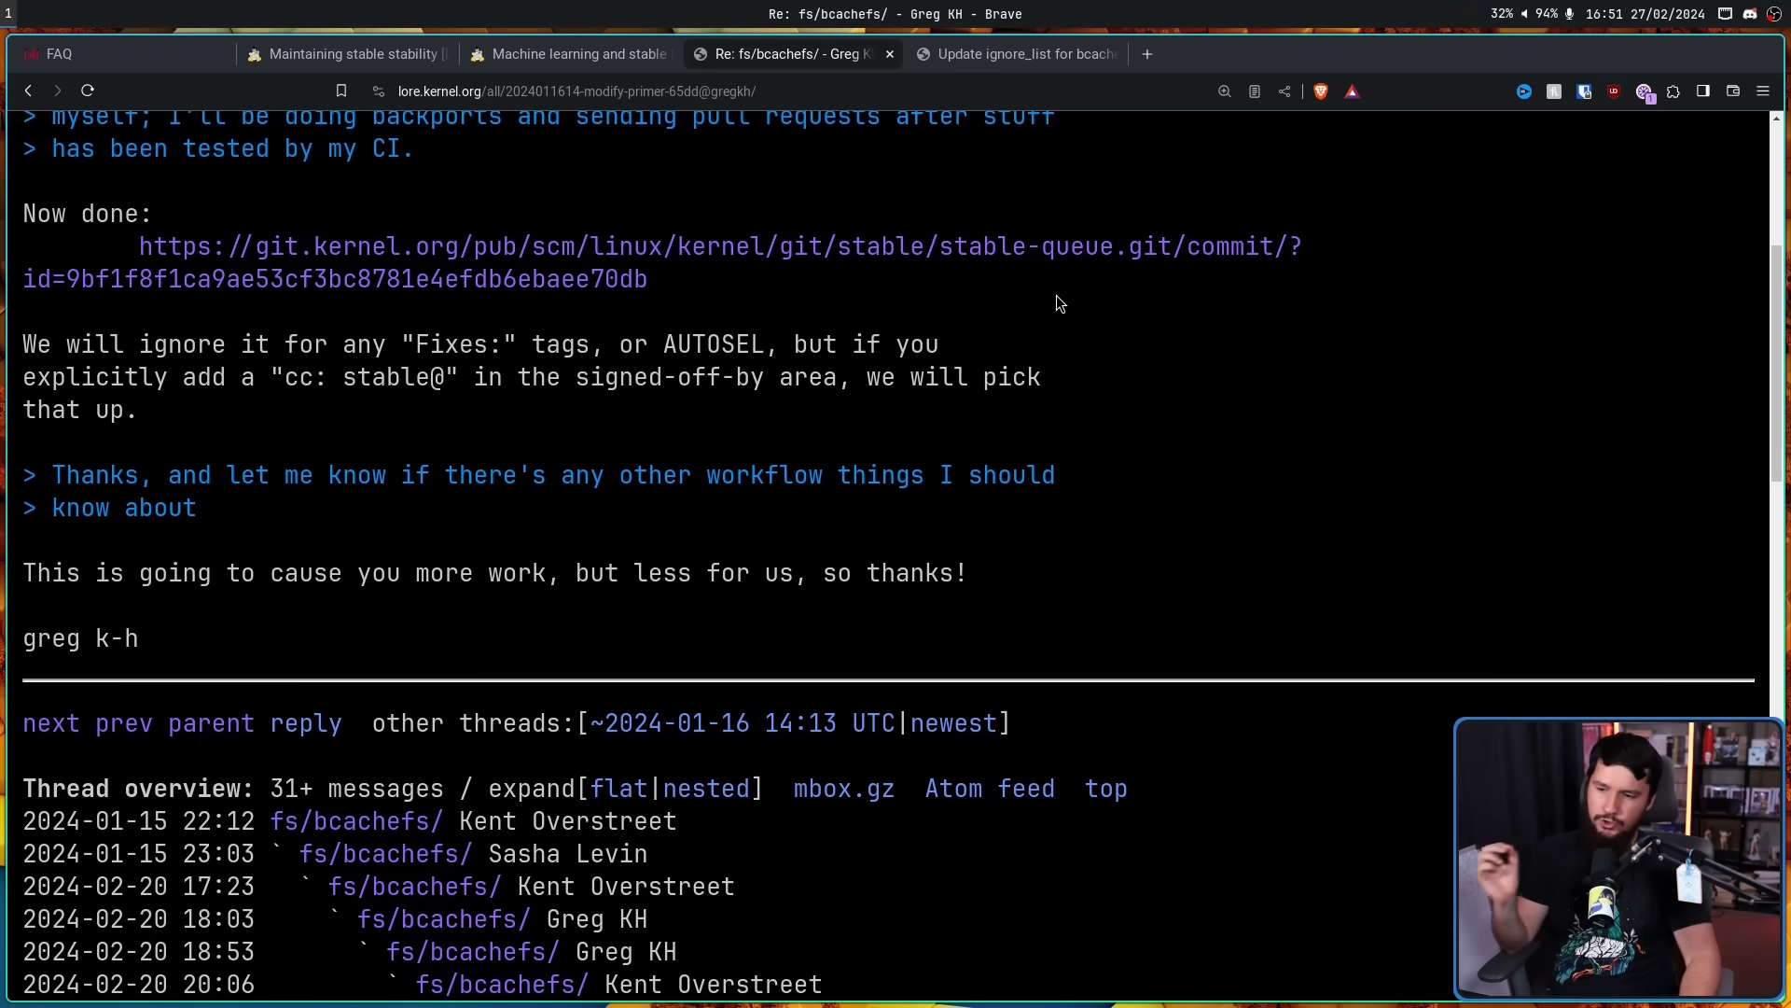
pyautogui.moveTo(1003, 334)
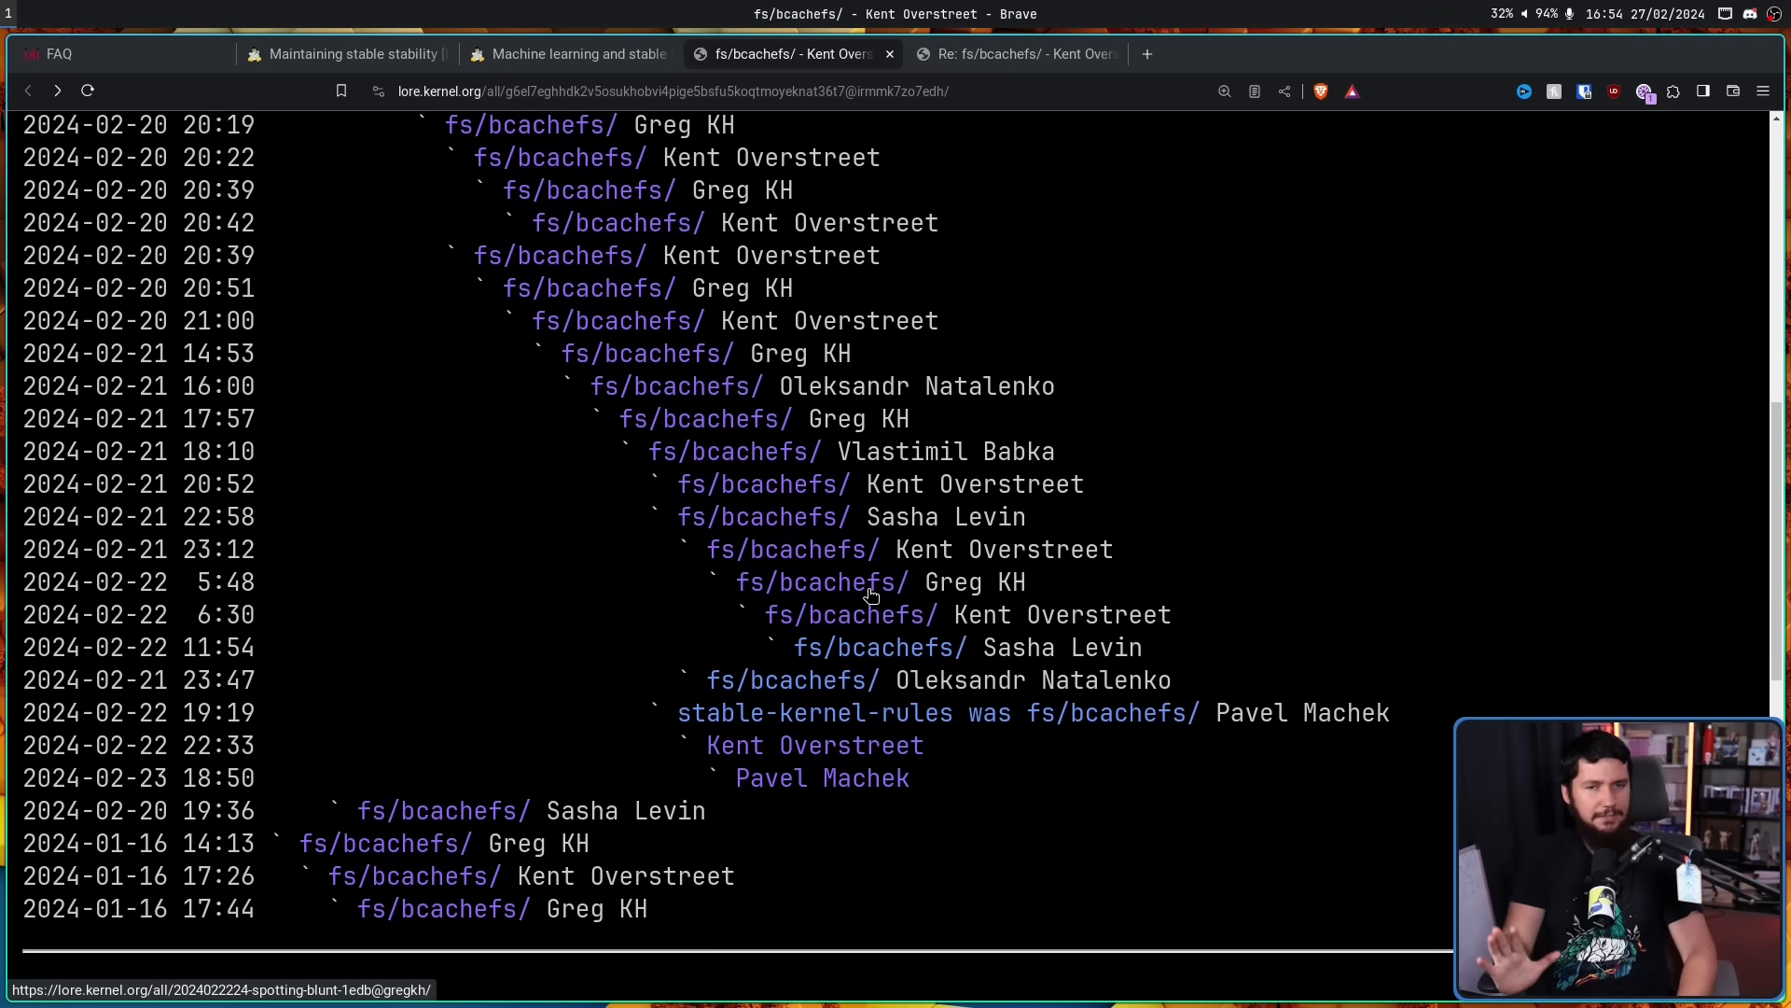
pyautogui.moveTo(875, 549)
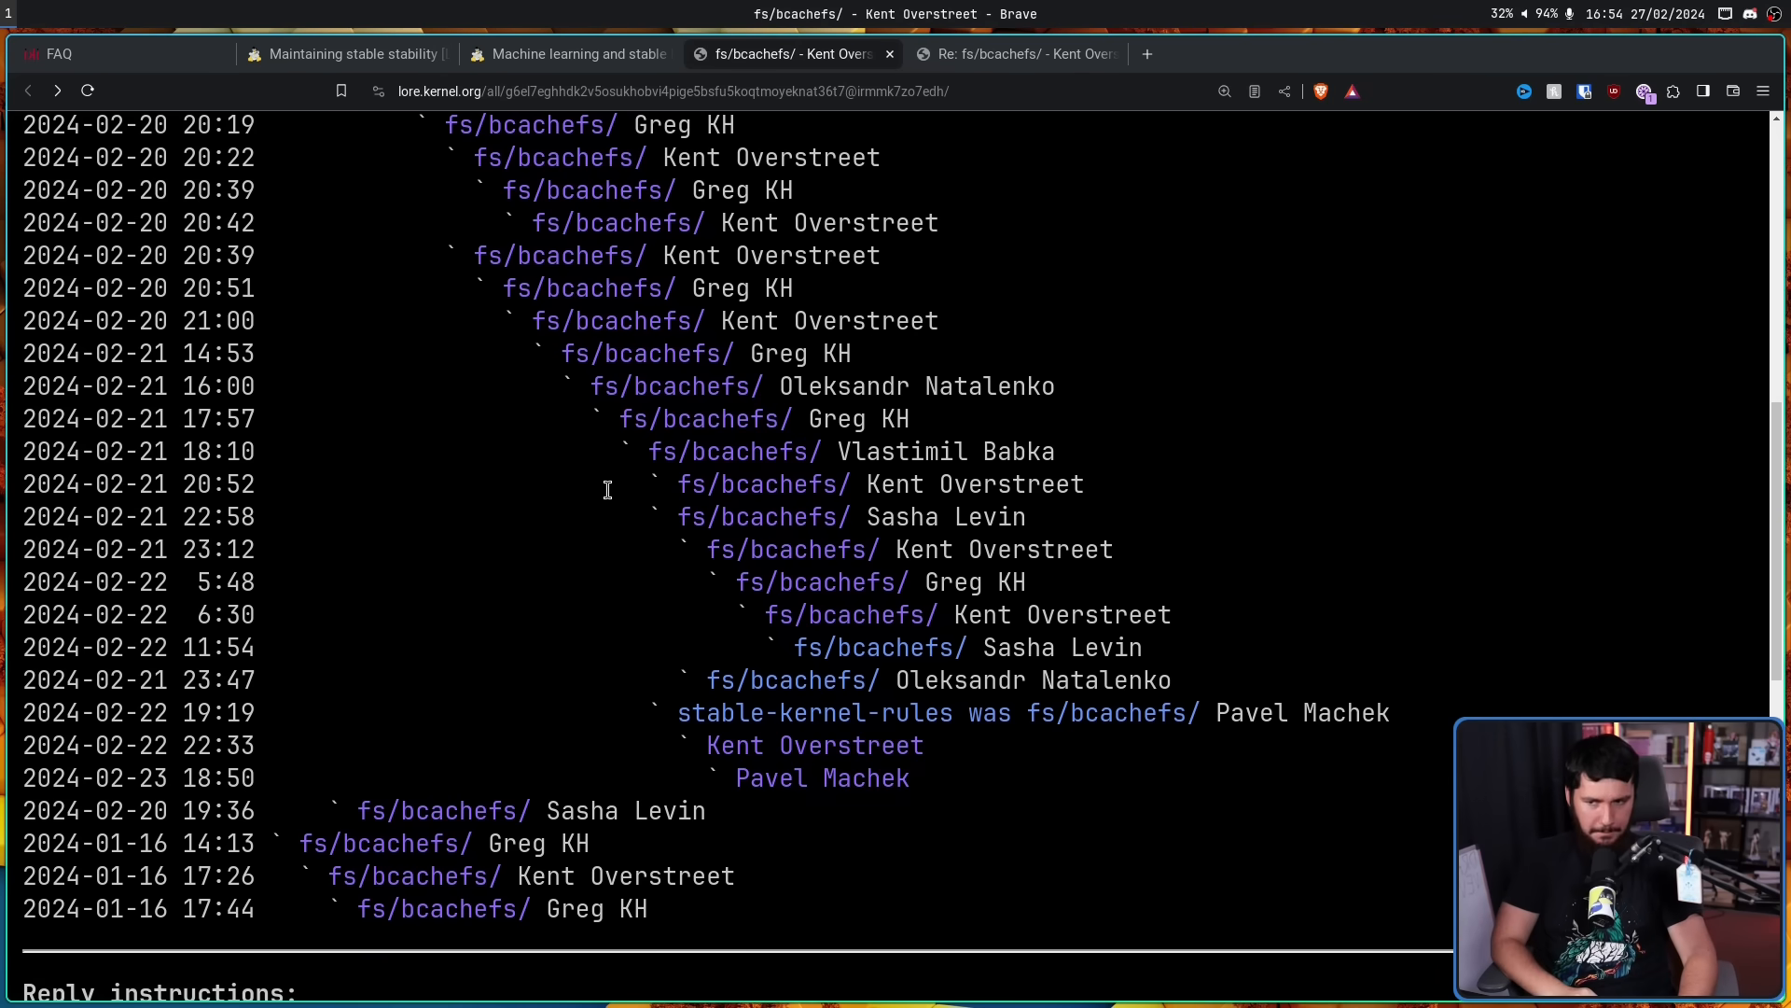
# View Kent Overstreet's 'you even acked this' reply and return to the thread overview
pyautogui.scroll(3)
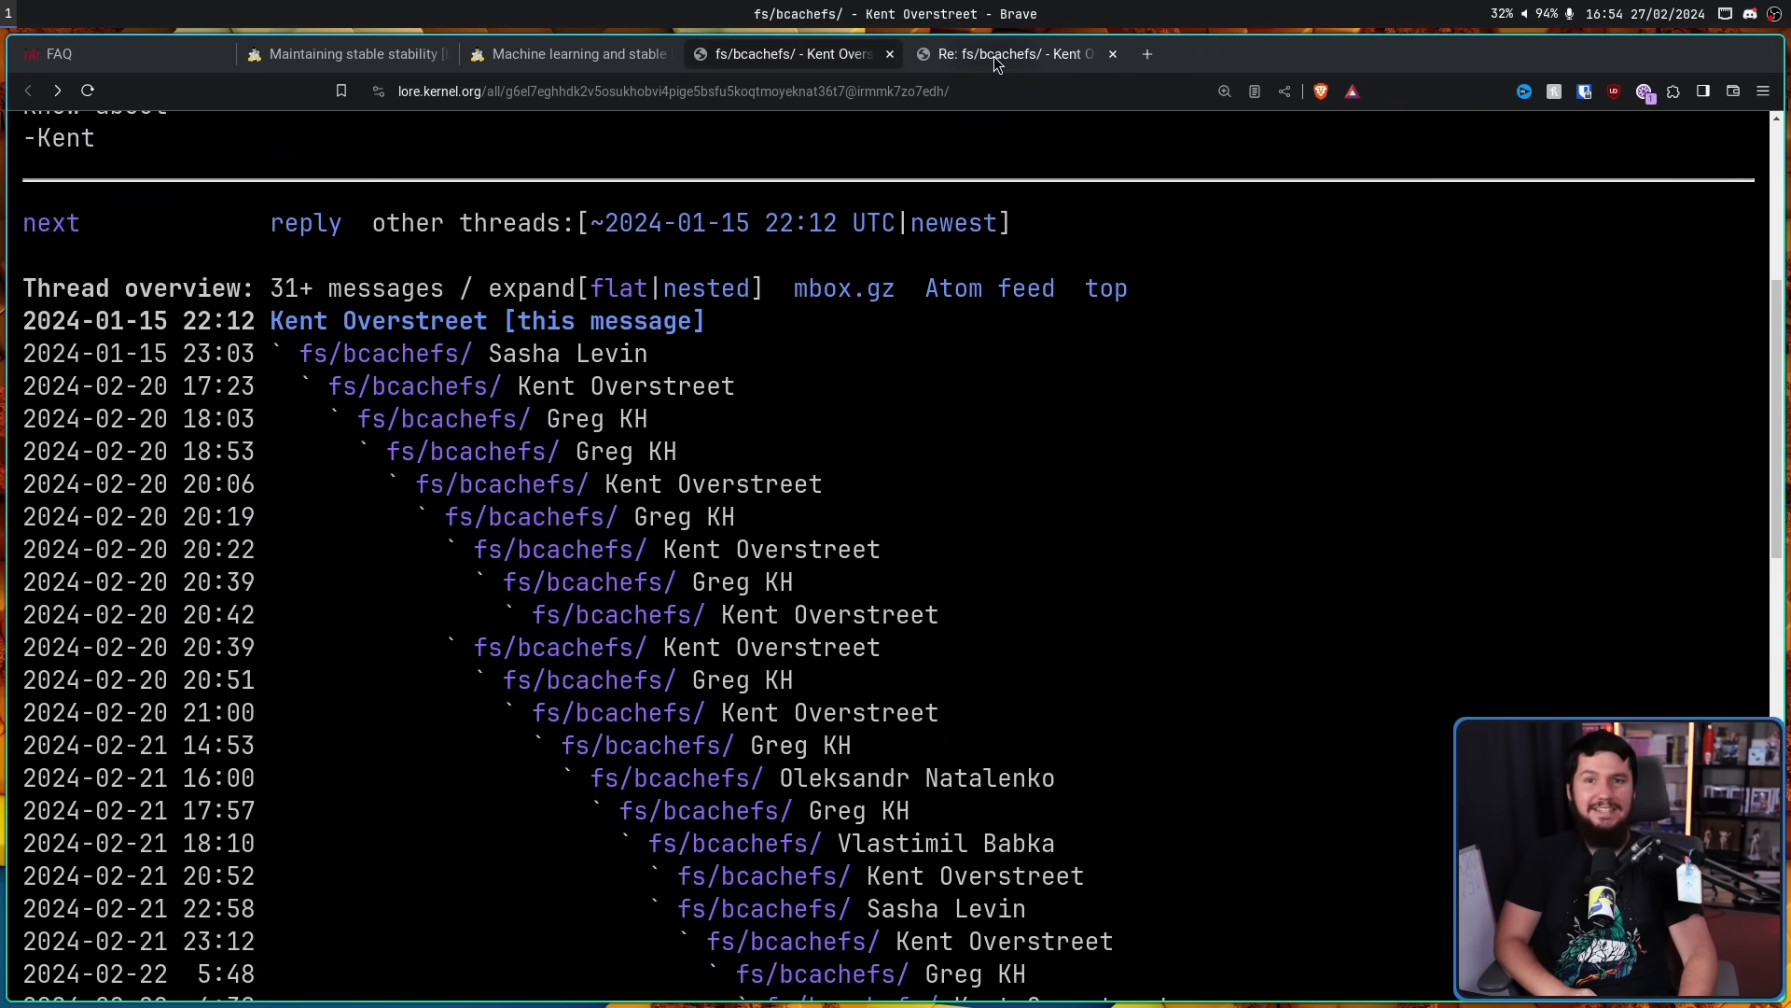
pyautogui.moveTo(1011, 54)
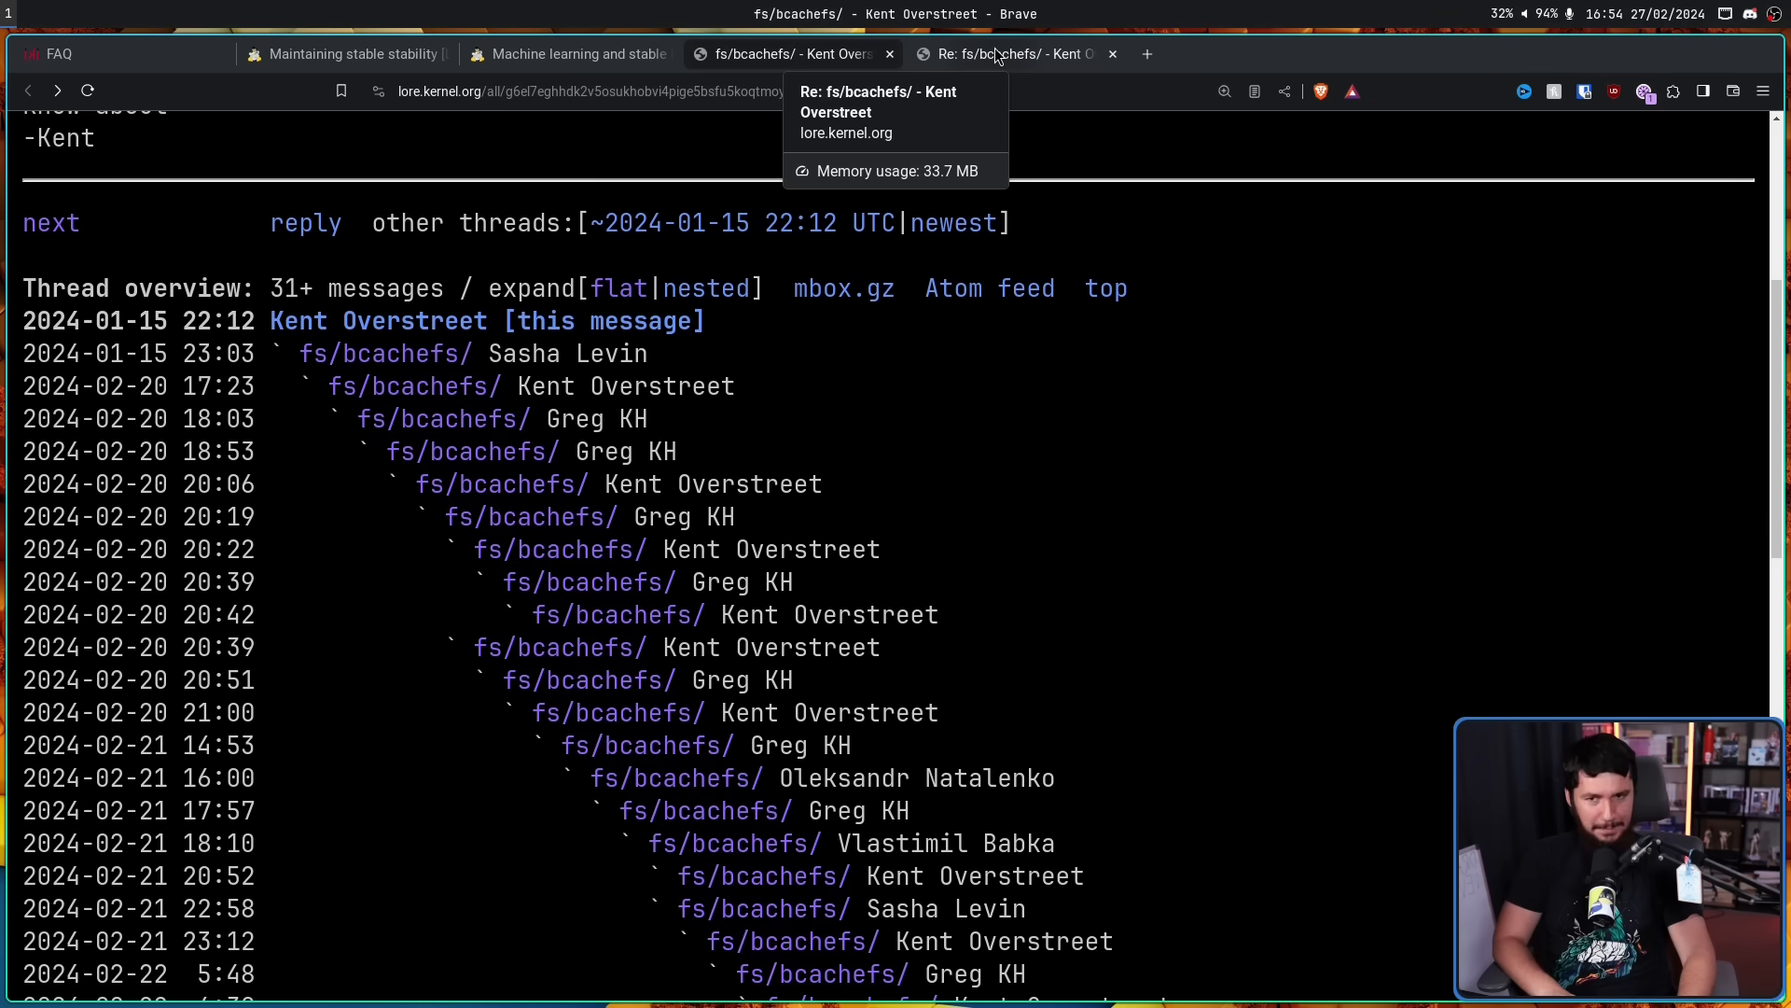
pyautogui.click(1006, 54)
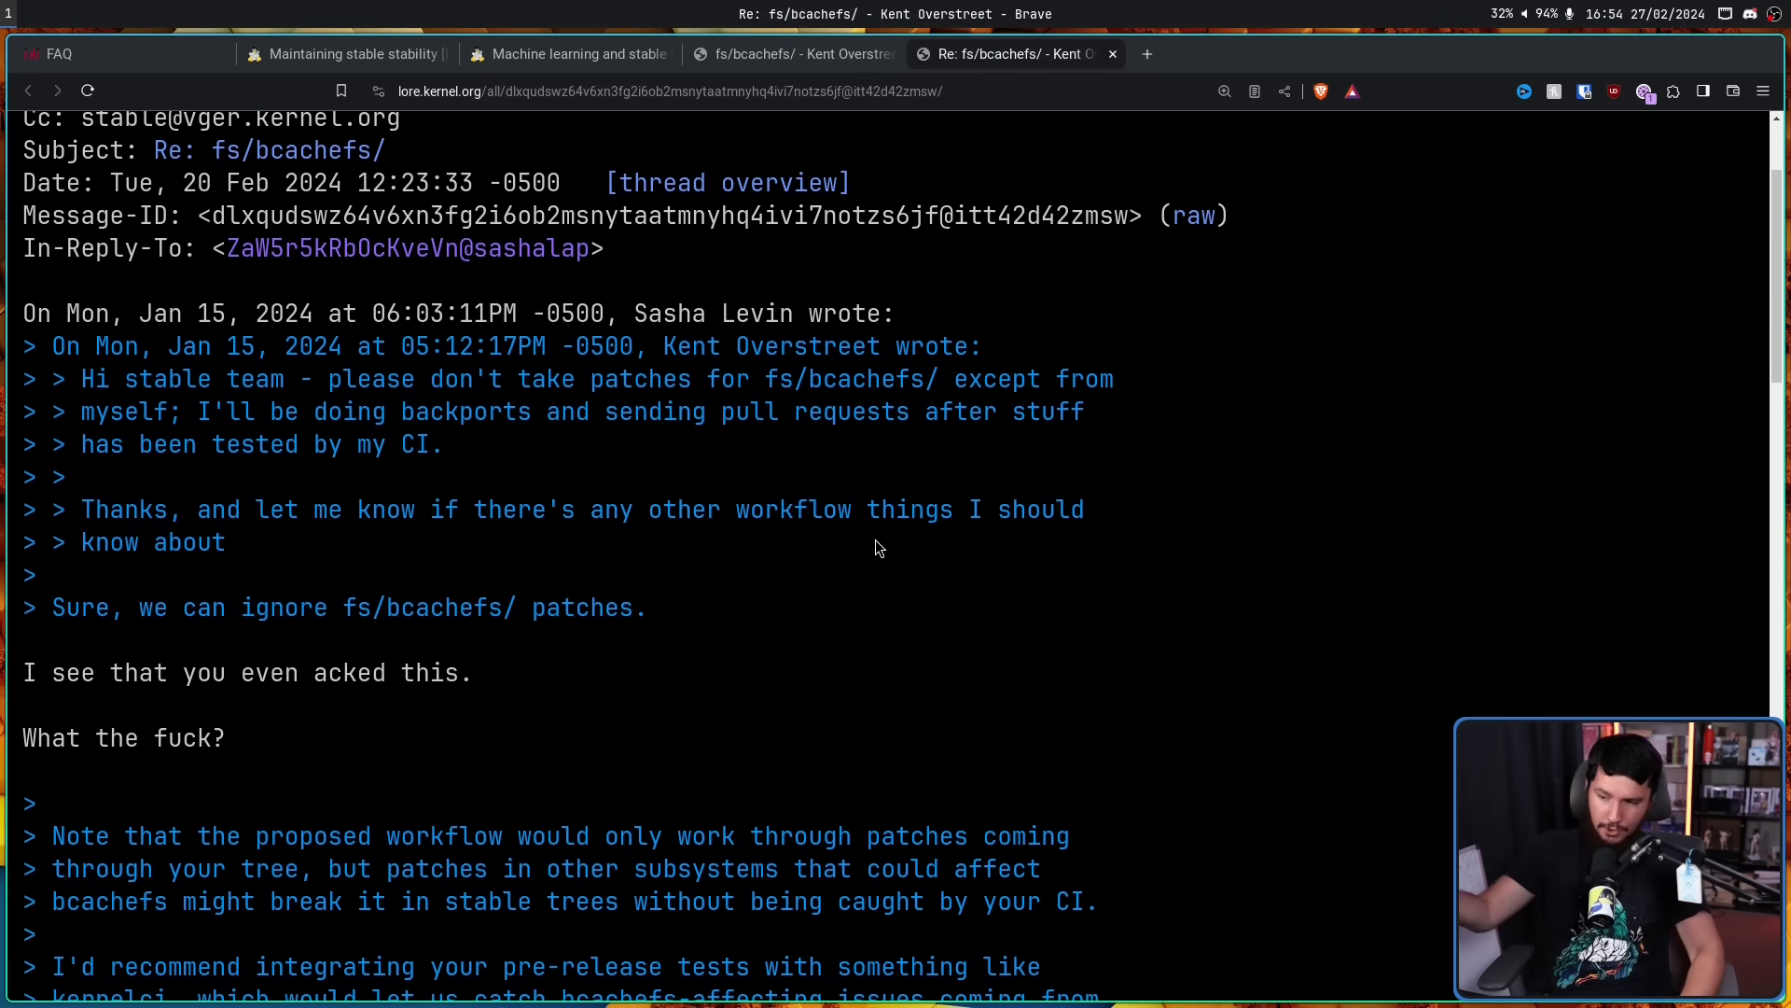
pyautogui.moveTo(348, 719)
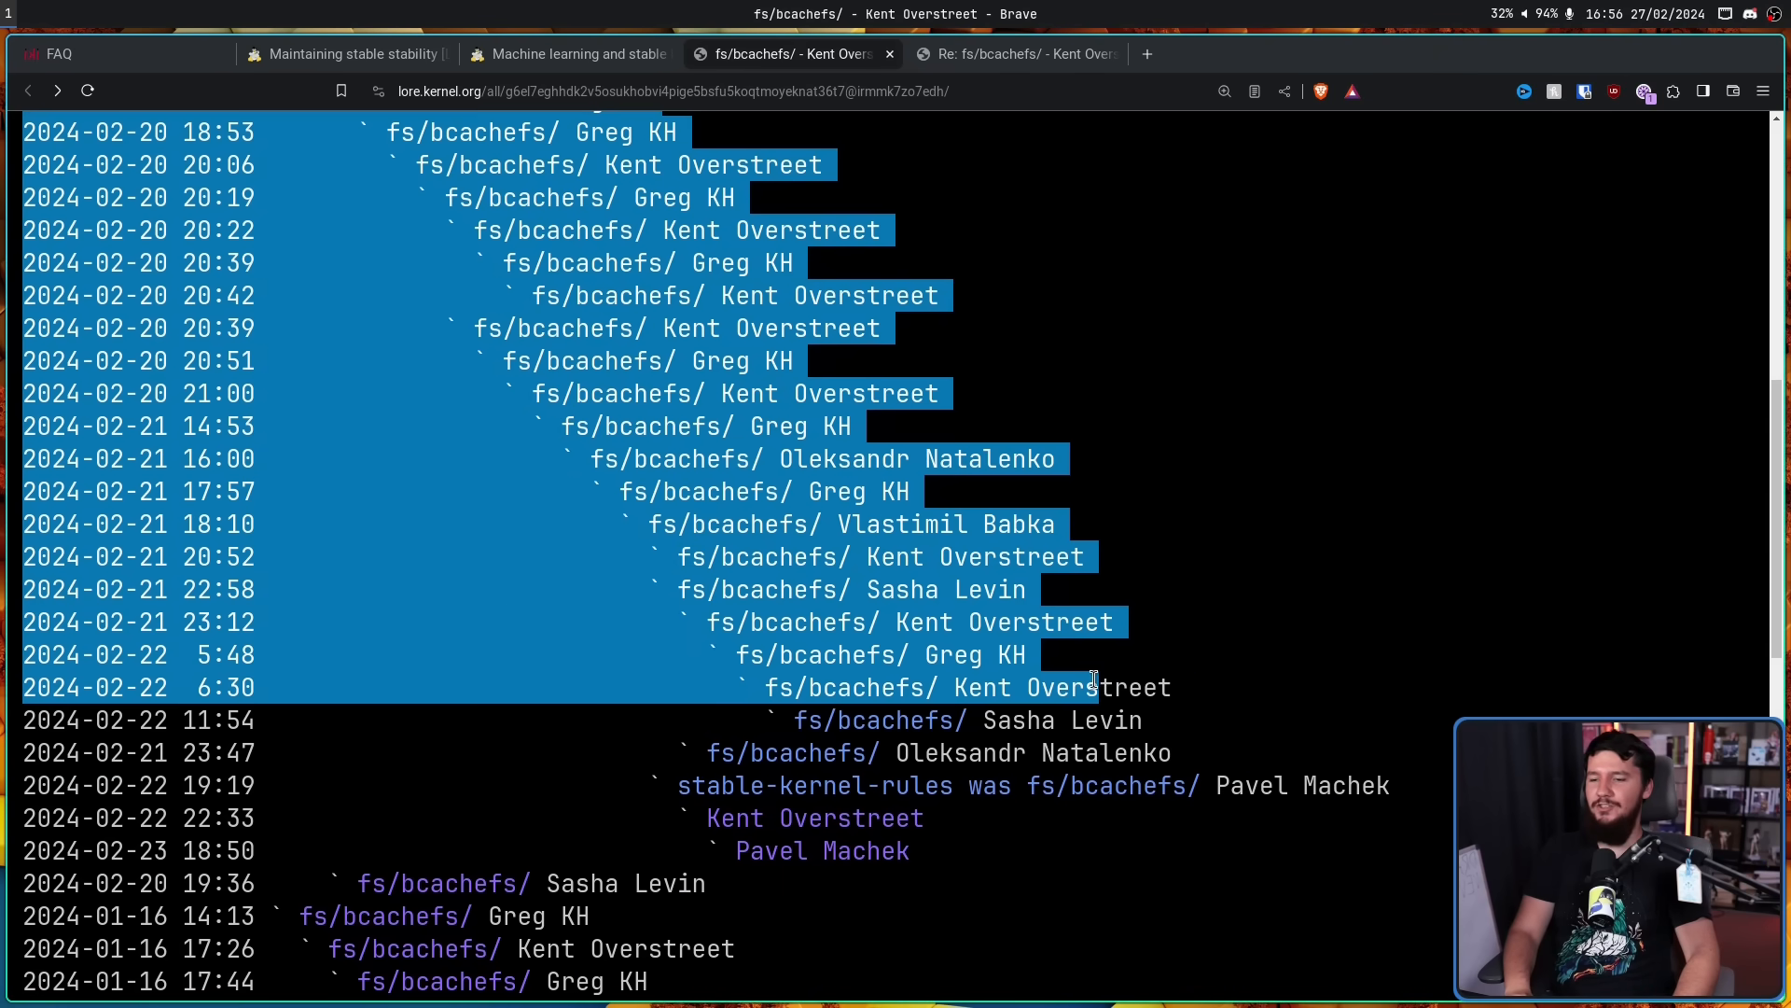
pyautogui.scroll(3)
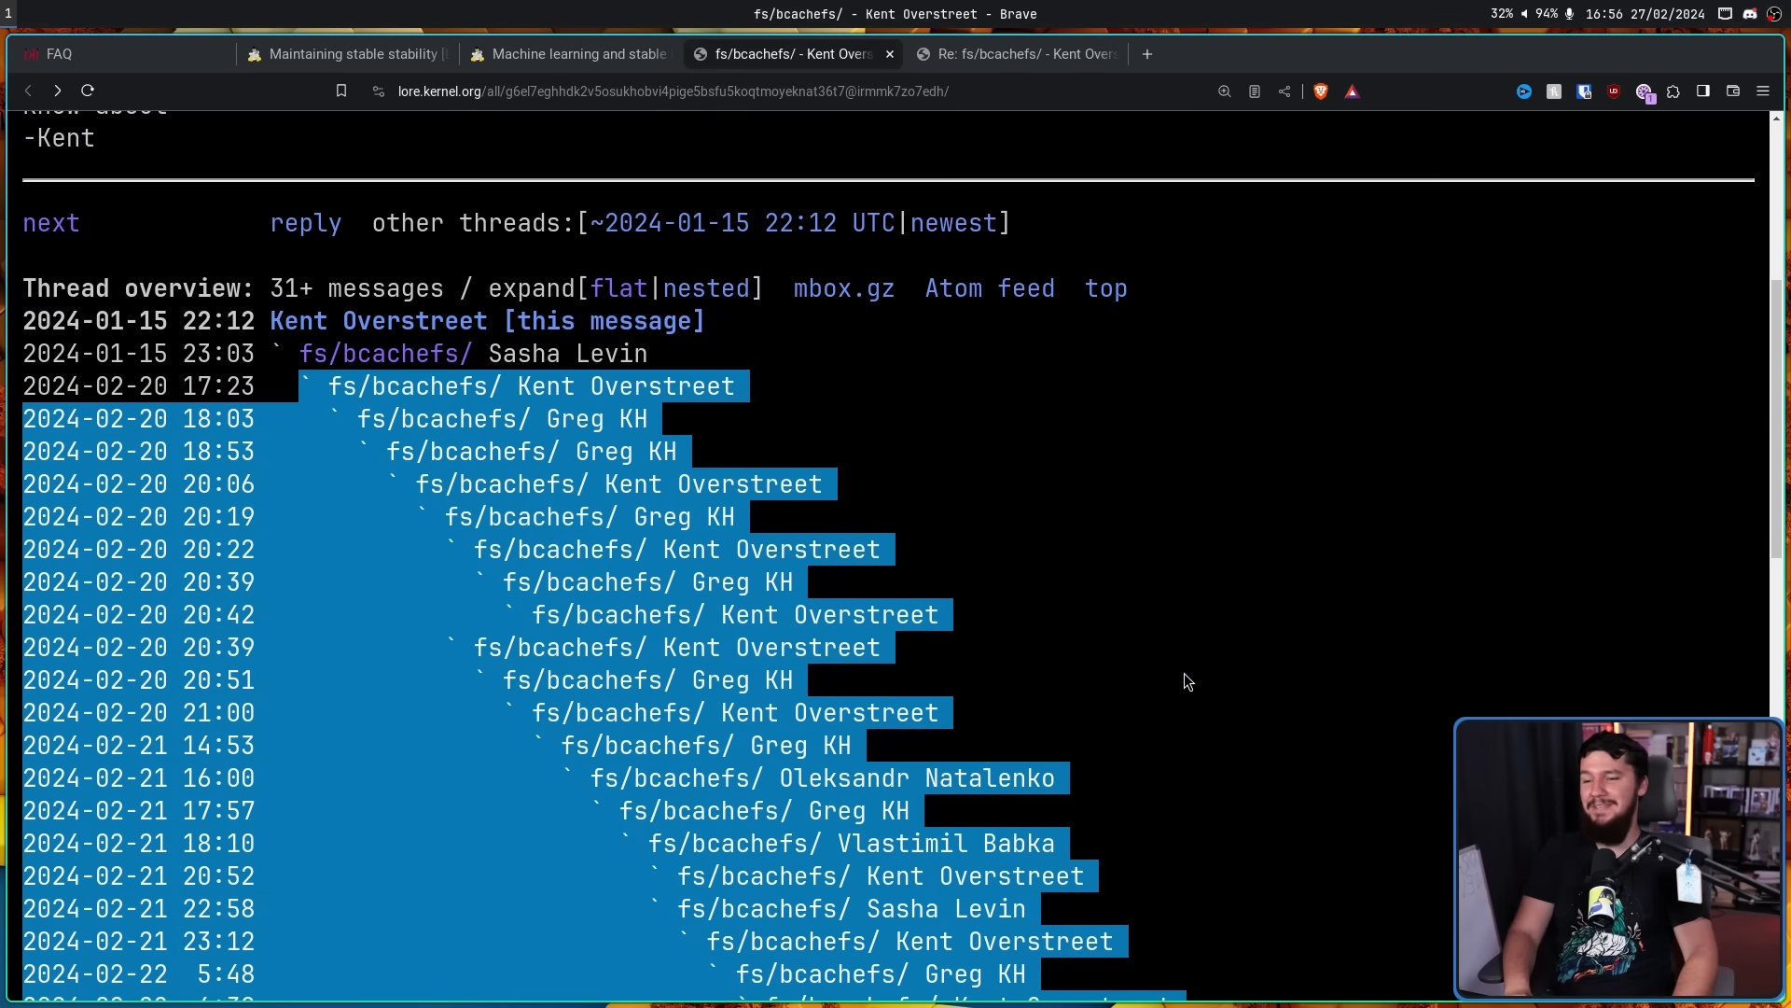
pyautogui.click(1188, 681)
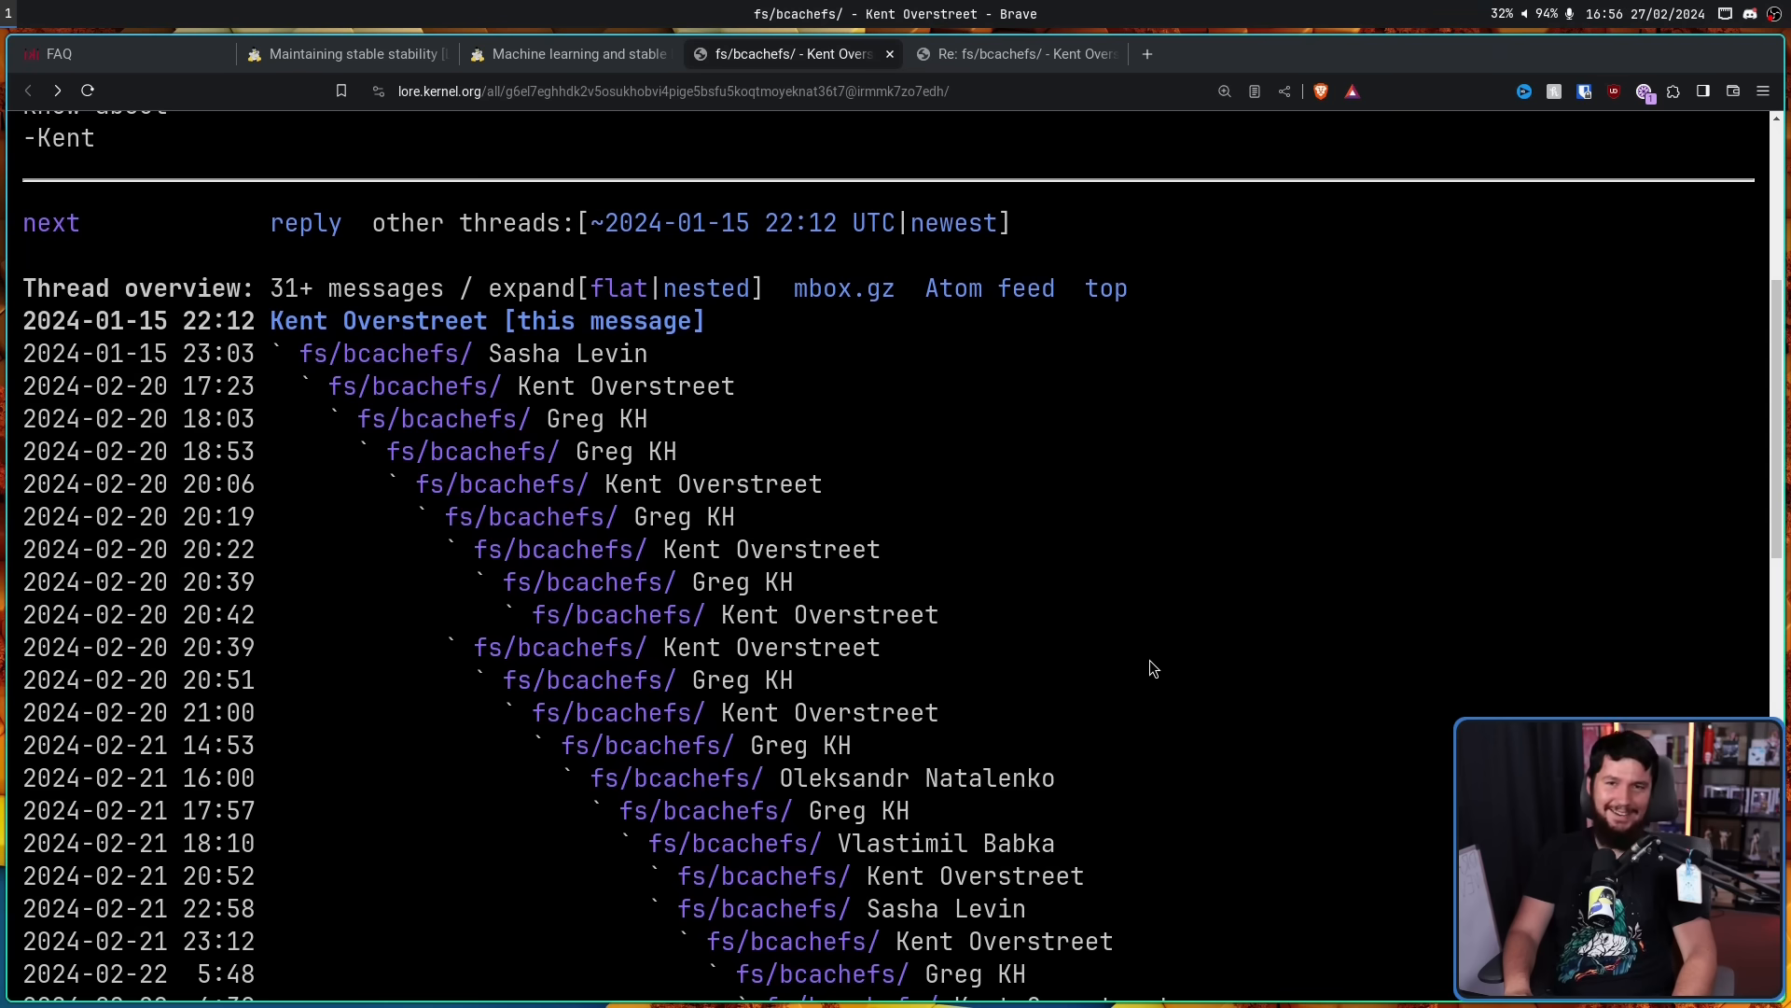
pyautogui.moveTo(1140, 670)
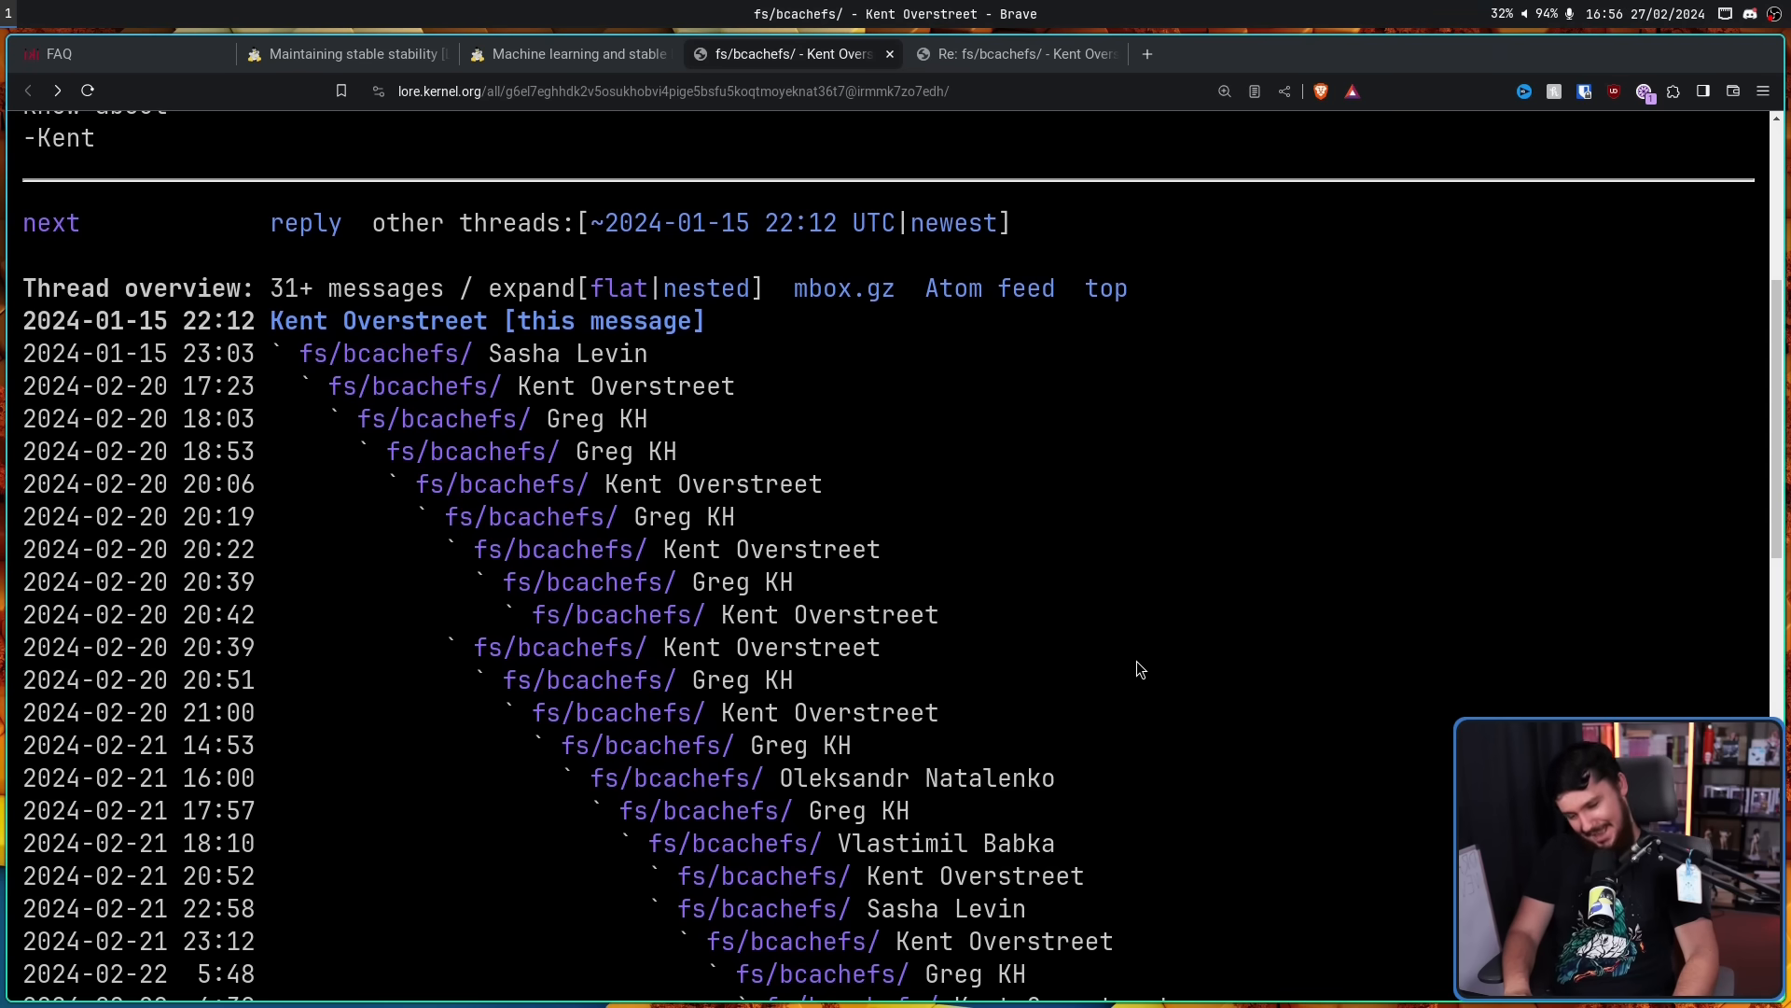
pyautogui.moveTo(1008, 671)
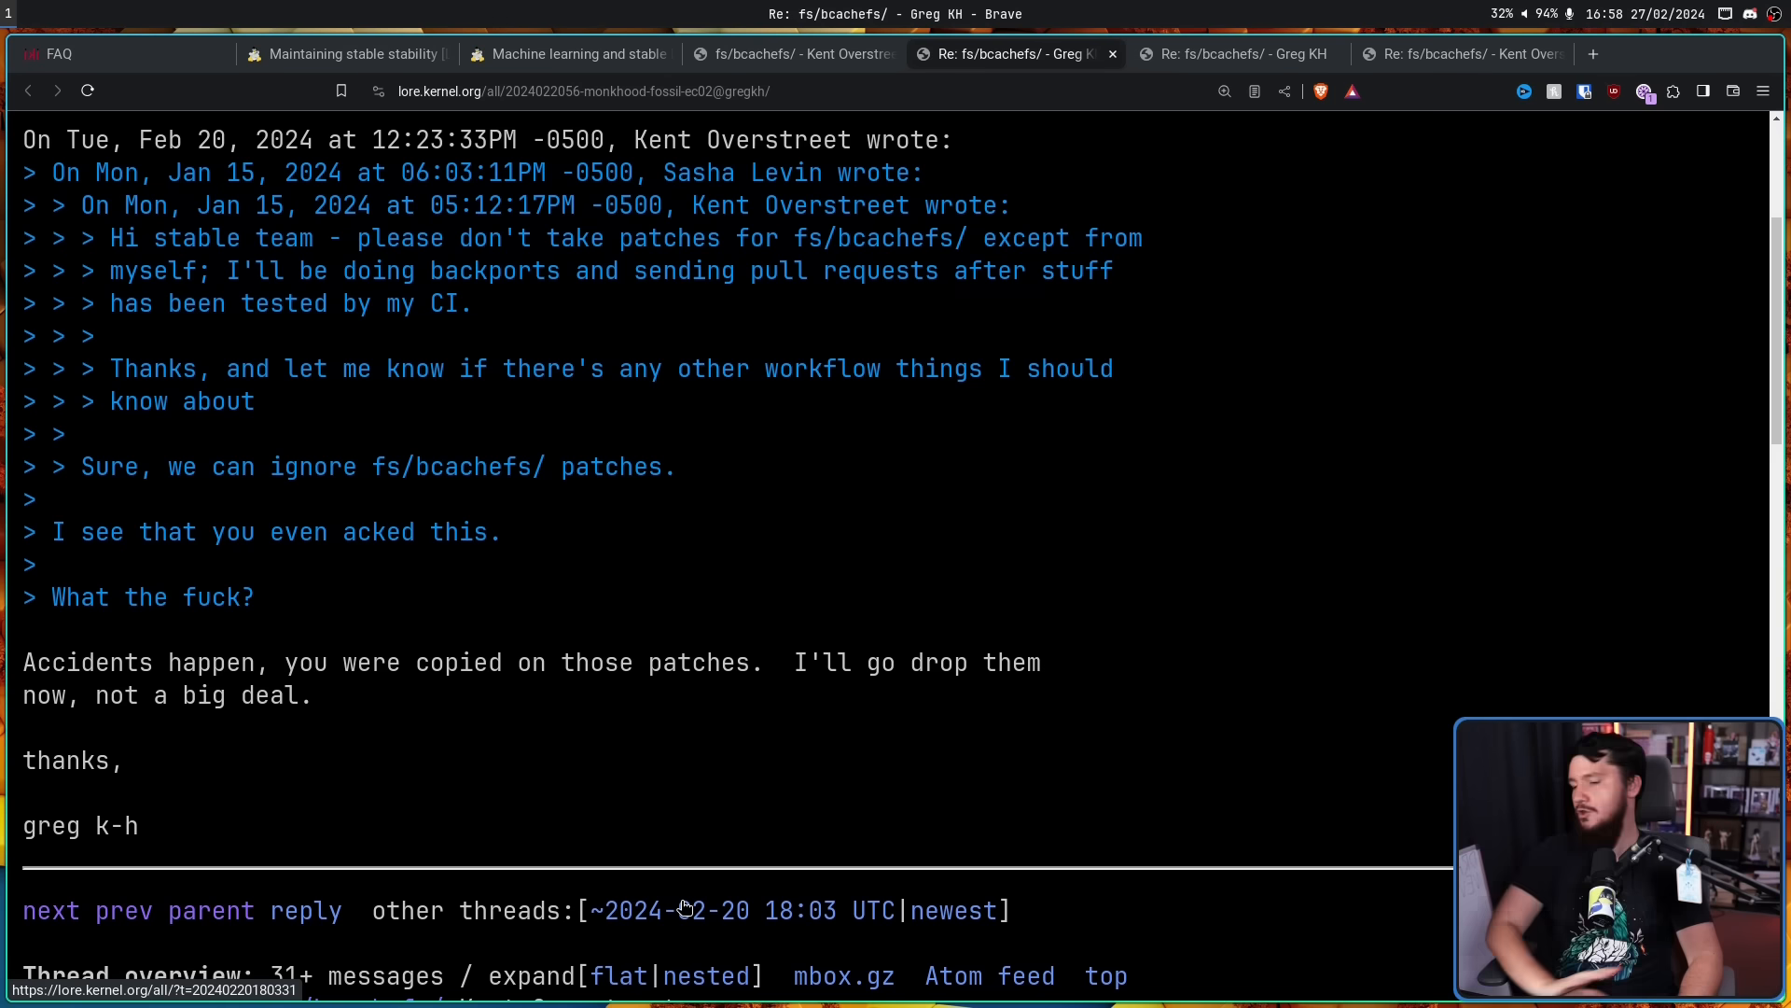
pyautogui.moveTo(680, 886)
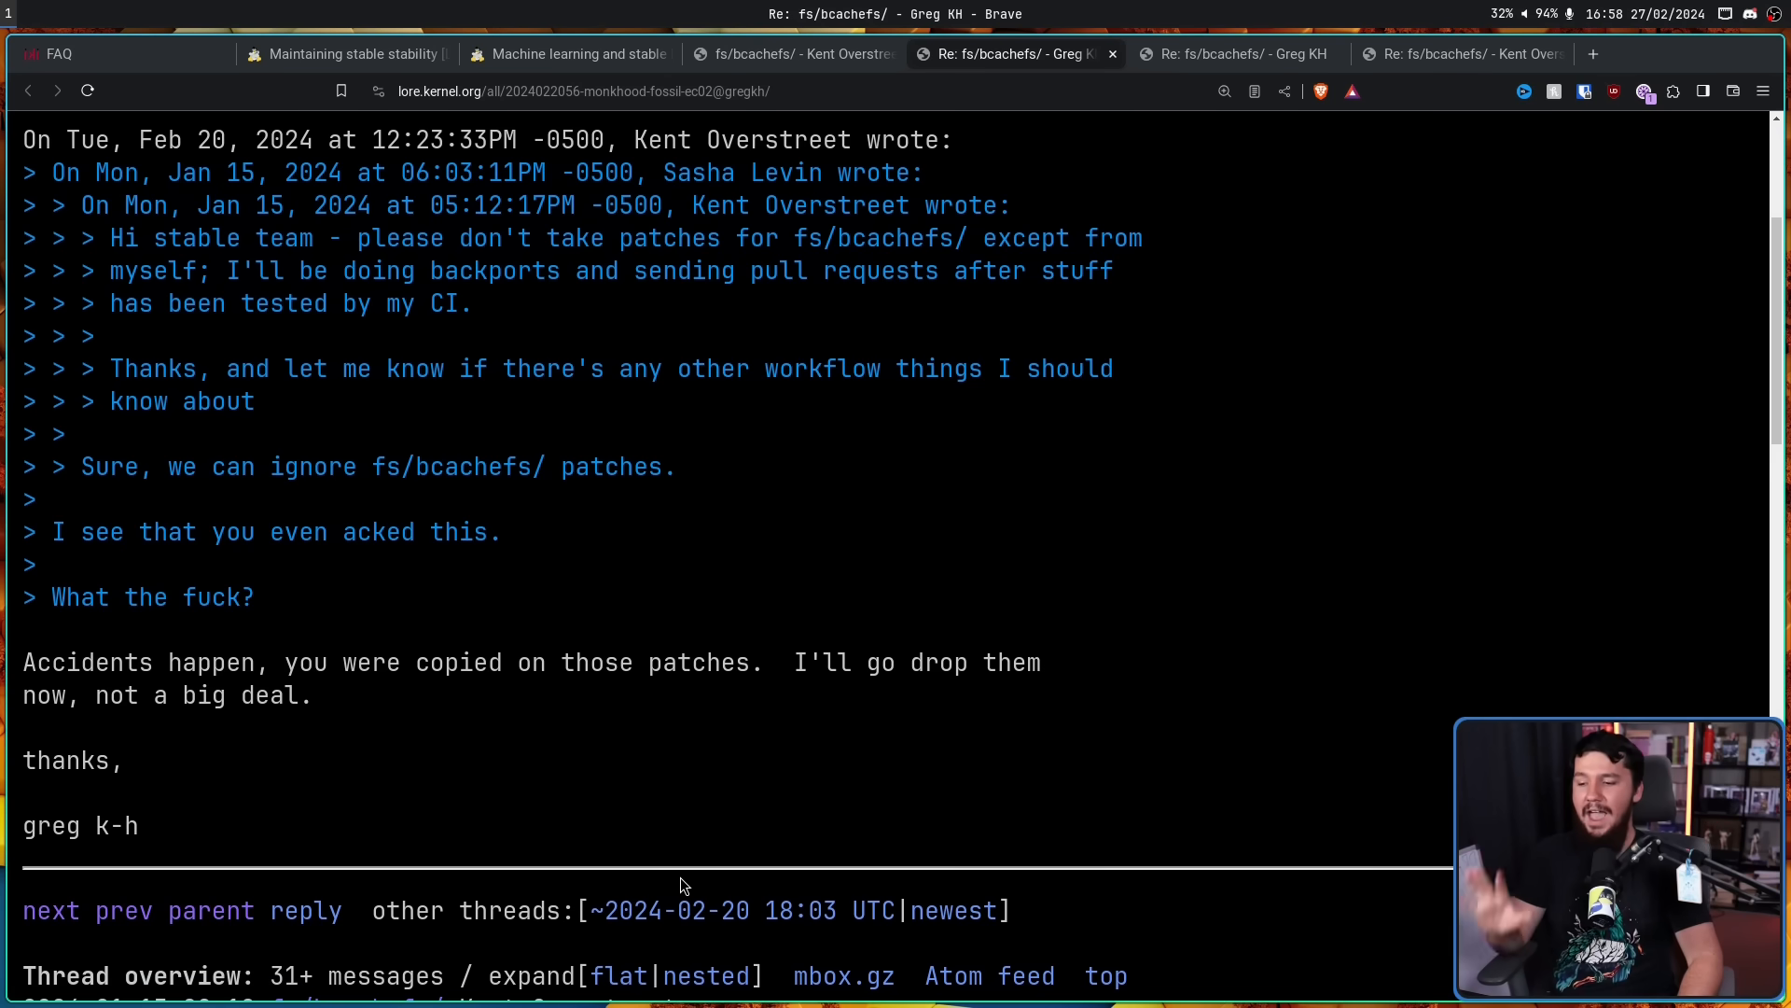
pyautogui.moveTo(752, 927)
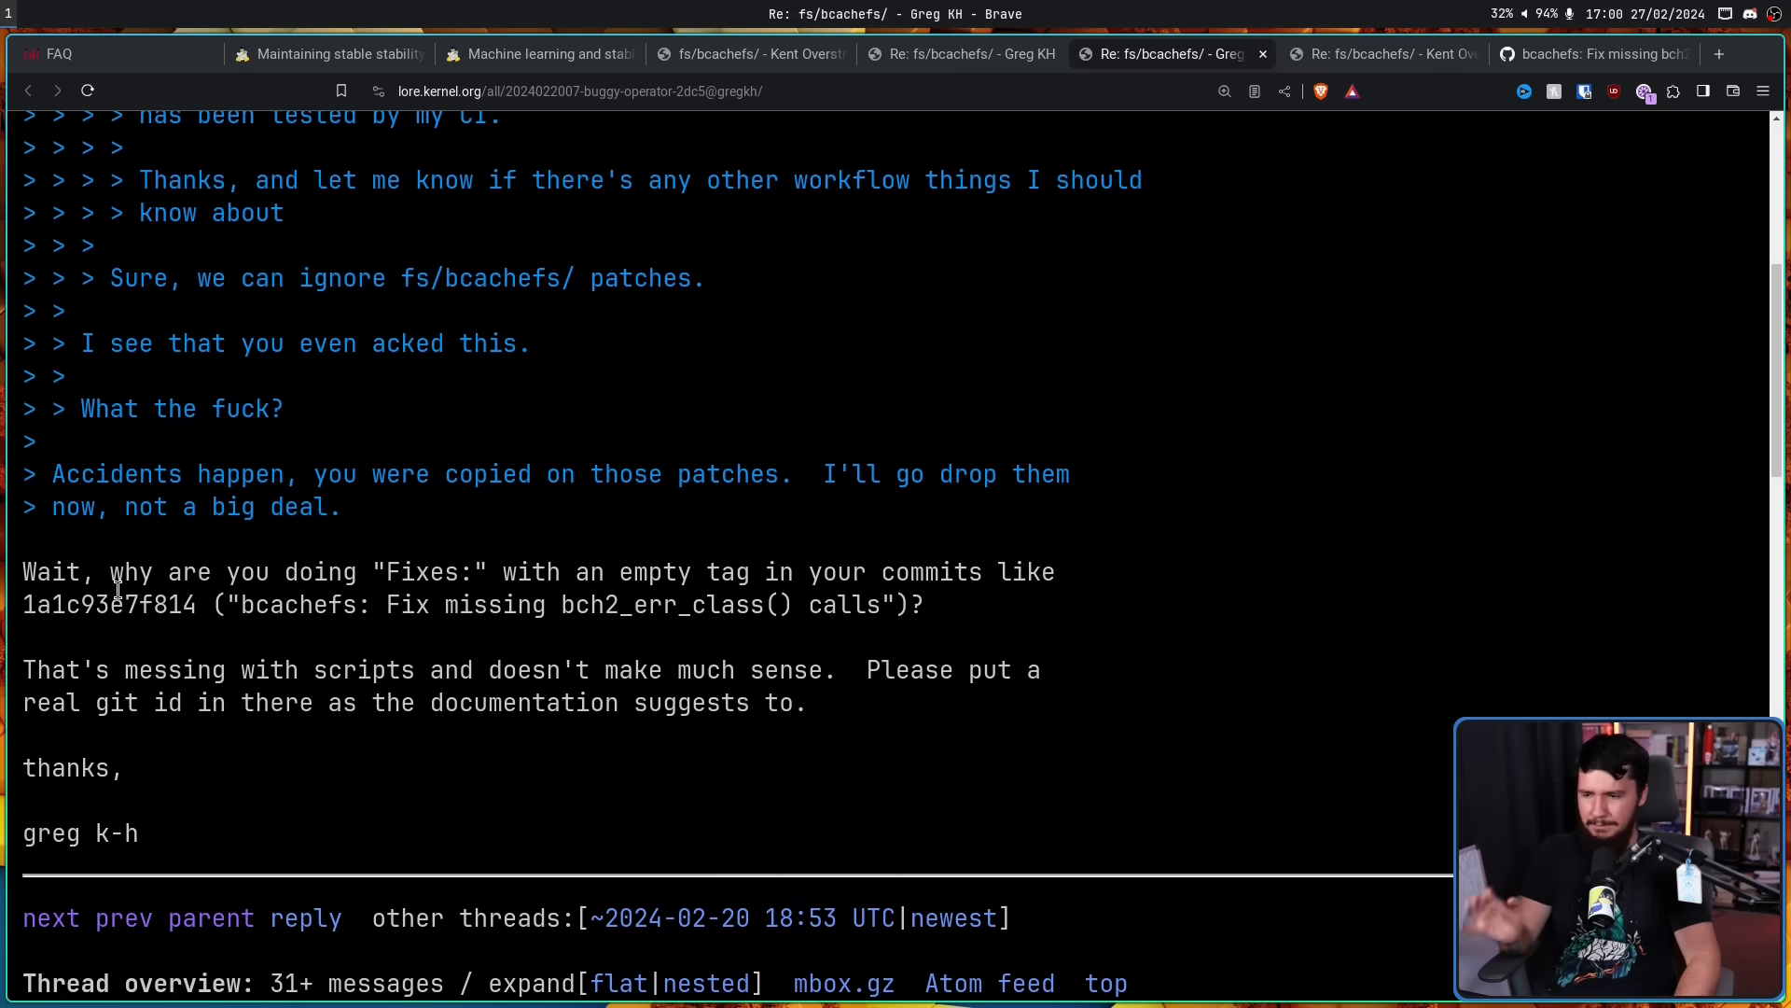
pyautogui.moveTo(591, 575)
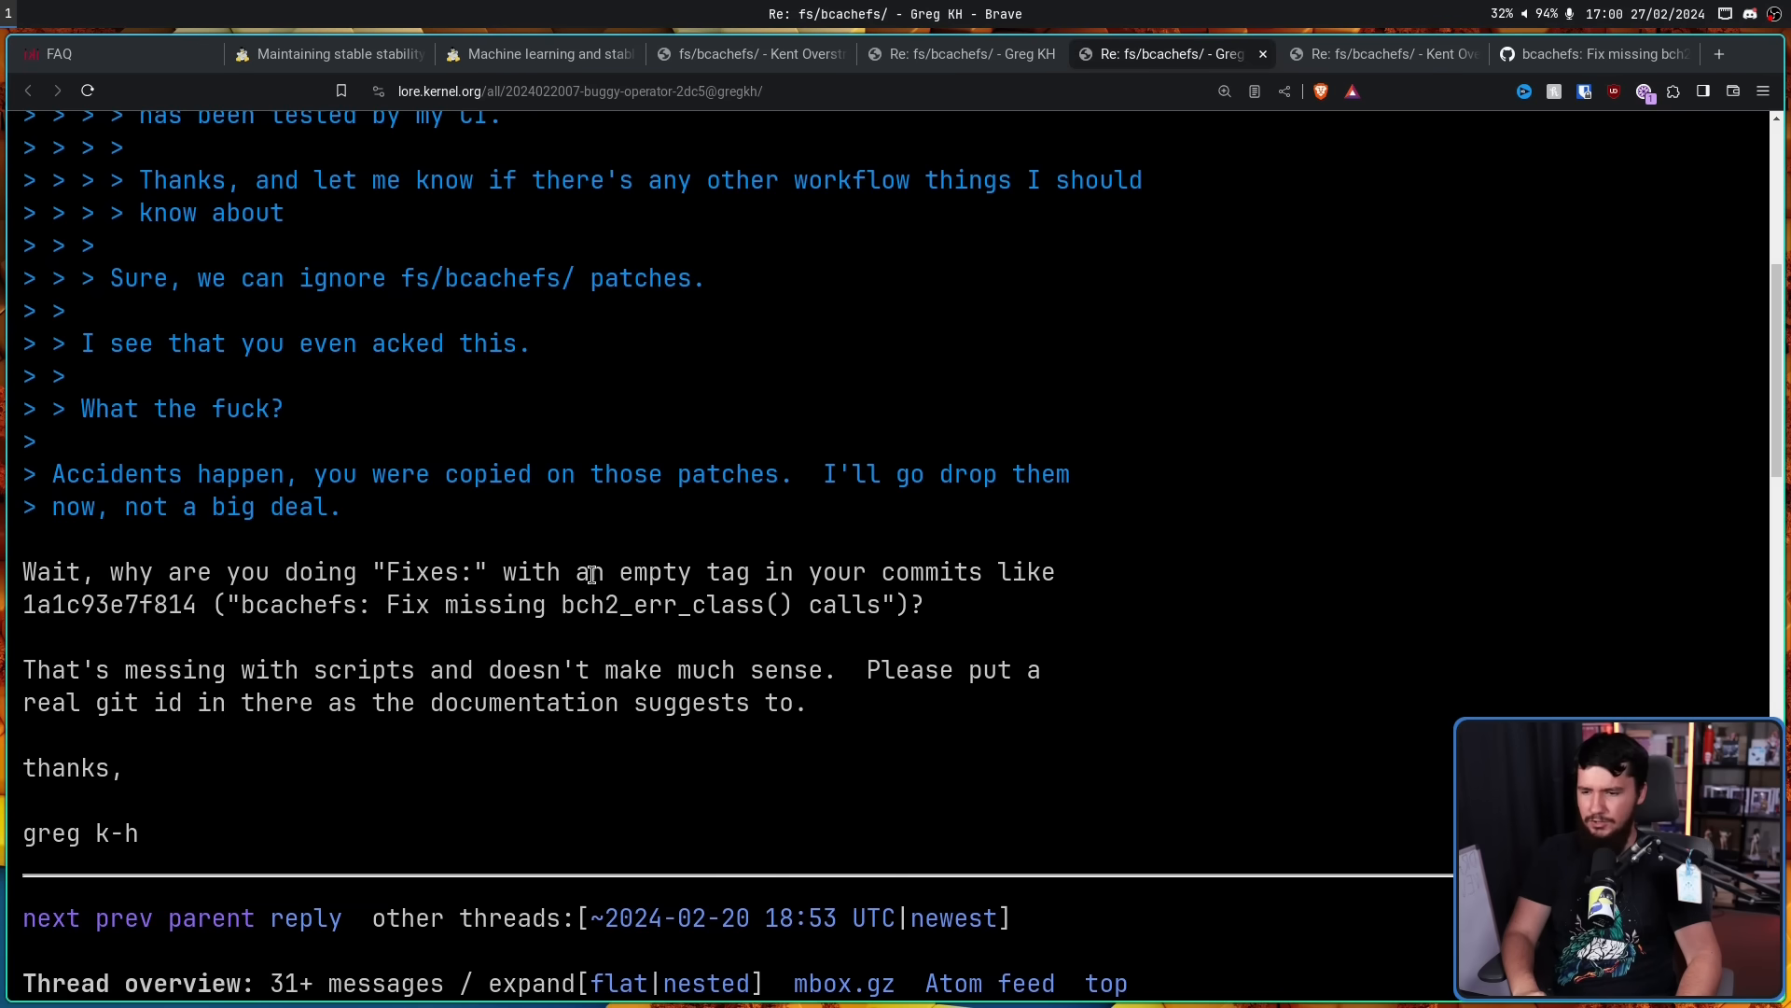
# Check commit 1a1c93e7f814 on GitHub, then open the kernel Submitting patches documentation
pyautogui.click(1592, 54)
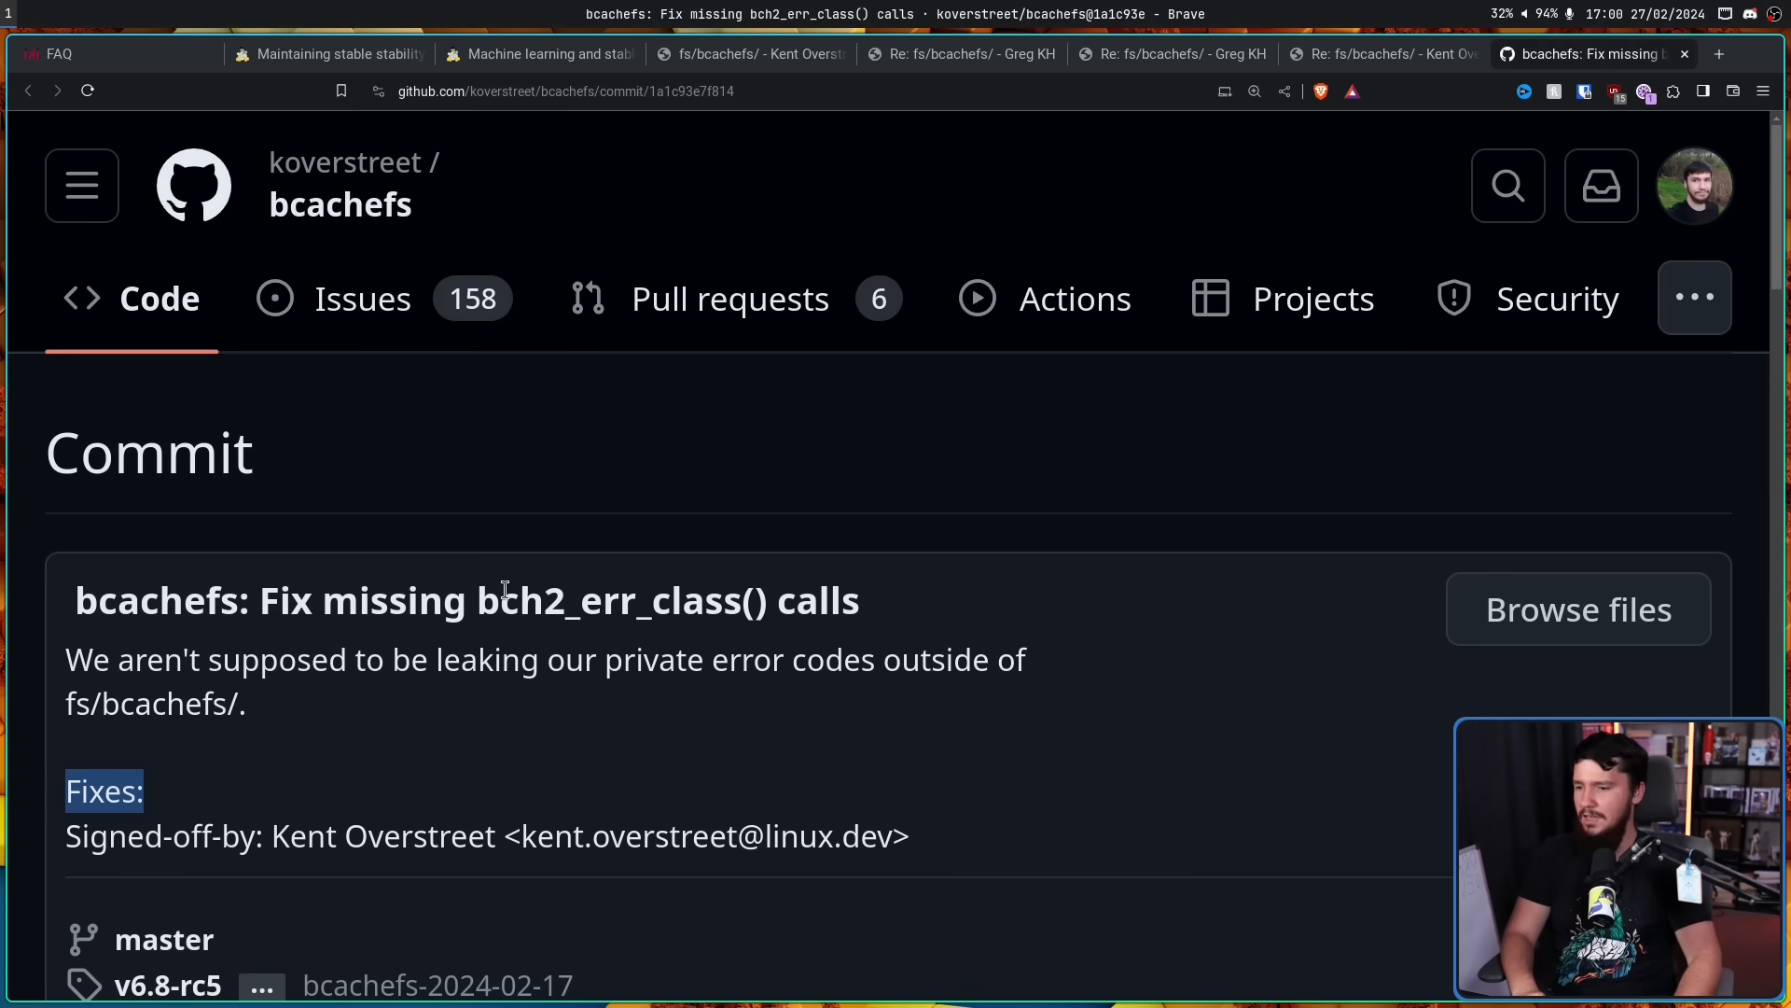
pyautogui.scroll(-3)
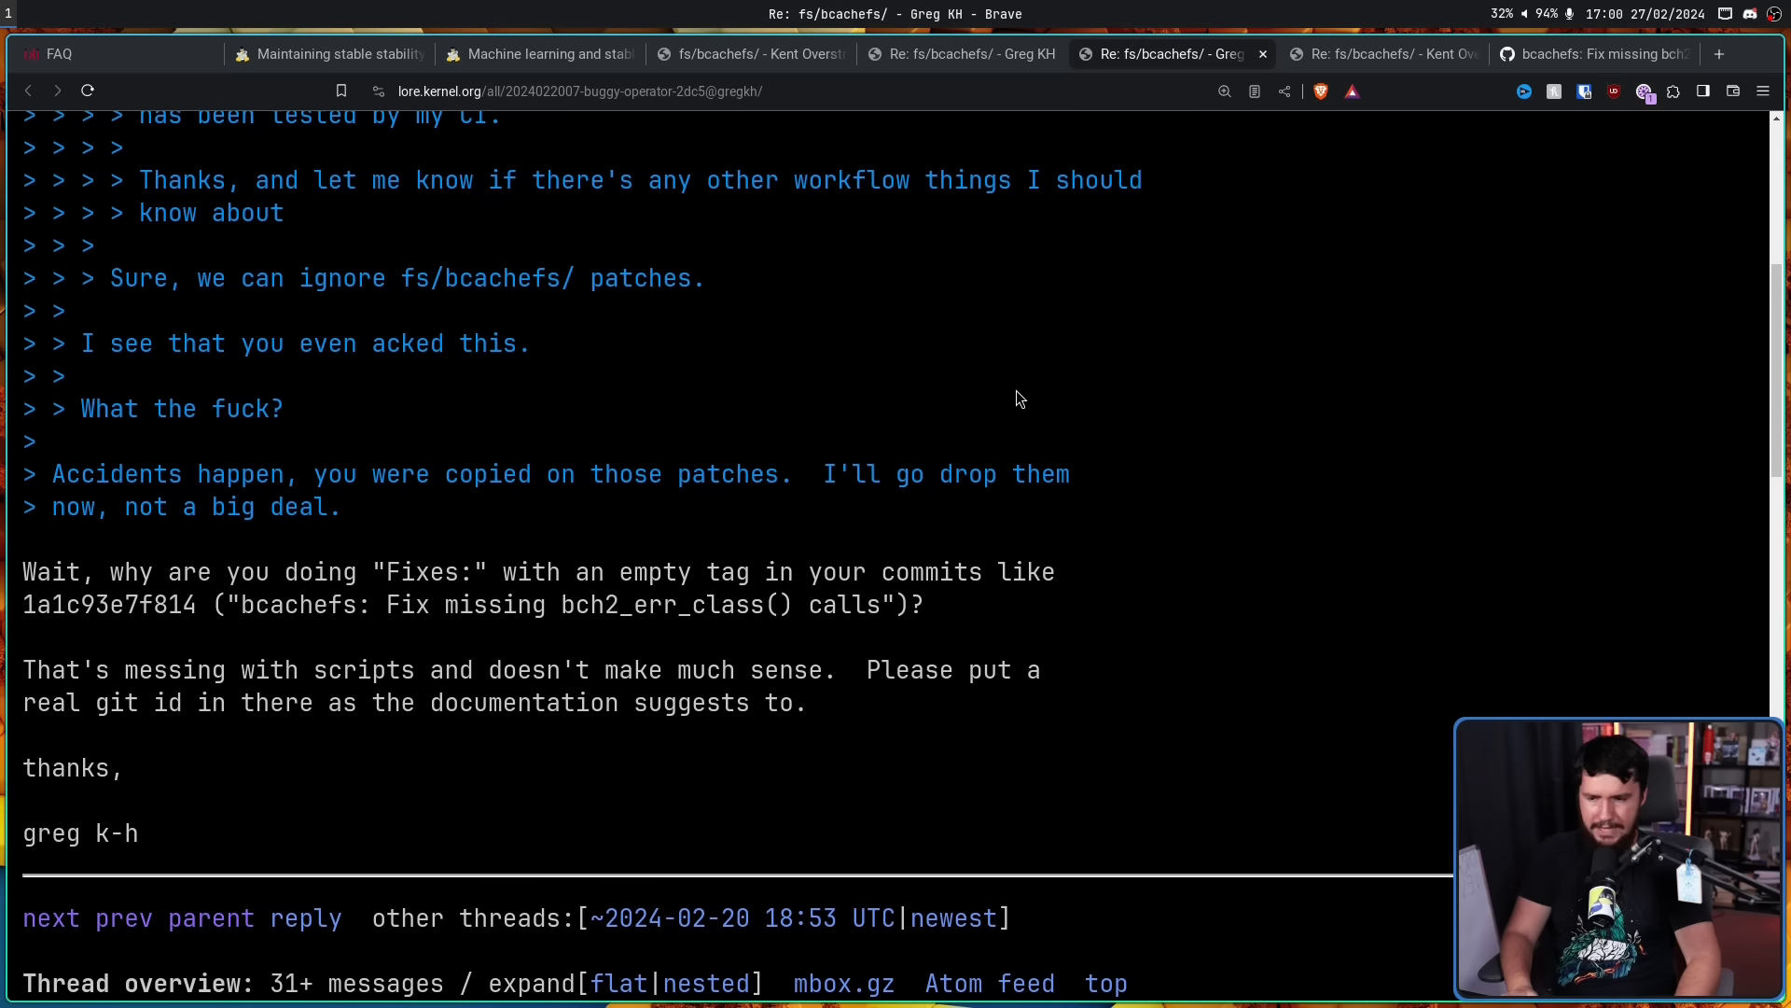
pyautogui.moveTo(1124, 453)
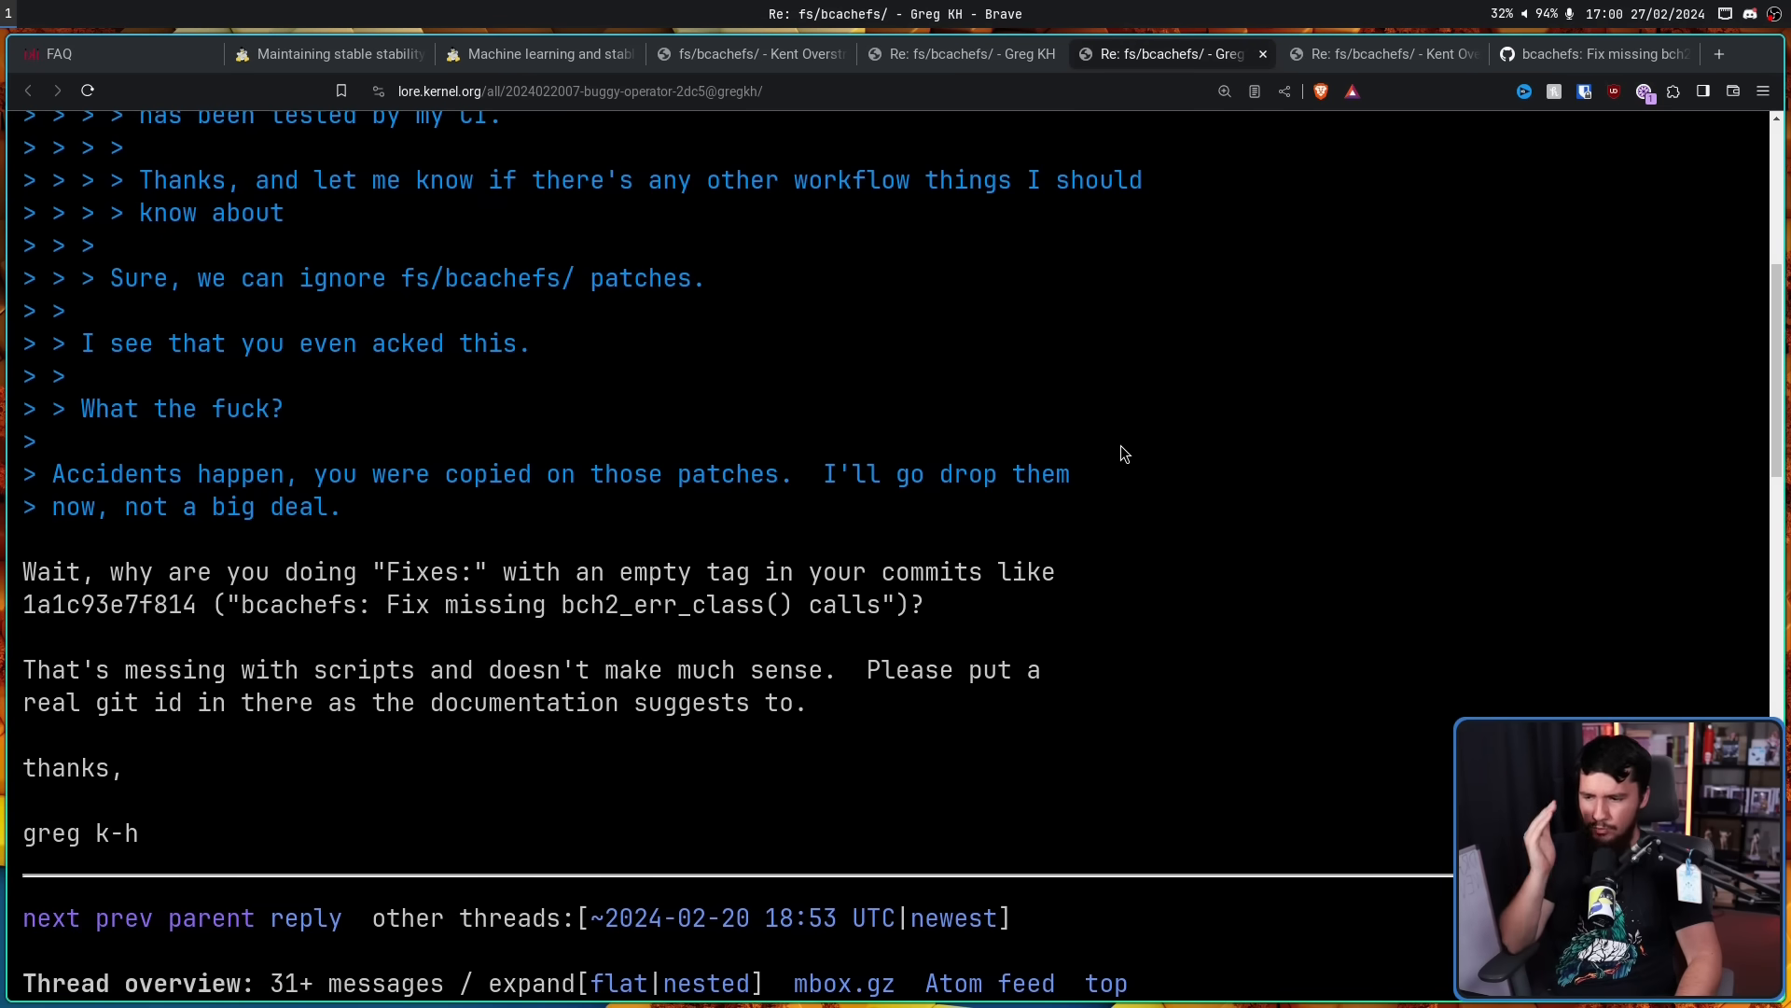
pyautogui.moveTo(1100, 472)
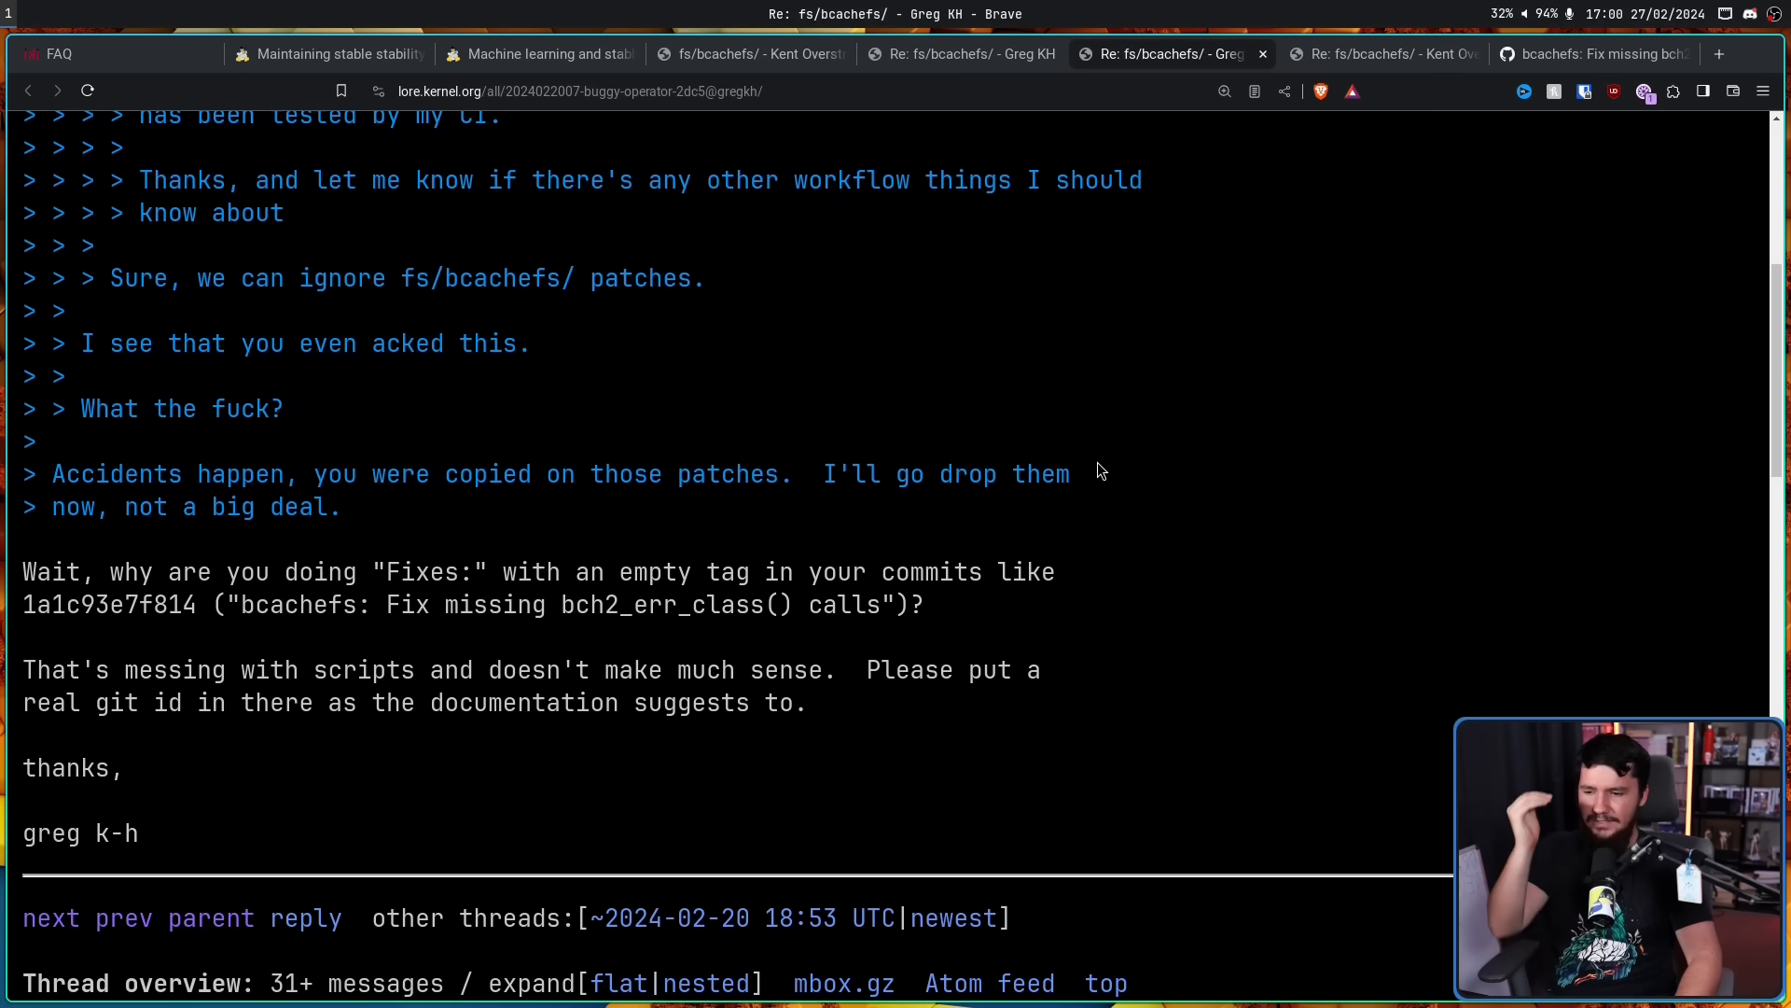
pyautogui.click(850, 54)
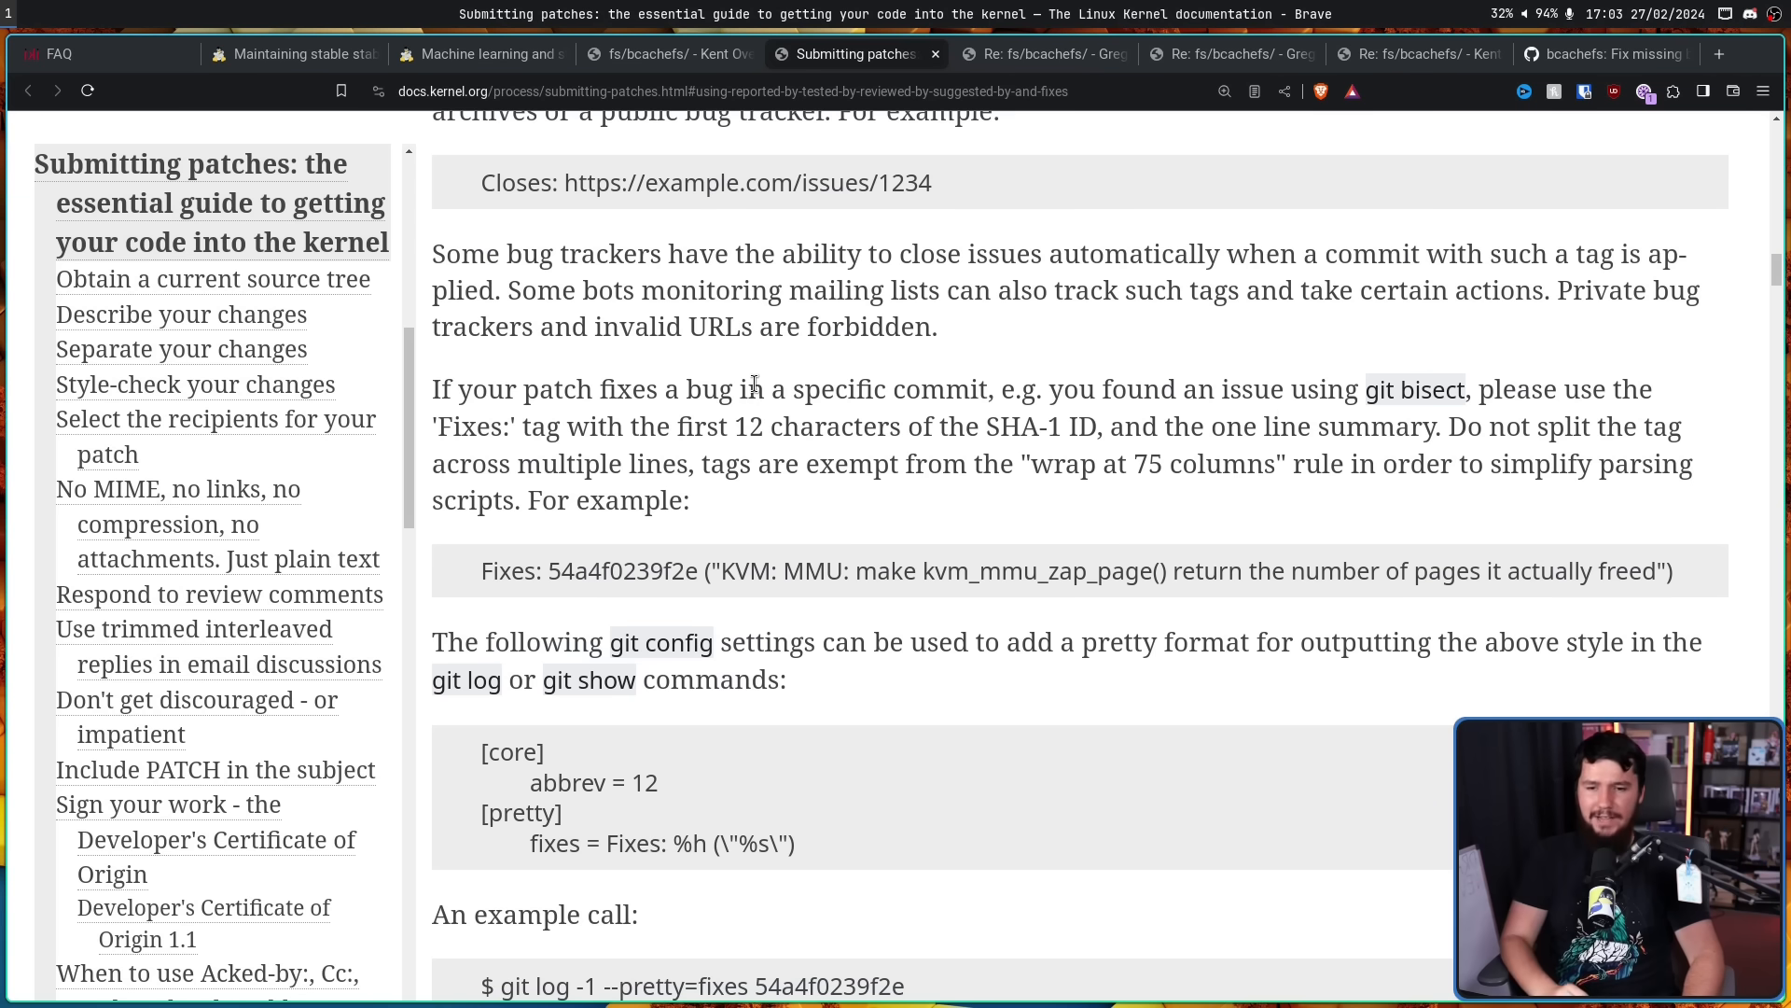
pyautogui.moveTo(1145, 514)
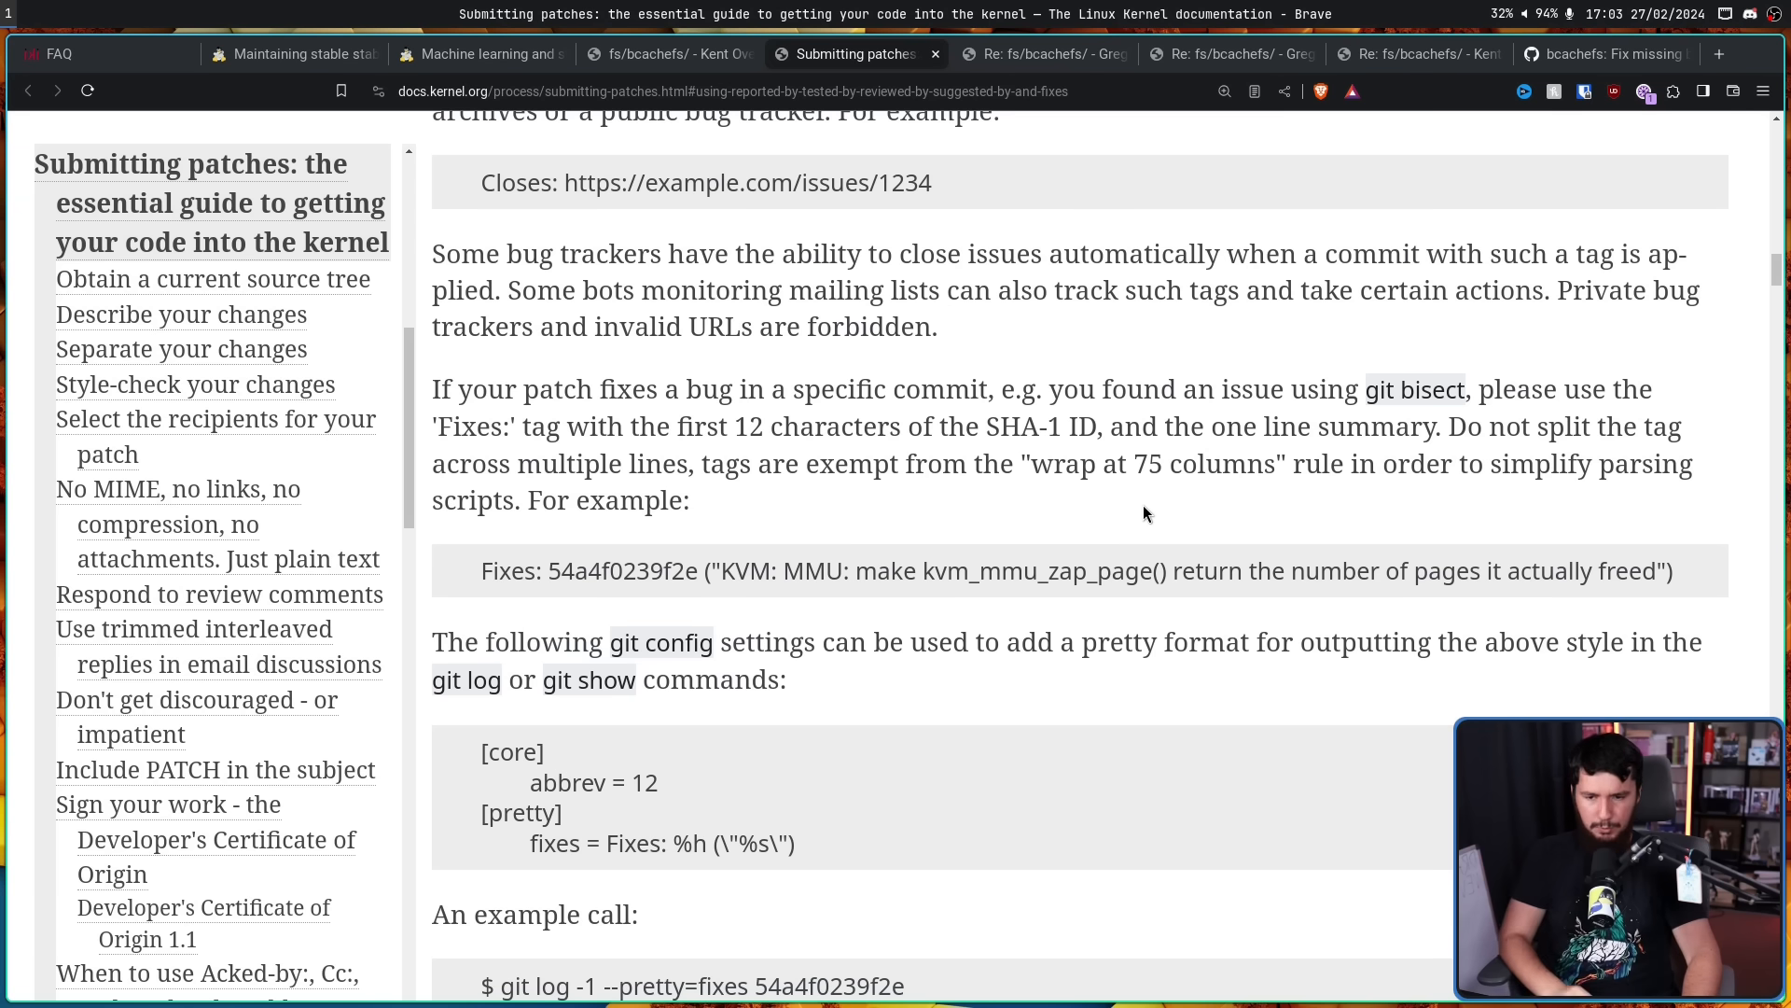
pyautogui.moveTo(1154, 472)
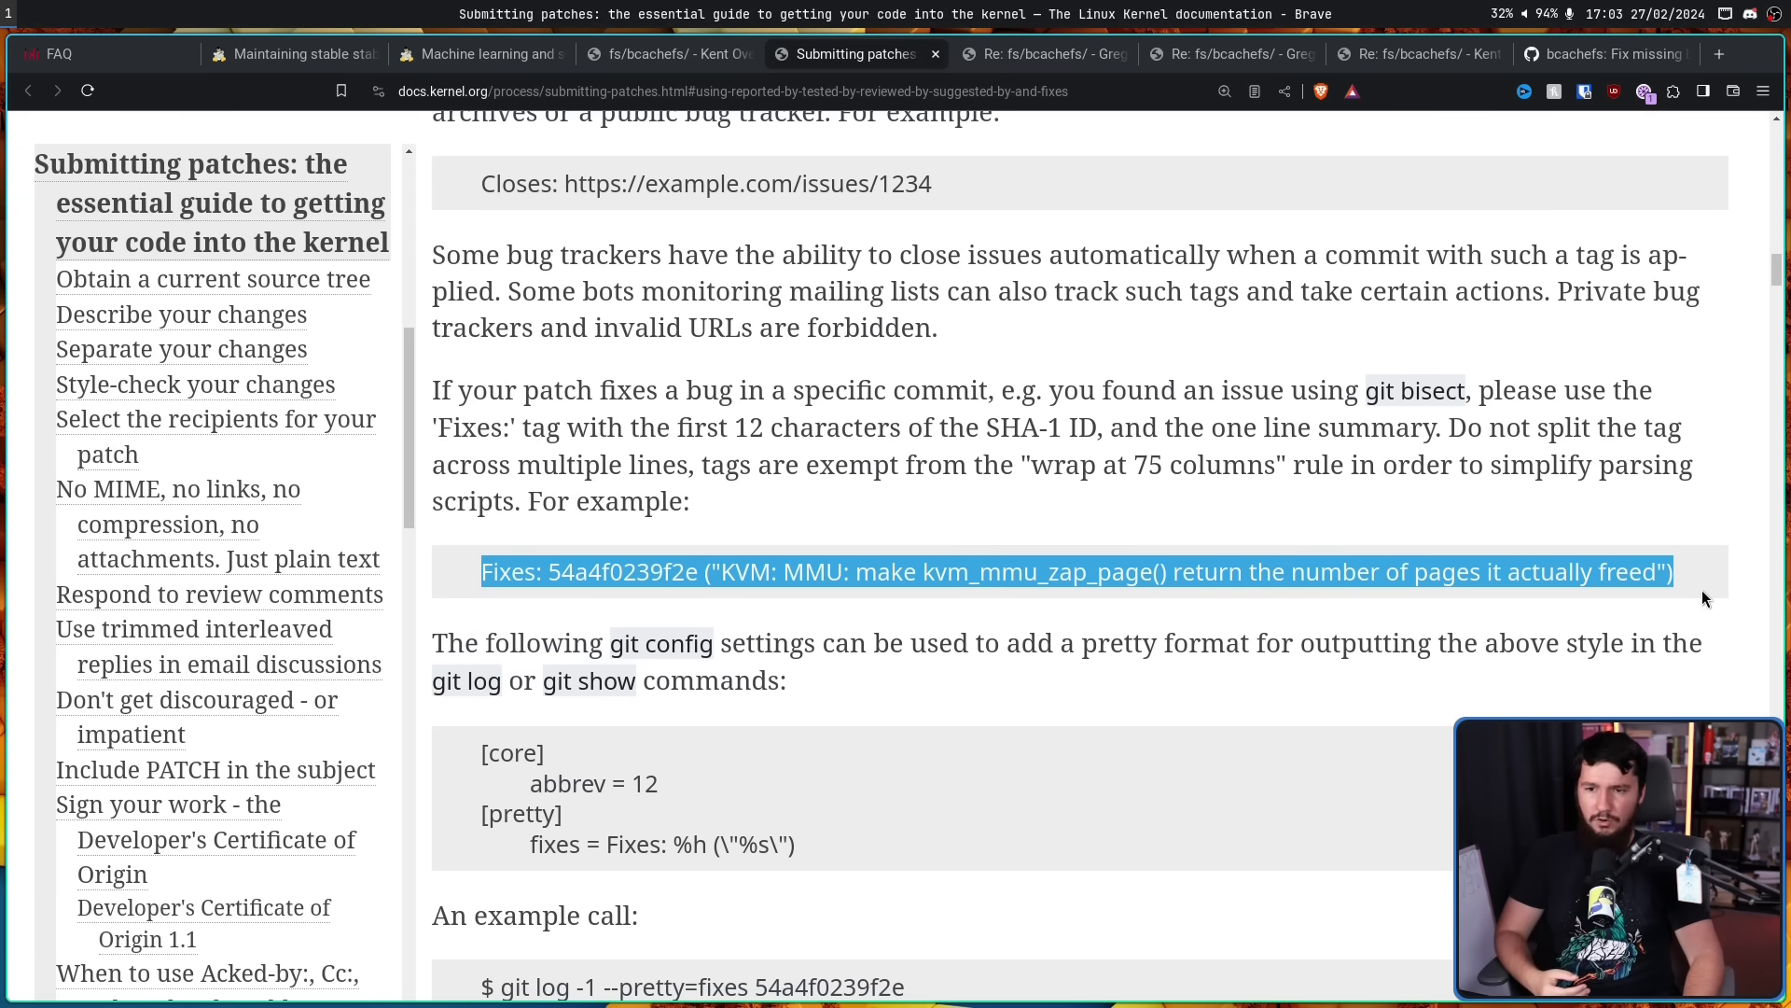
# Return to the GitHub bcachefs commit with the empty Fixes: tag
pyautogui.click(1599, 54)
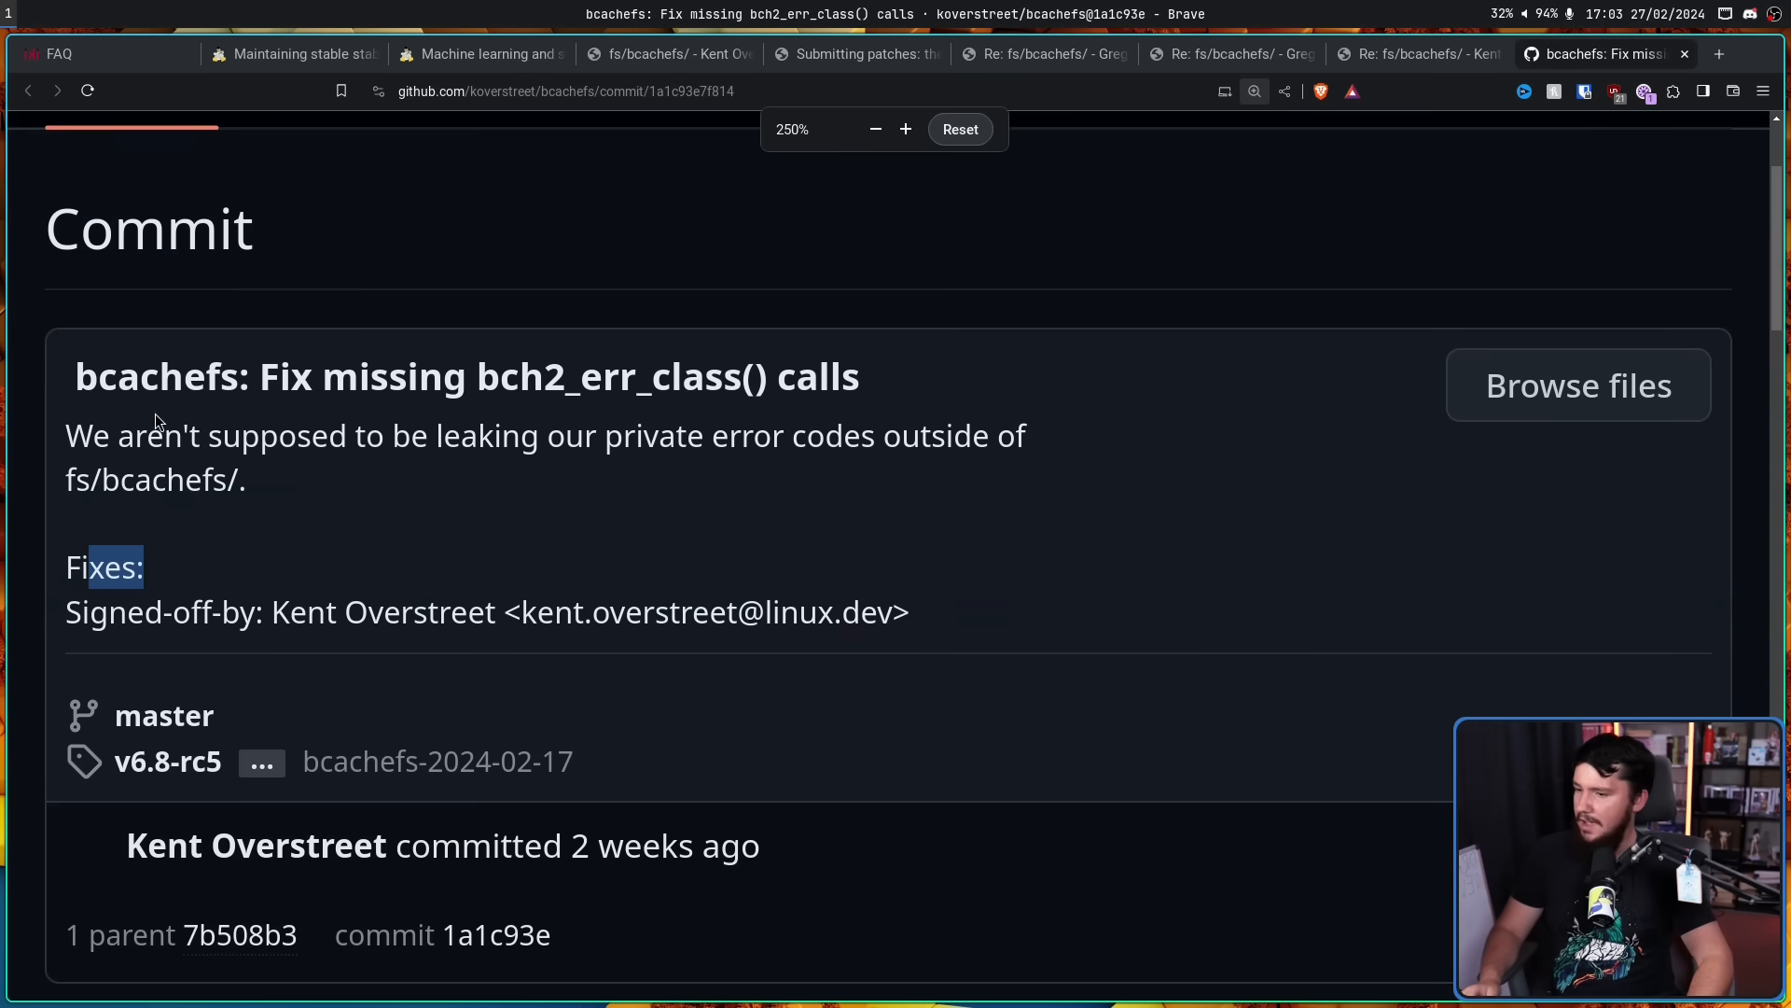
# Read Kent Overstreet's reply arguing a clear-cut Fixes: commit doesn't always exist
pyautogui.click(1166, 54)
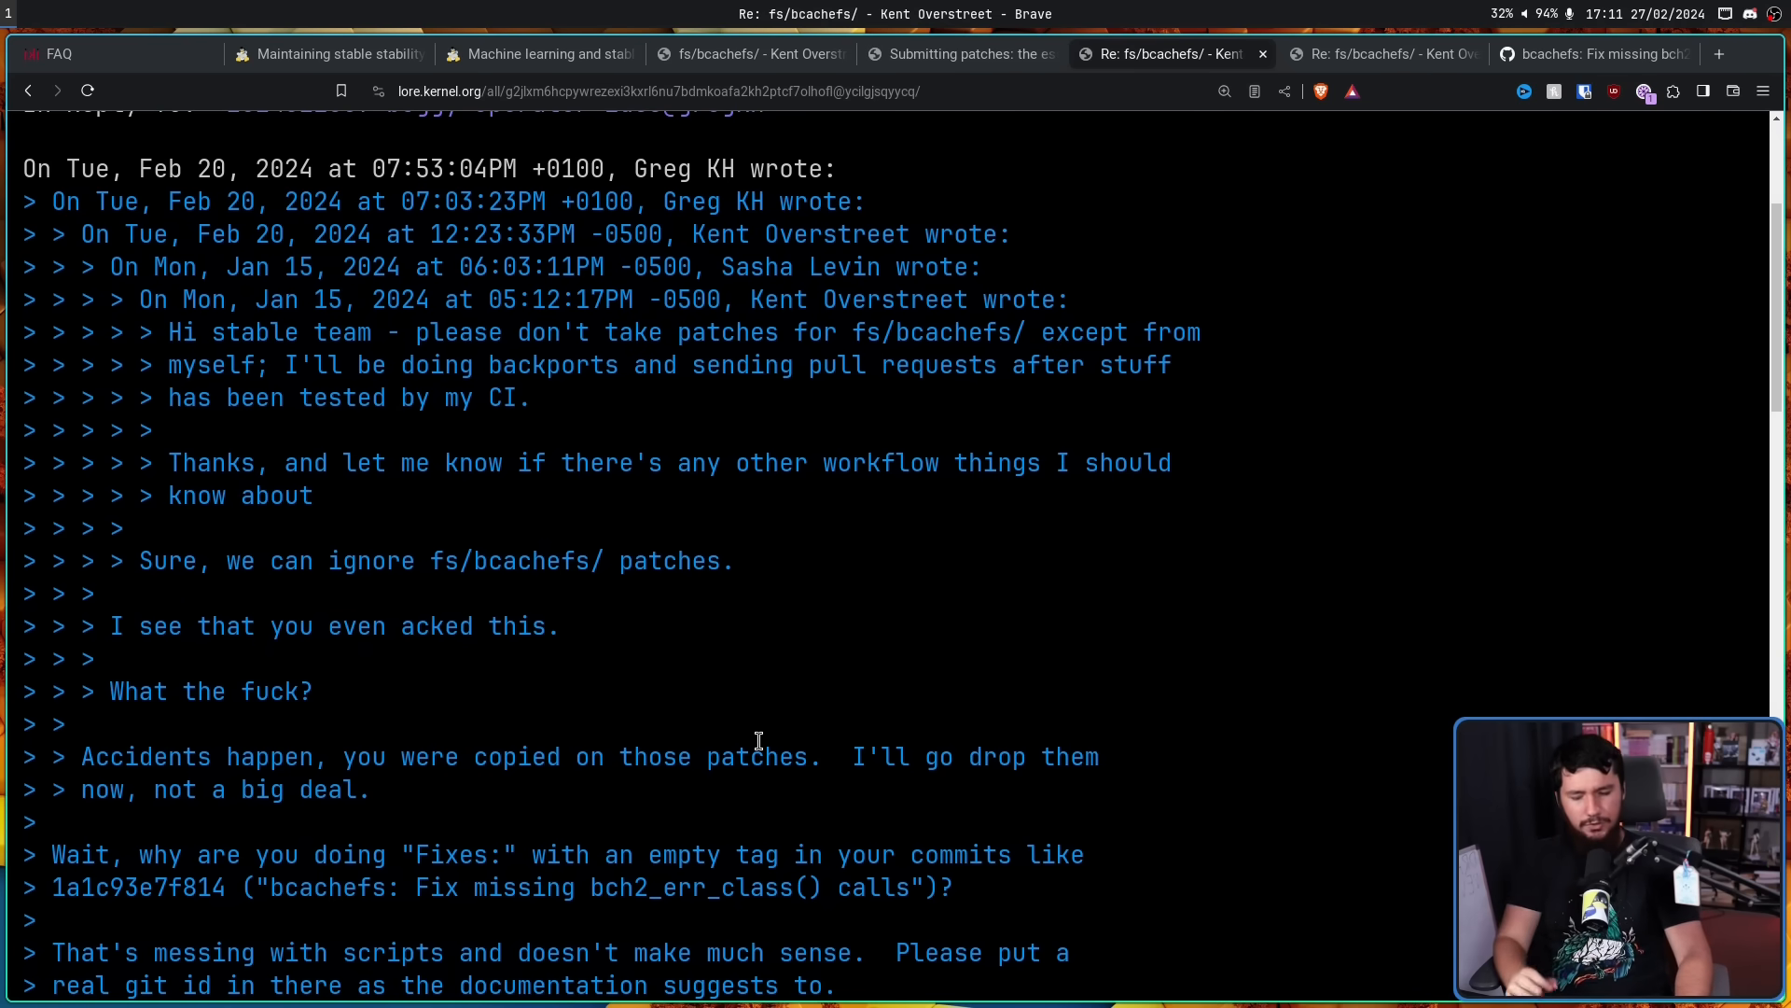
pyautogui.moveTo(936, 673)
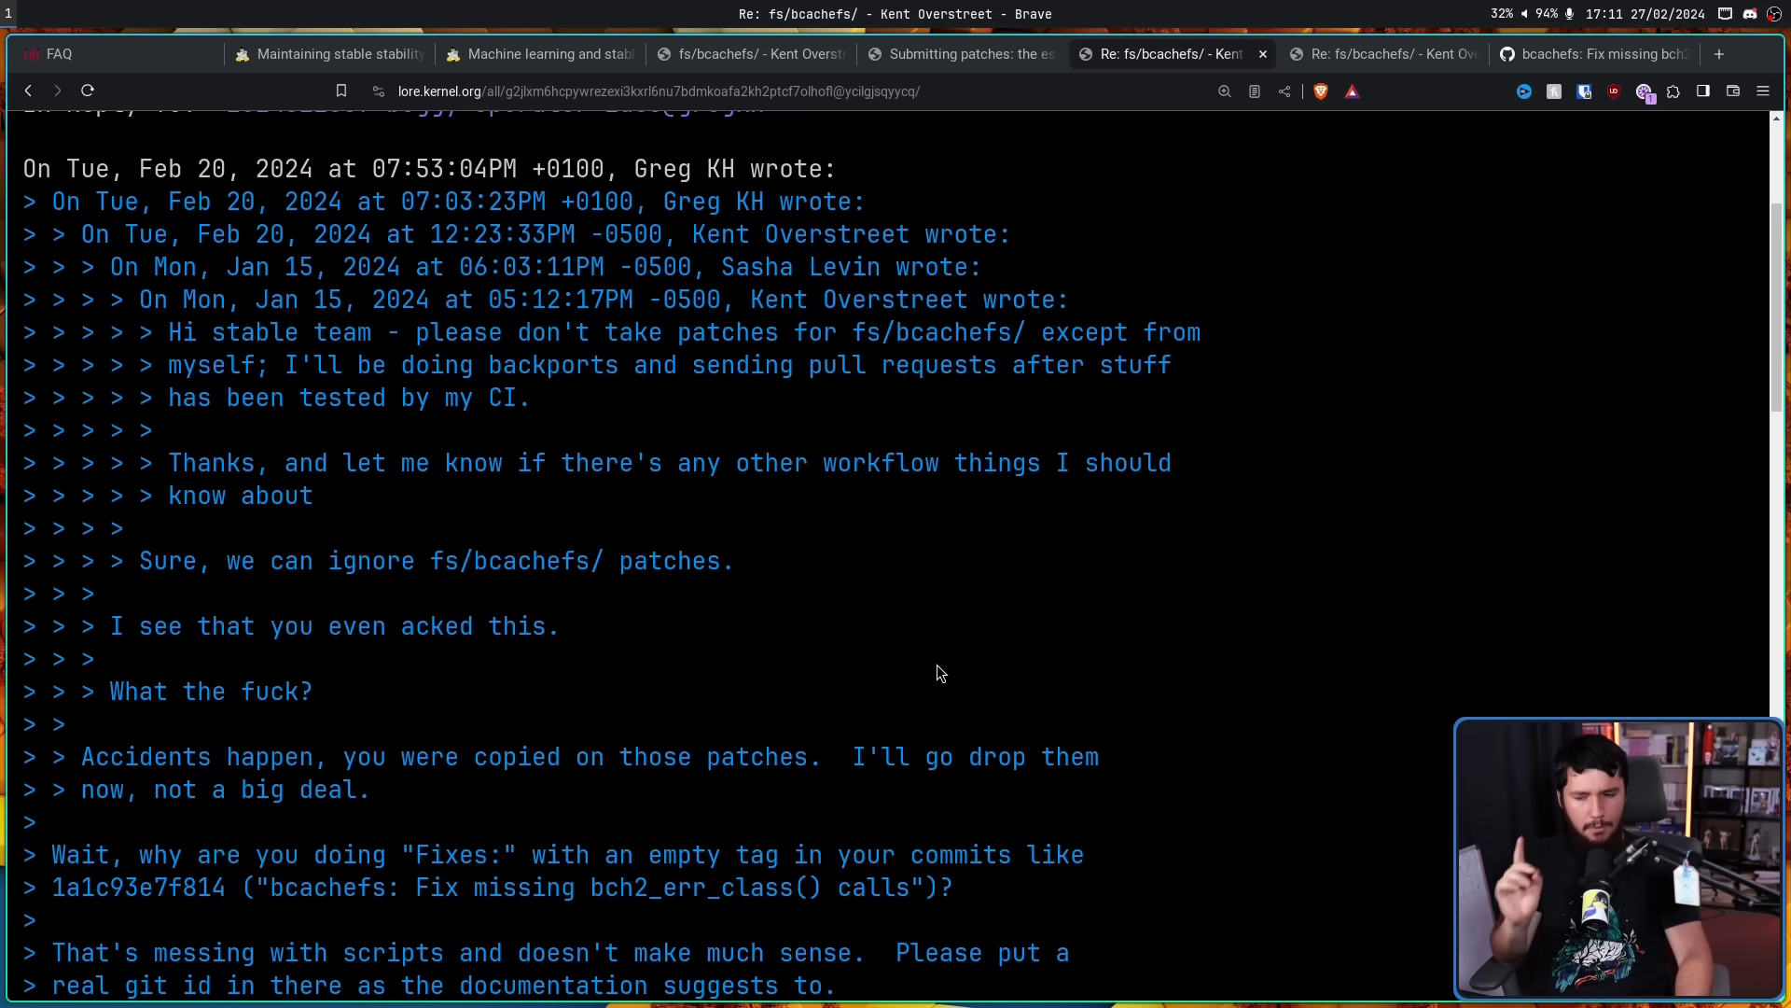
pyautogui.scroll(-3)
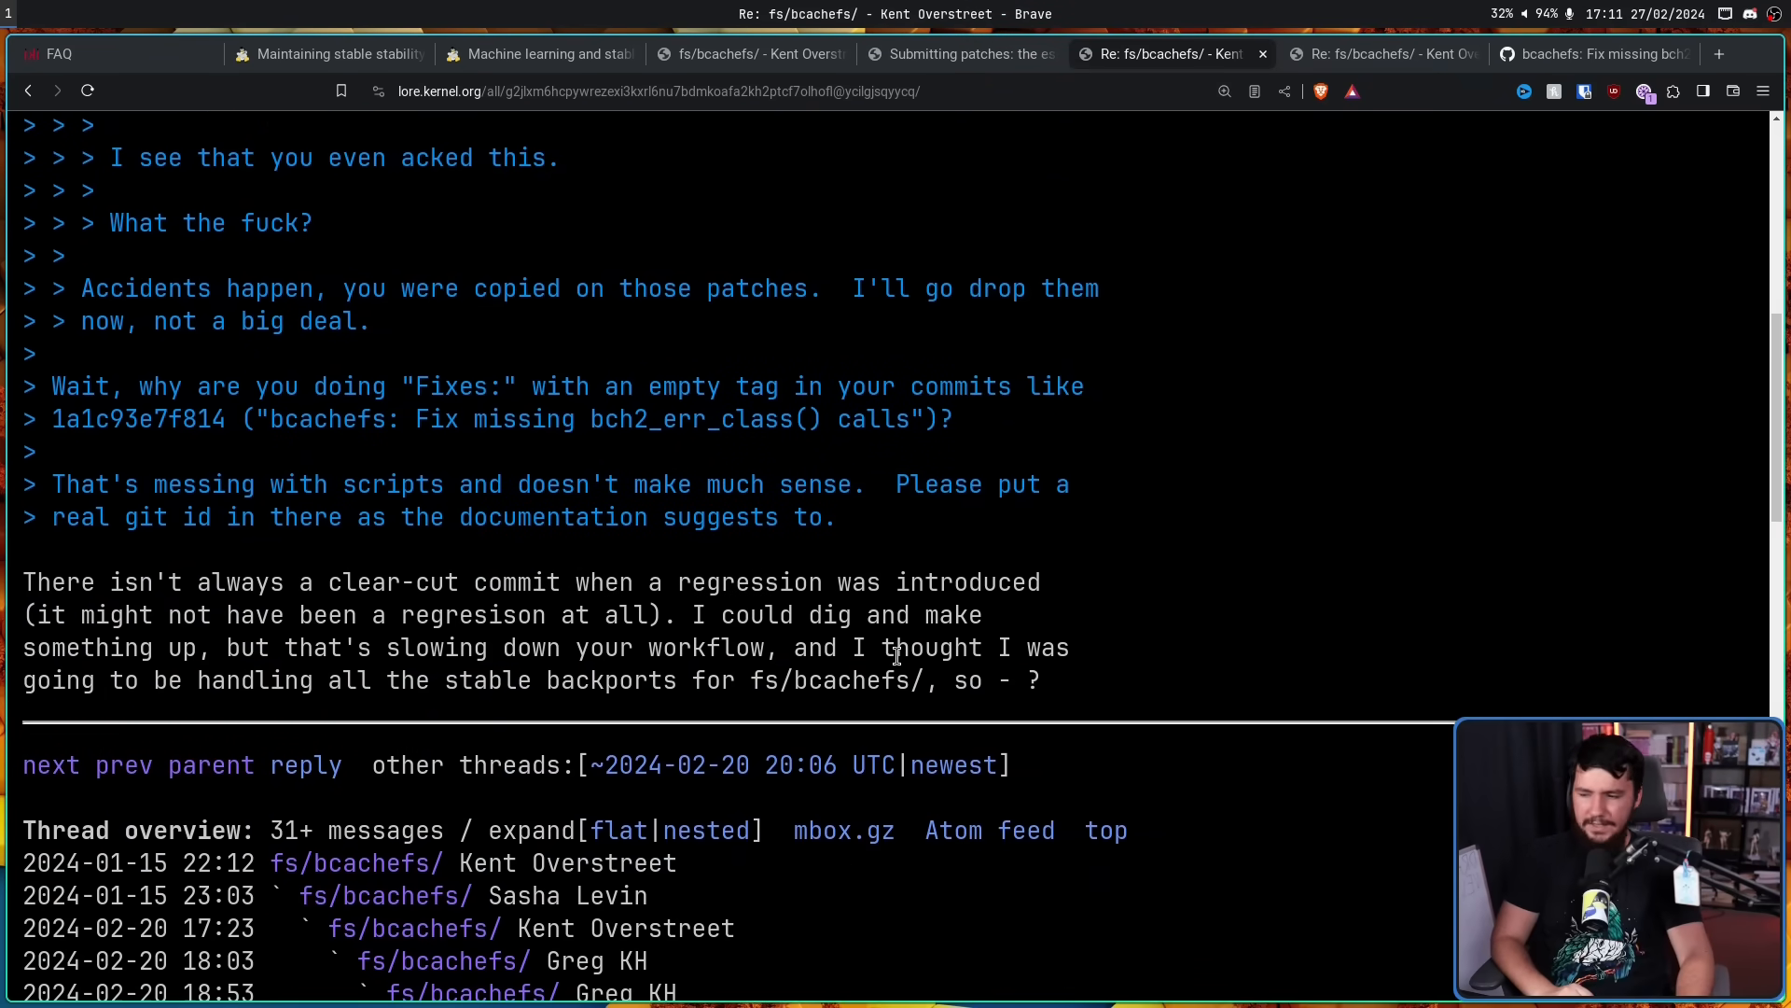
pyautogui.moveTo(923, 671)
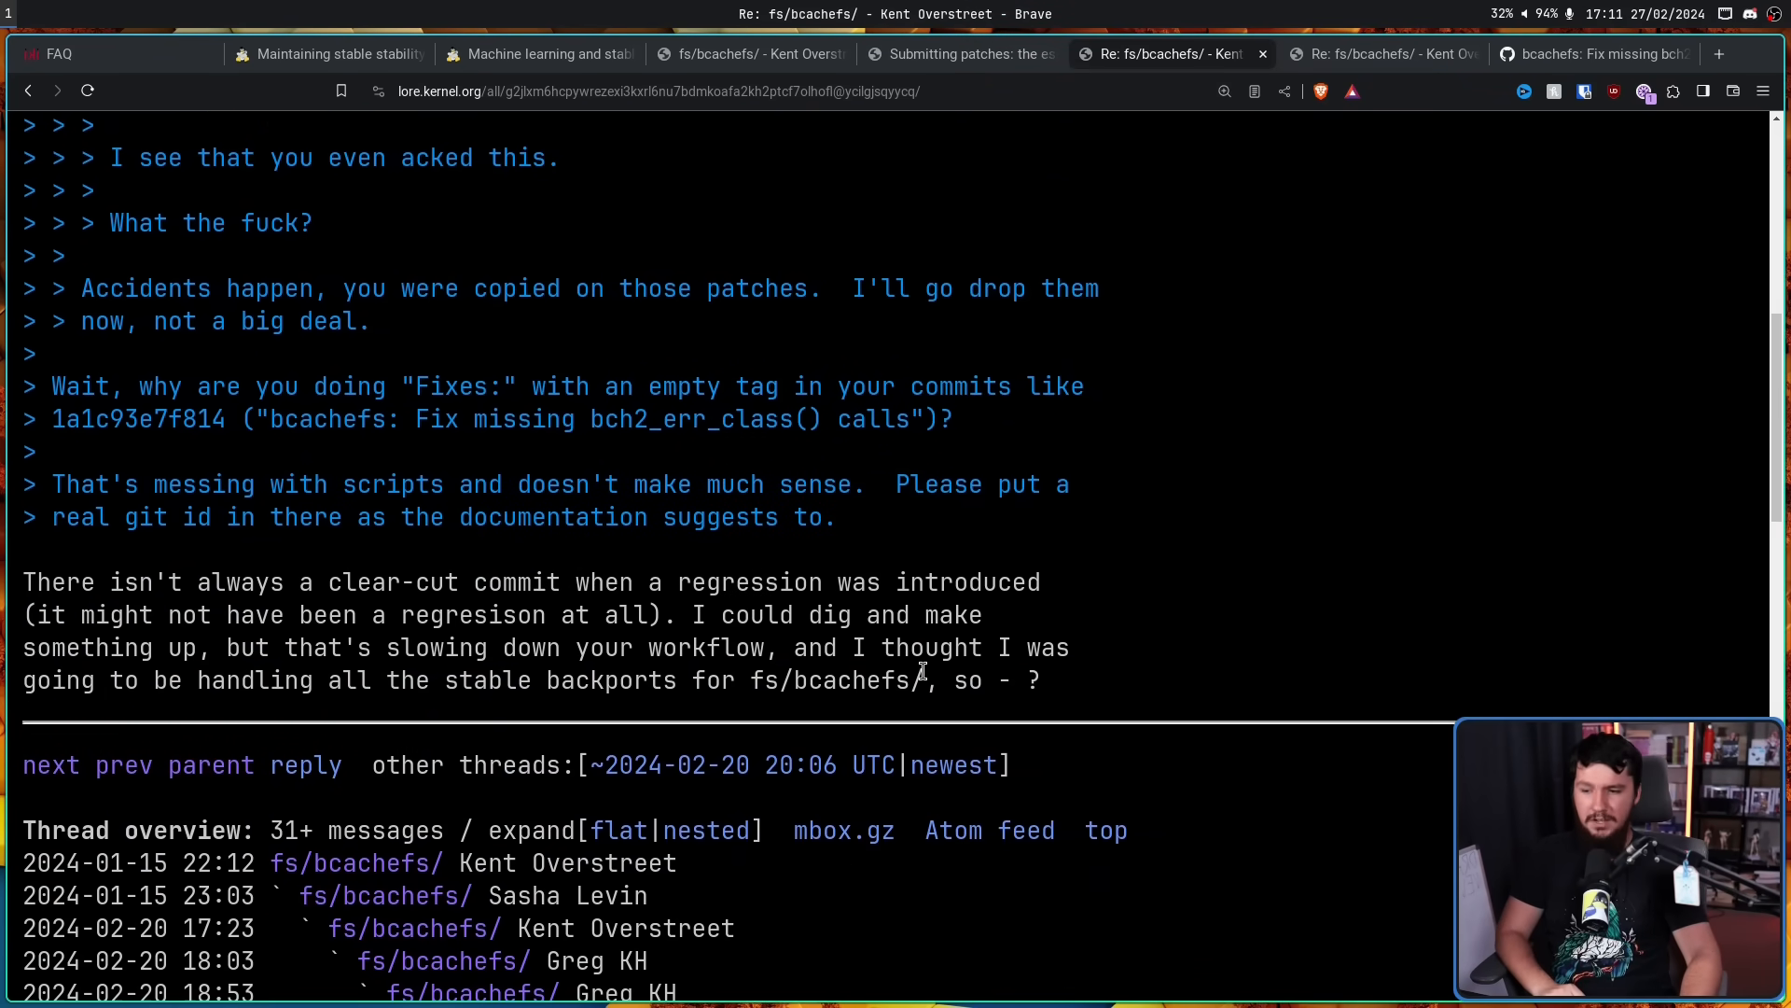
pyautogui.moveTo(921, 615)
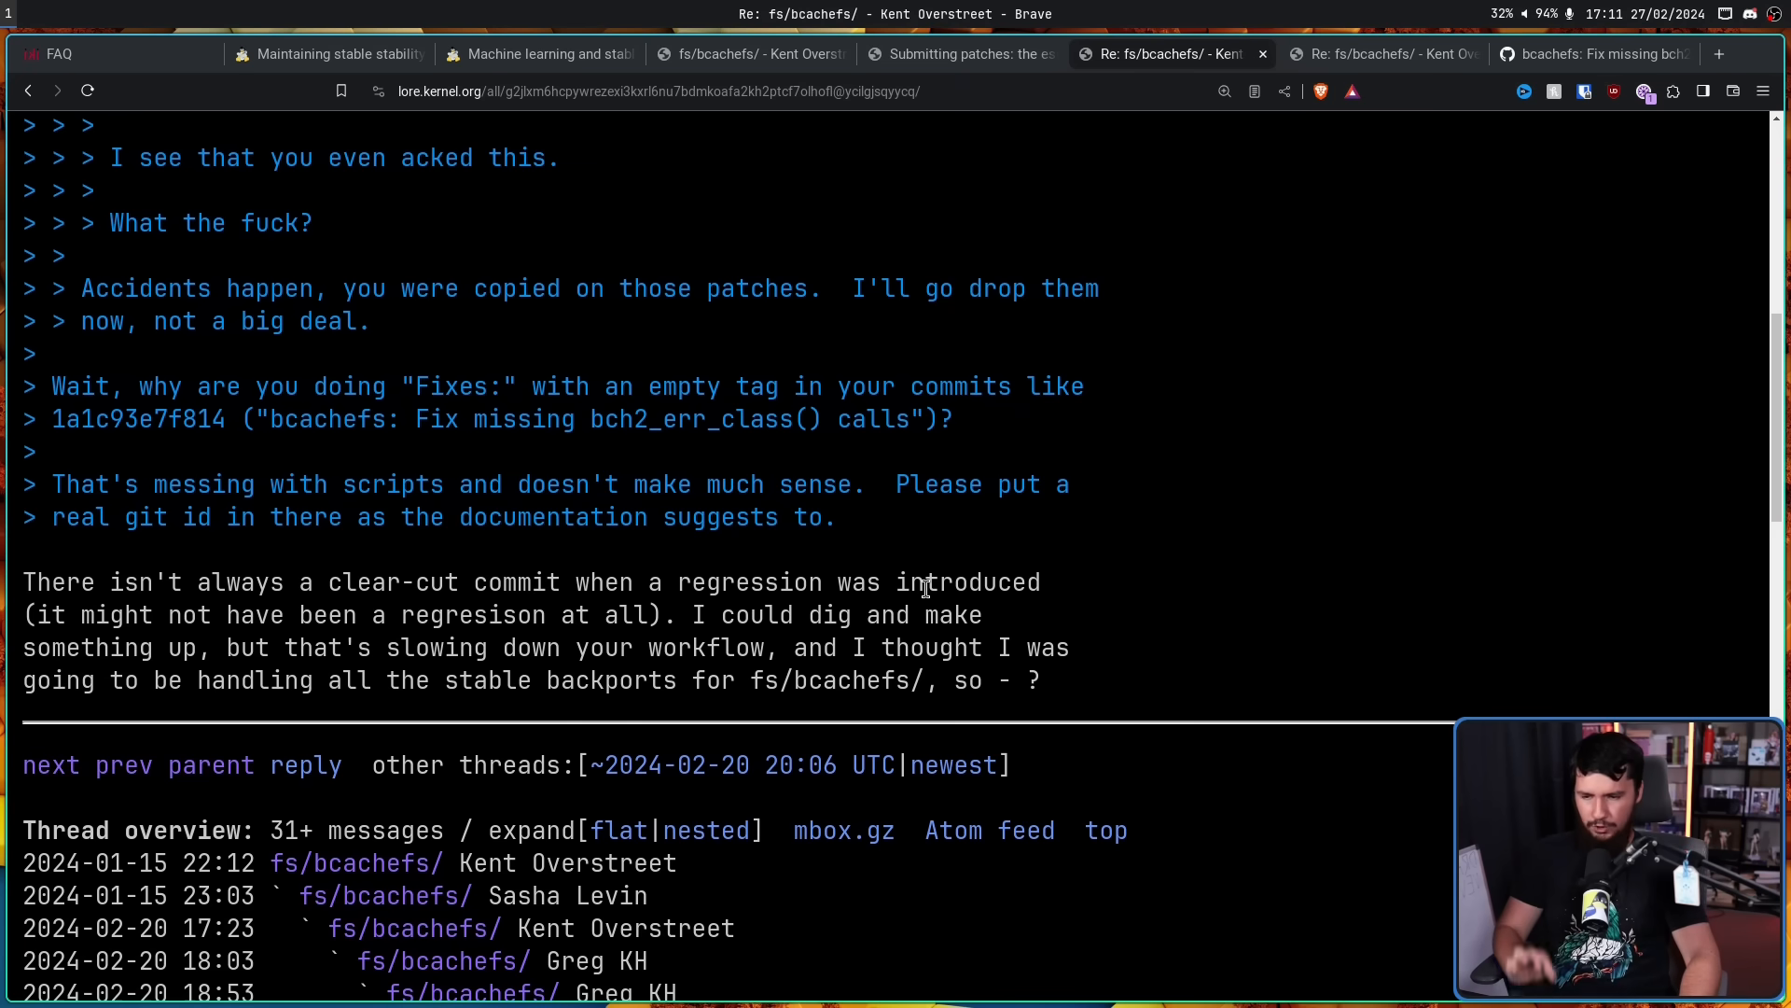
pyautogui.moveTo(923, 601)
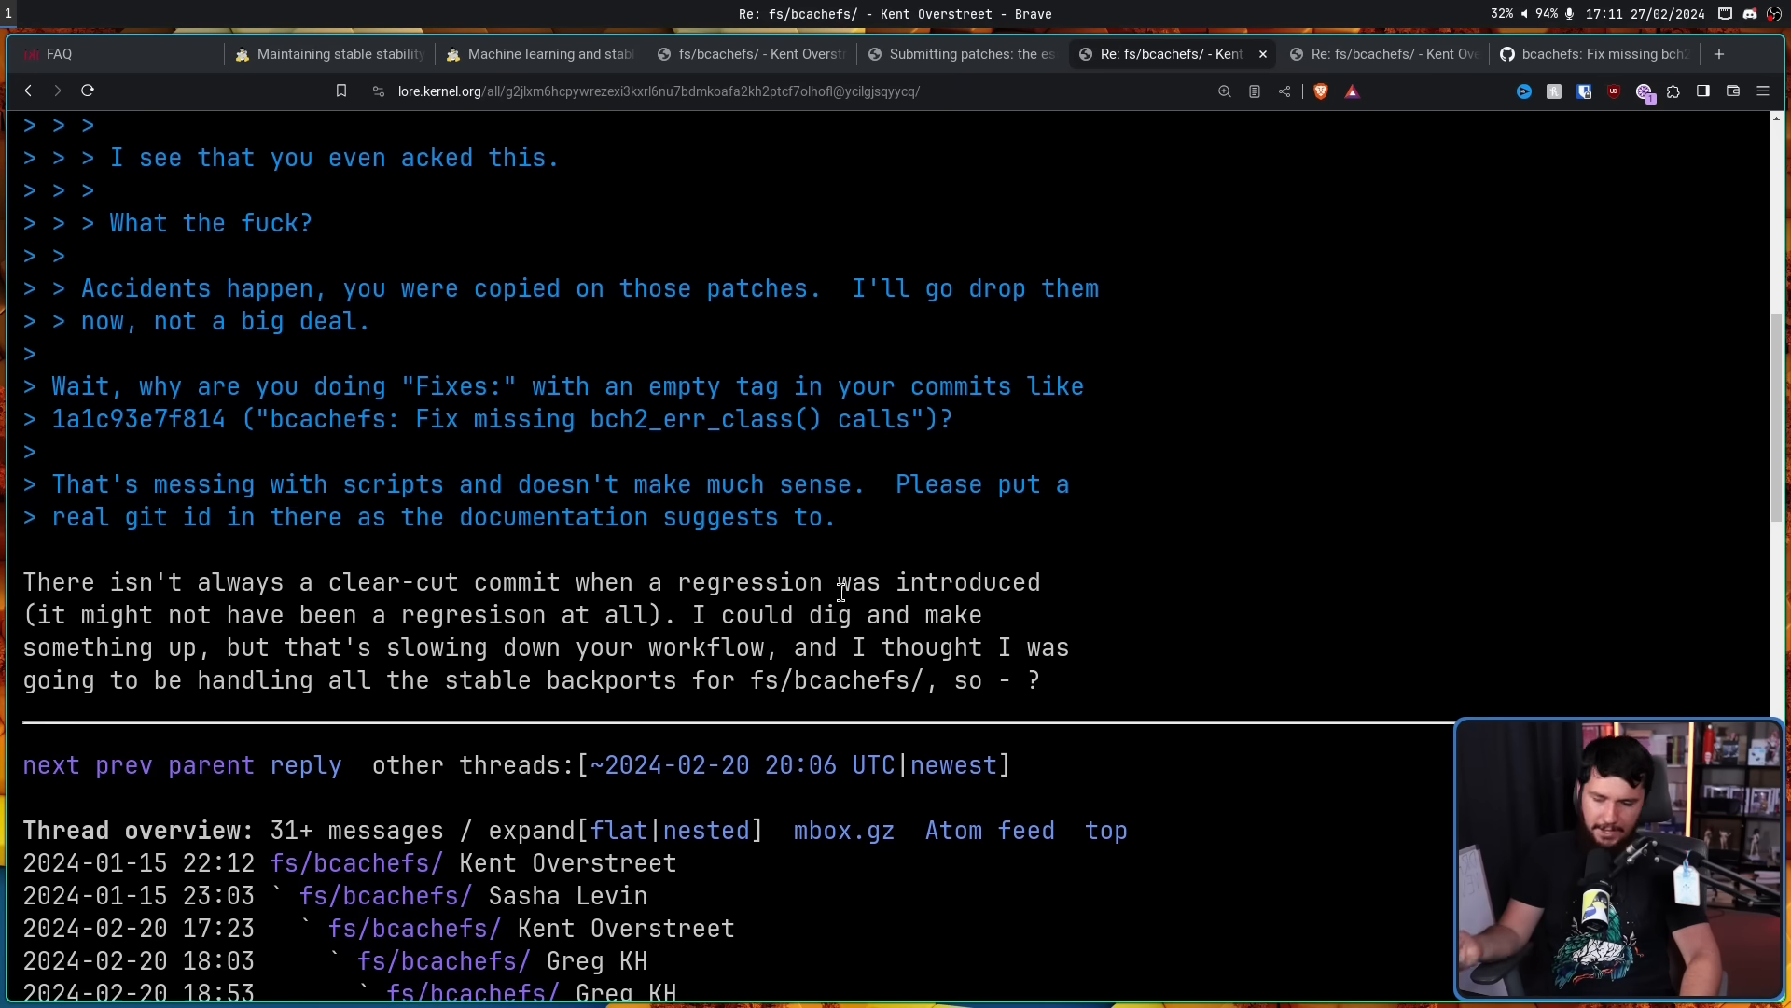
pyautogui.moveTo(1105, 795)
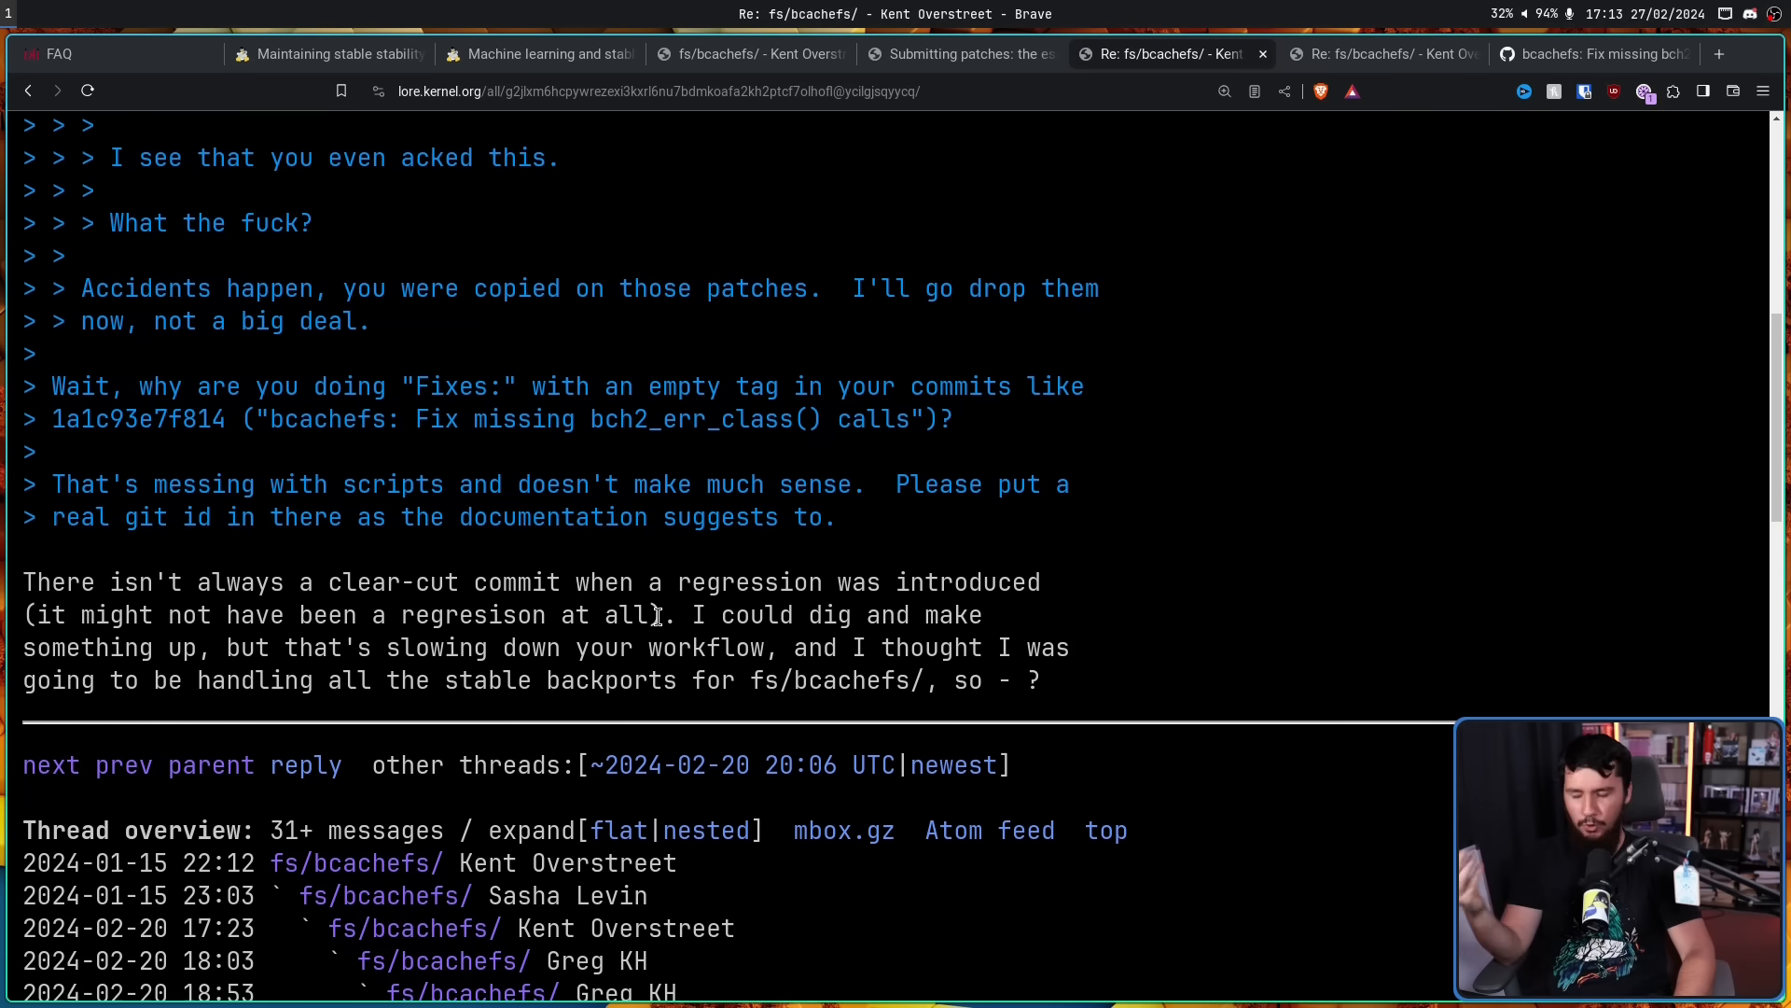
pyautogui.moveTo(651, 614)
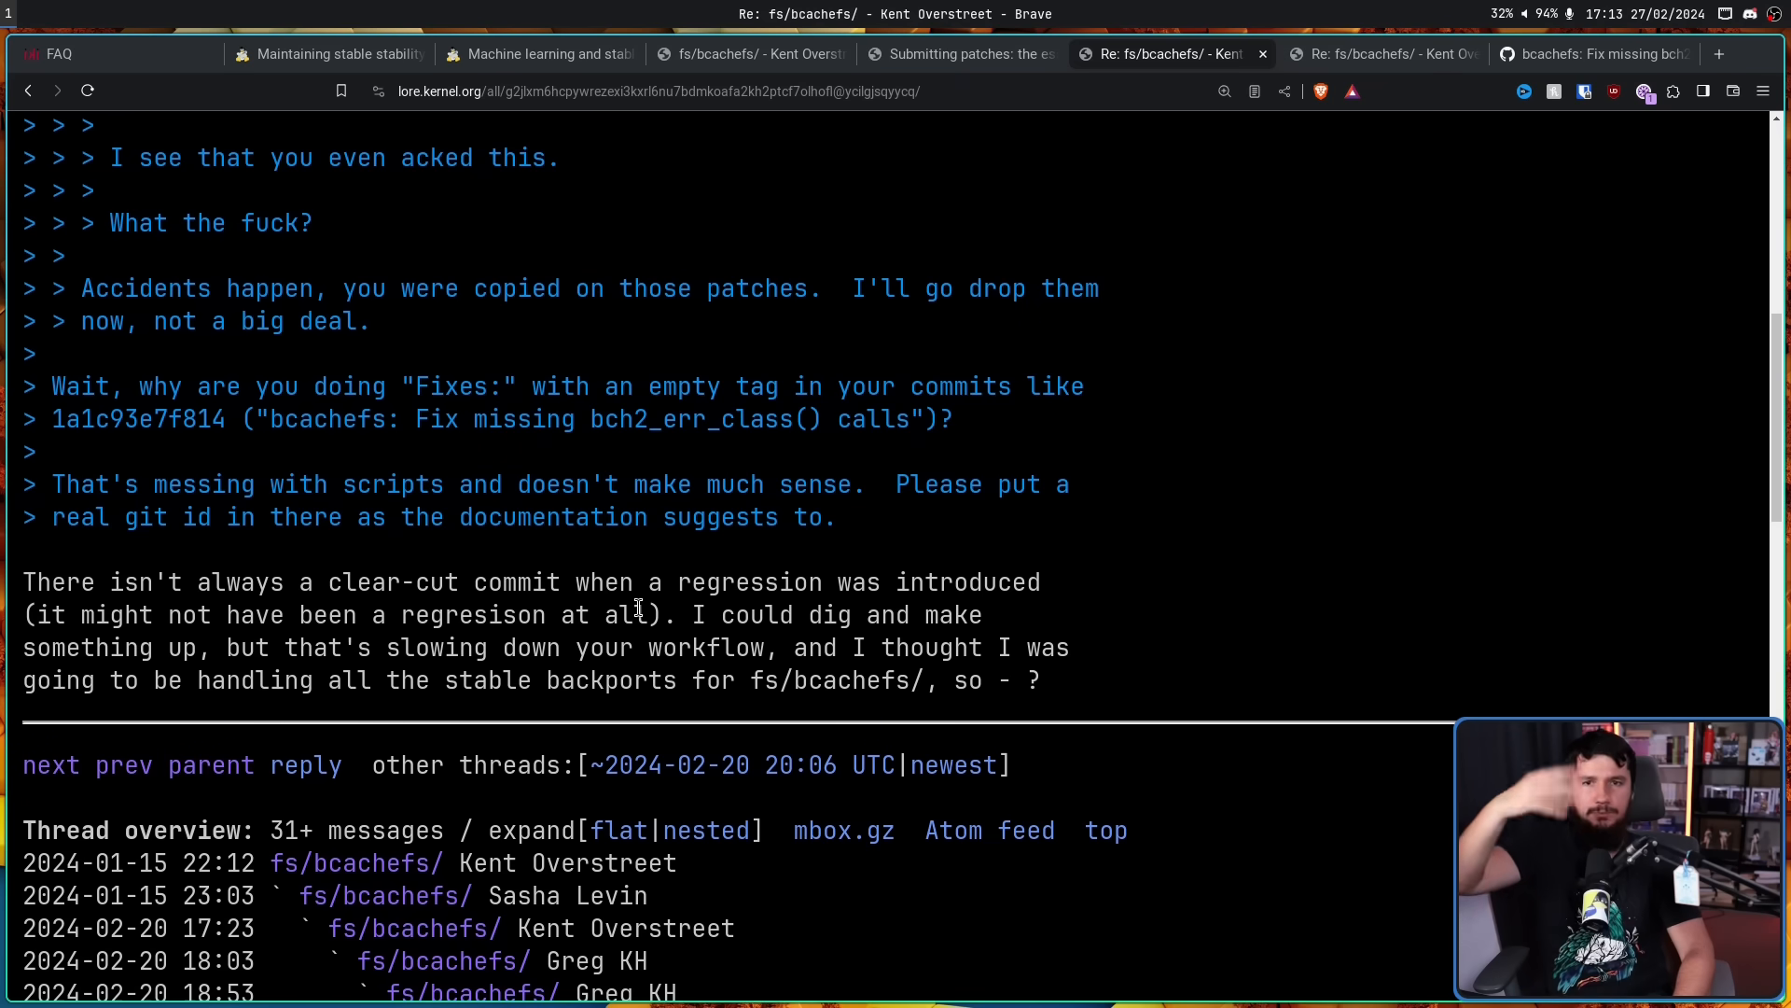
pyautogui.moveTo(645, 634)
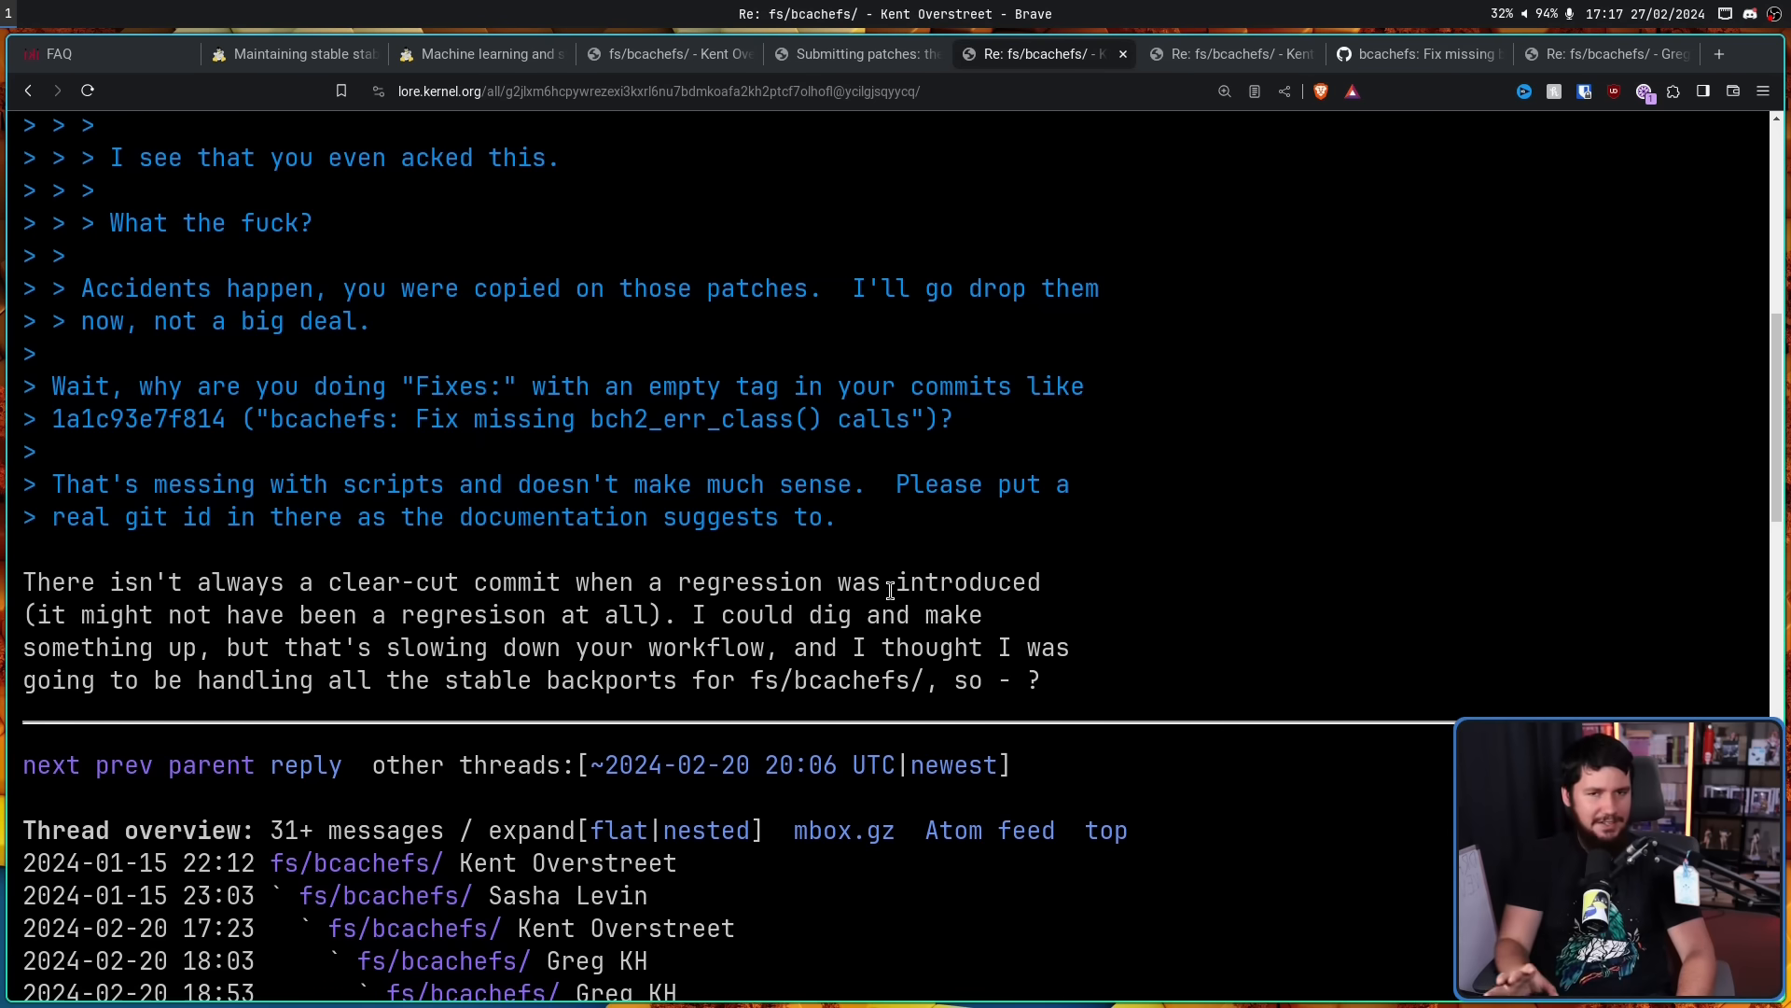
pyautogui.moveTo(905, 575)
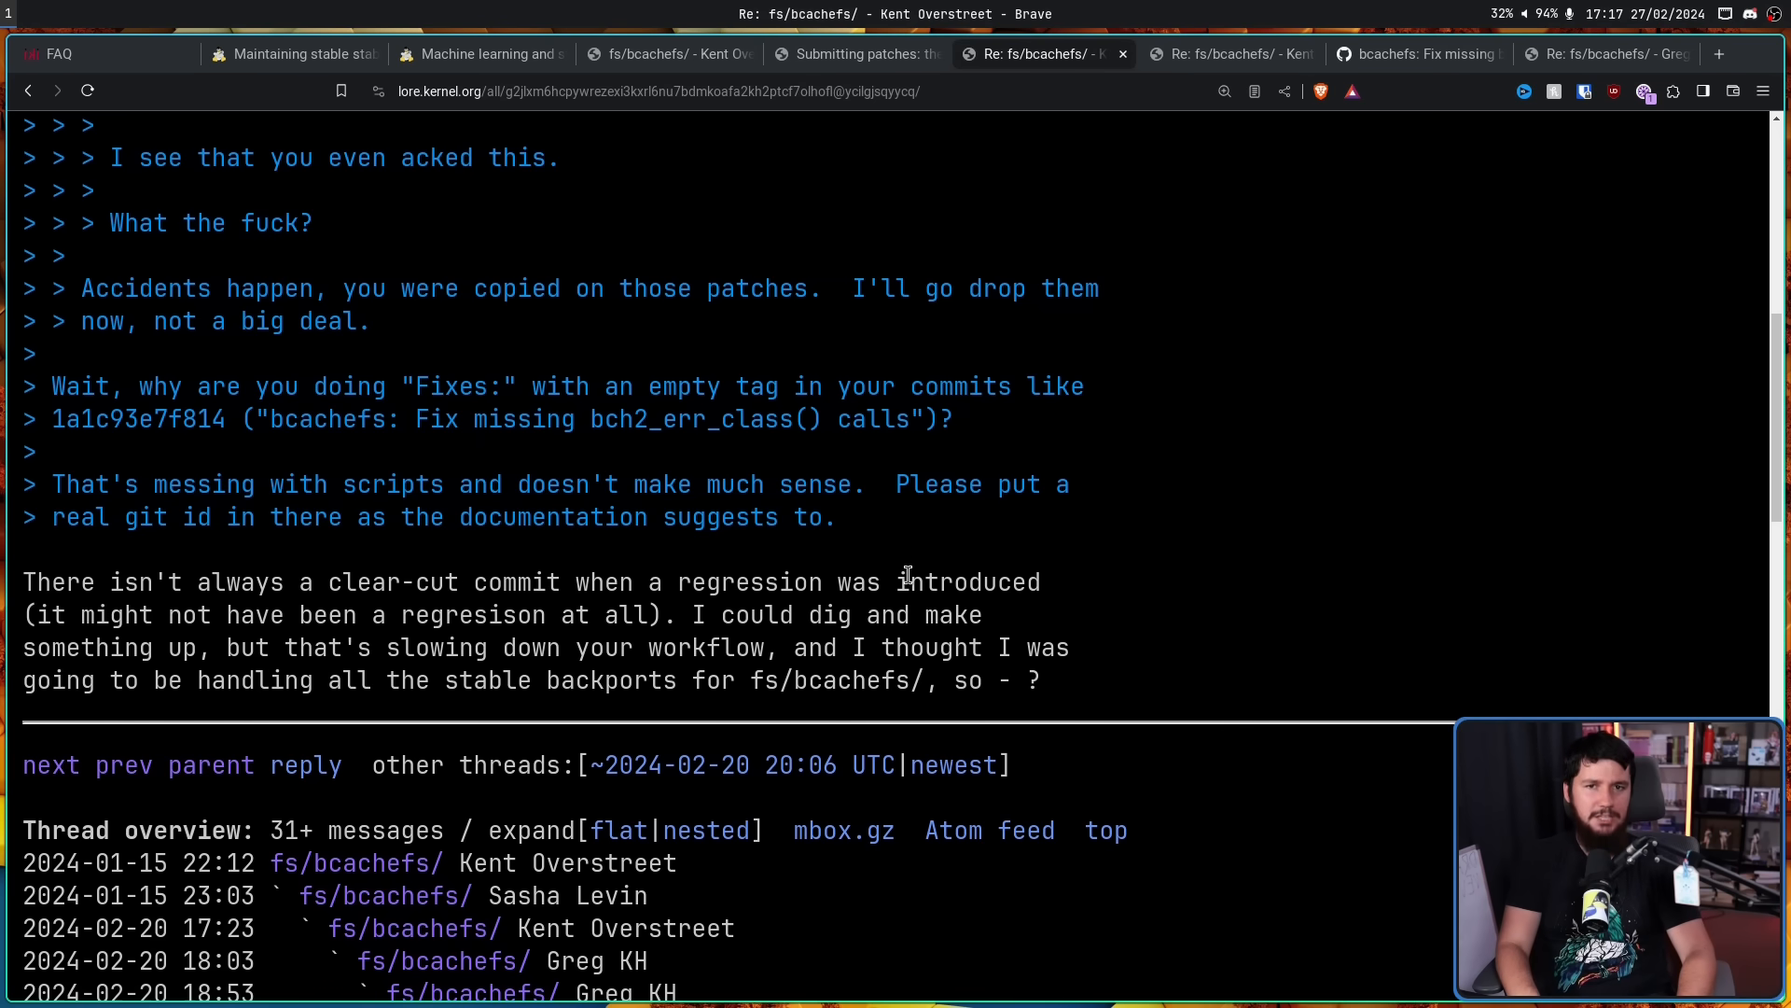
pyautogui.moveTo(1611, 54)
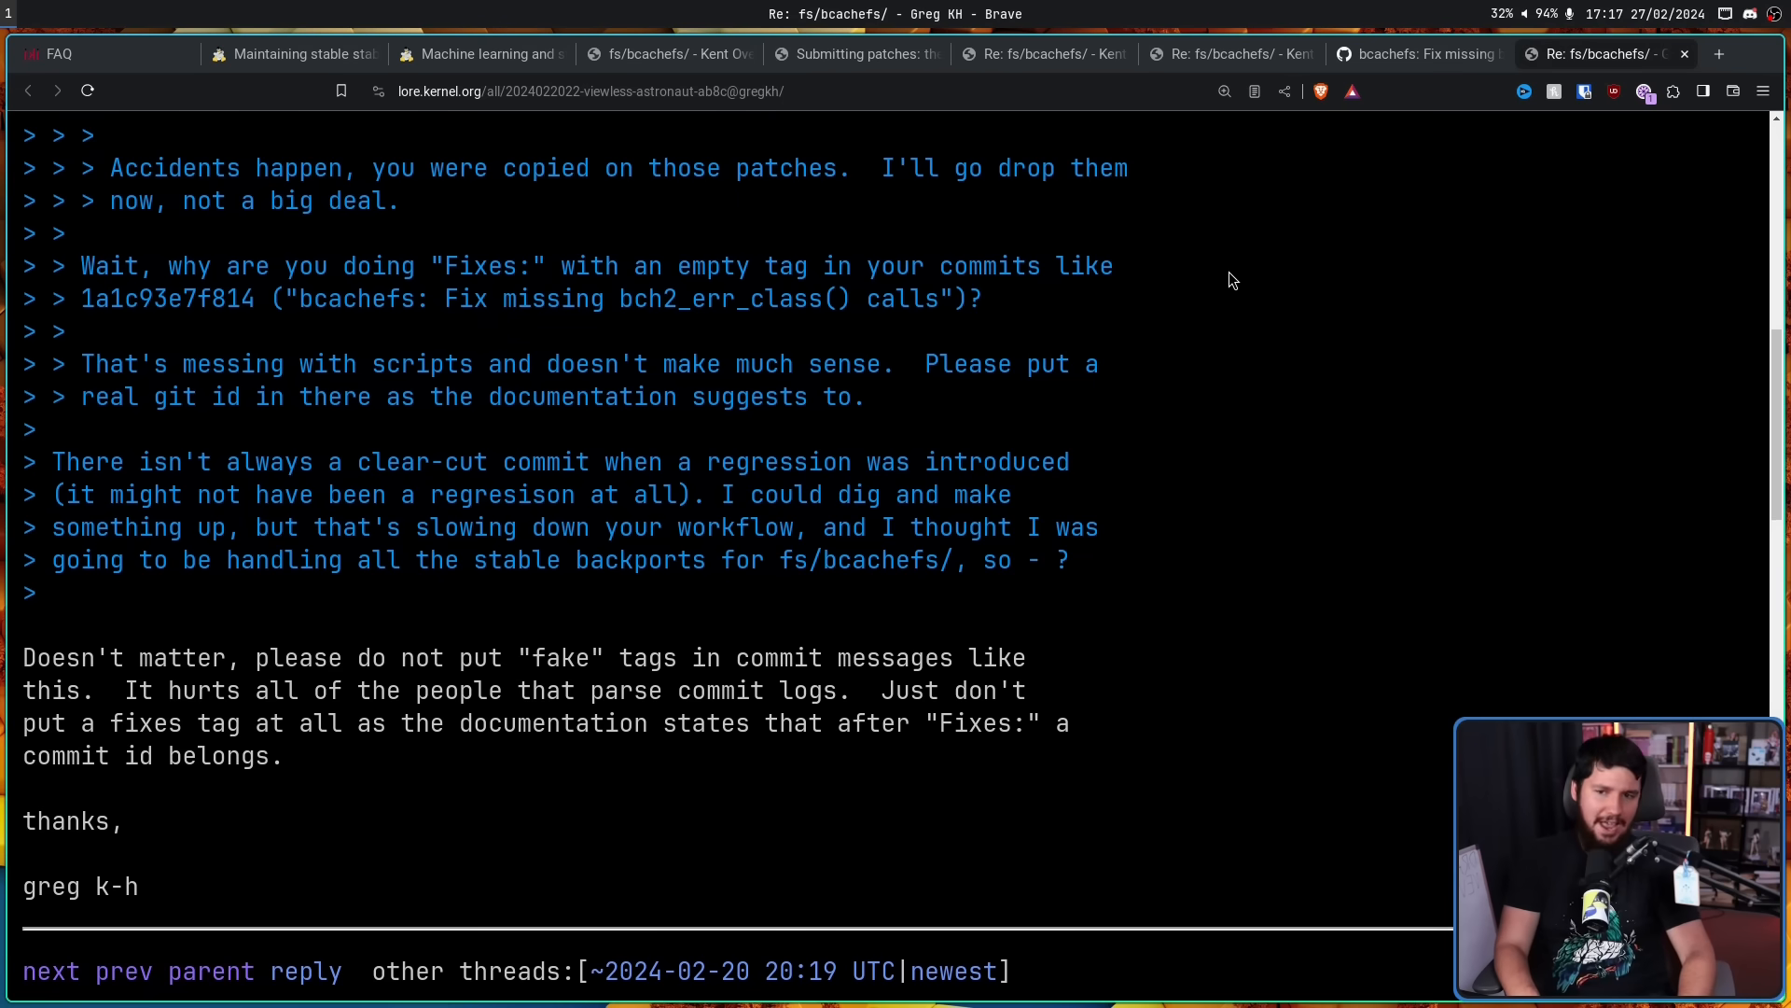
pyautogui.moveTo(1184, 284)
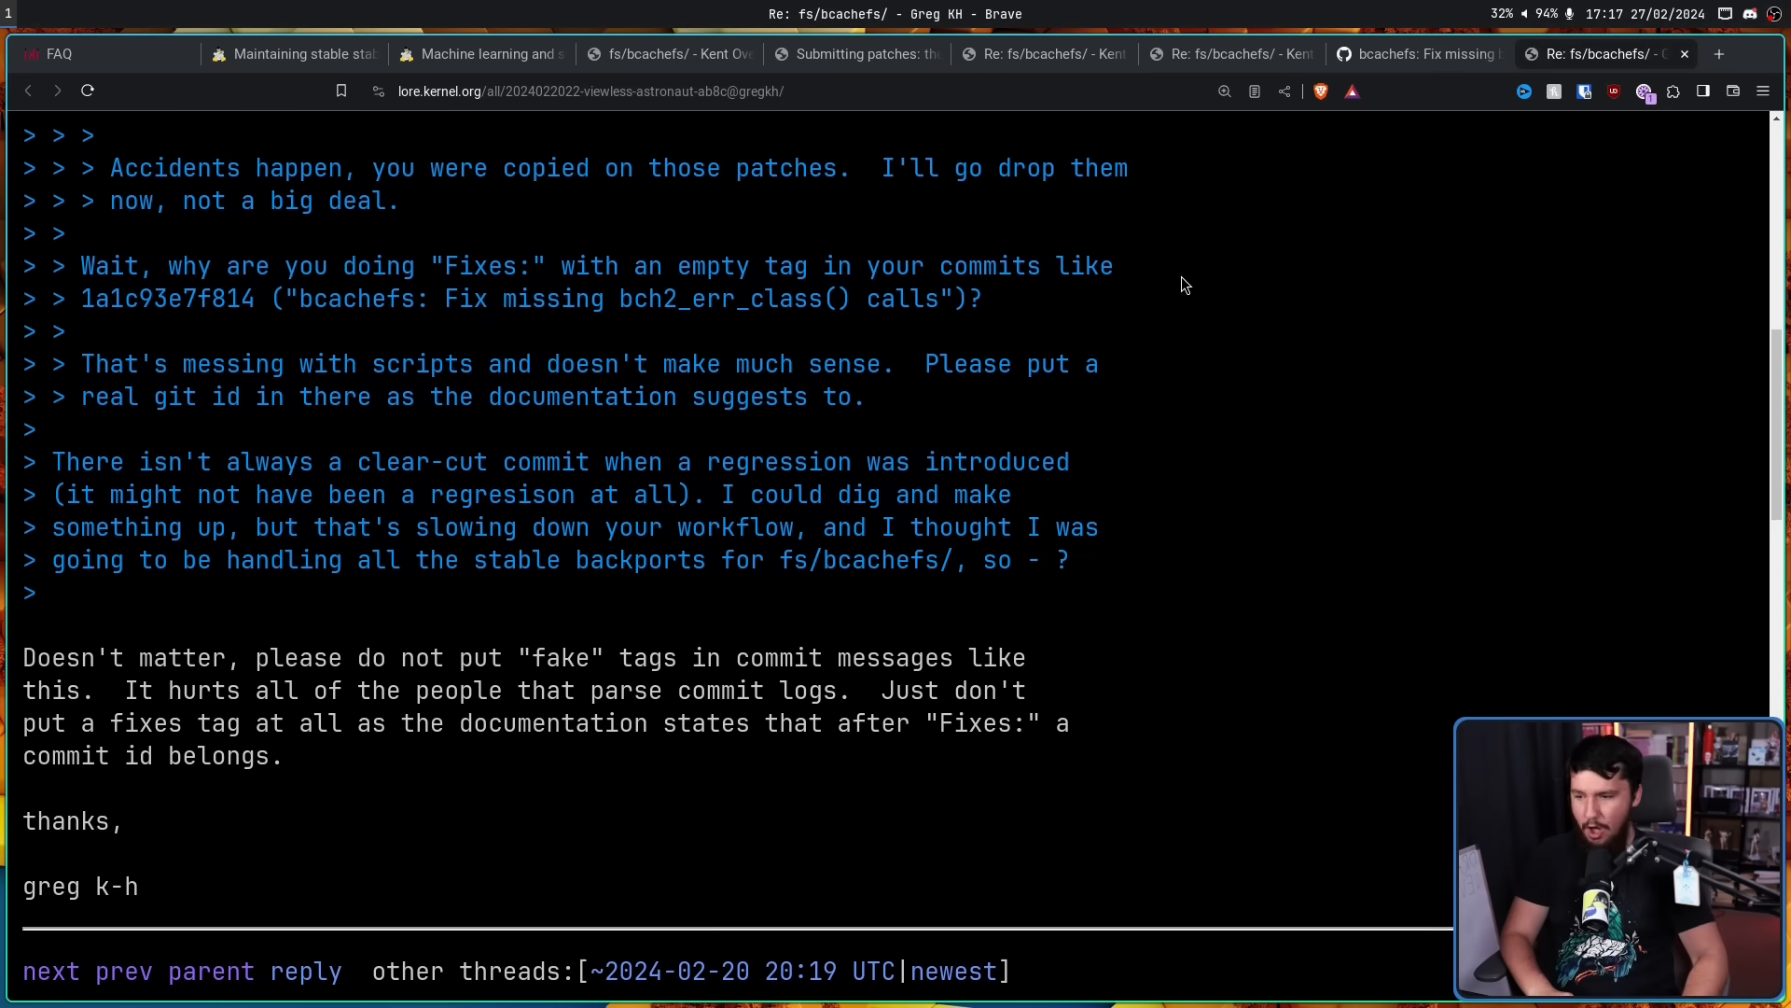
pyautogui.moveTo(1156, 317)
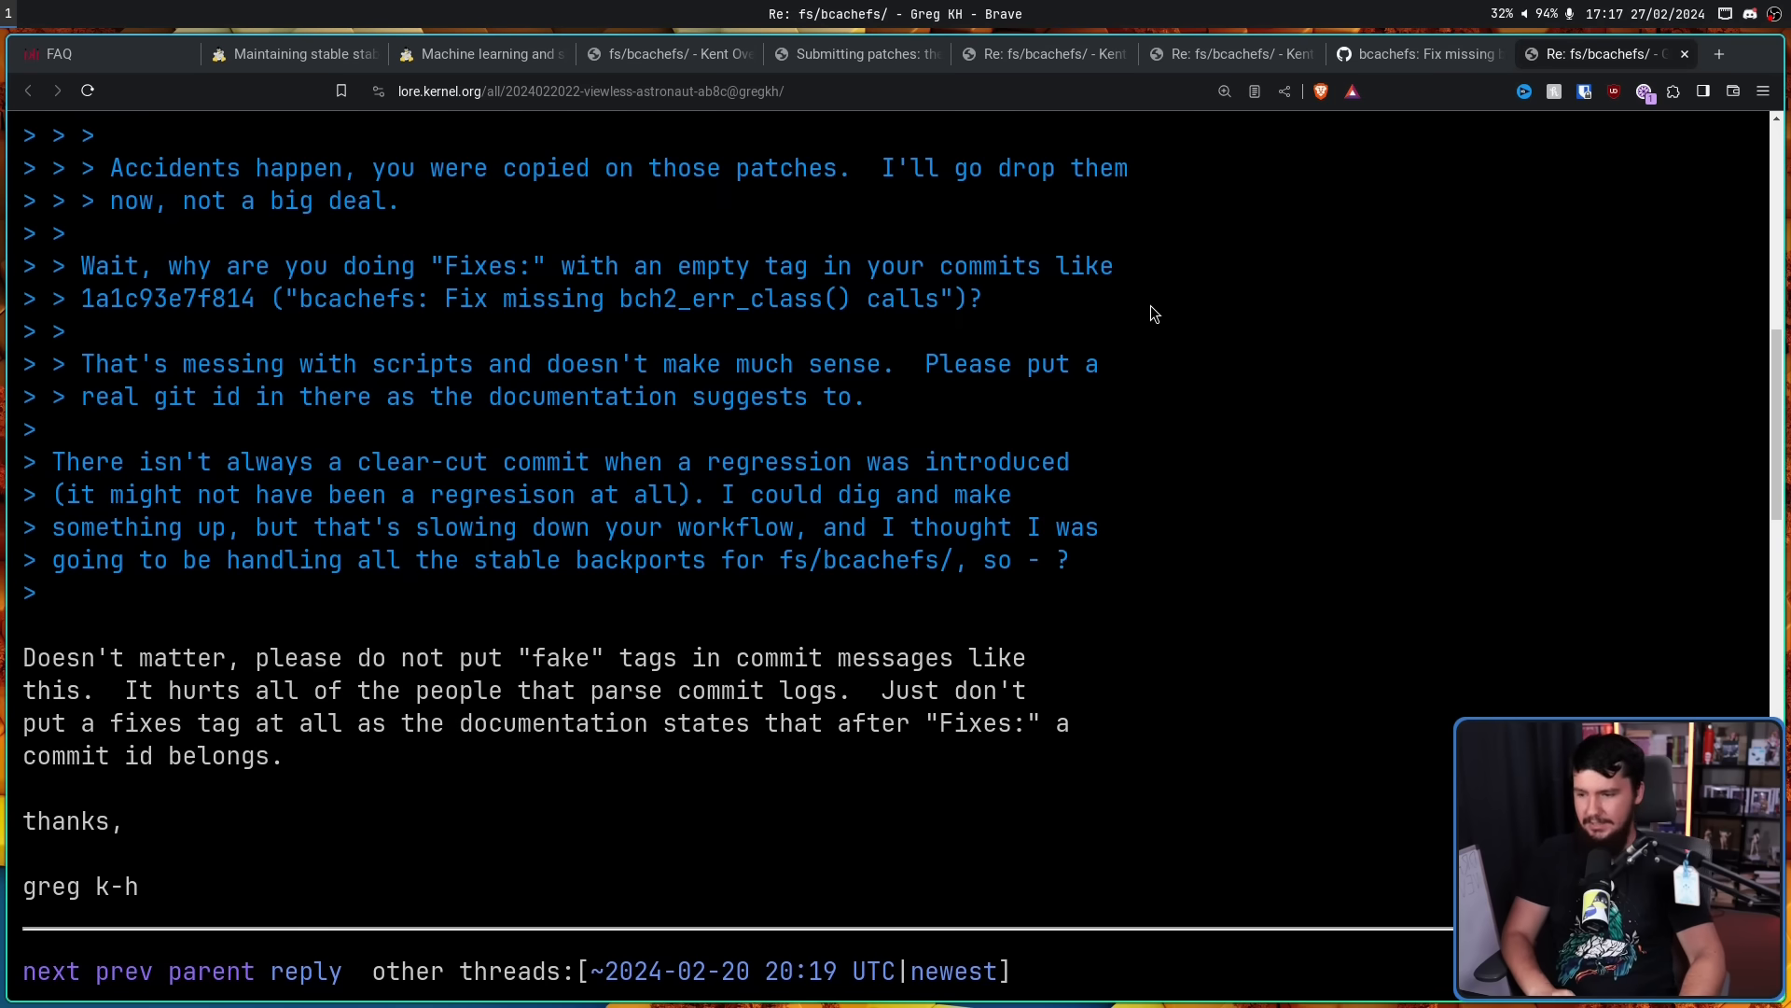
pyautogui.moveTo(1141, 309)
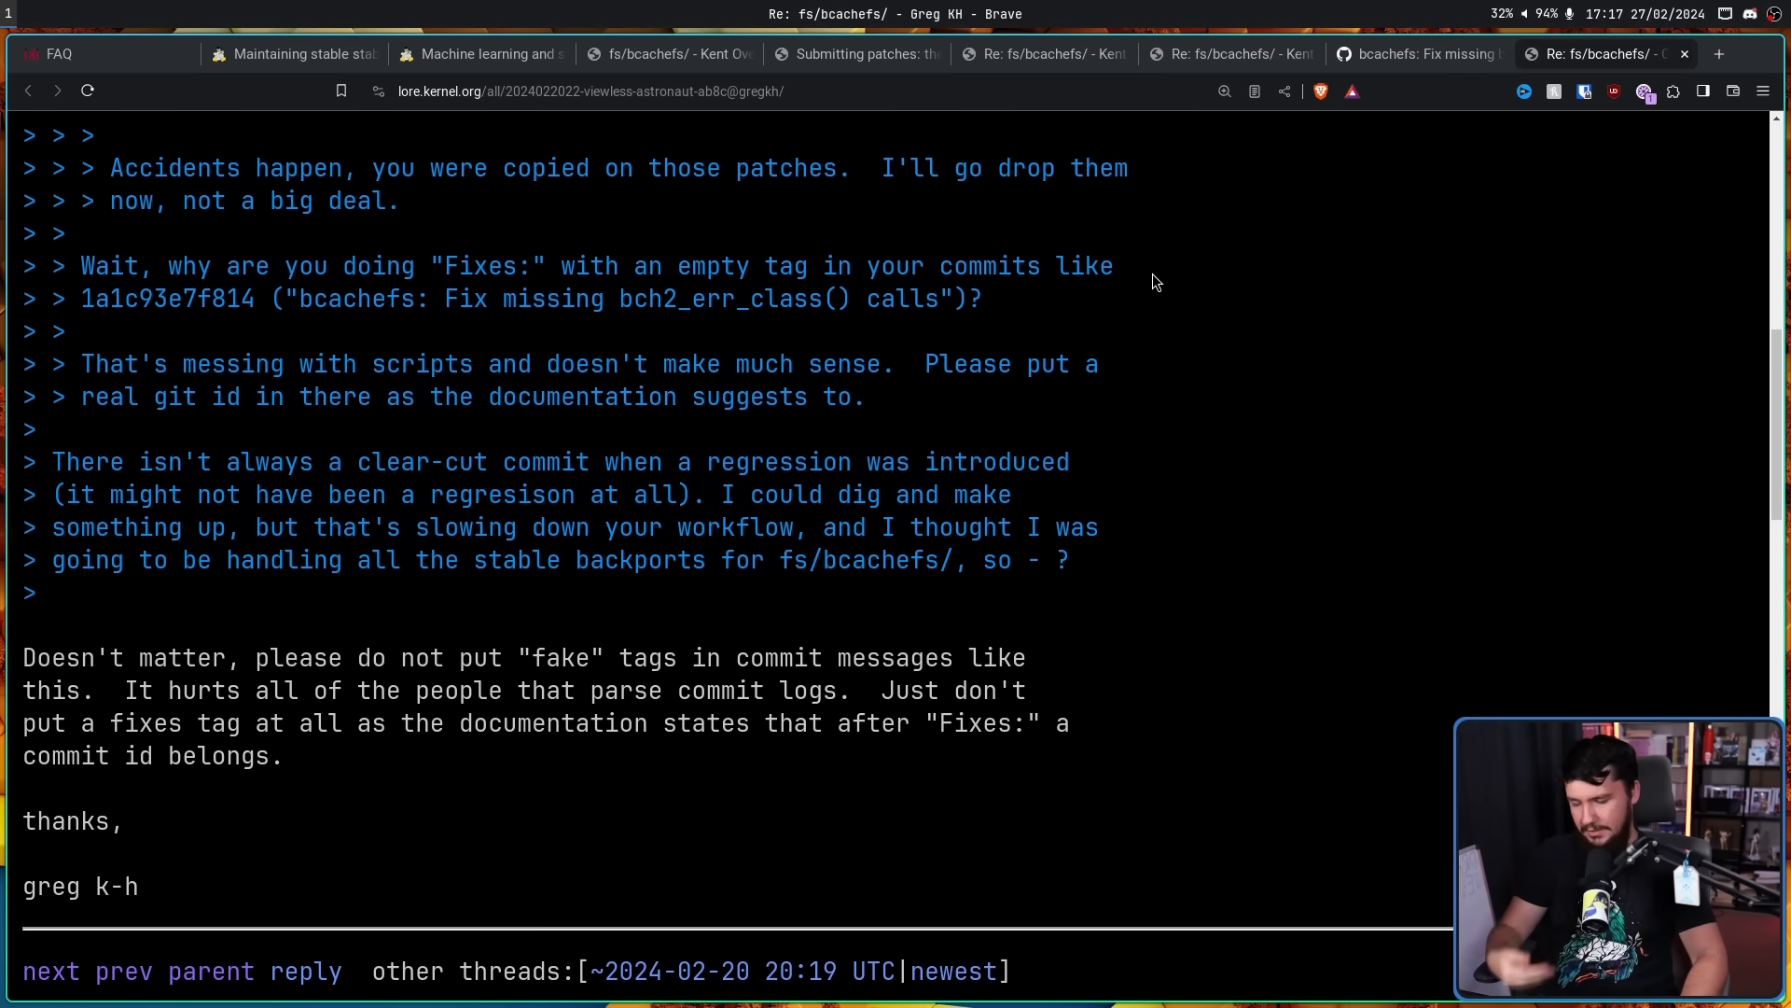
pyautogui.moveTo(203, 630)
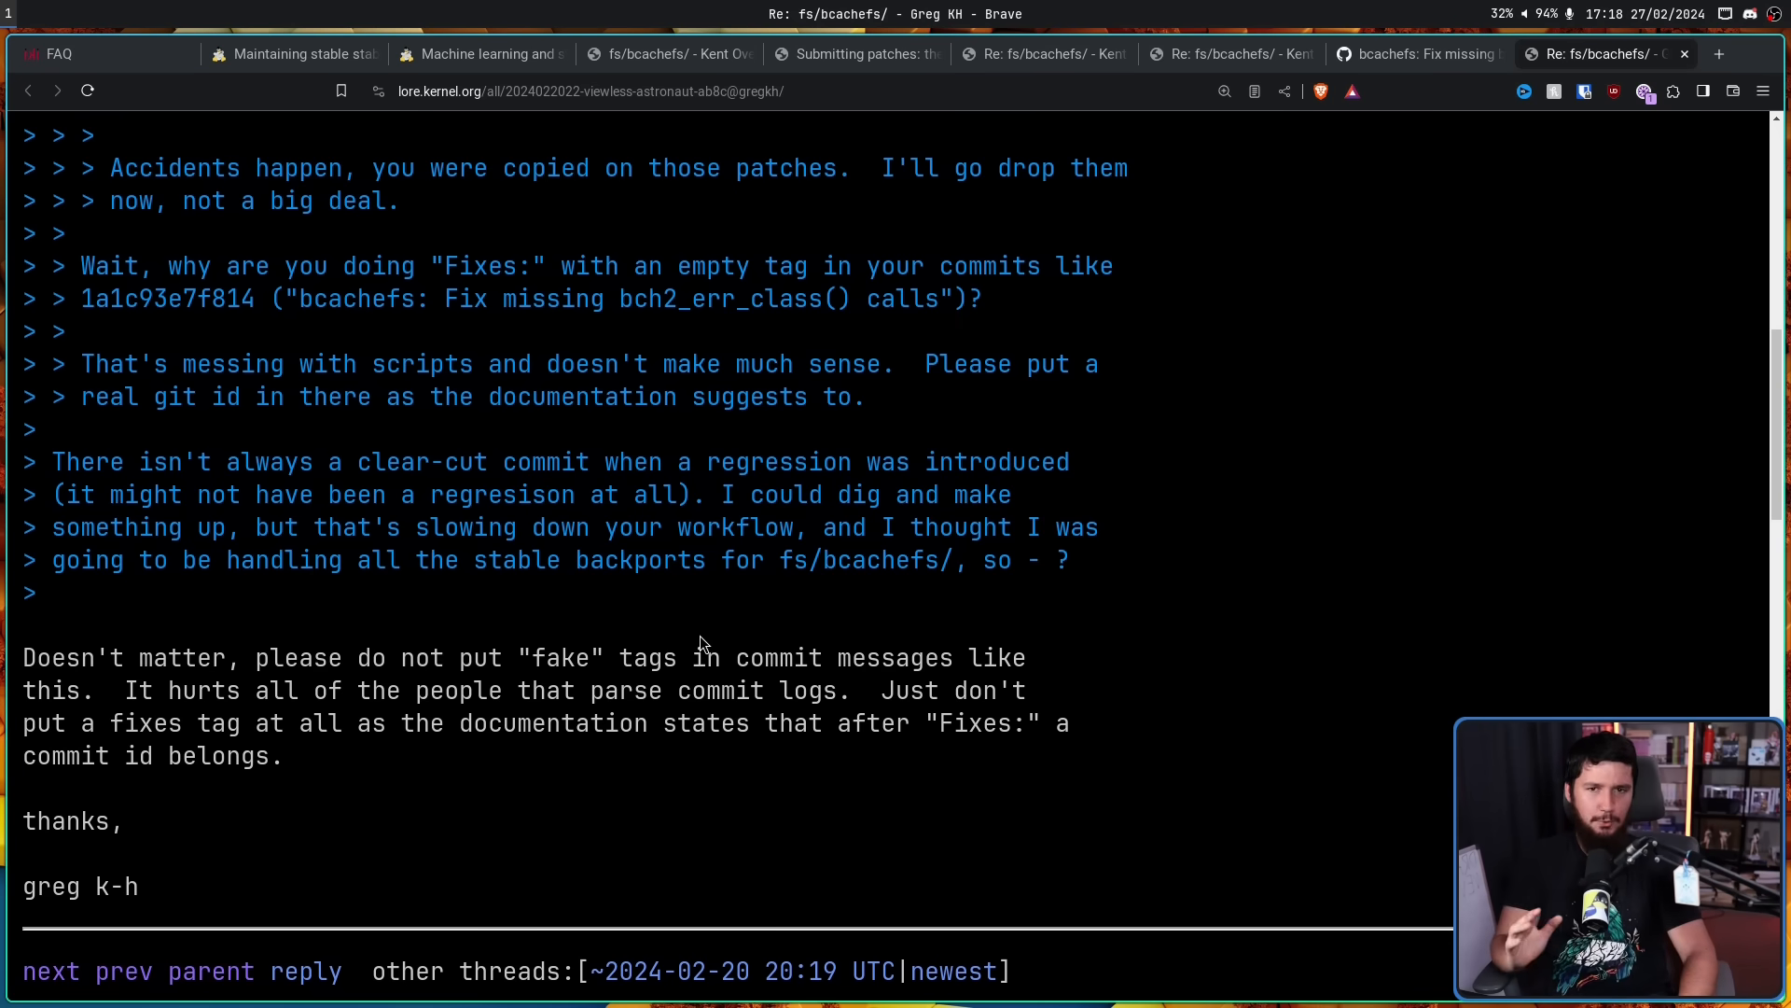
pyautogui.moveTo(690, 640)
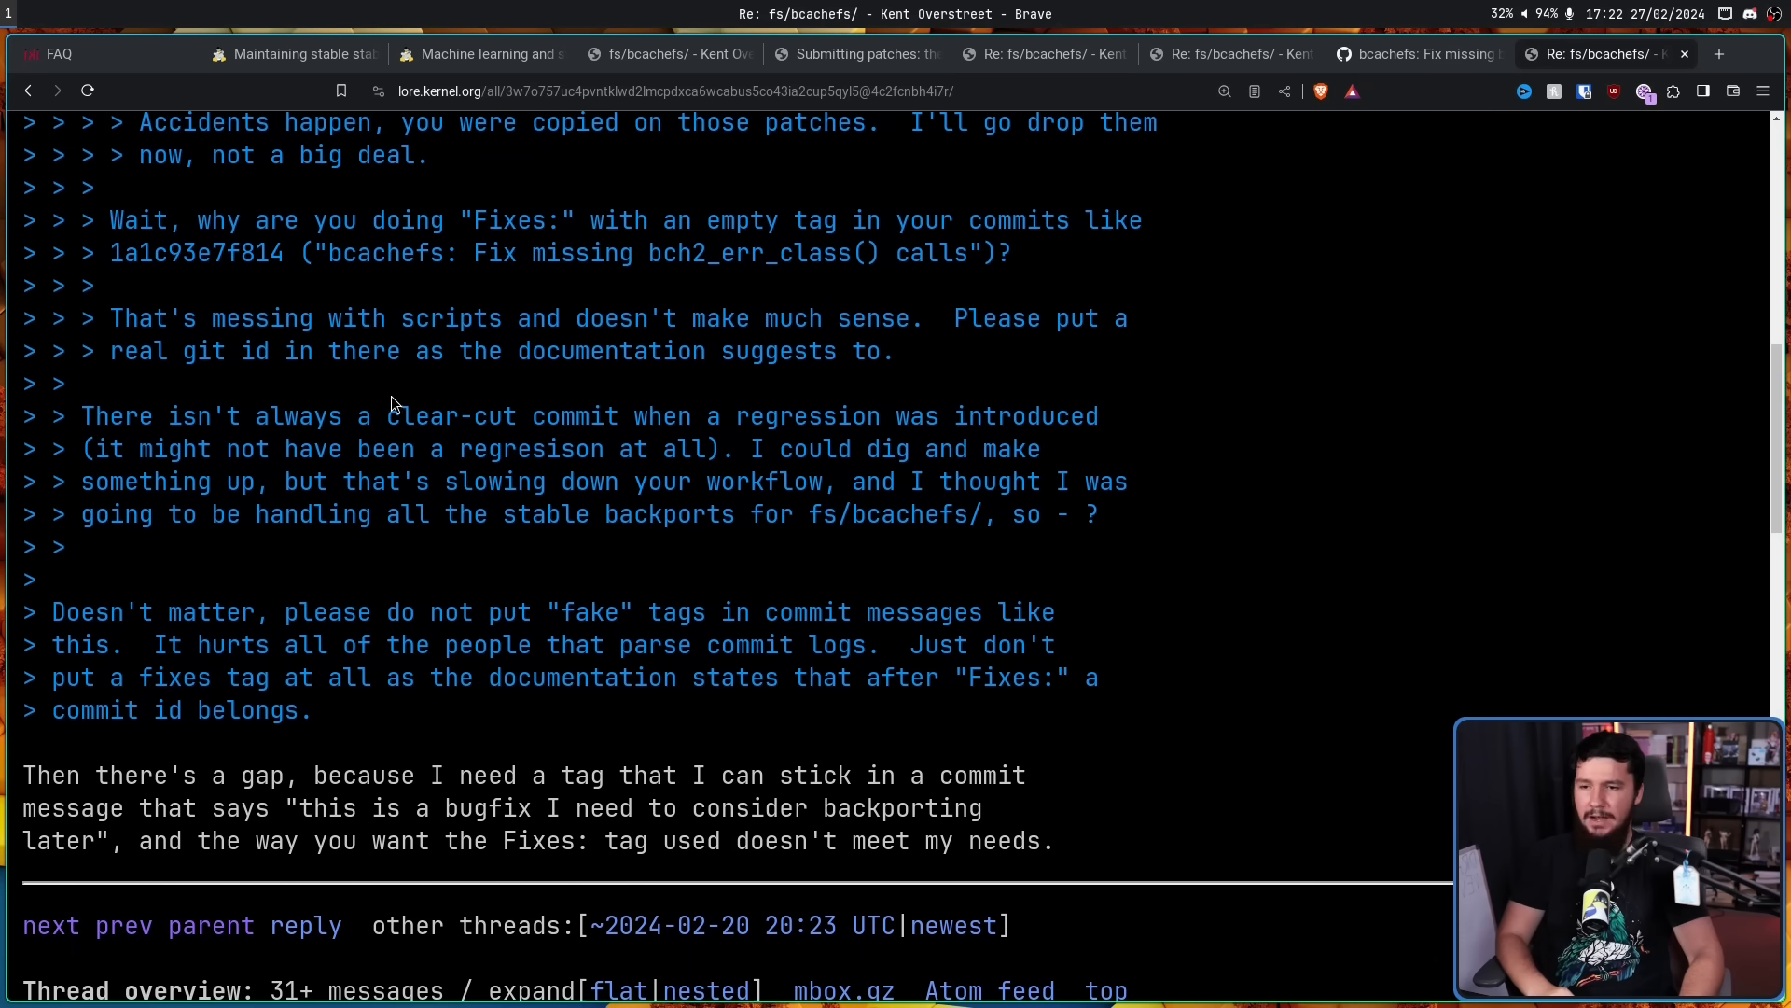
pyautogui.moveTo(489, 334)
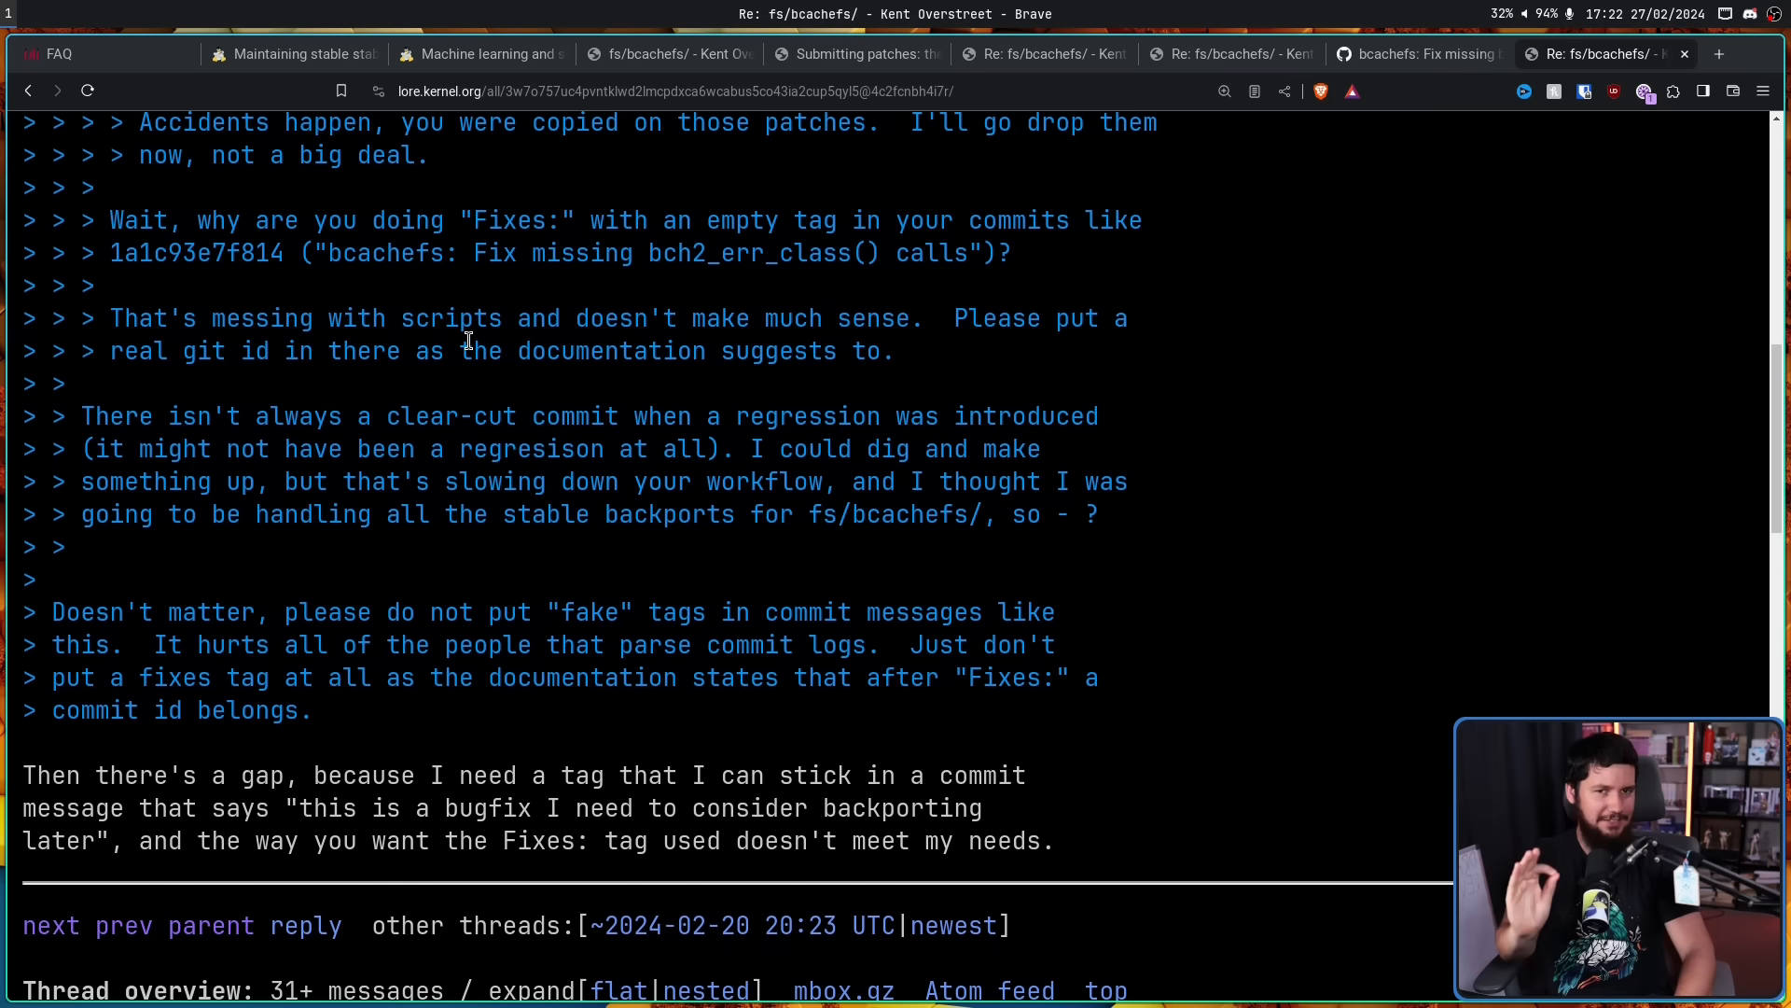
pyautogui.moveTo(463, 306)
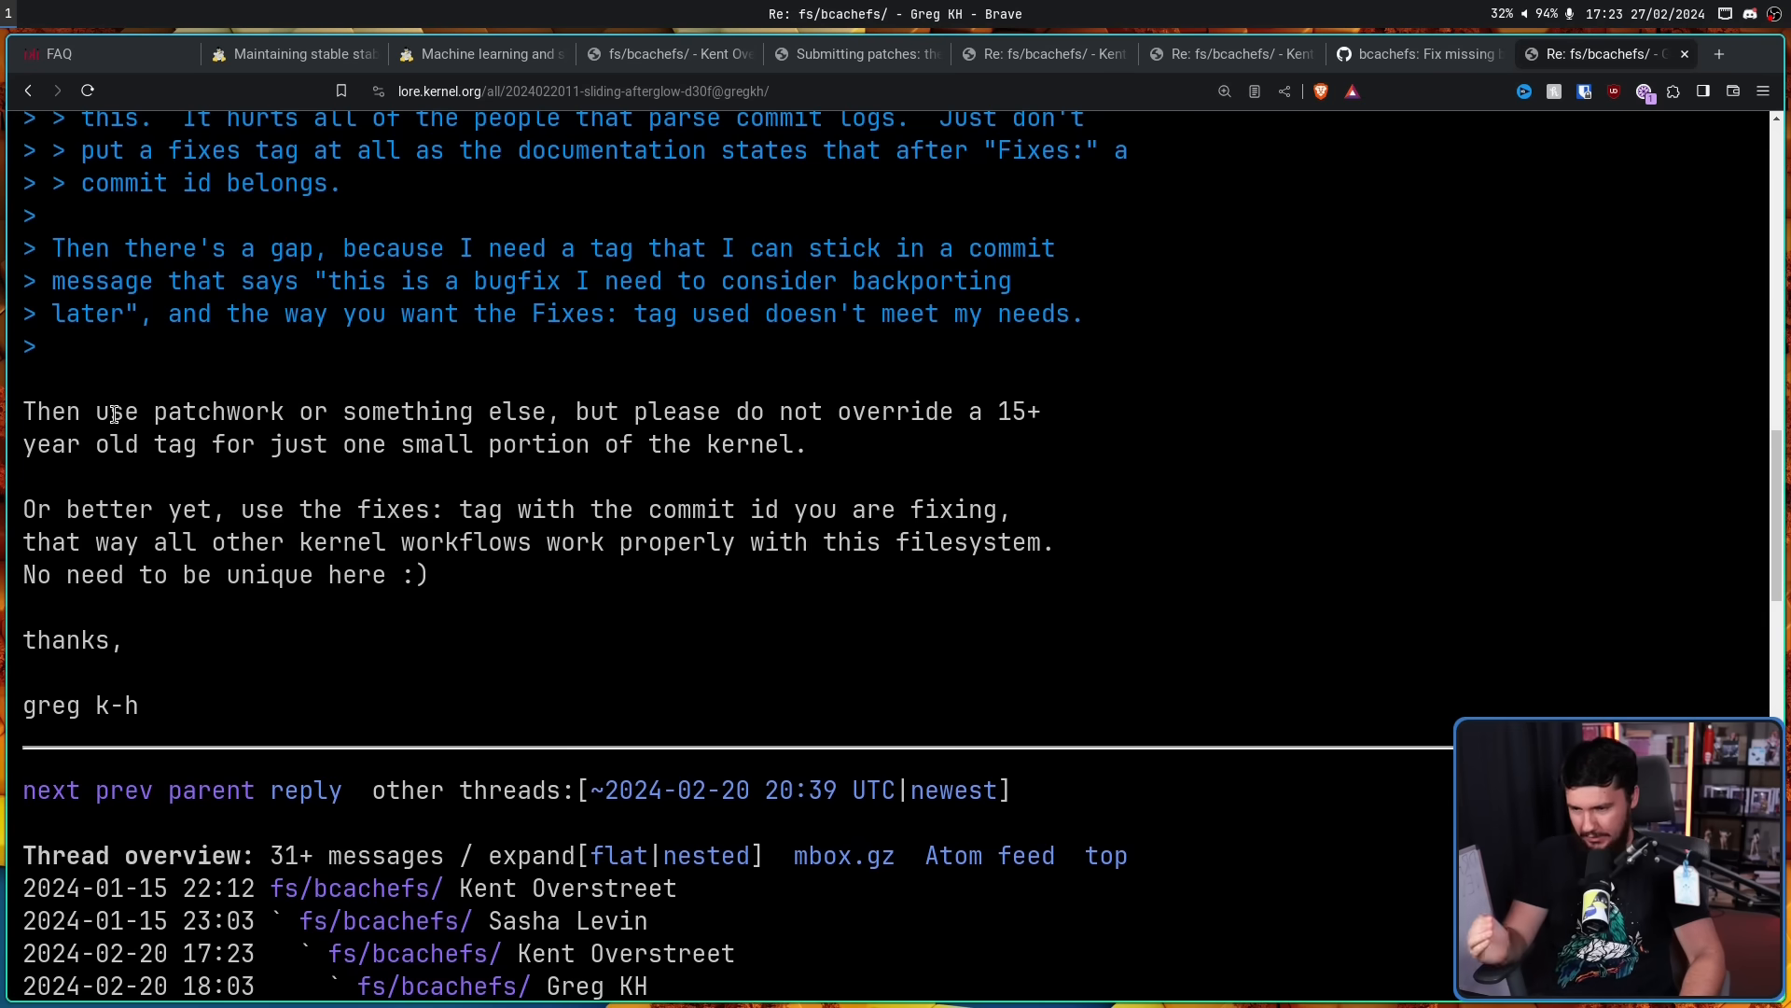
pyautogui.moveTo(105, 397)
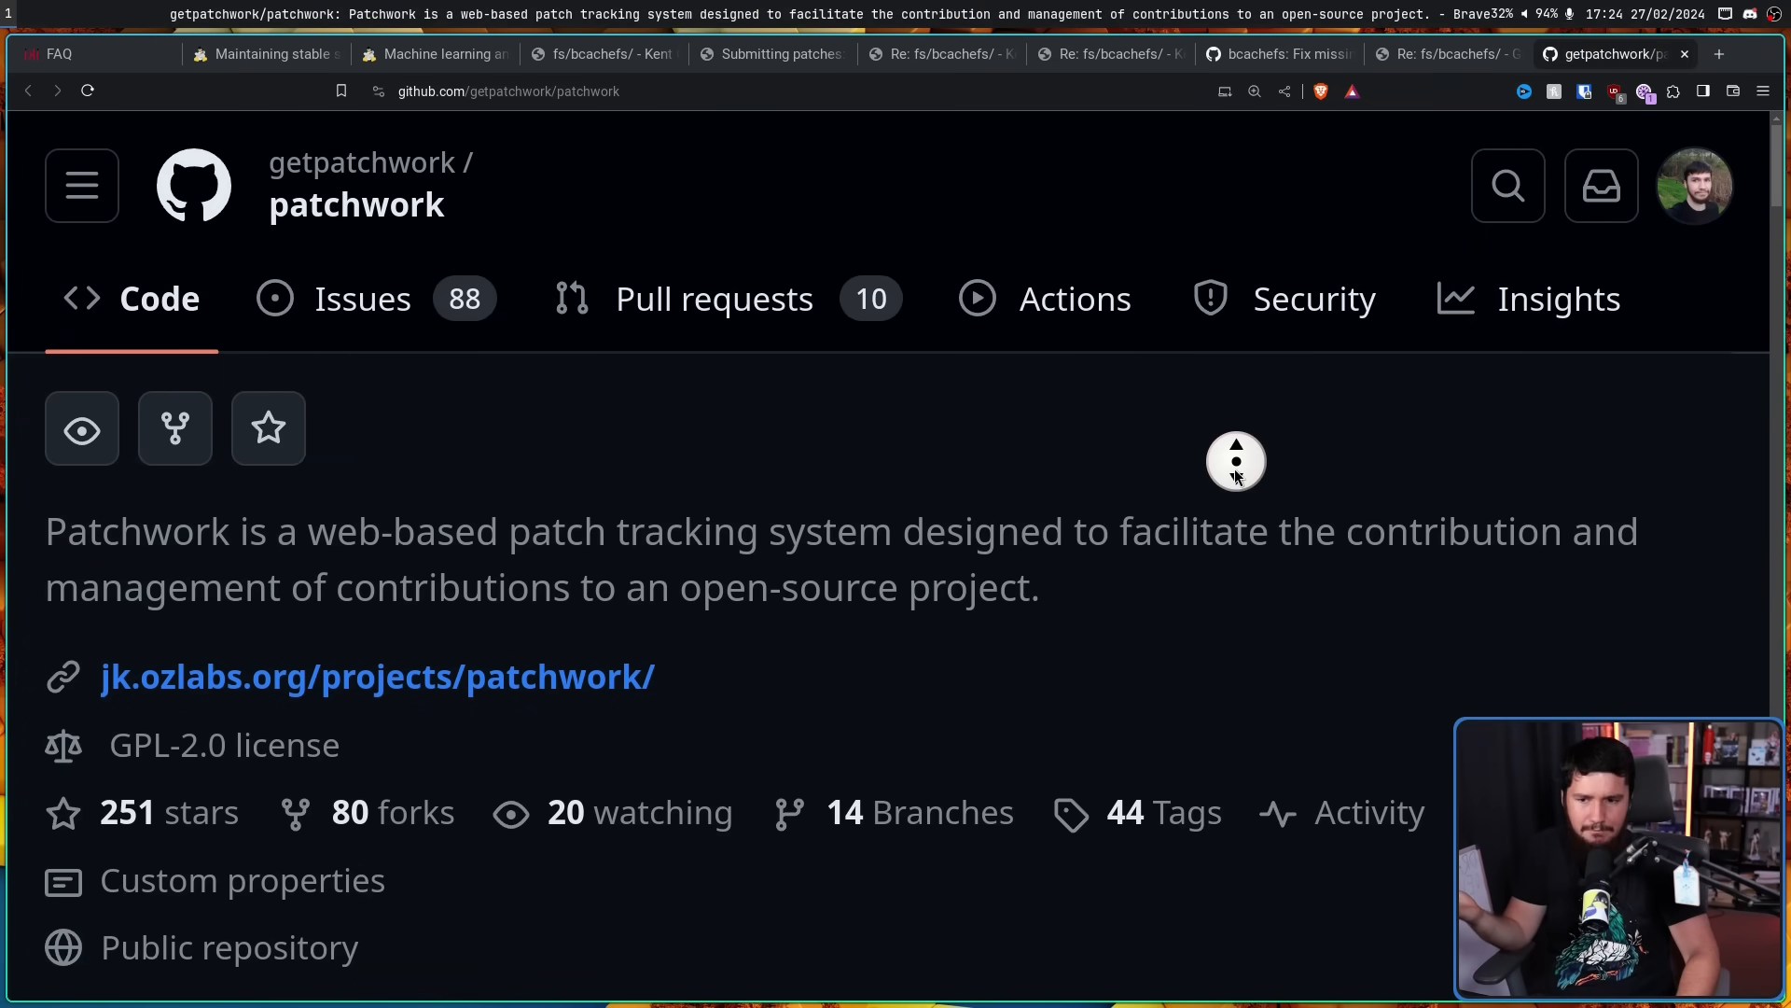
# Skim the patchwork README, then open Kent's reply accusing a lack of communication
pyautogui.scroll(-3)
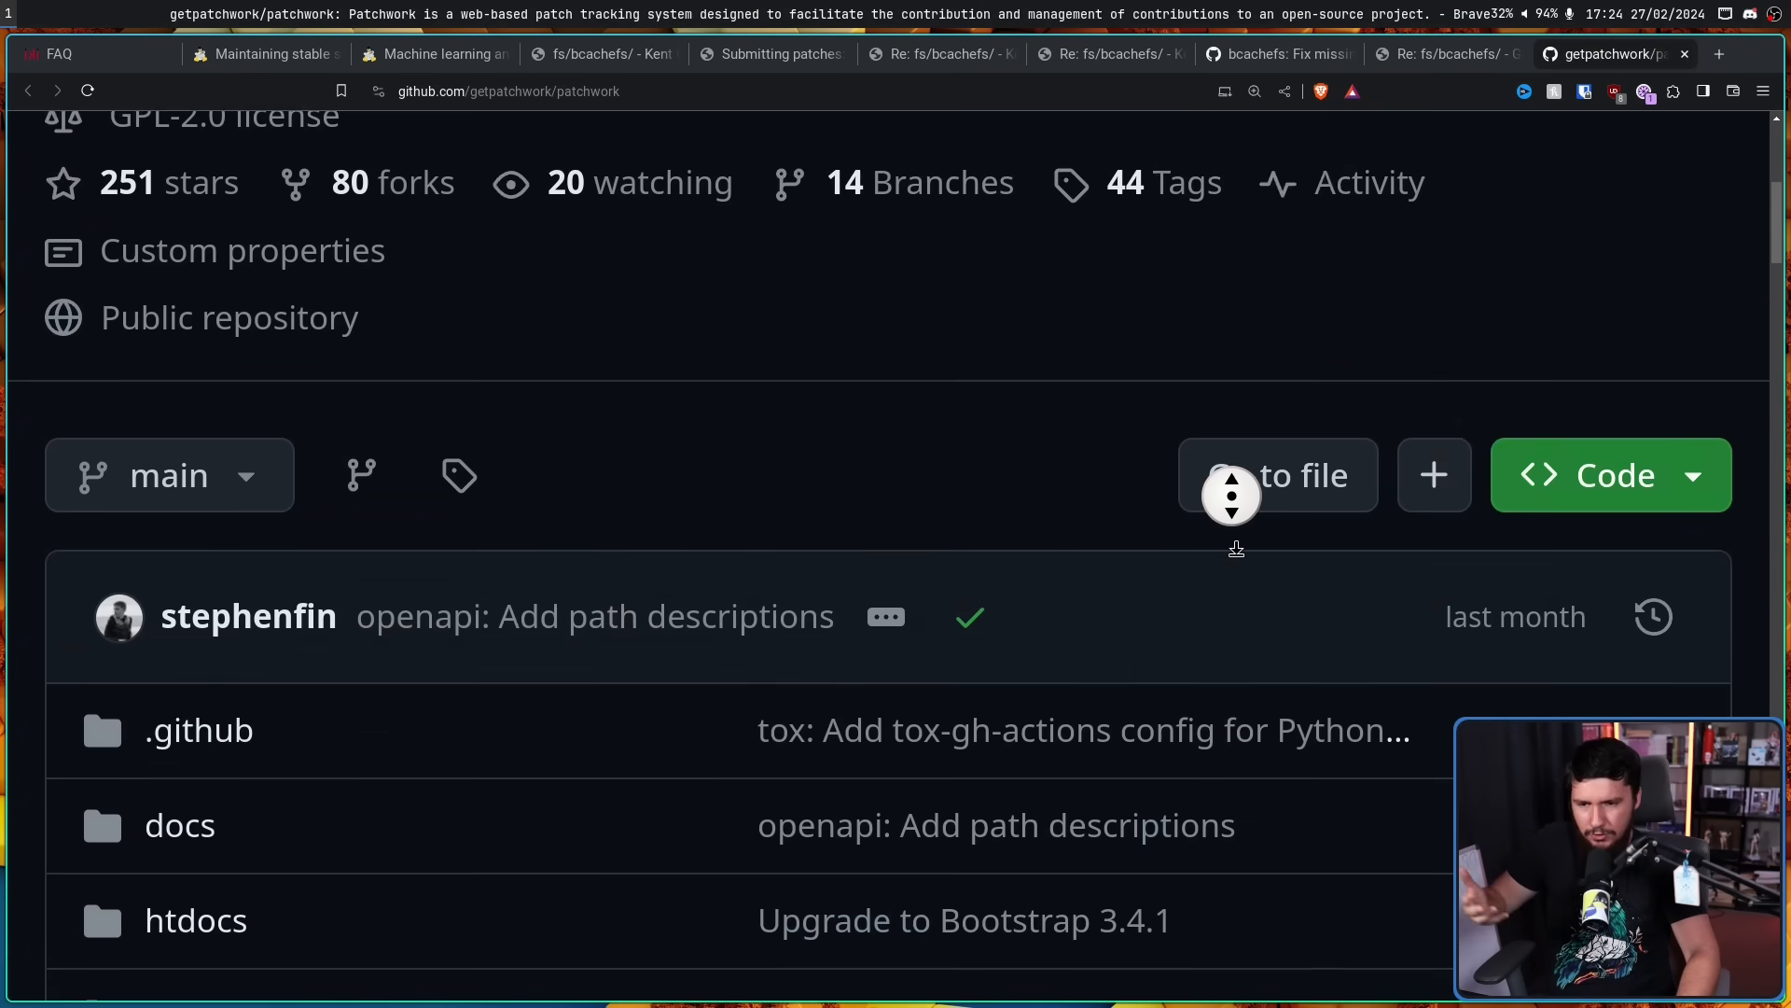
pyautogui.scroll(-3)
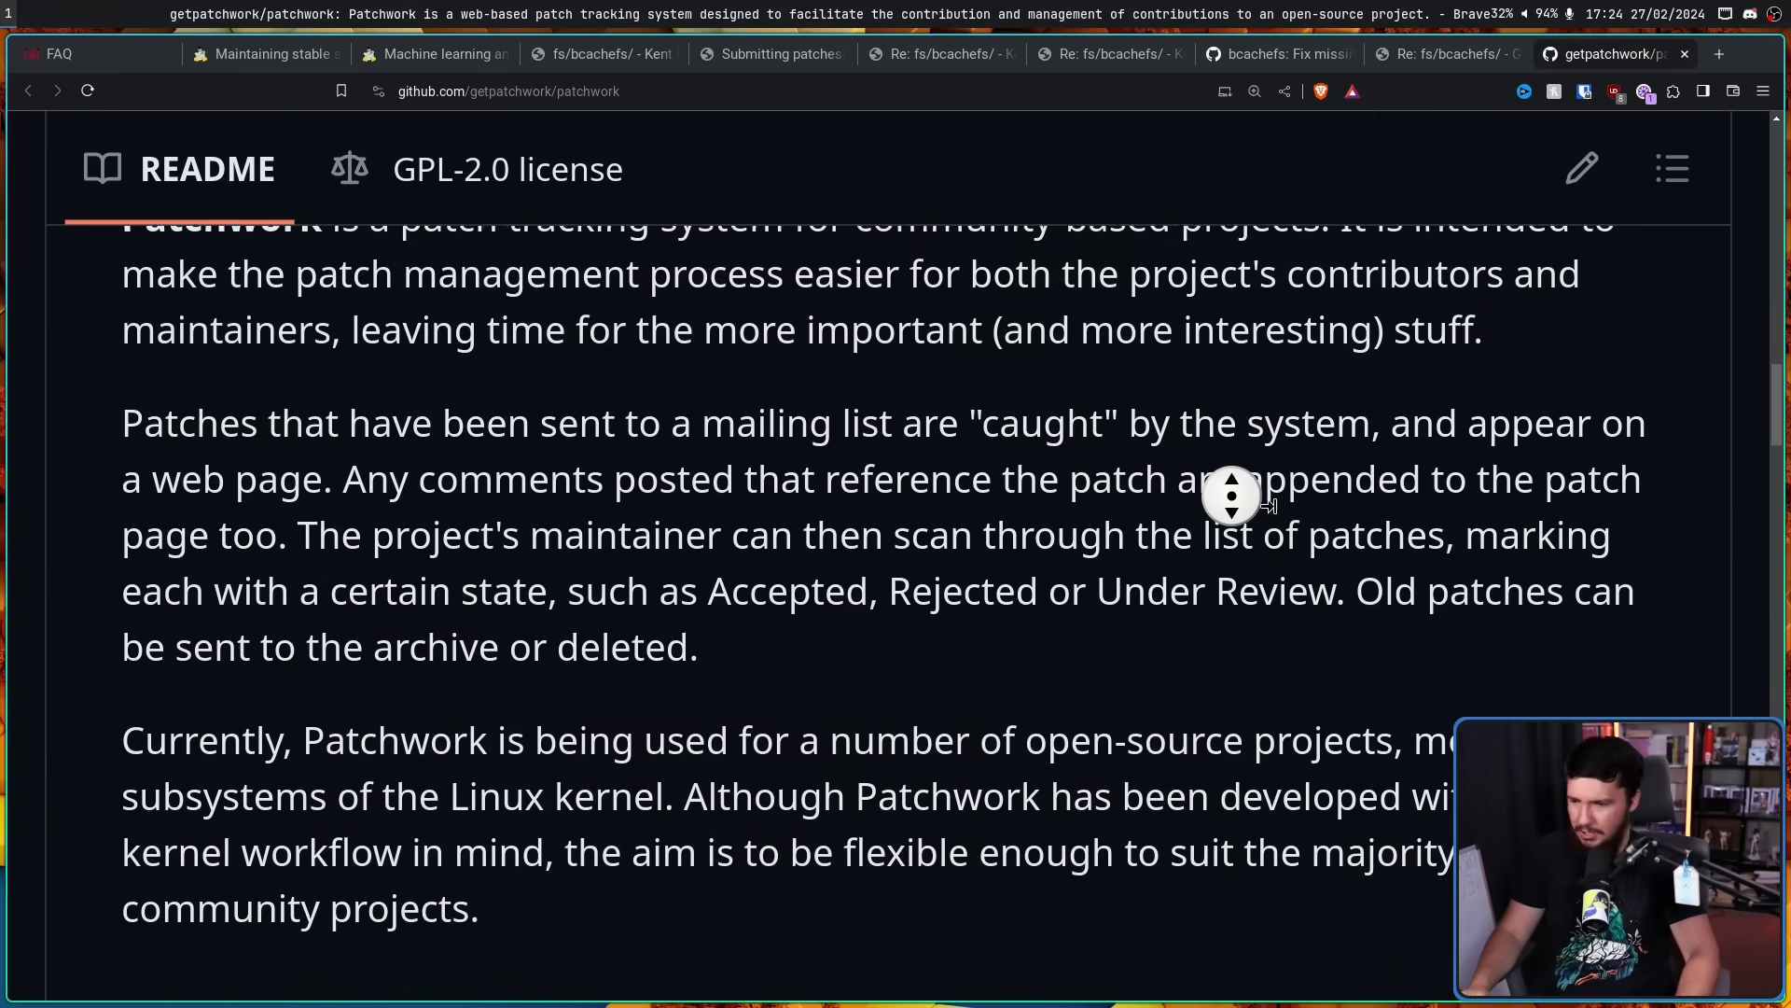
pyautogui.scroll(3)
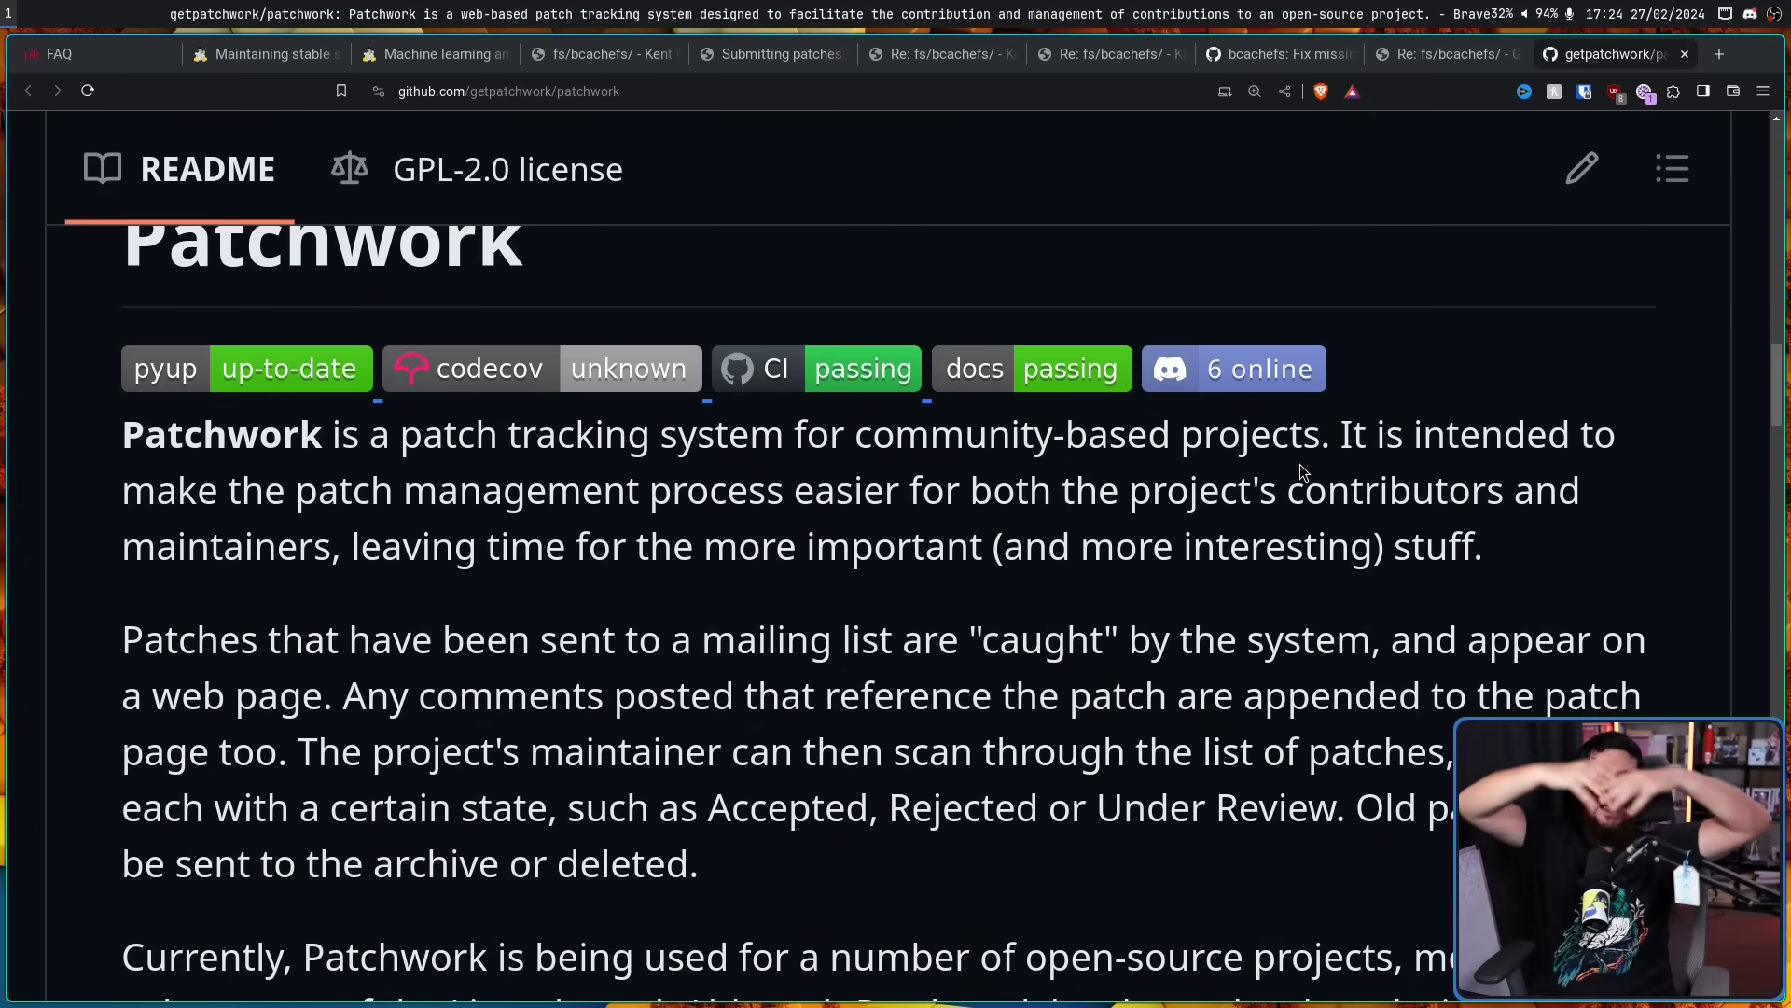
pyautogui.click(1464, 54)
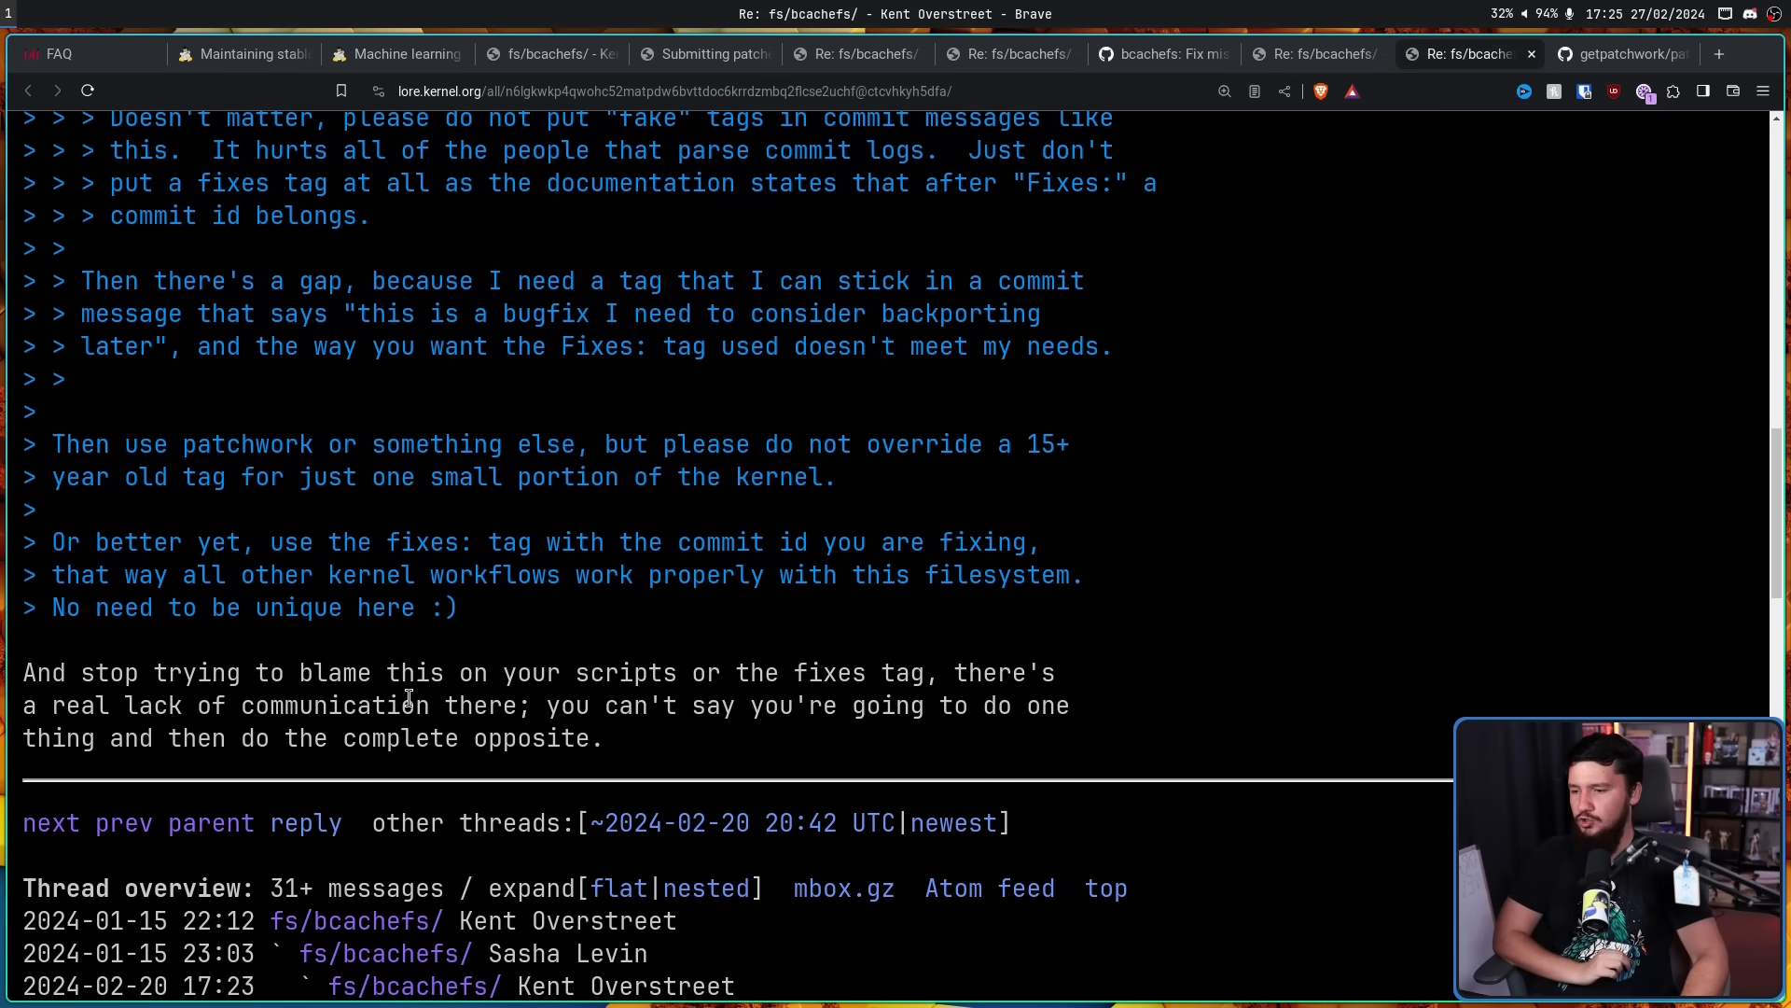
pyautogui.moveTo(521, 656)
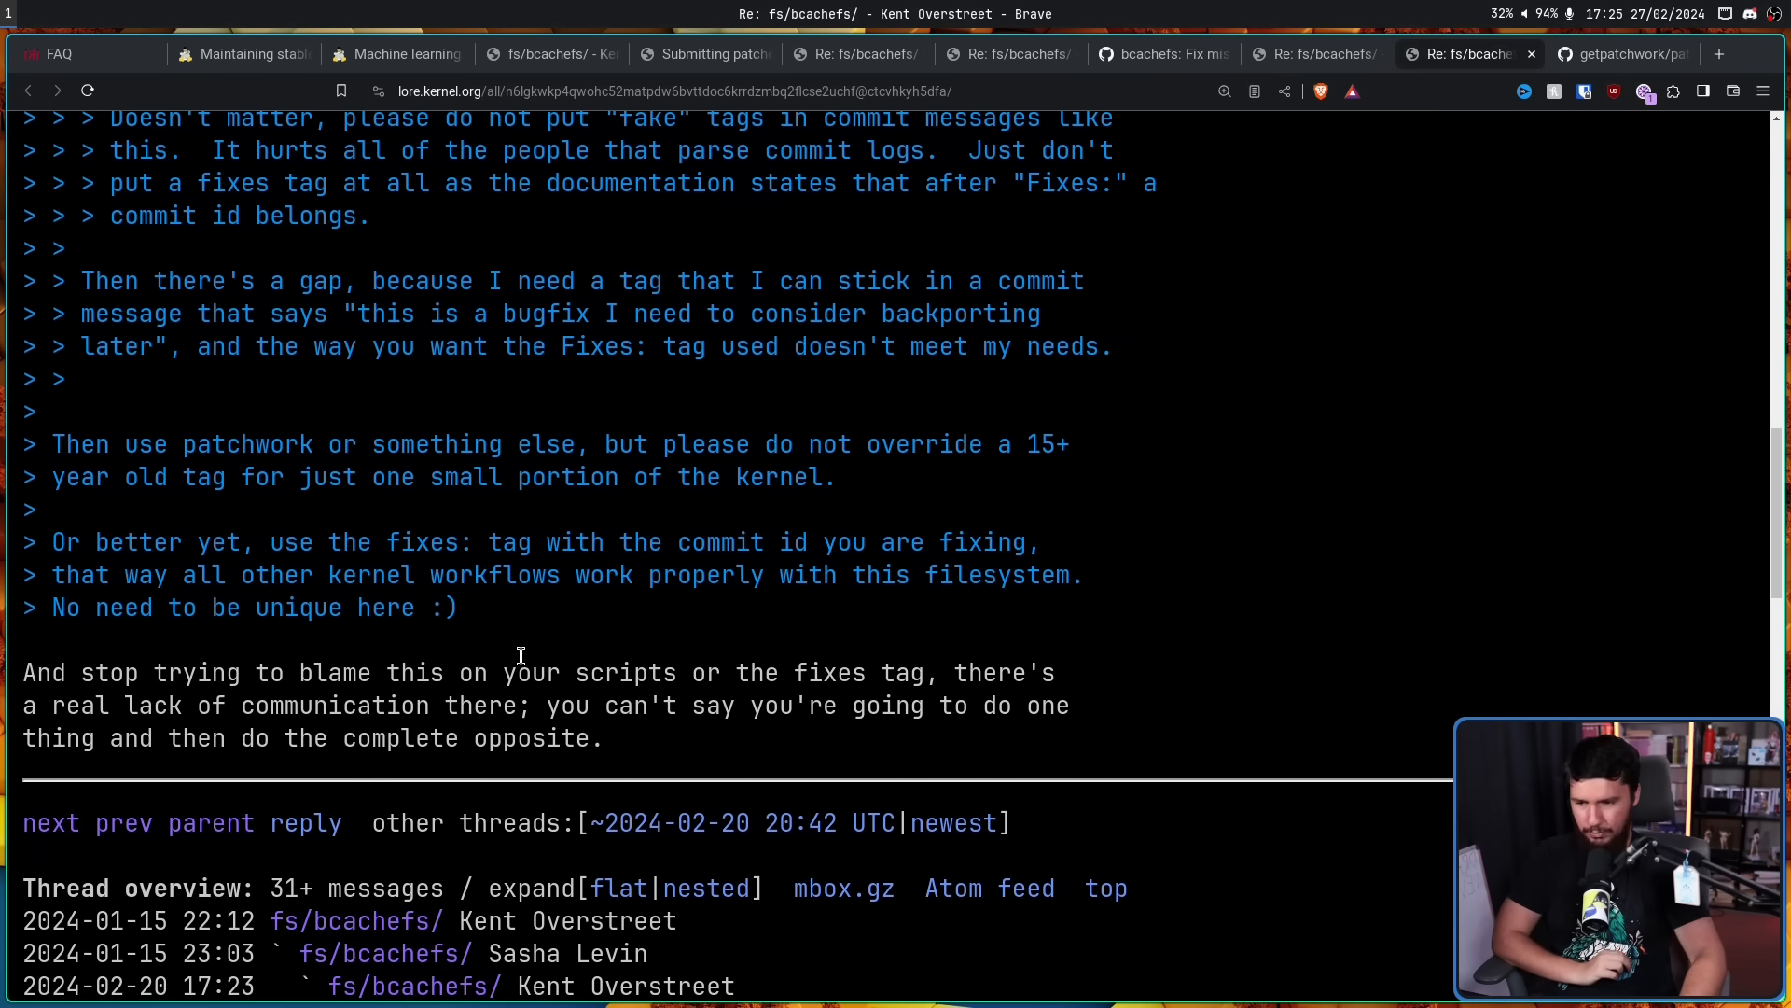
pyautogui.moveTo(521, 615)
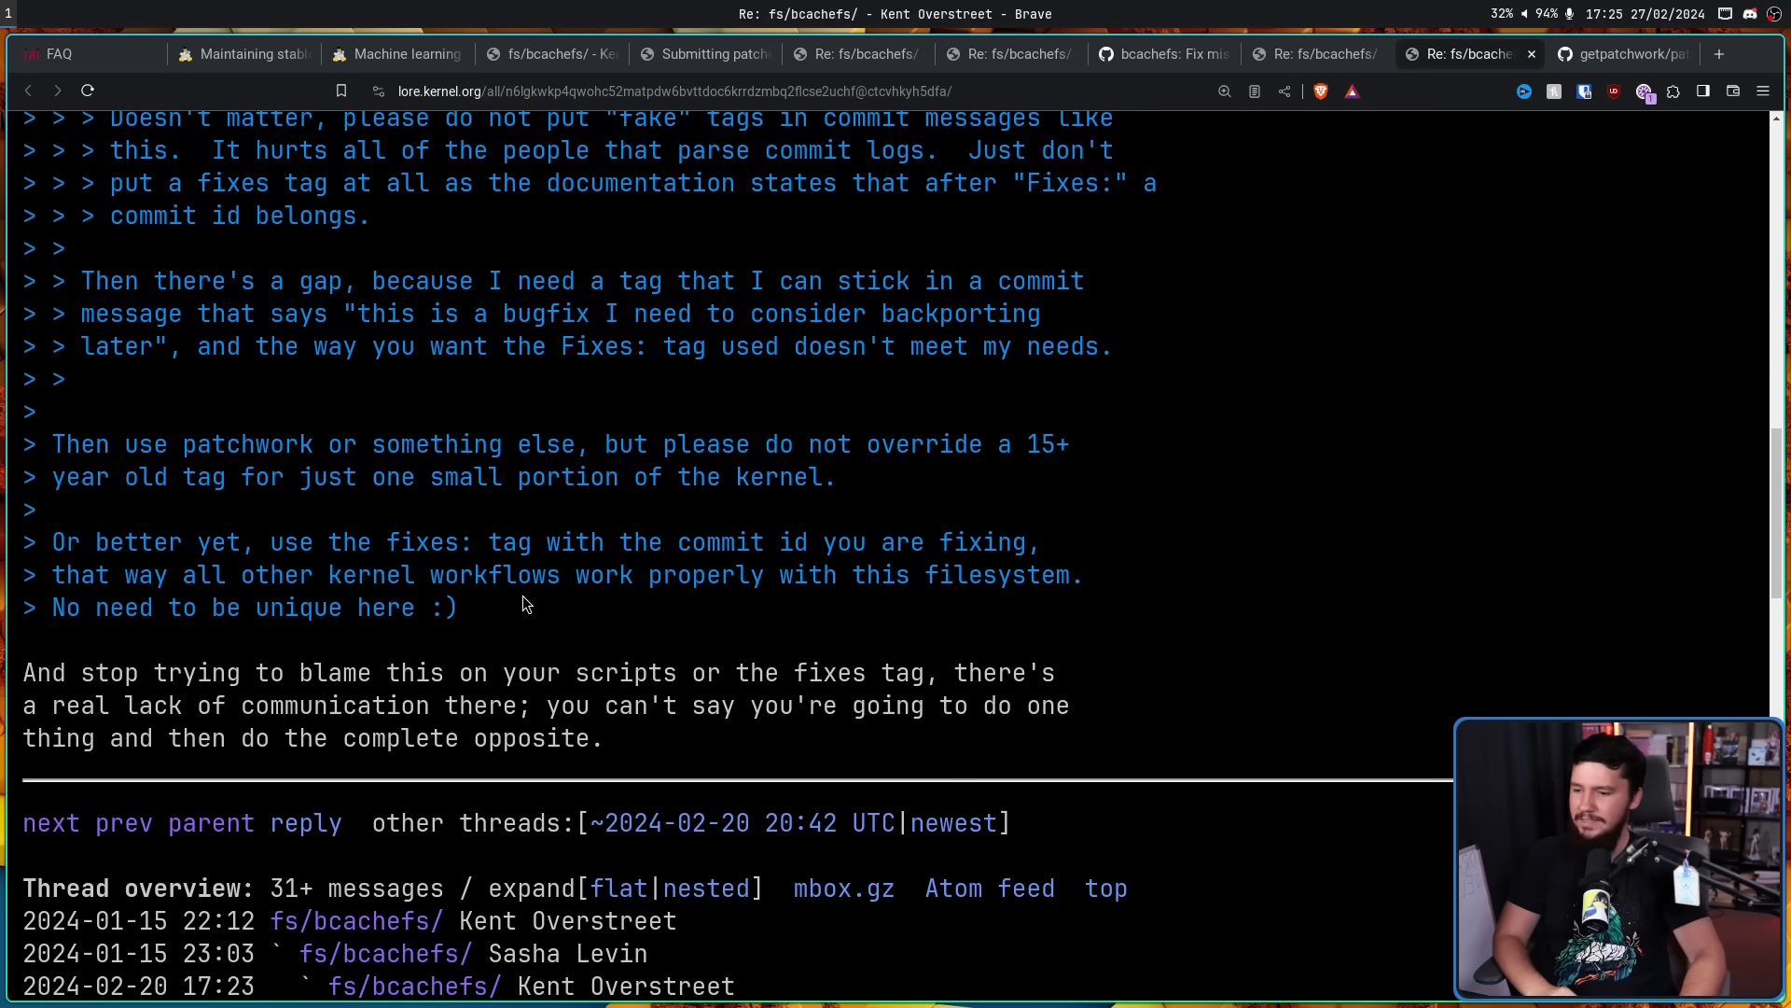
pyautogui.moveTo(643, 696)
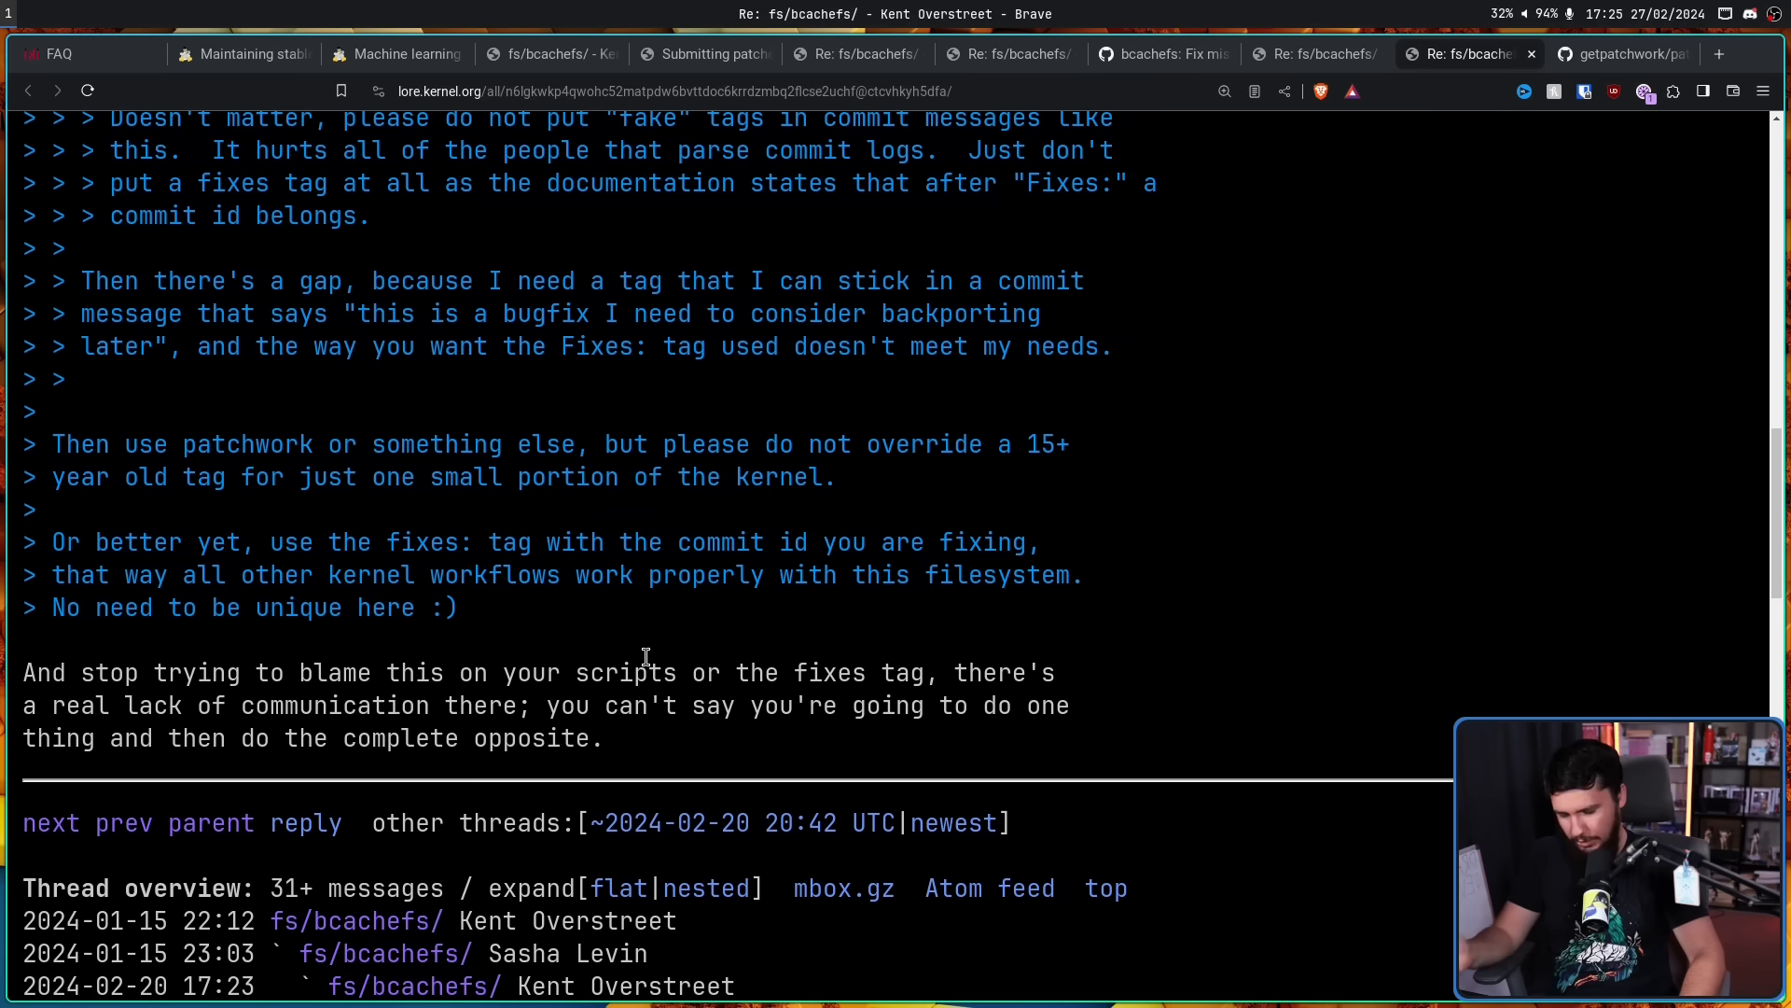
pyautogui.moveTo(643, 628)
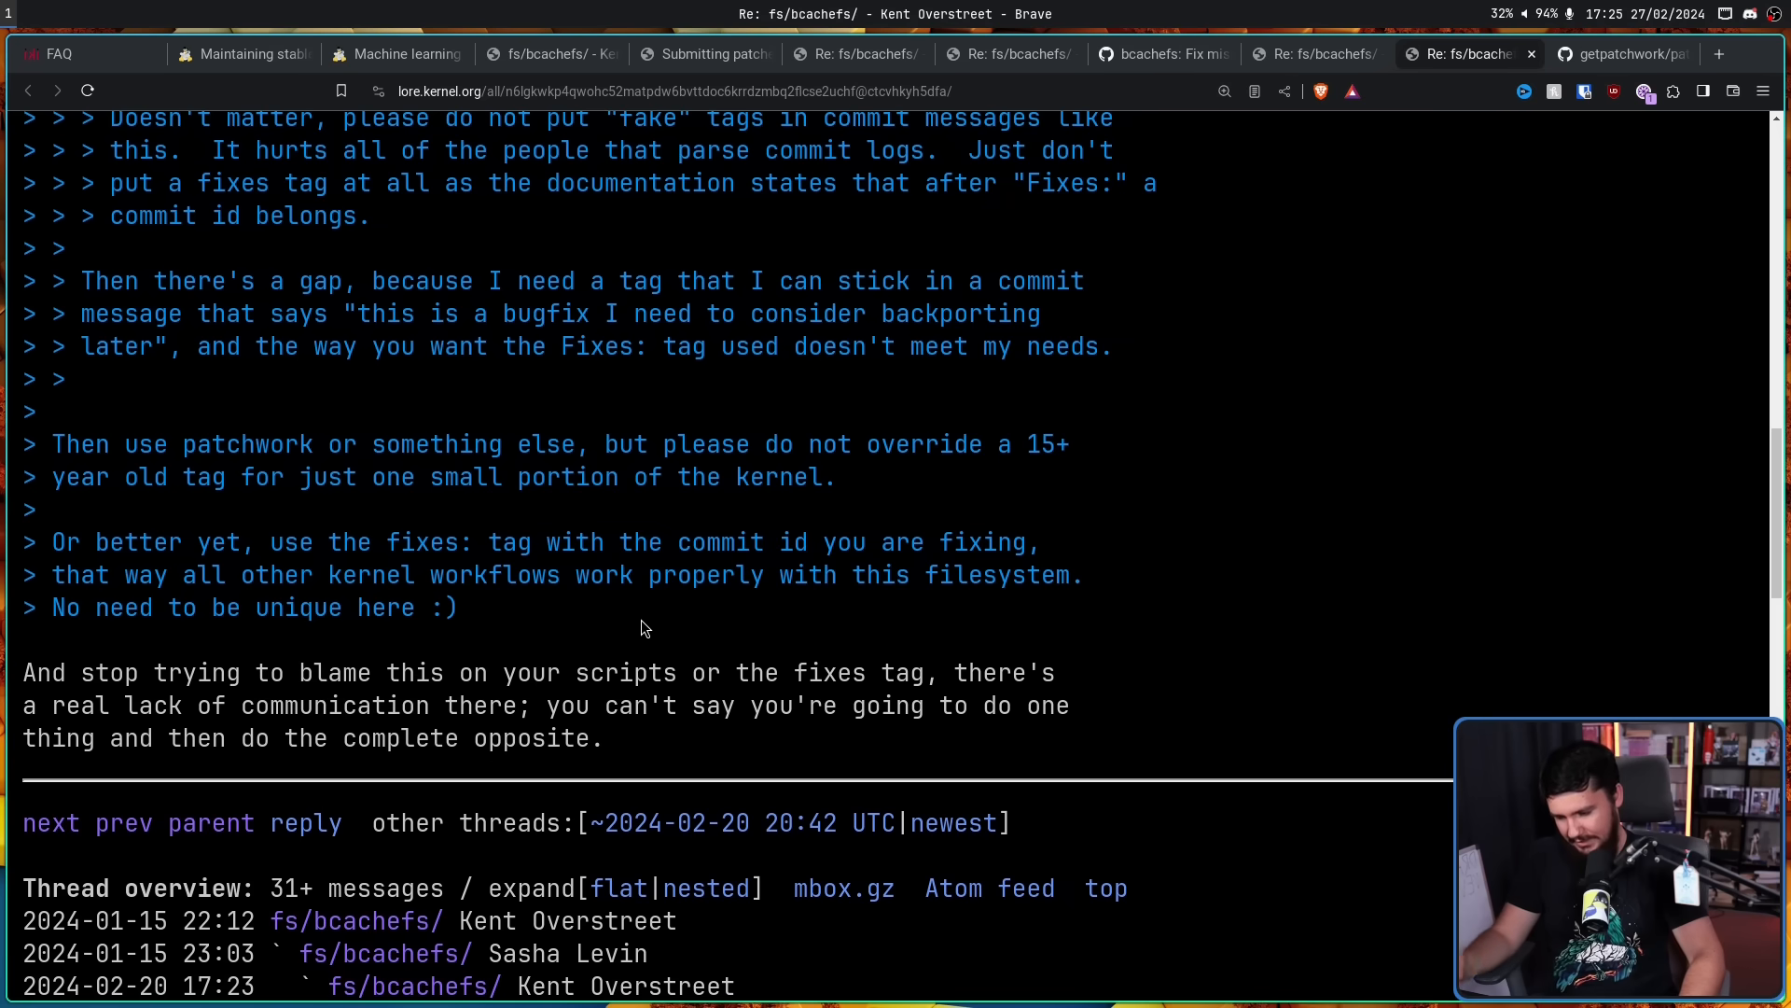
pyautogui.moveTo(638, 565)
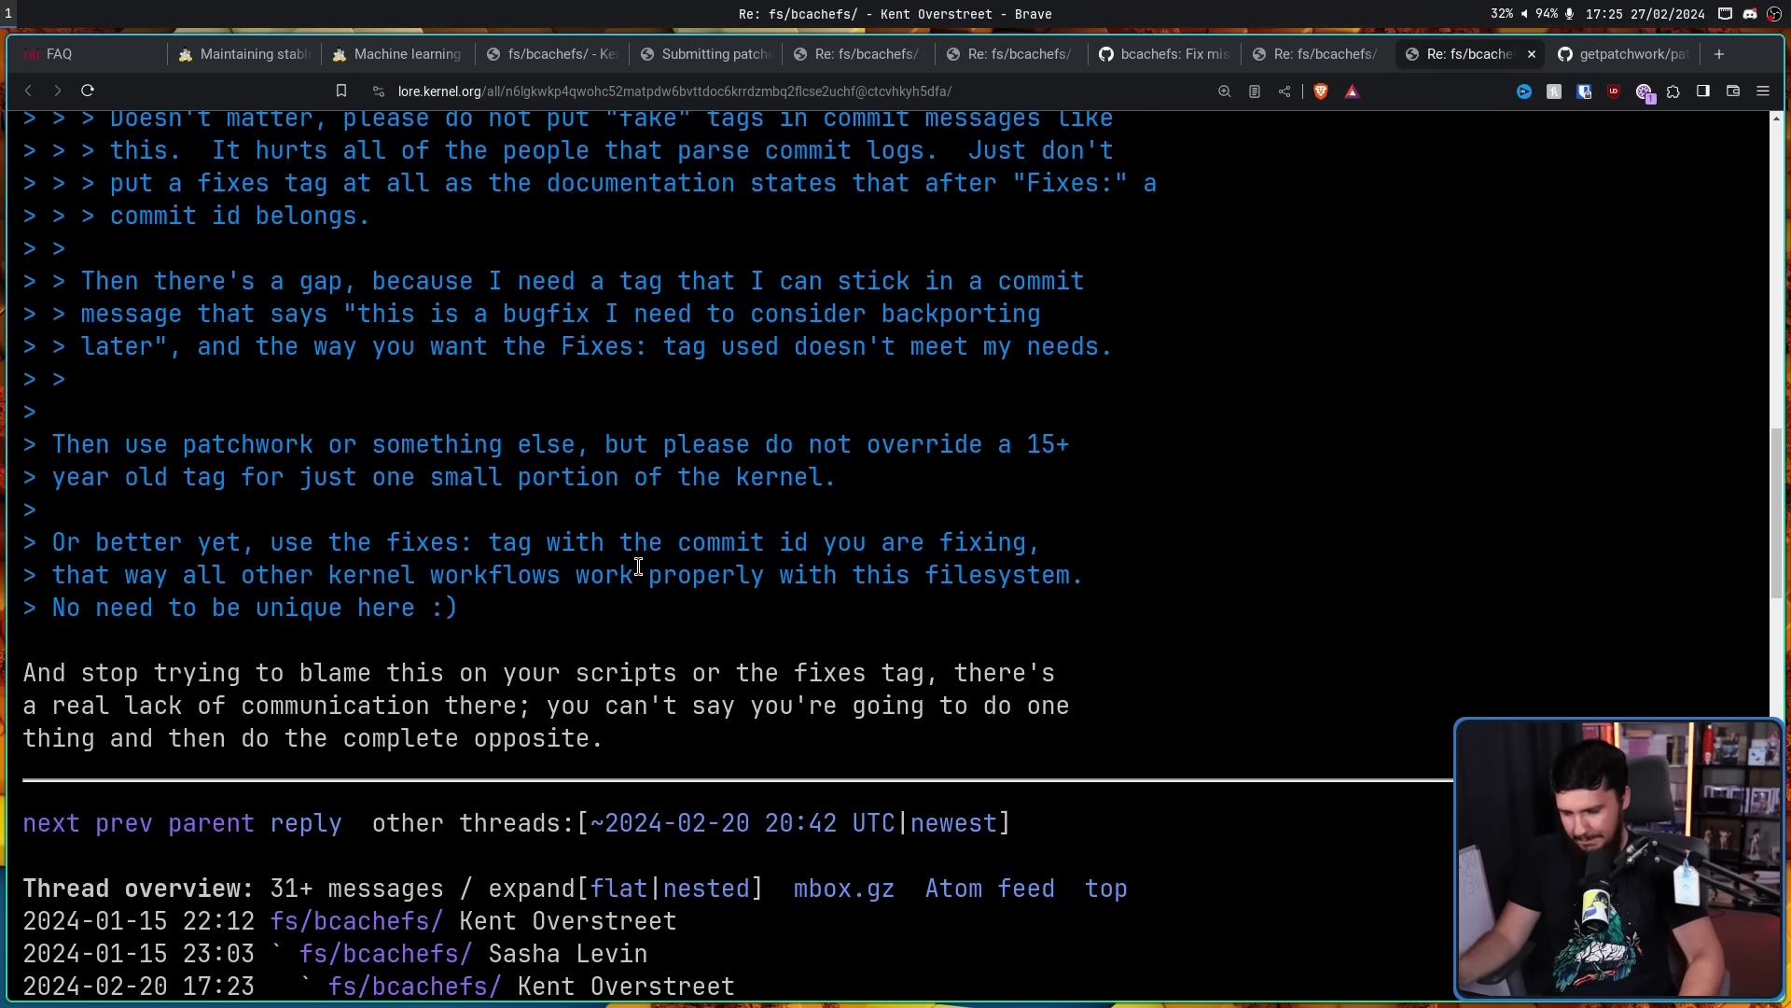
pyautogui.moveTo(666, 525)
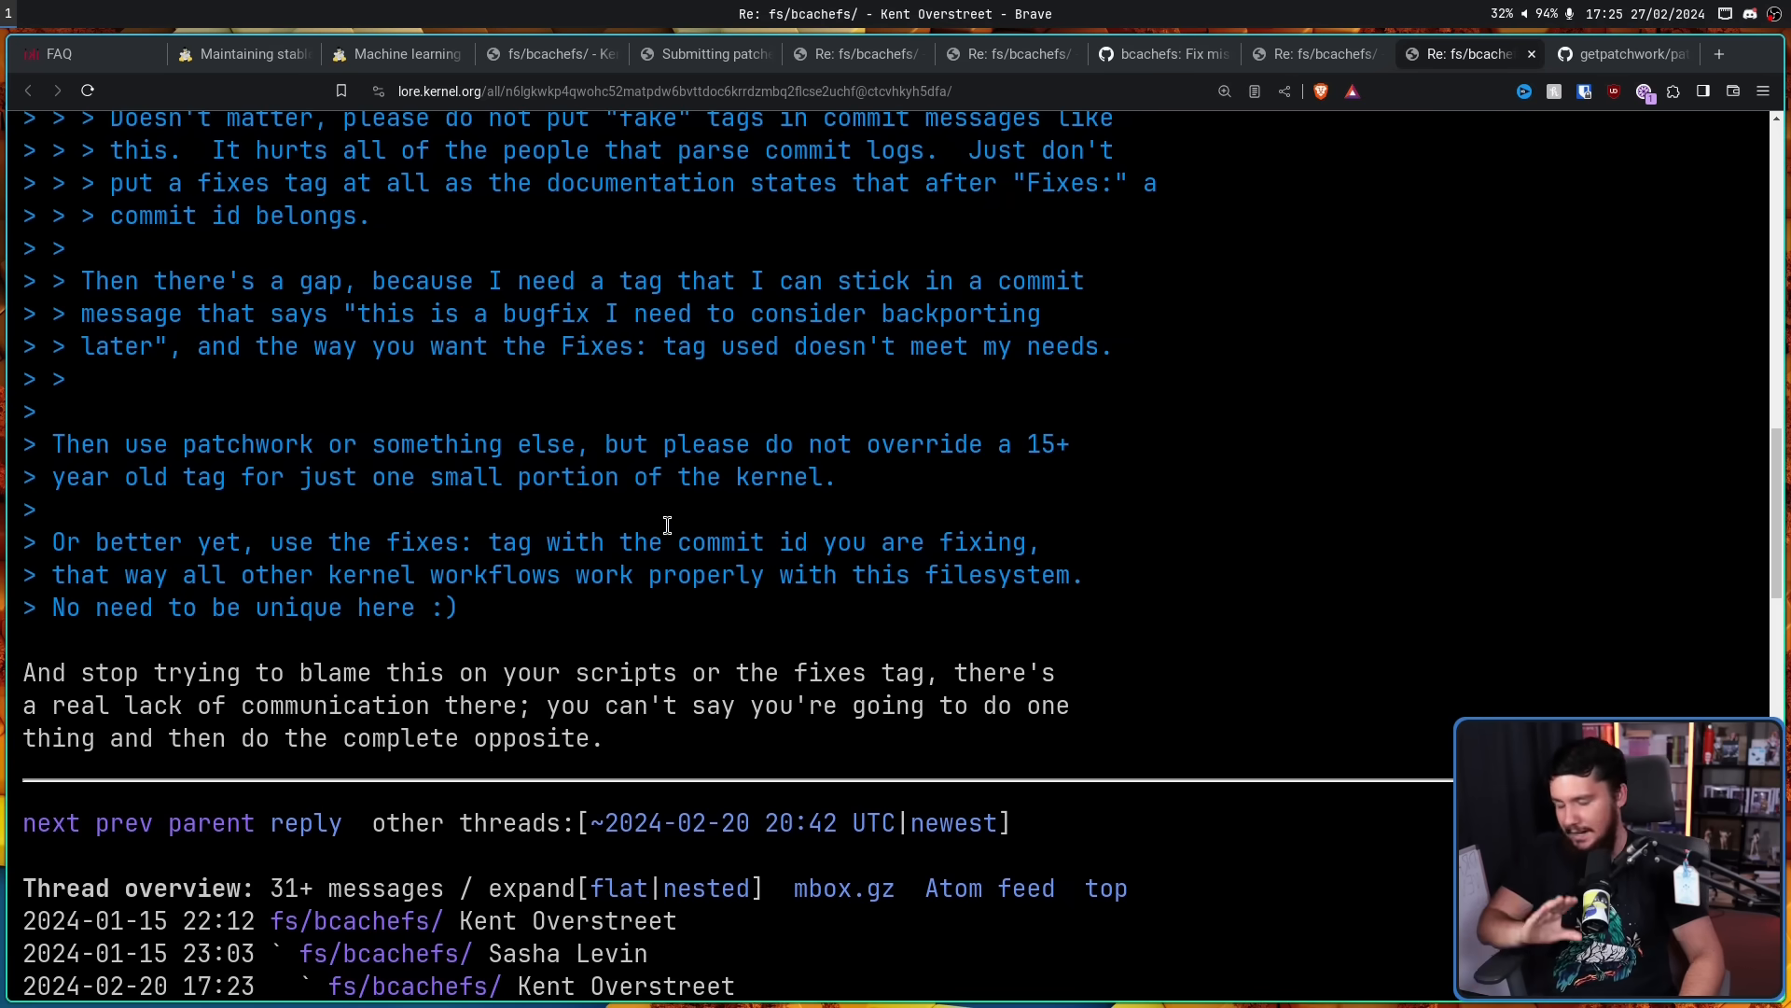
pyautogui.moveTo(694, 540)
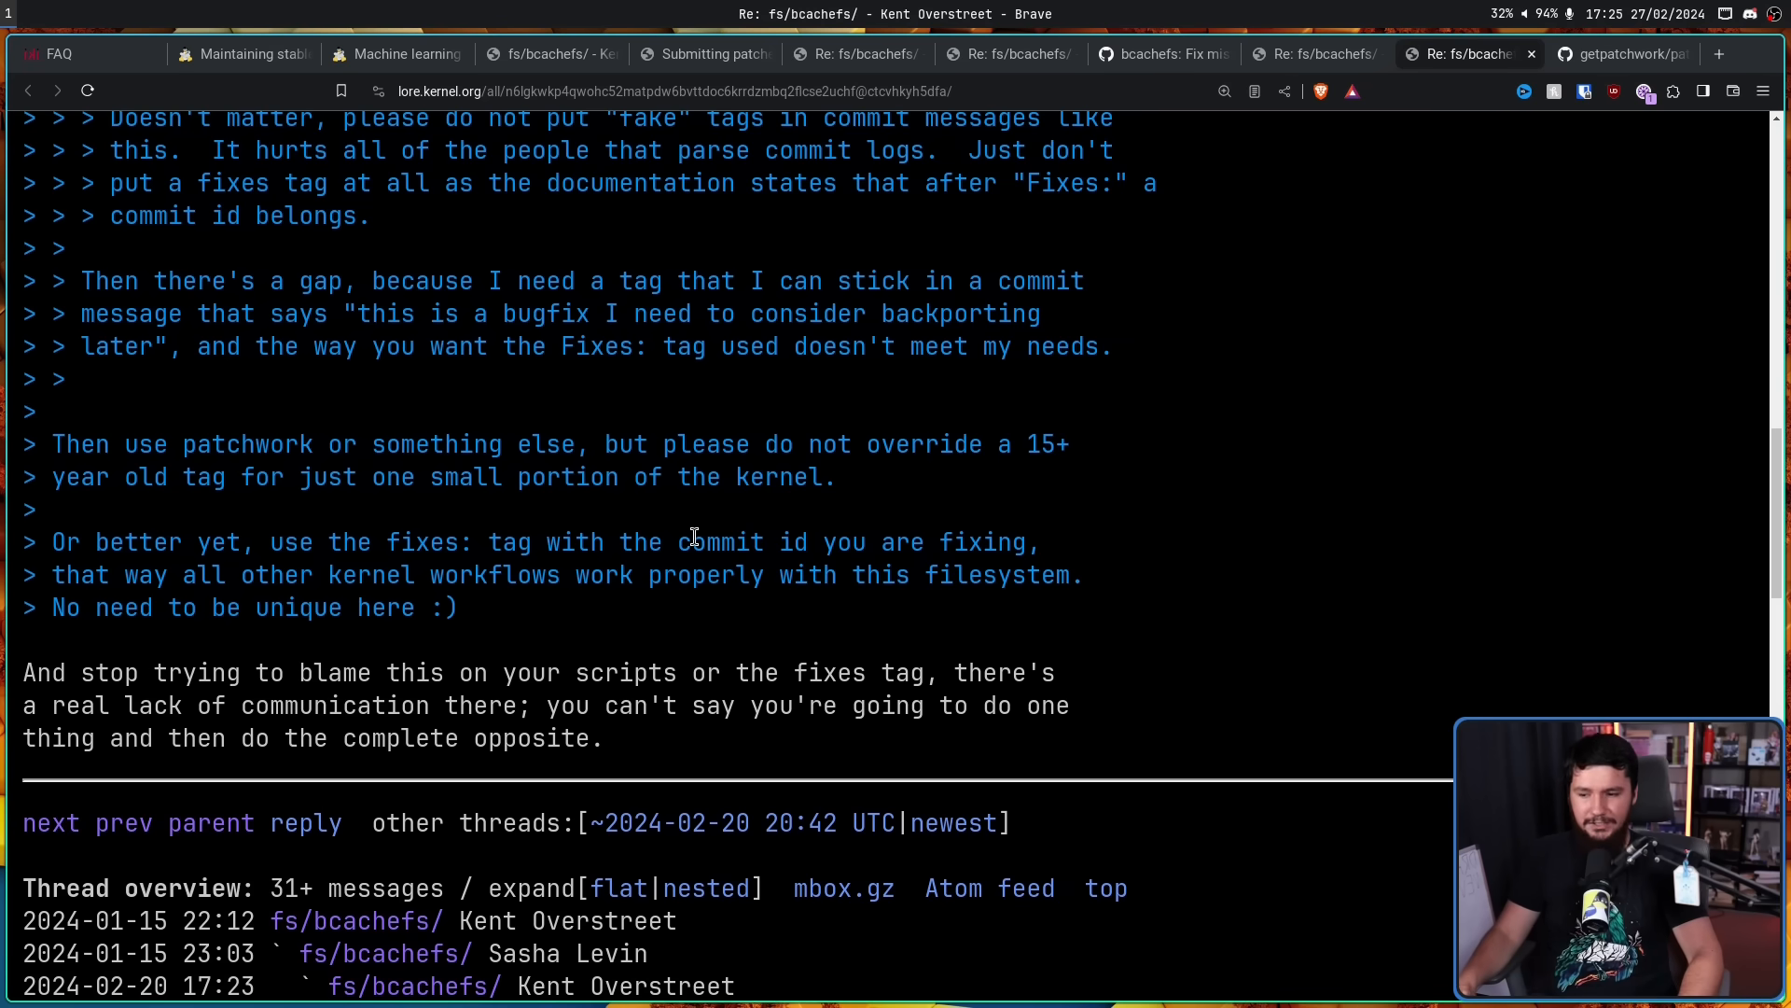
pyautogui.moveTo(697, 541)
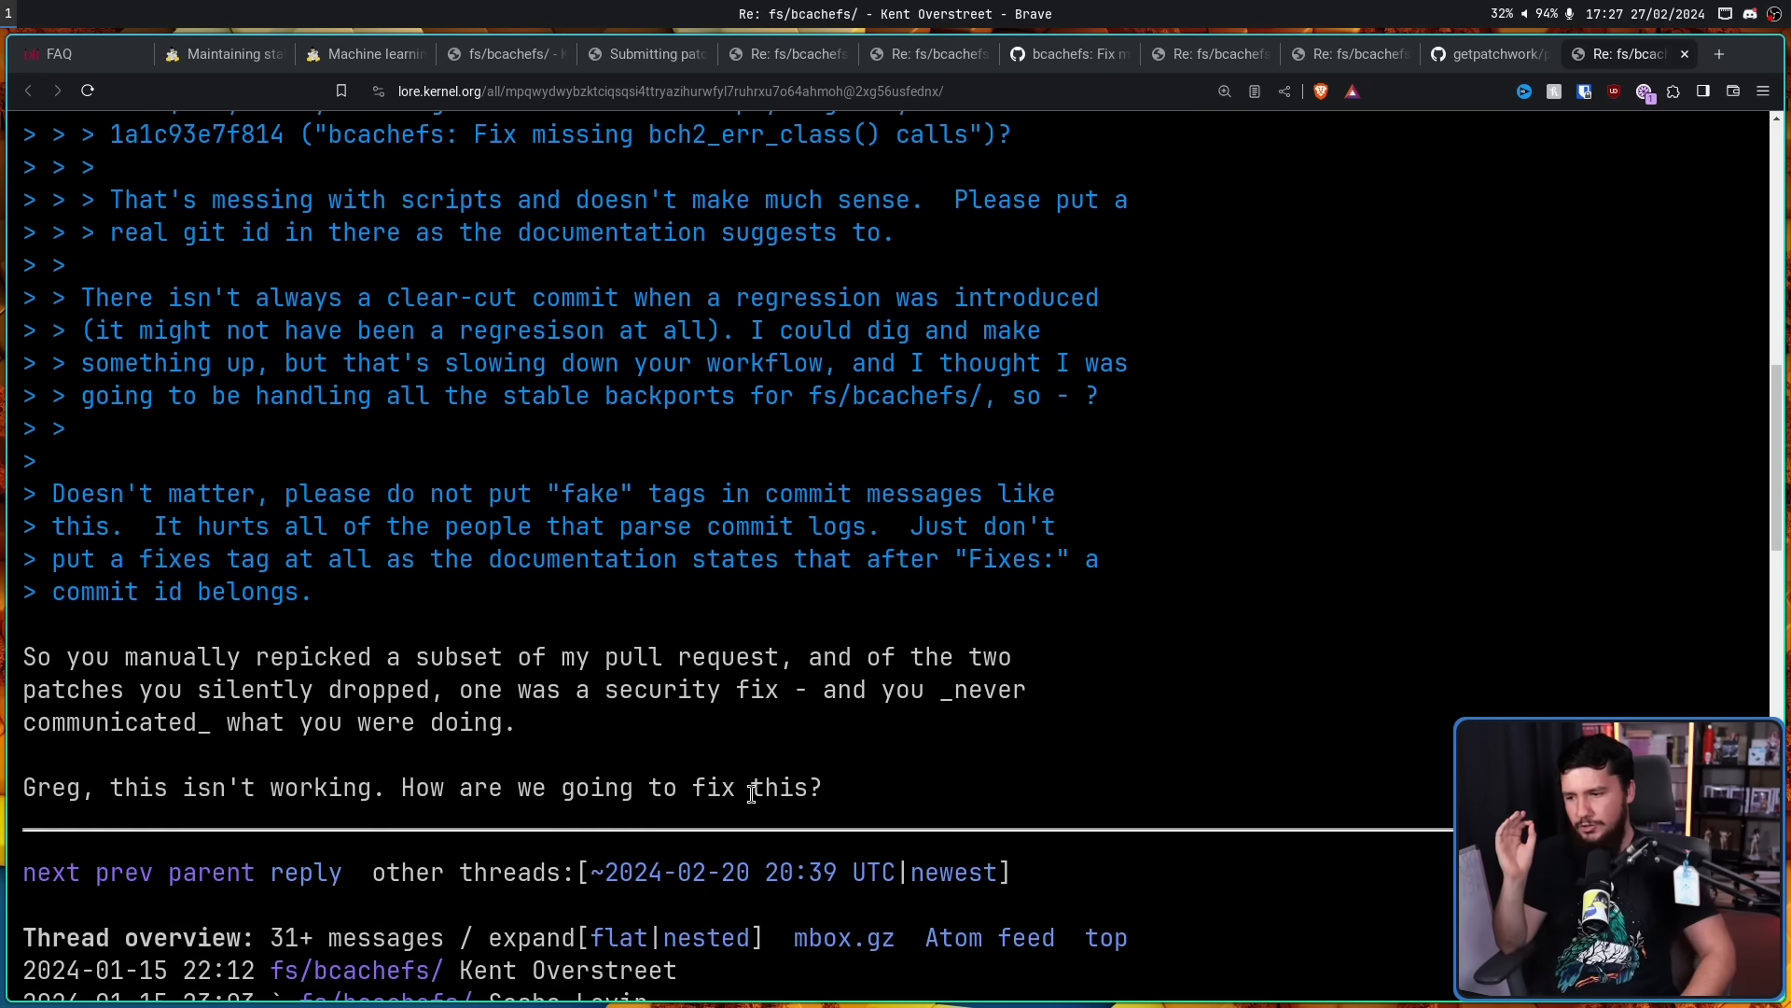
pyautogui.moveTo(750, 774)
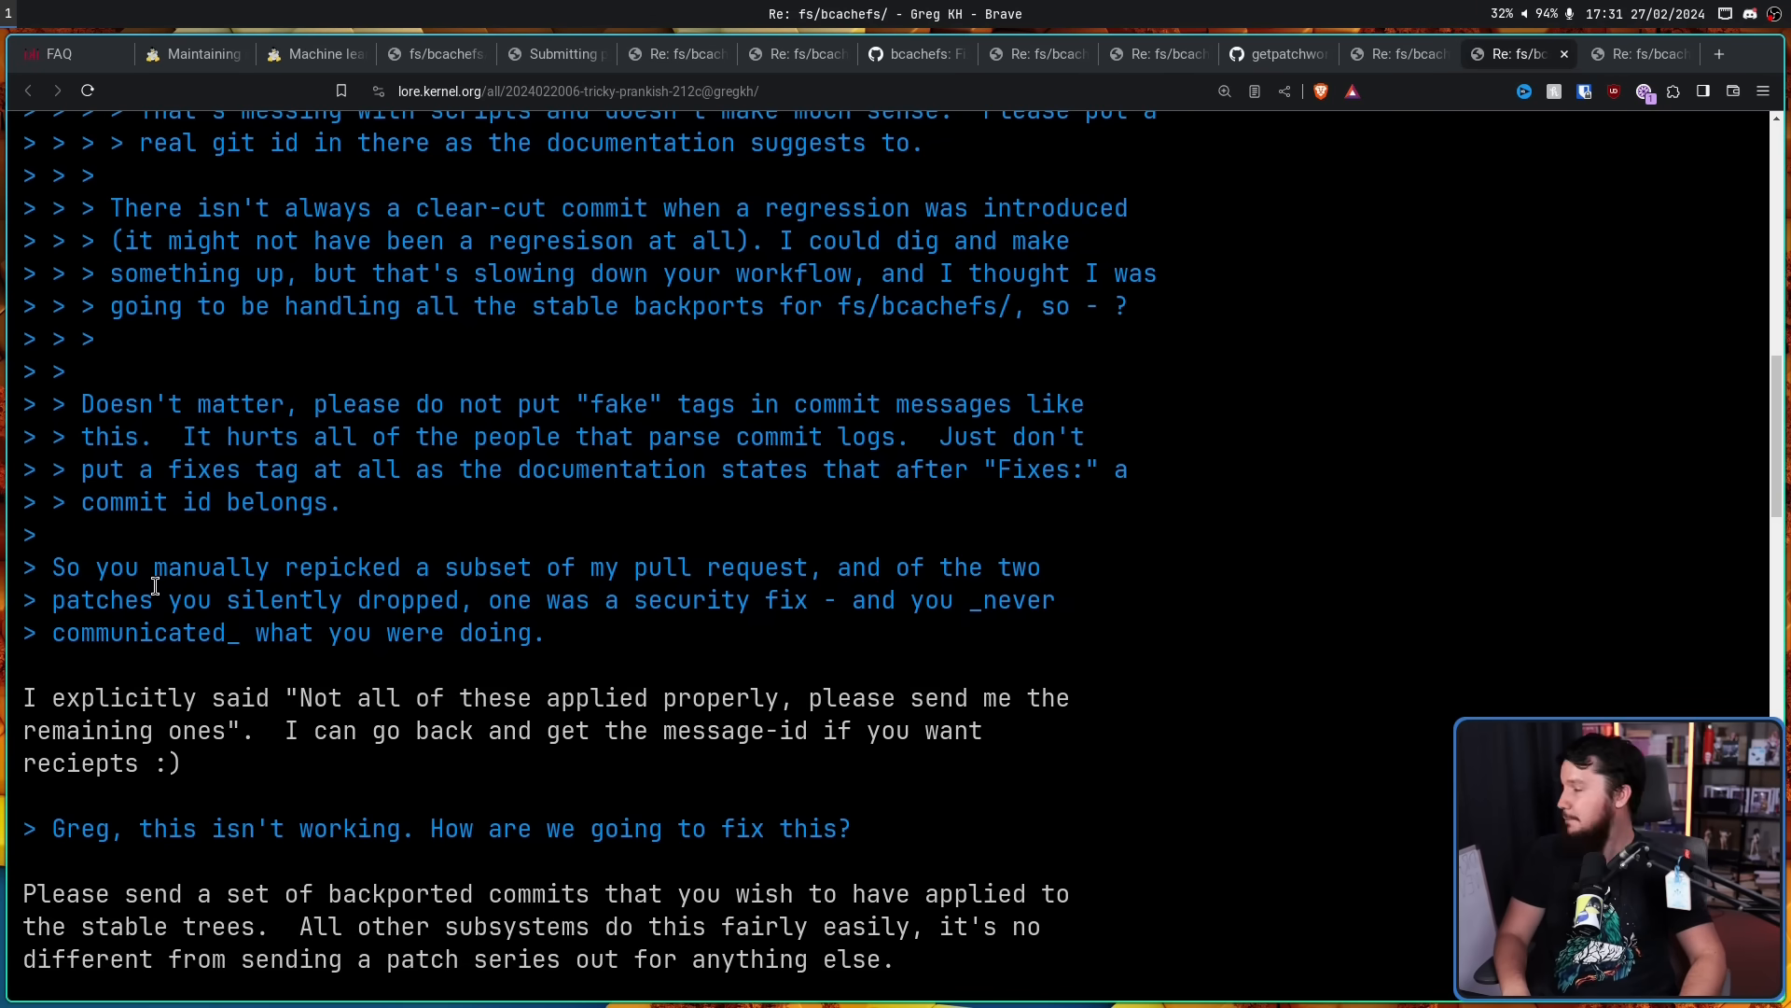
# Read Greg KH's reply to its 'Worst case, I can take a git tree' sign-off
pyautogui.scroll(-3)
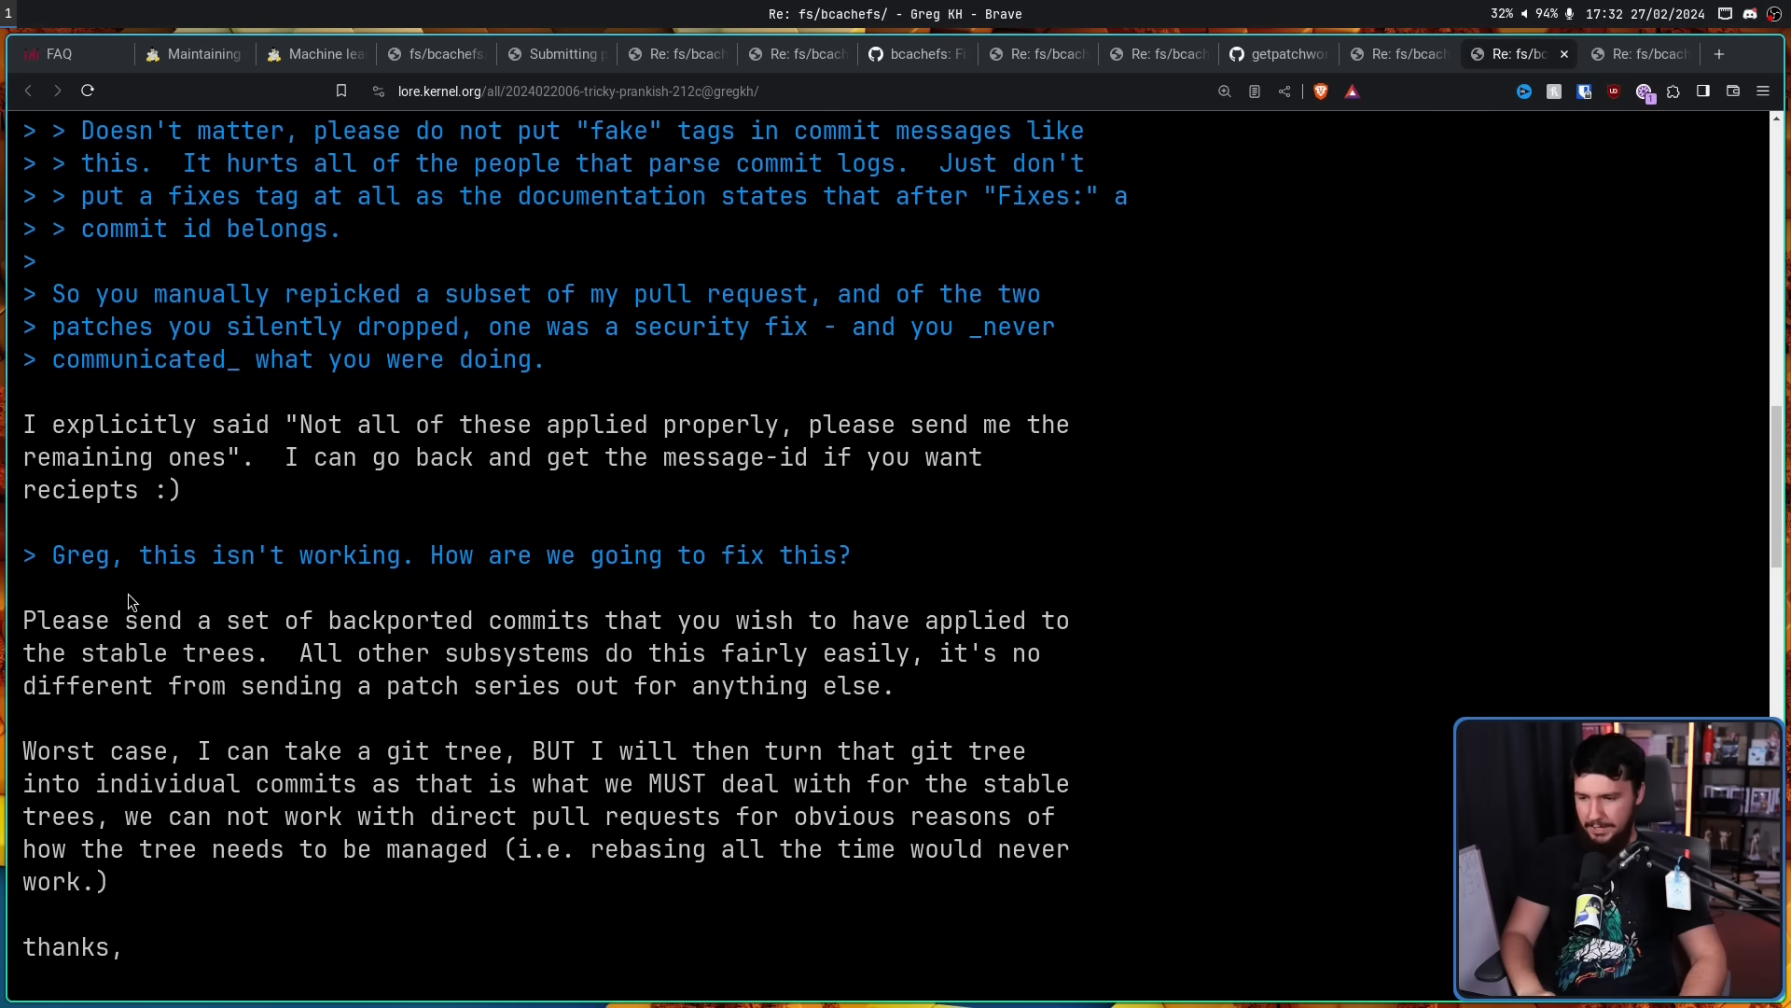
pyautogui.moveTo(136, 597)
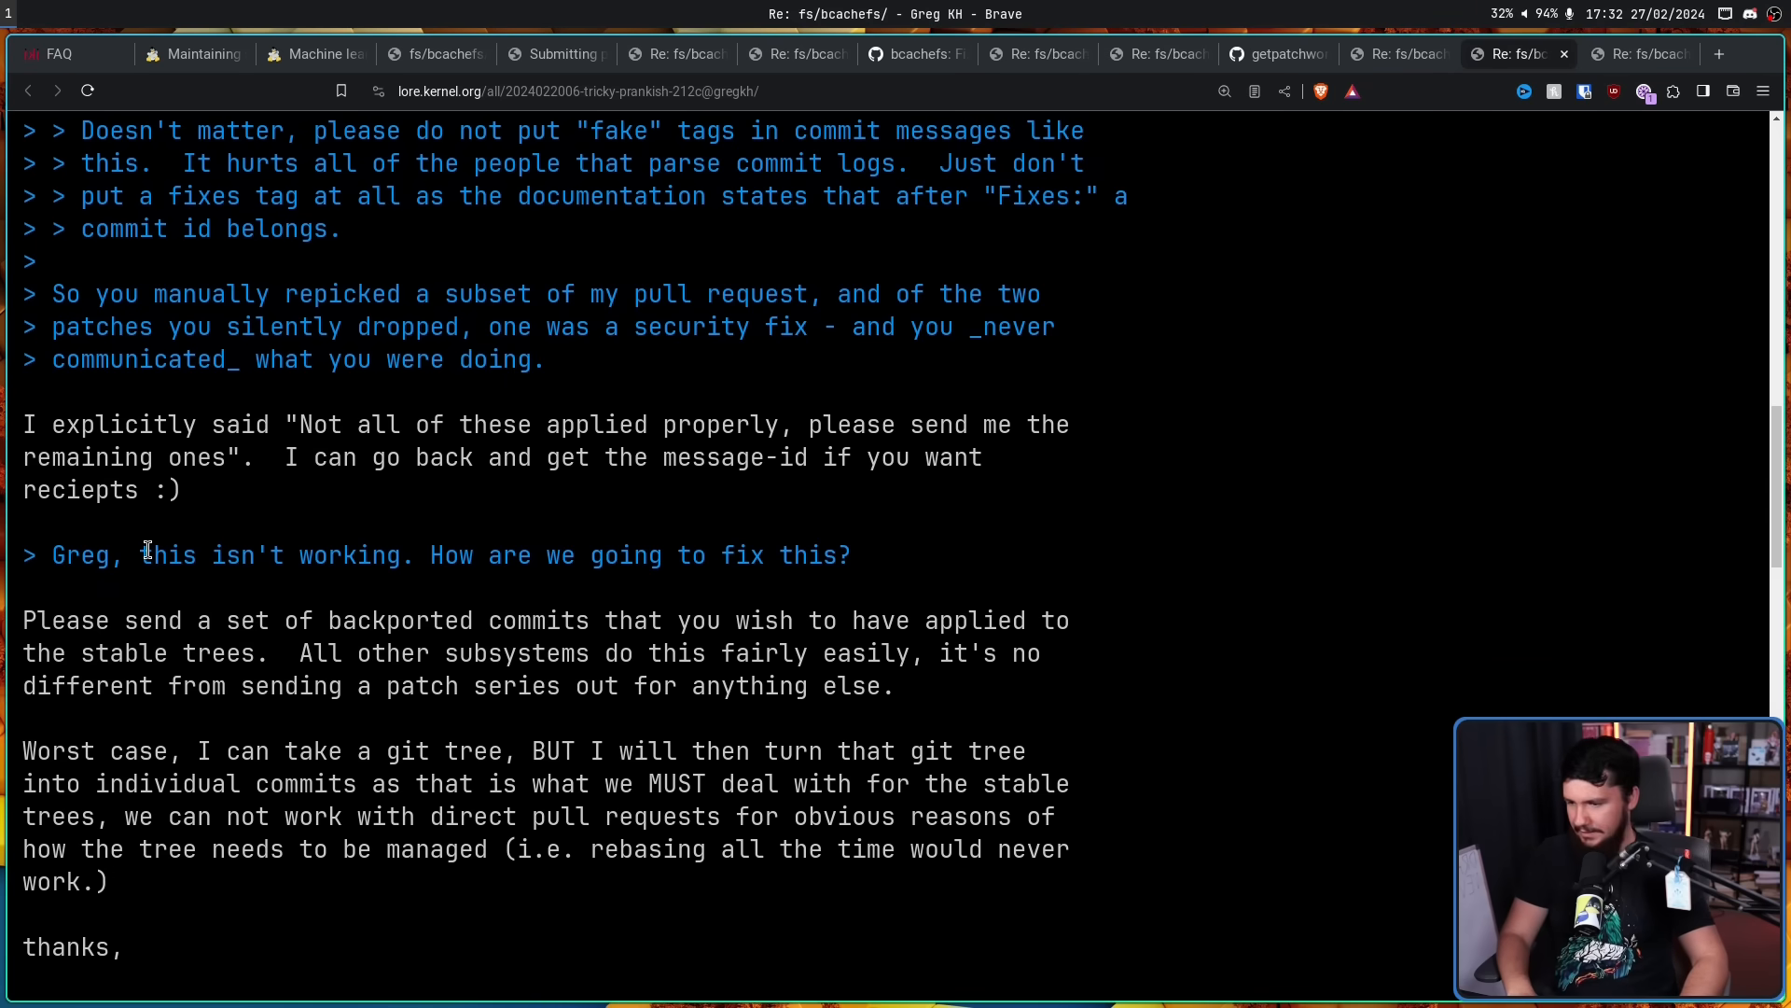
pyautogui.moveTo(142, 539)
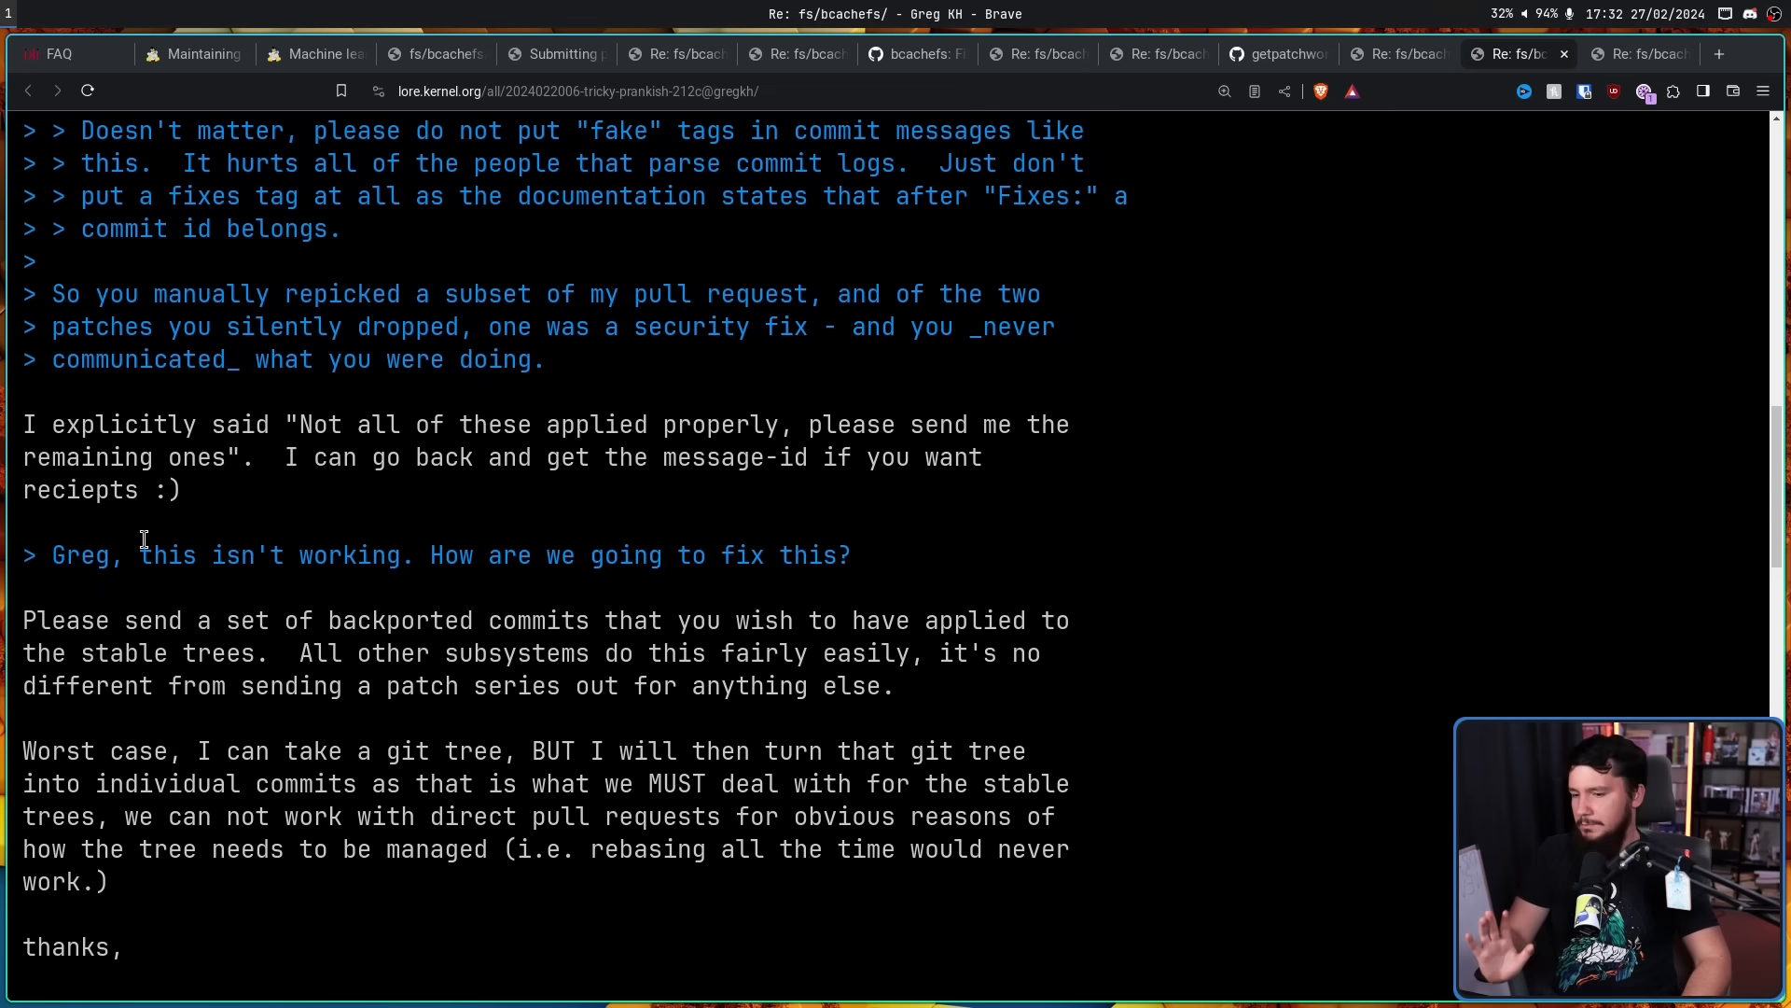
pyautogui.moveTo(692, 529)
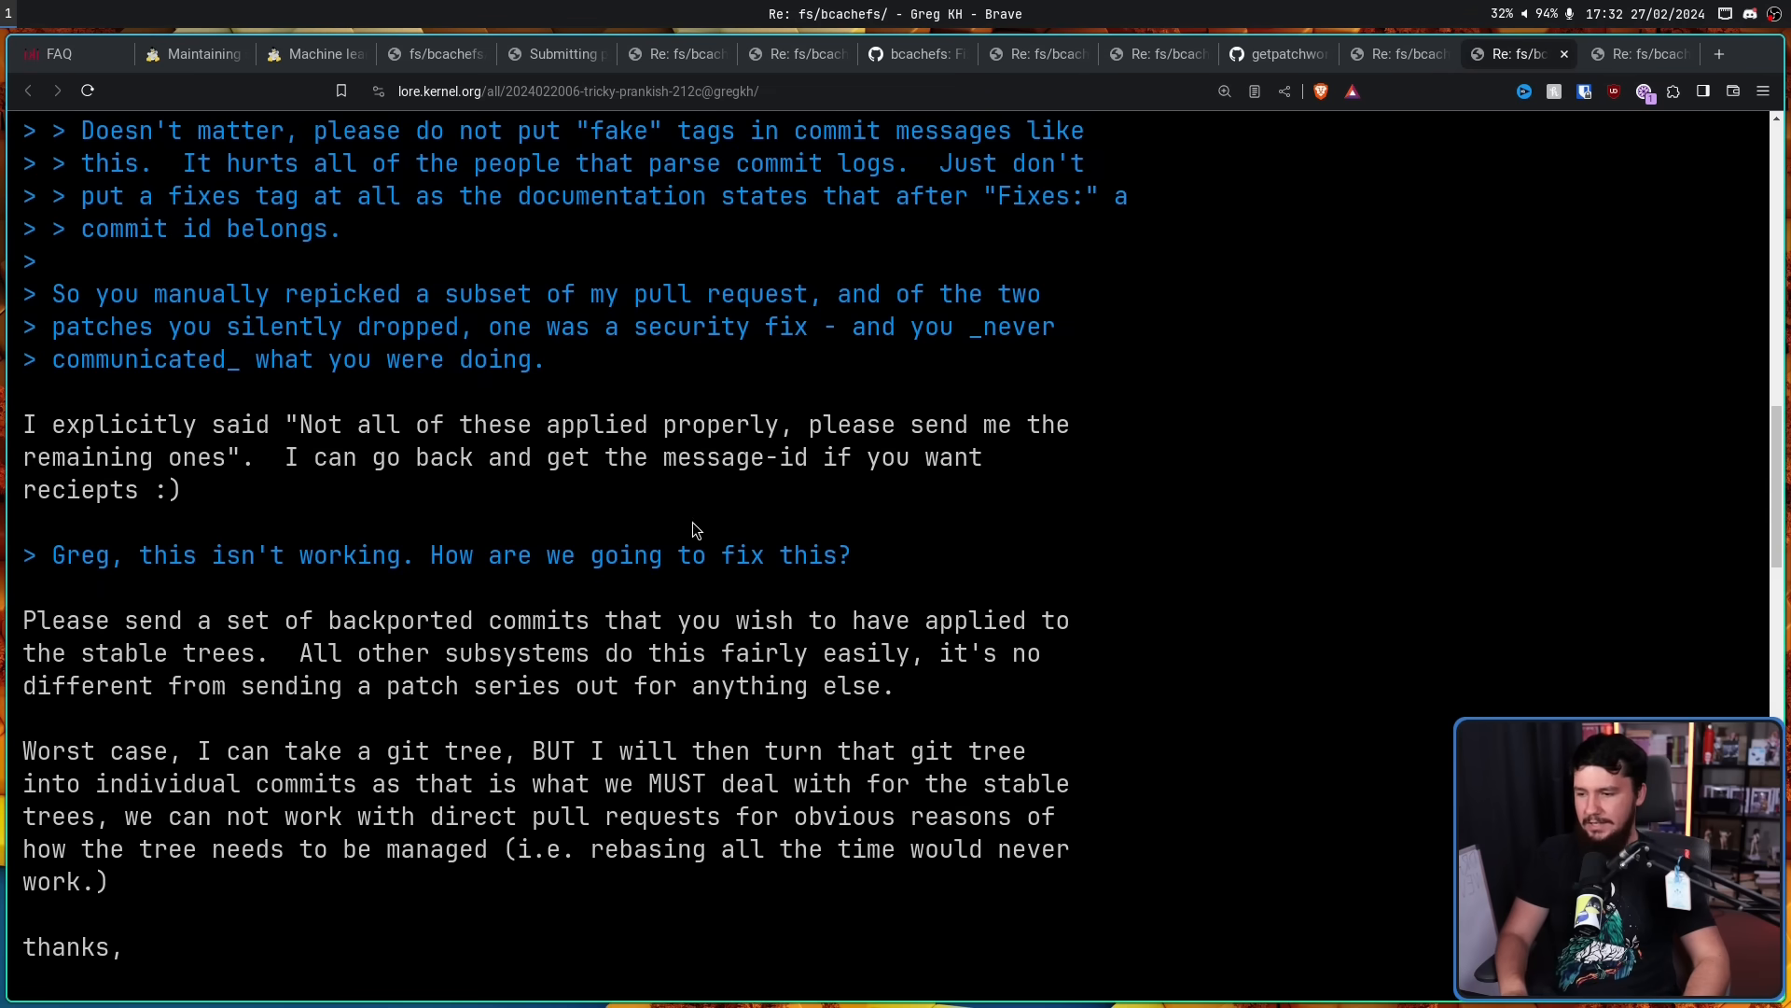
pyautogui.moveTo(925, 568)
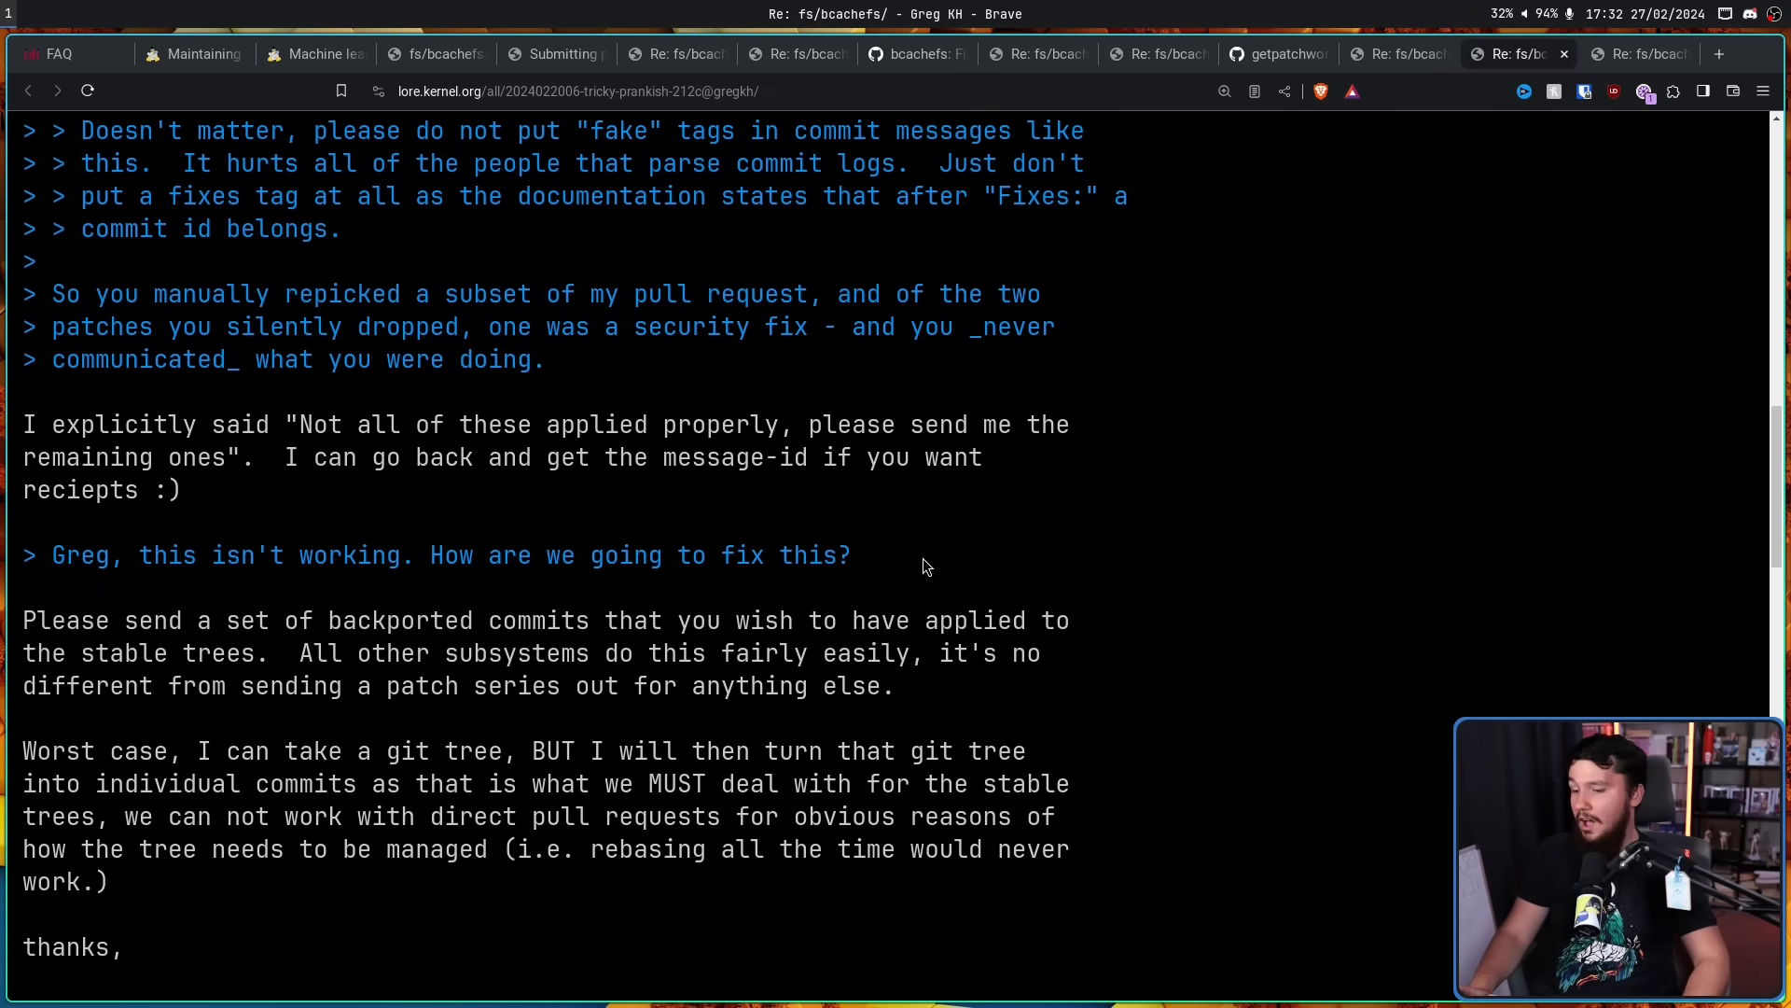
pyautogui.scroll(-3)
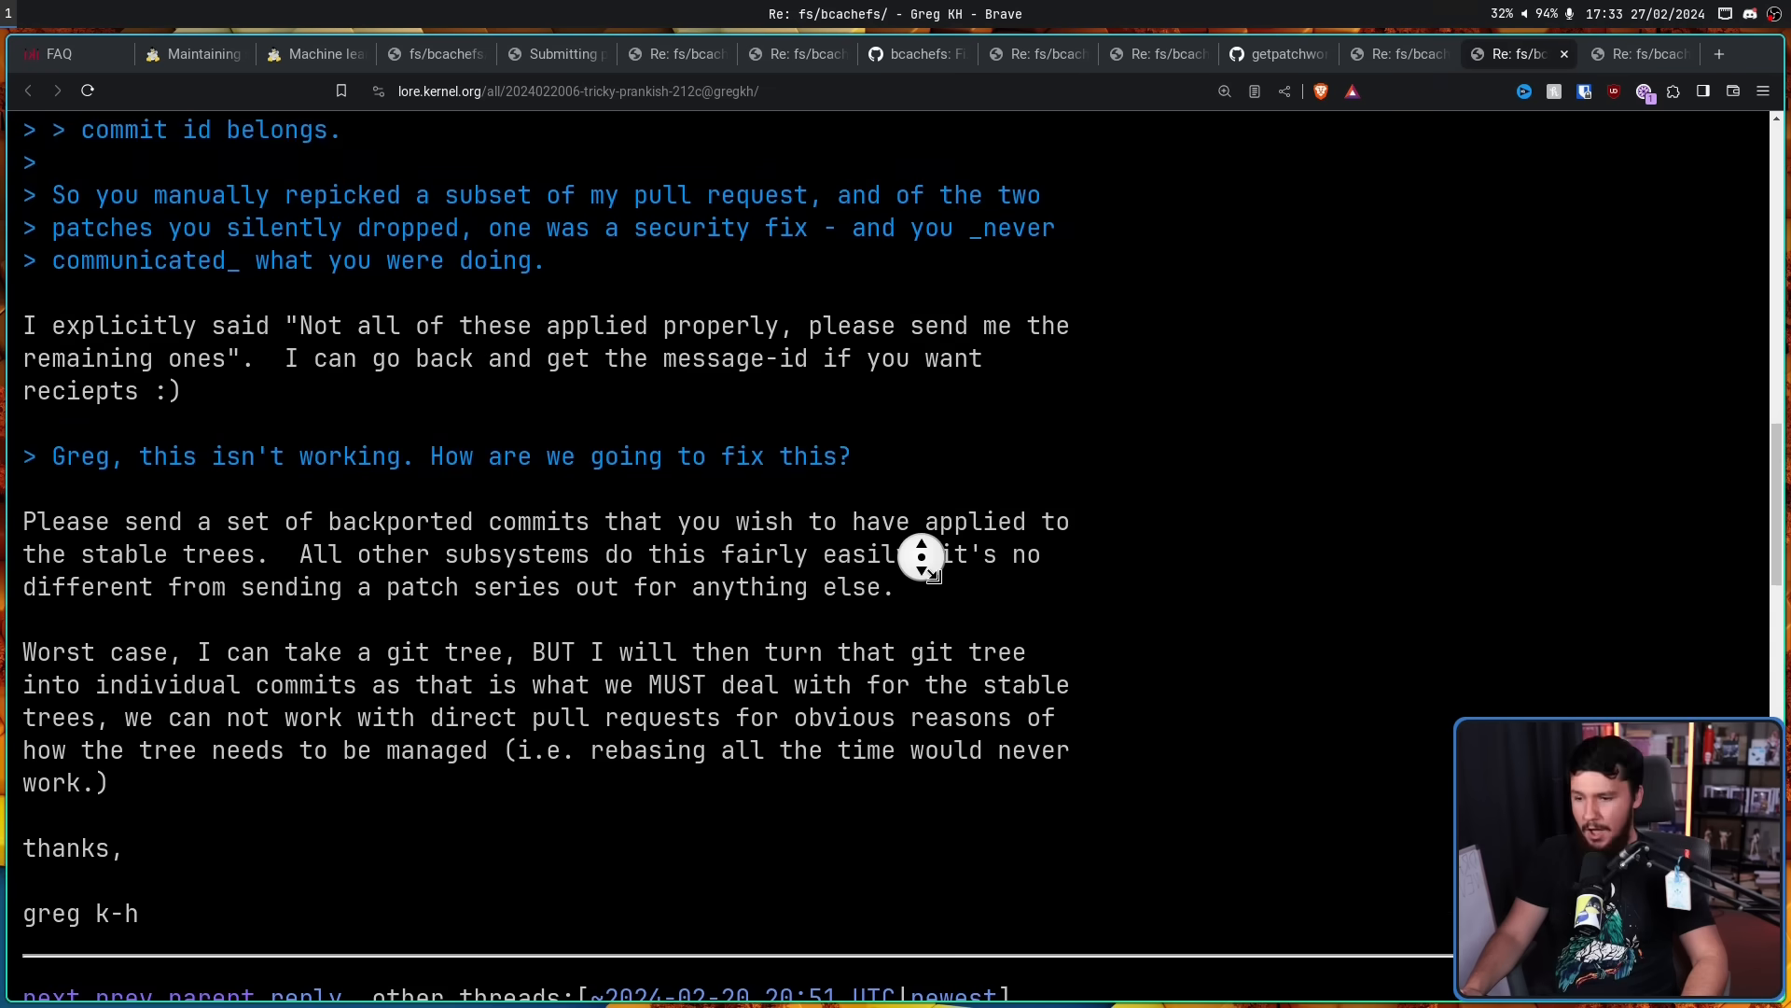
pyautogui.scroll(-3)
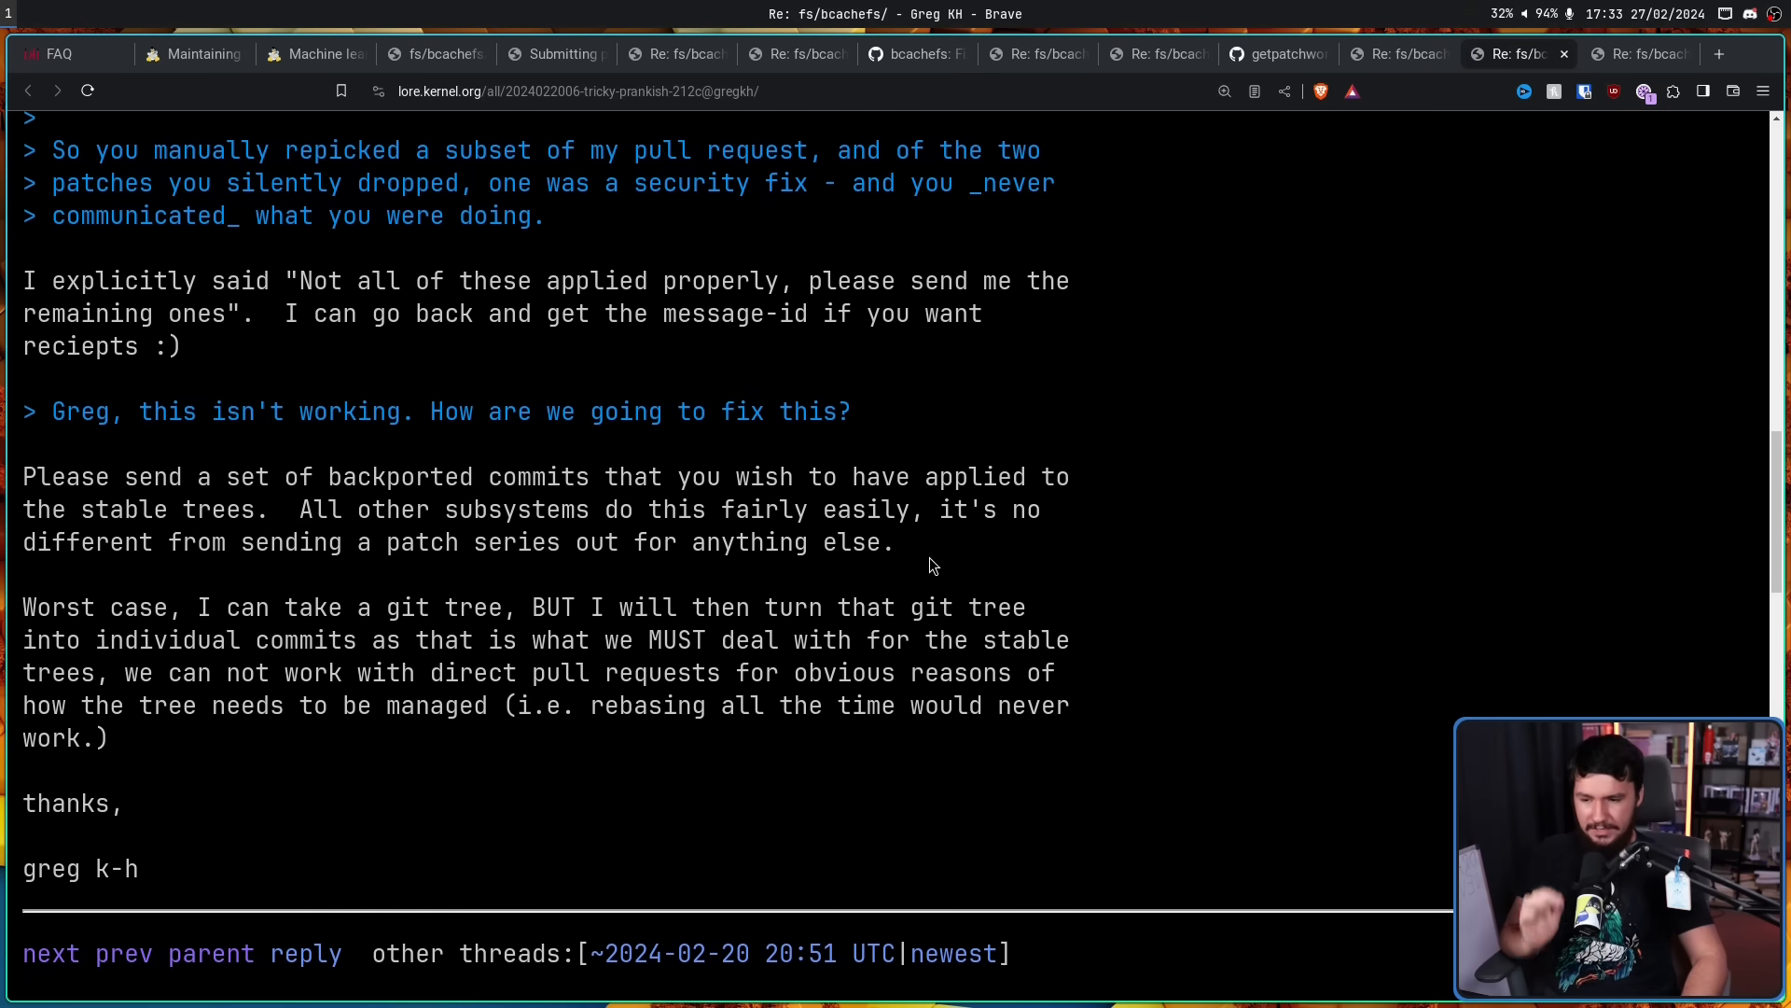
pyautogui.moveTo(935, 538)
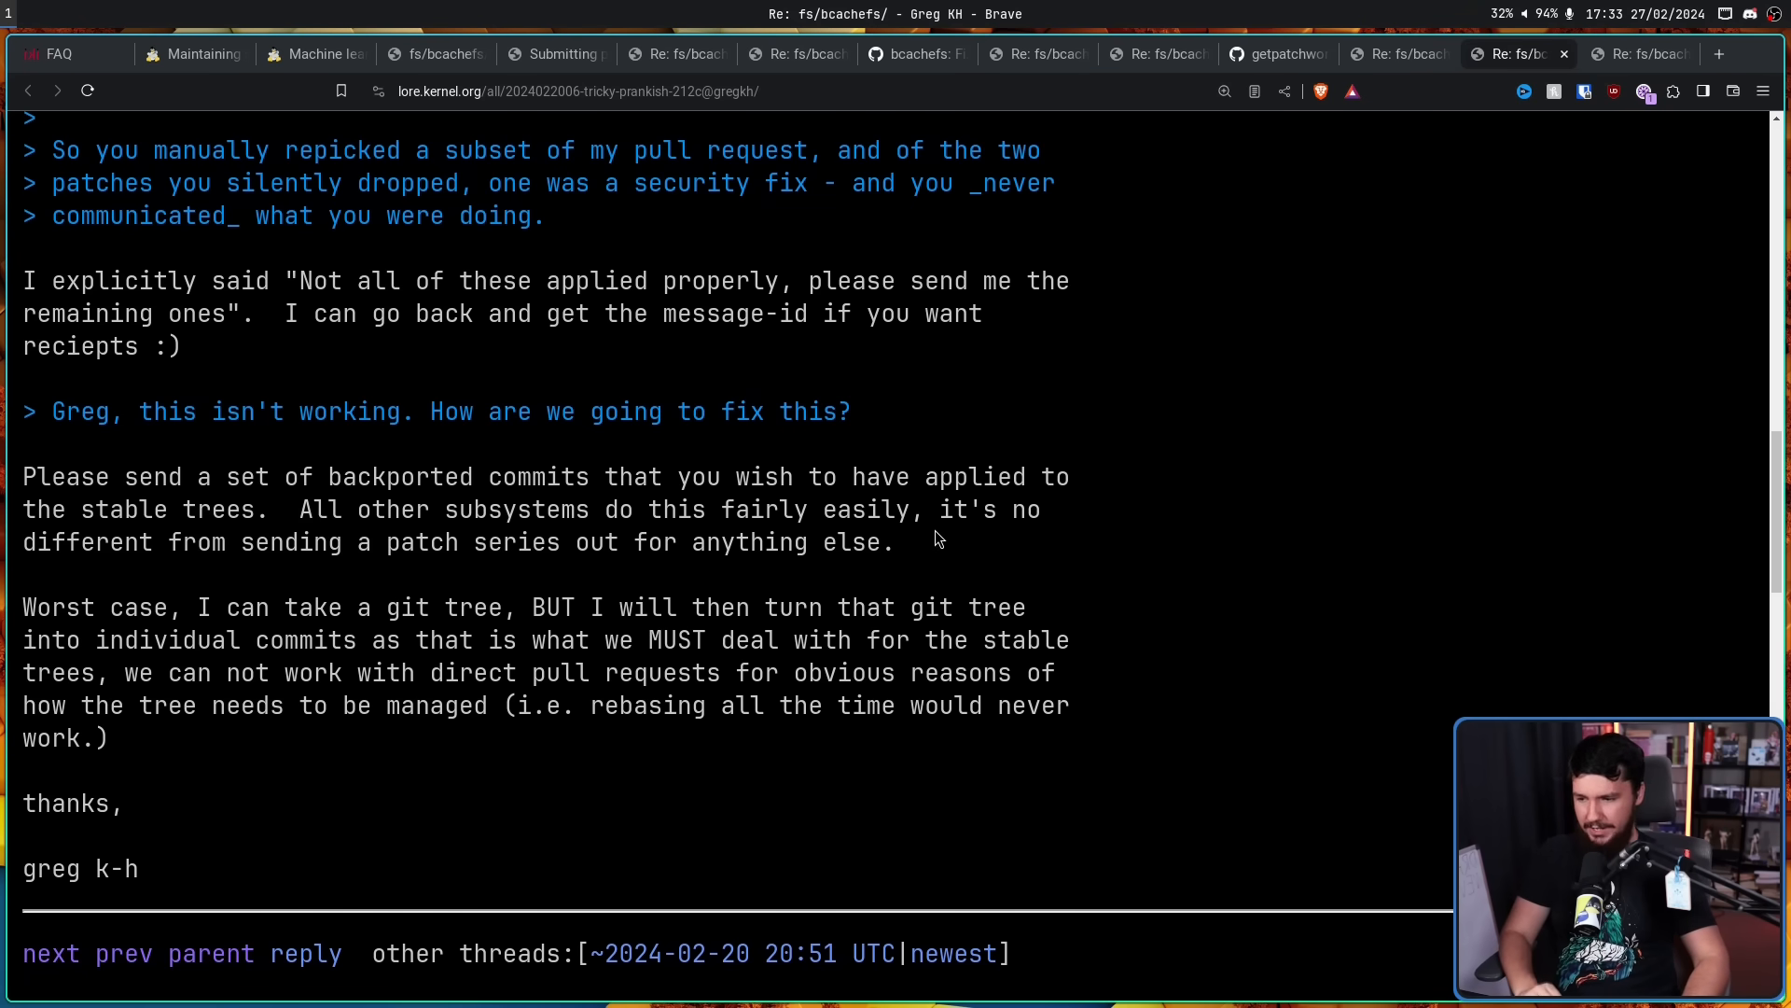
pyautogui.moveTo(657, 591)
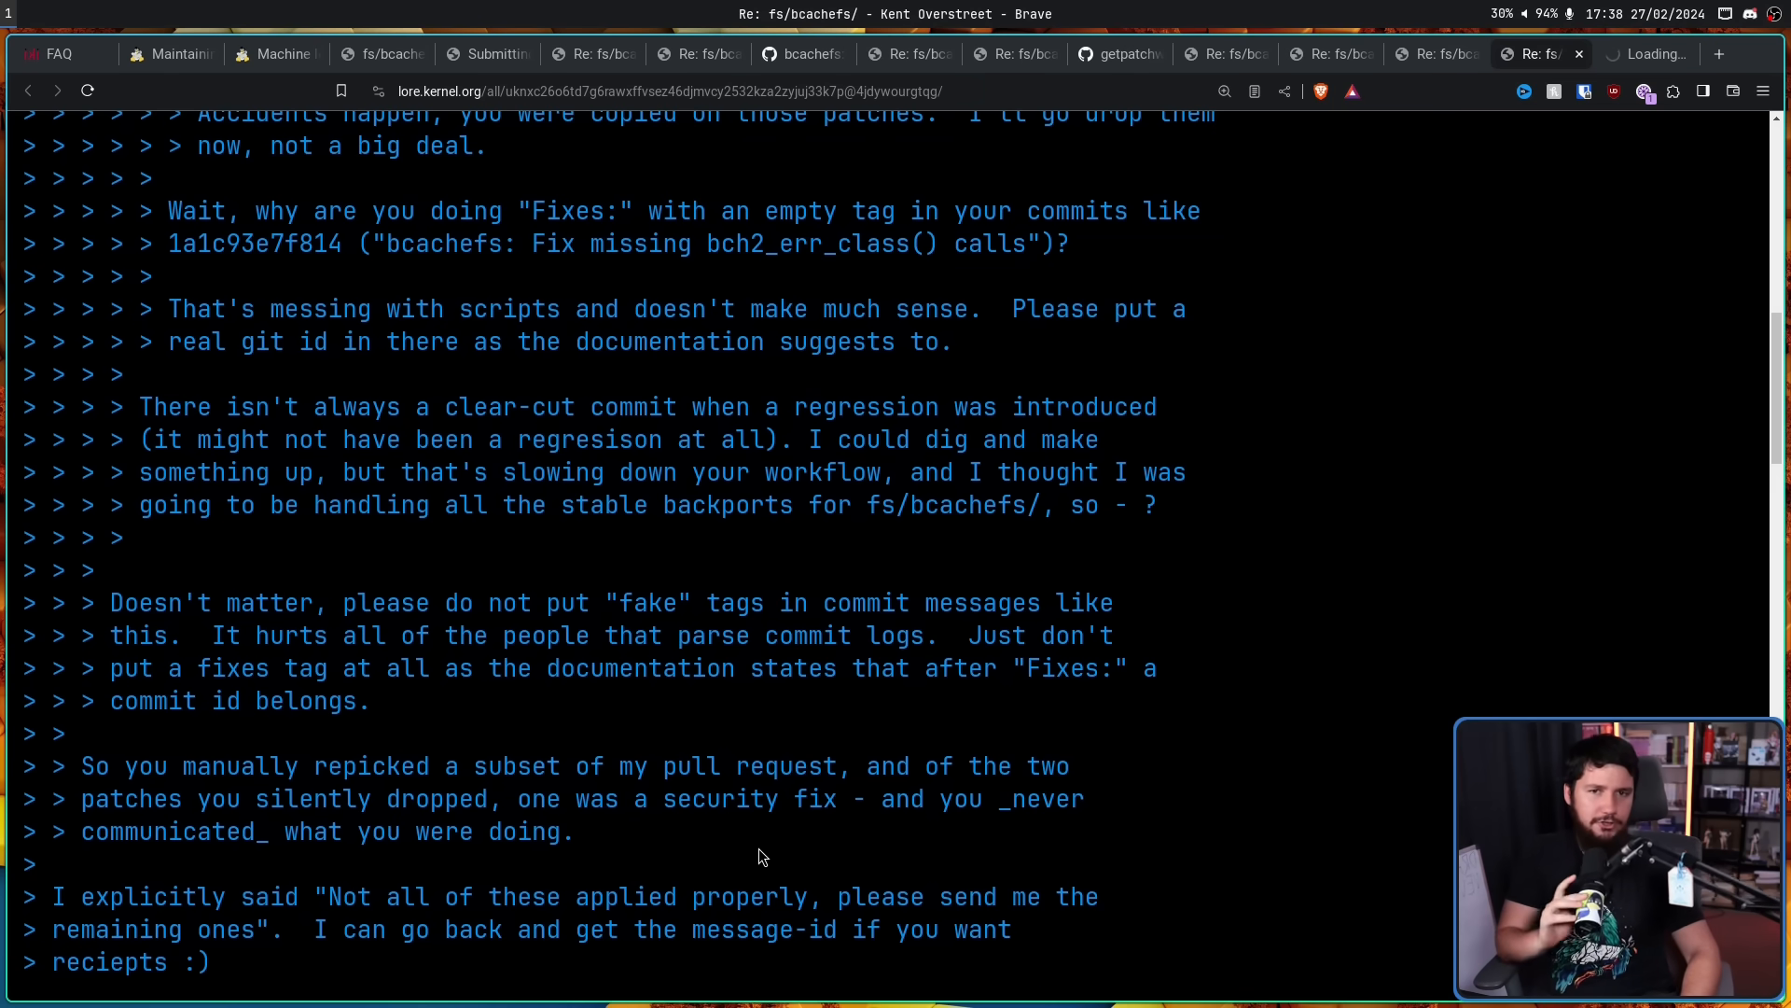
# Read Kent's signed-pull rebuttal down to 'why is stable special here?'
pyautogui.scroll(-3)
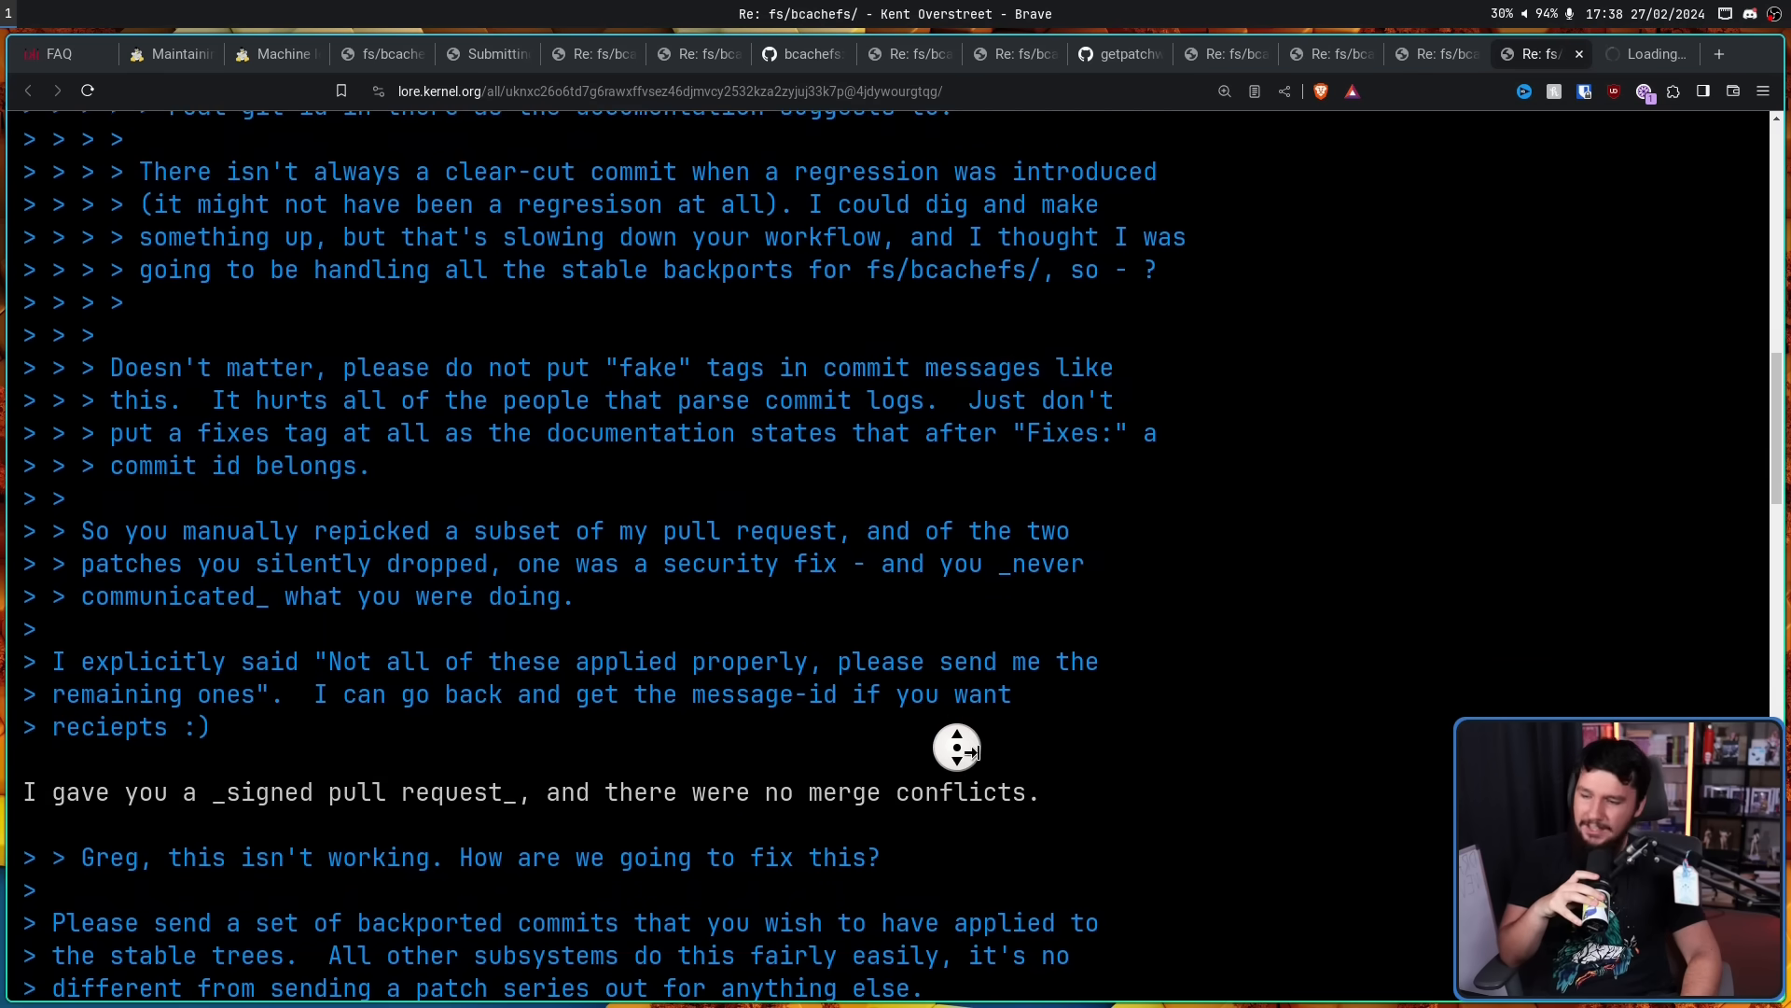
pyautogui.scroll(3)
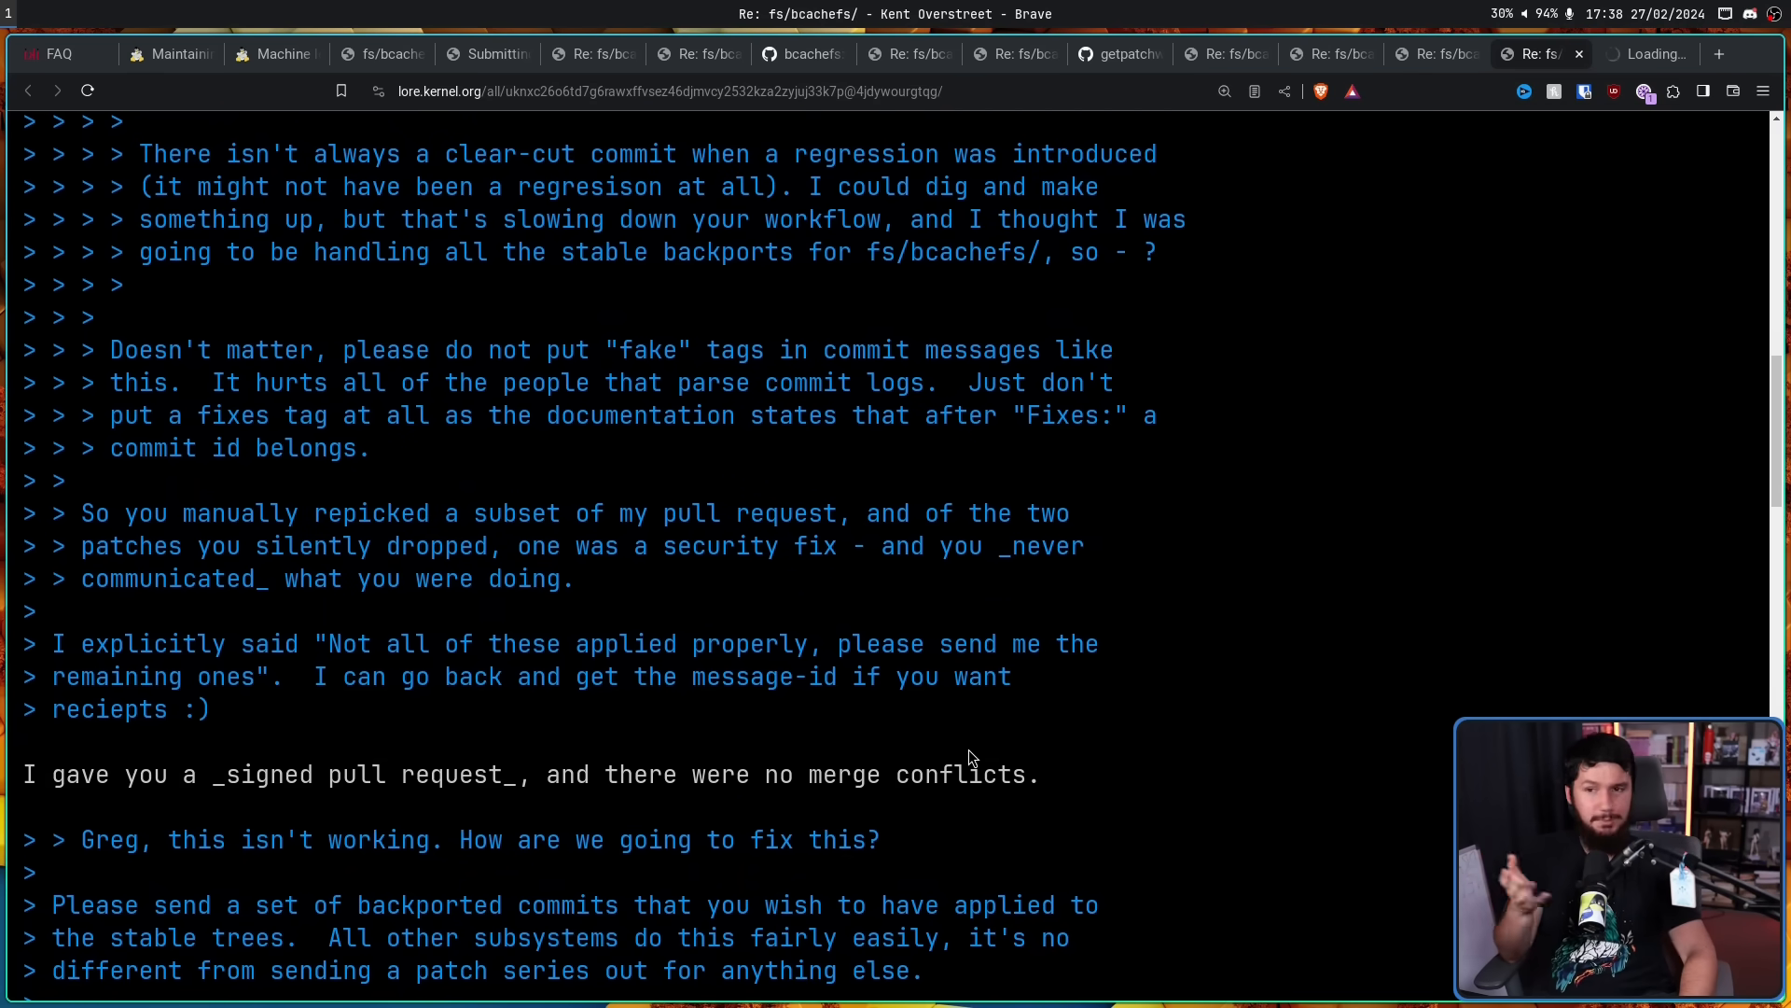
pyautogui.moveTo(992, 742)
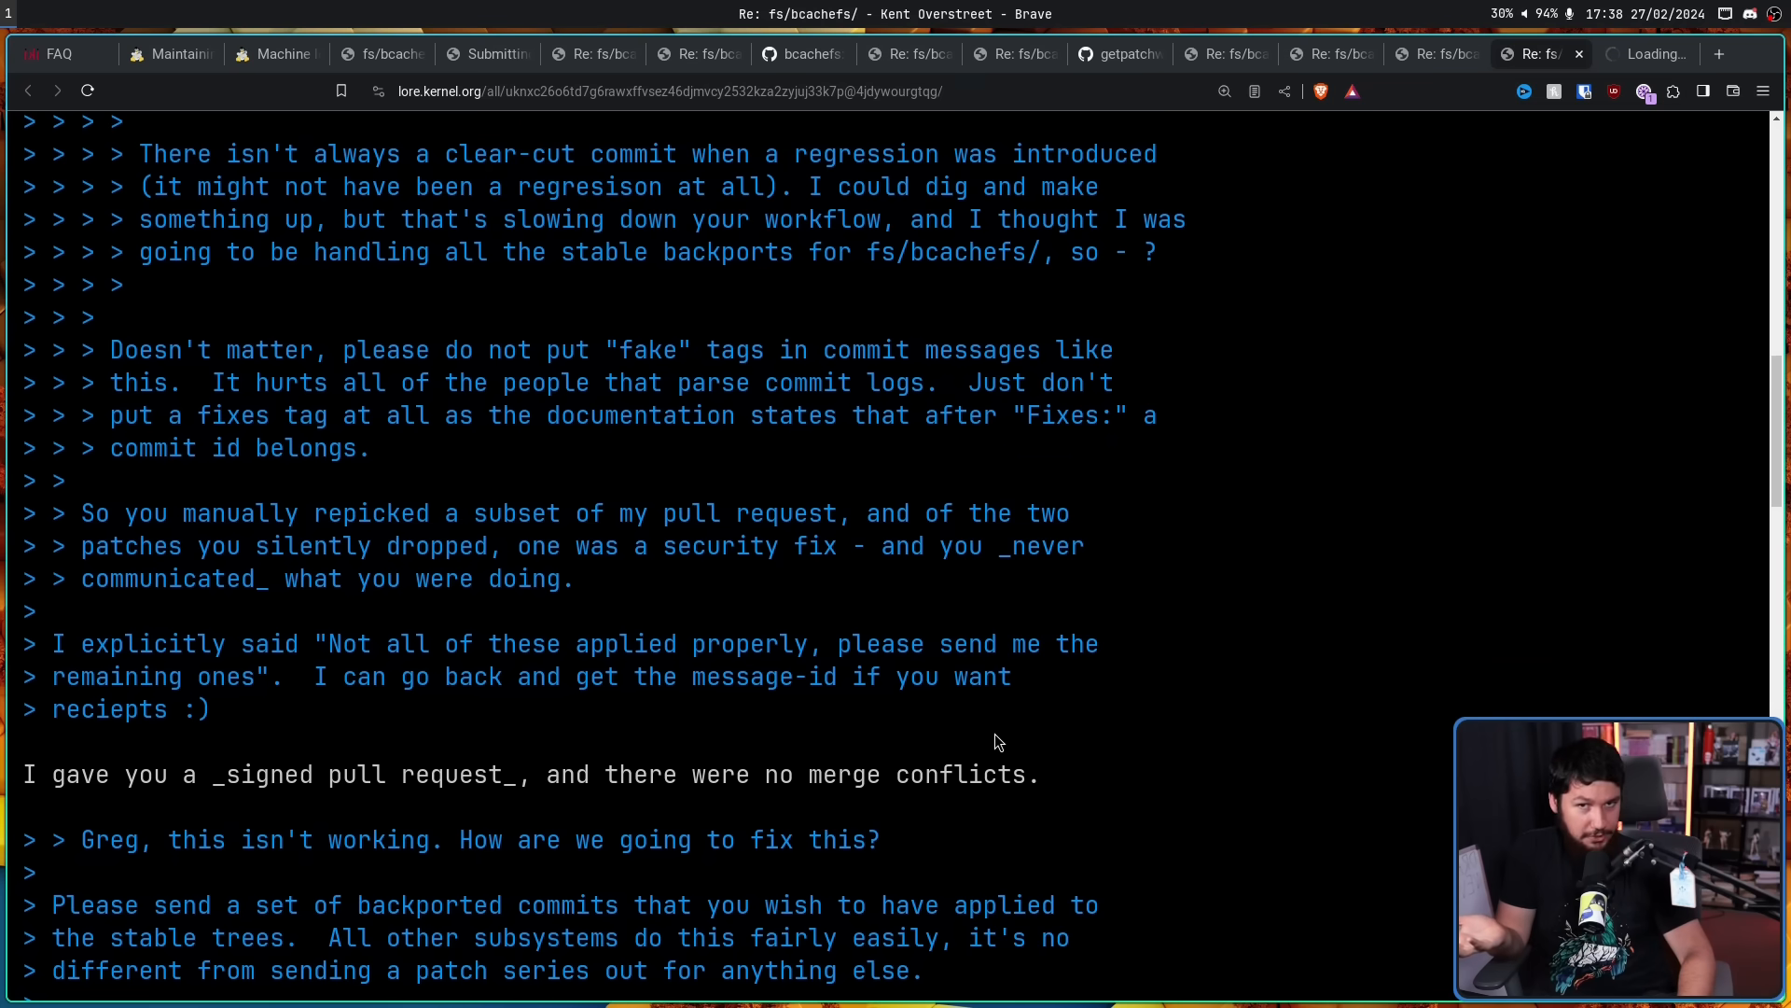
pyautogui.scroll(-3)
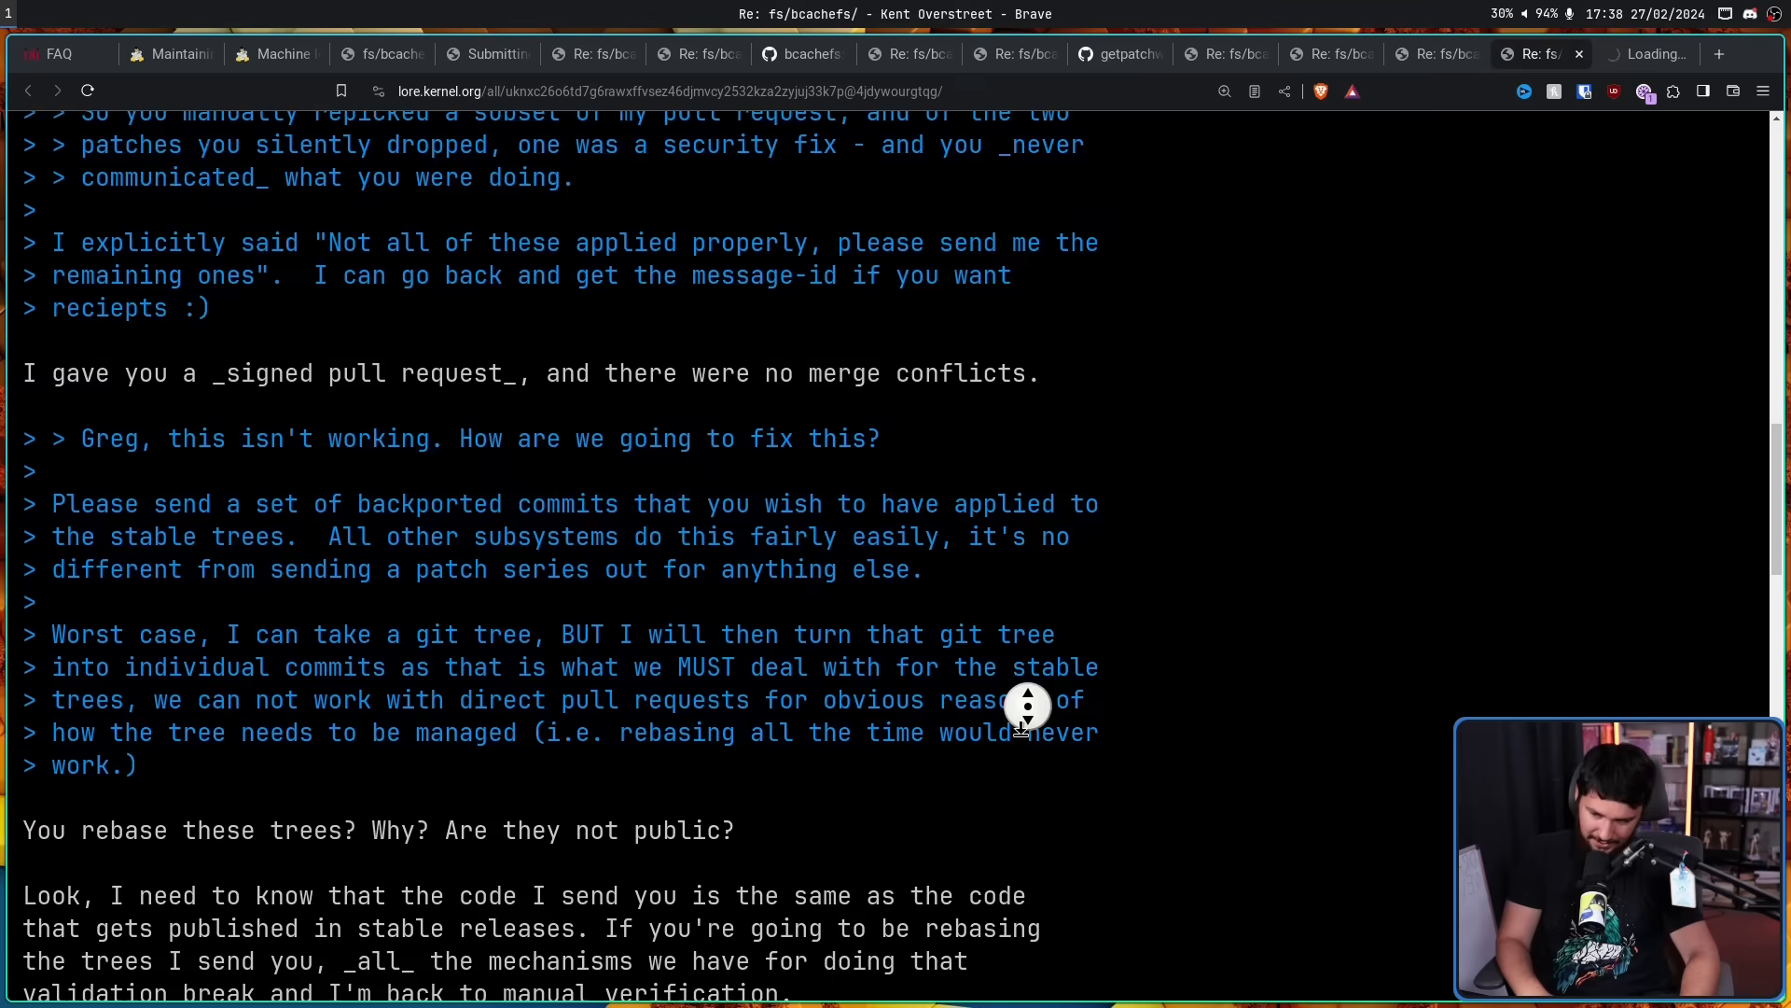
pyautogui.scroll(-3)
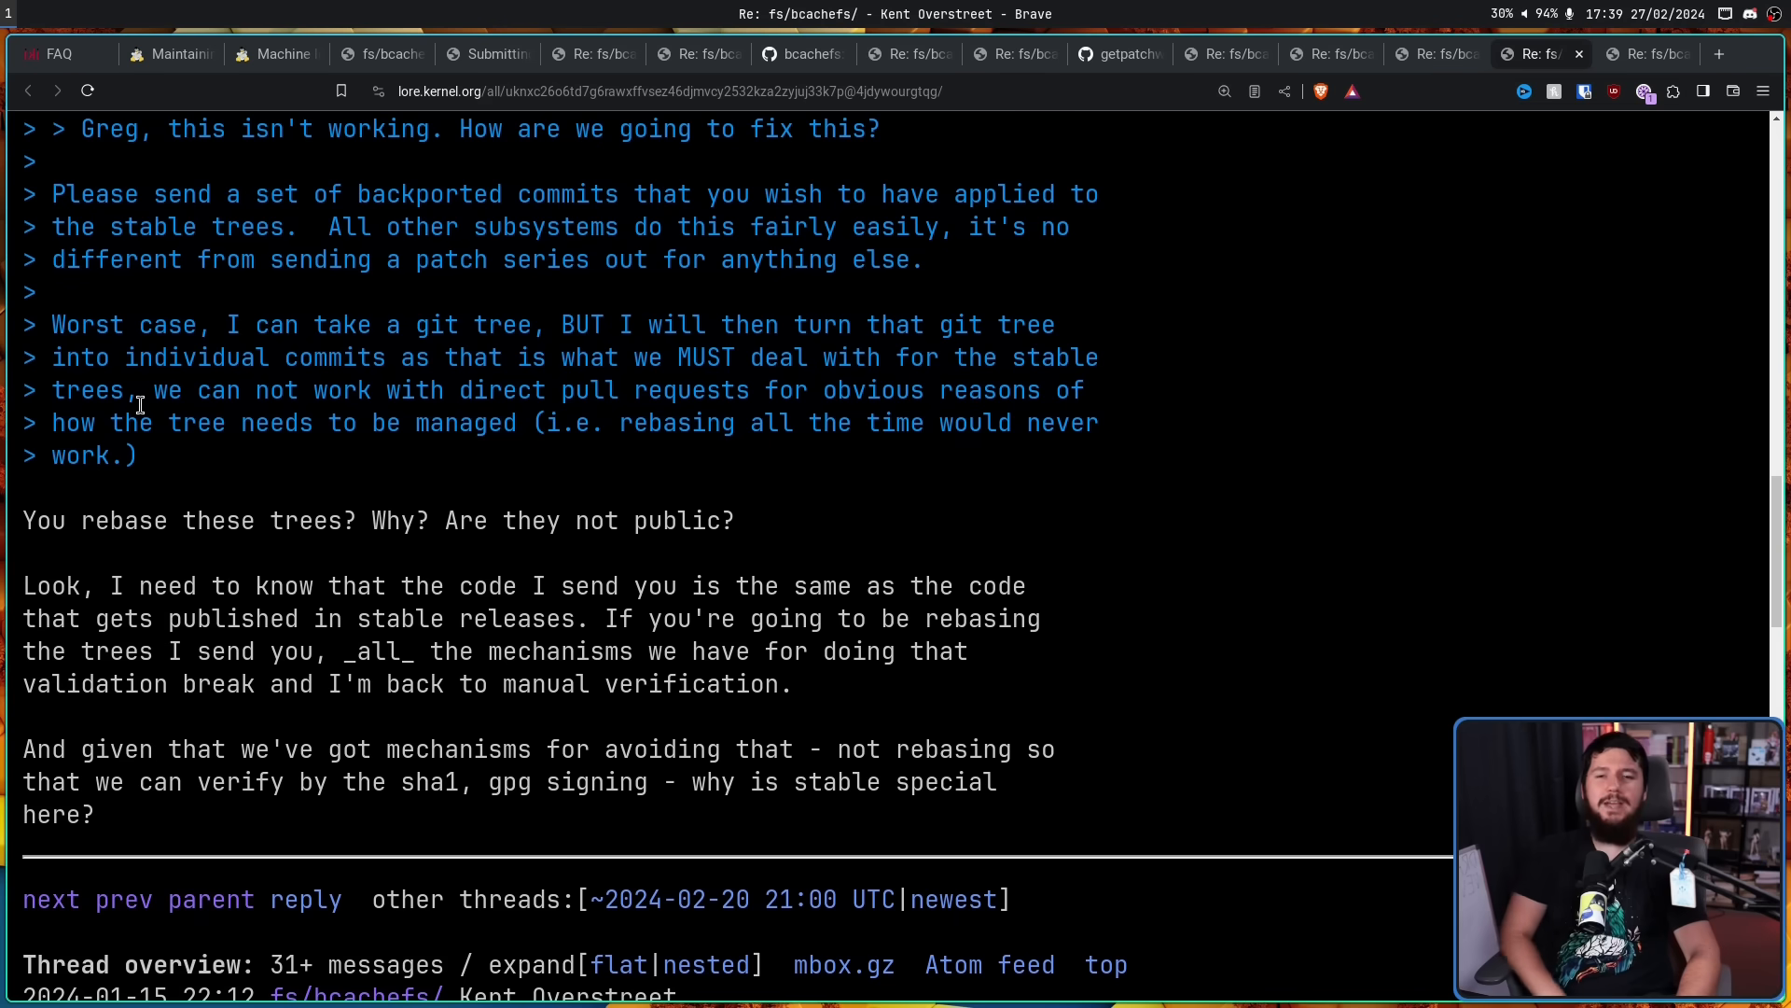
pyautogui.moveTo(1644, 54)
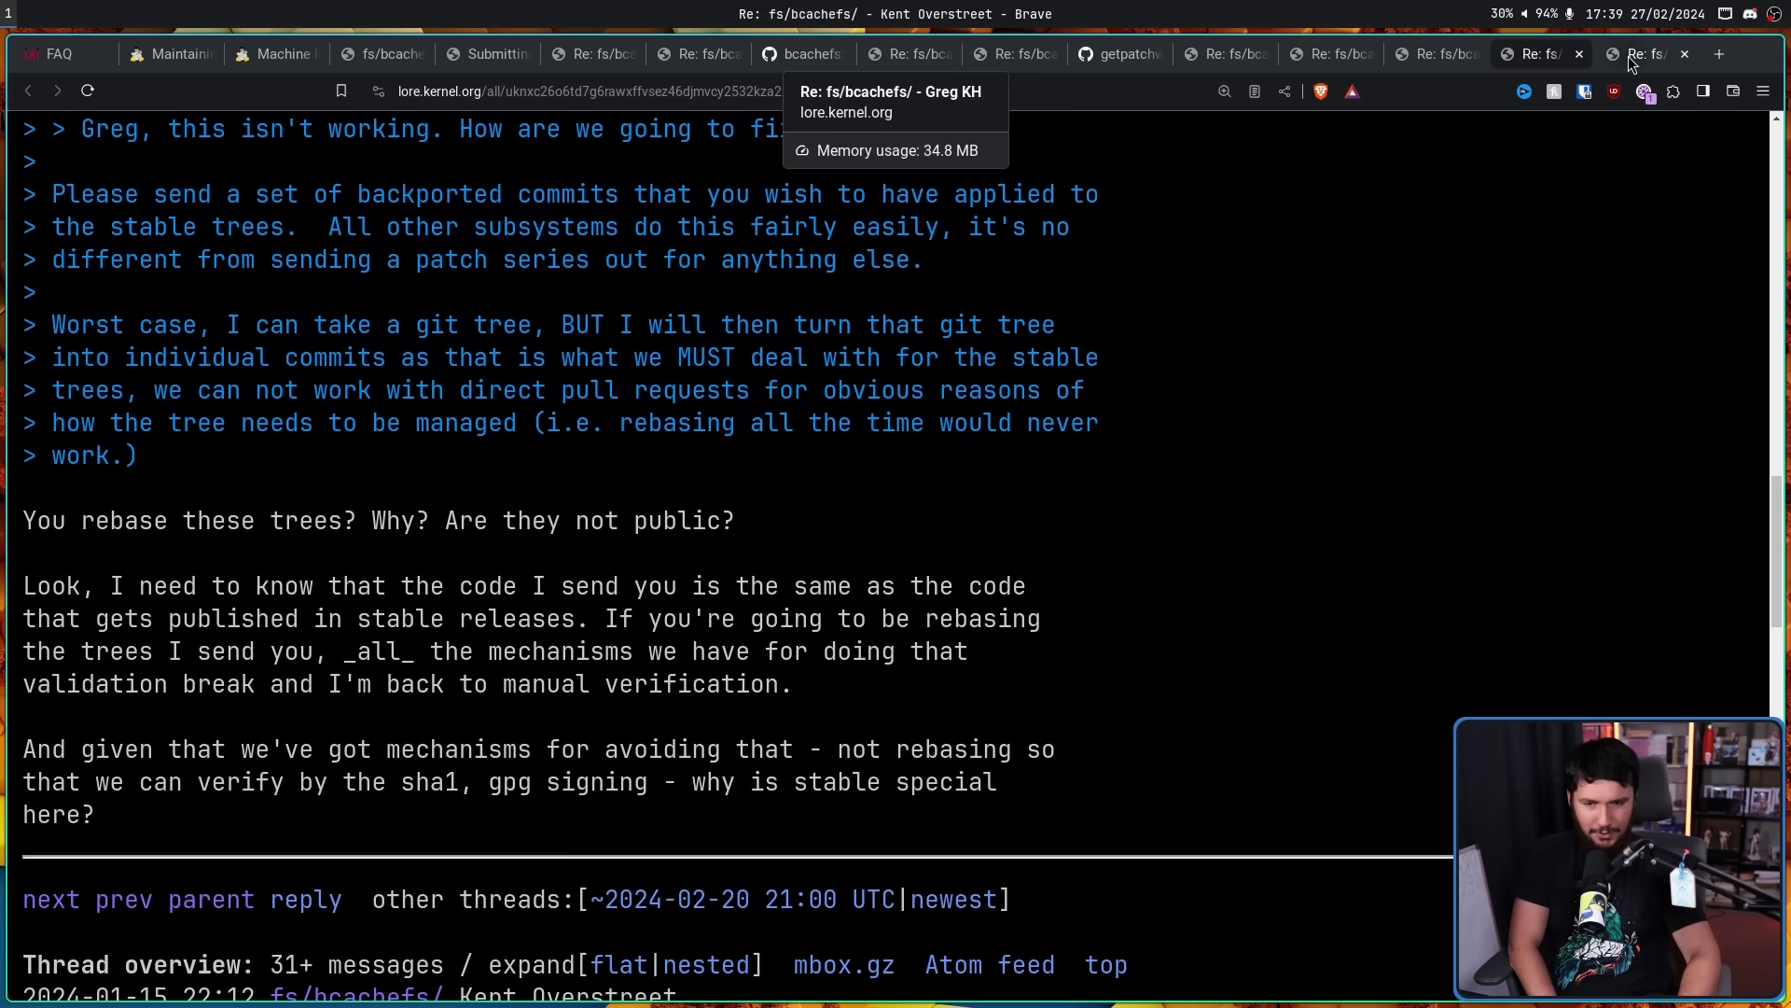
# Read Greg KH's stable-team phone-line joke reply down to the *CLICK* ending and thread links
pyautogui.click(1645, 54)
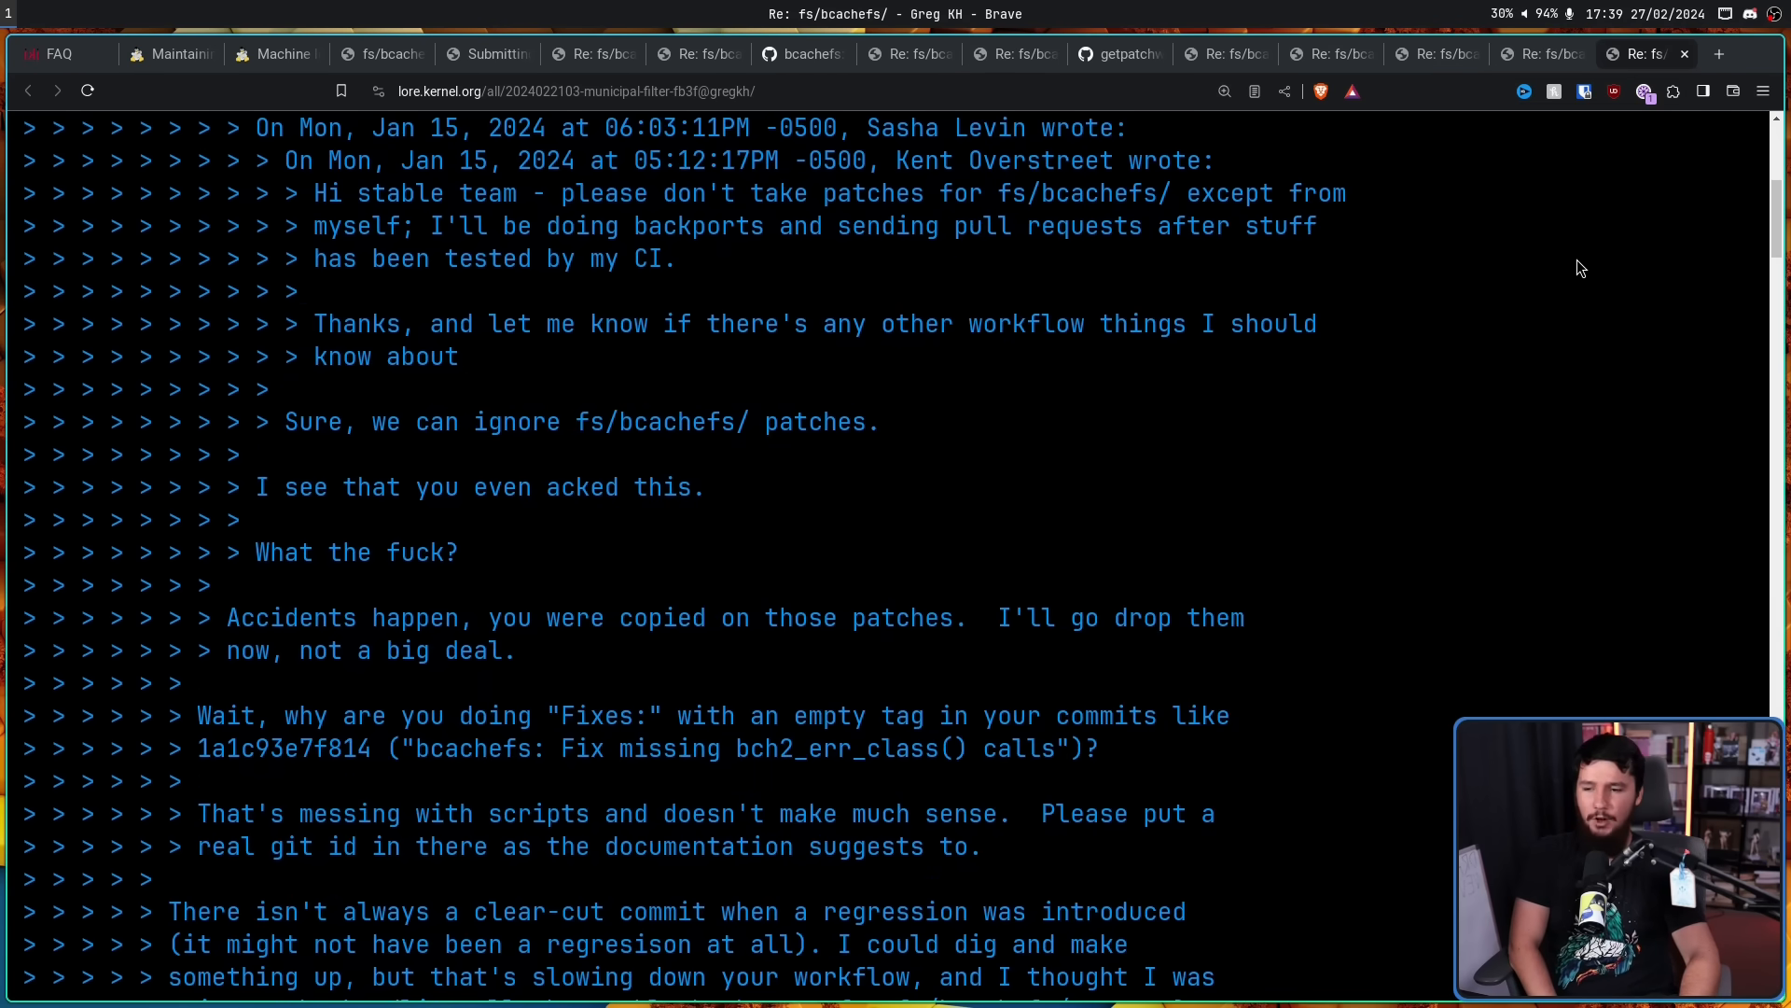
pyautogui.scroll(-3)
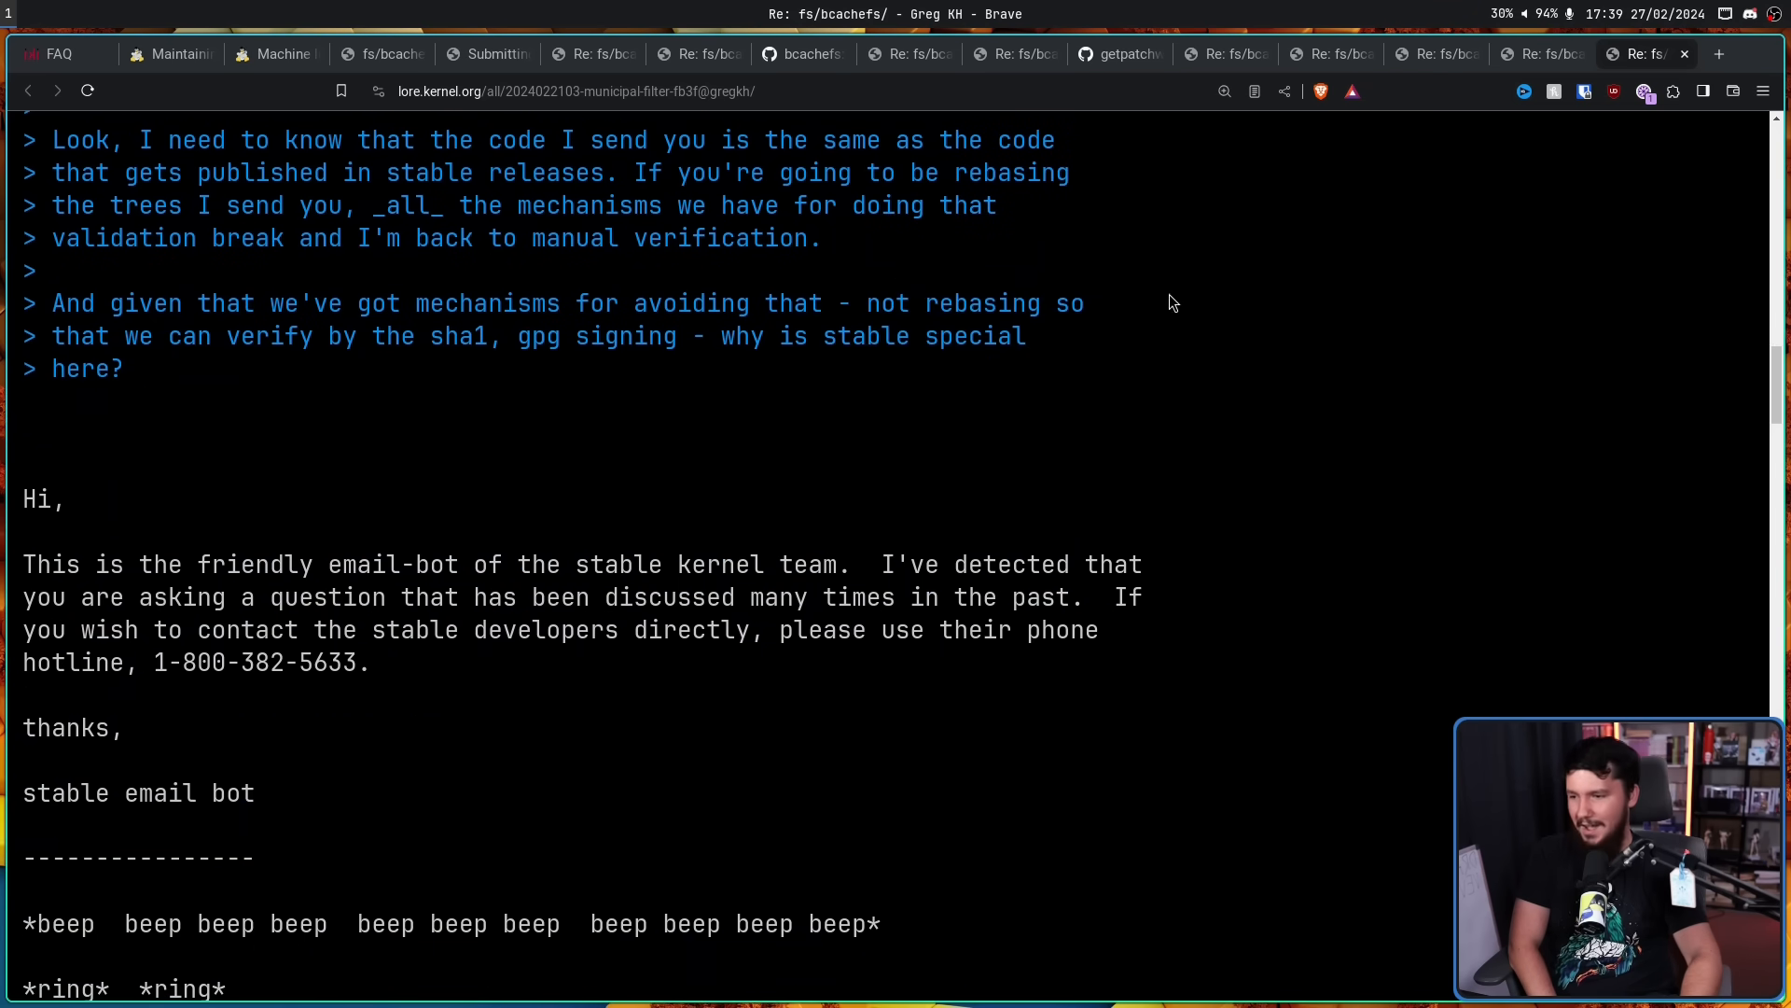
pyautogui.moveTo(889, 371)
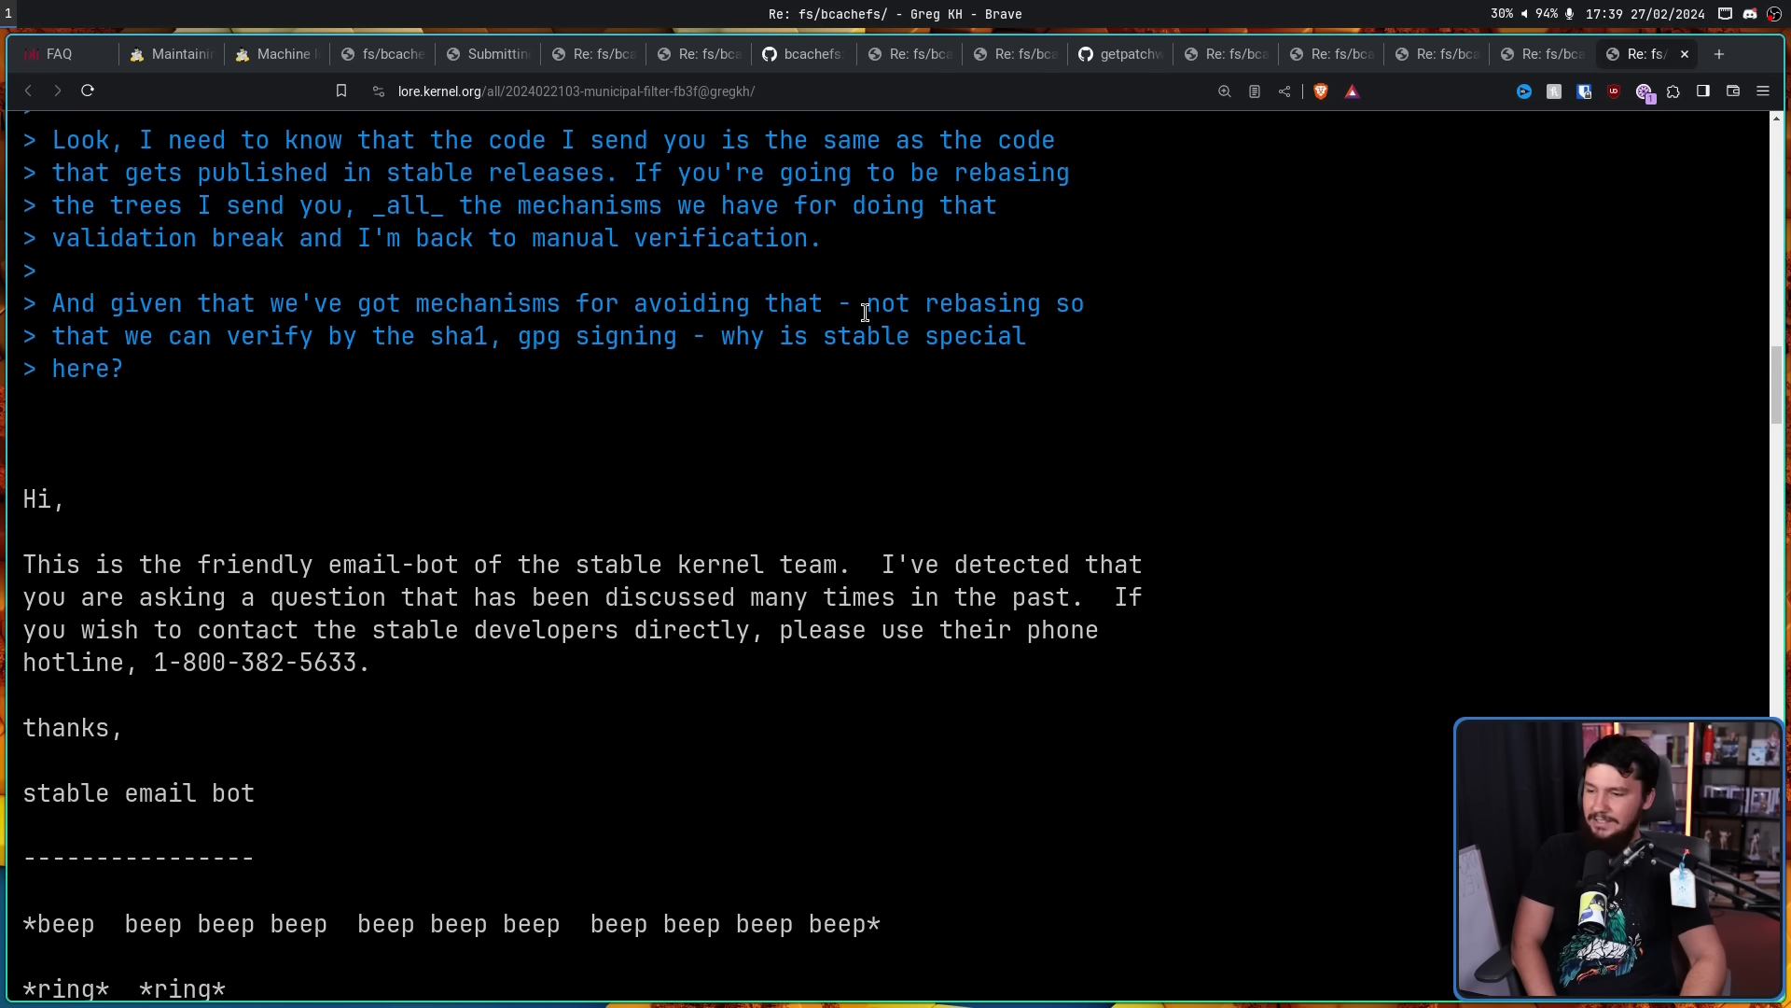
pyautogui.moveTo(862, 302)
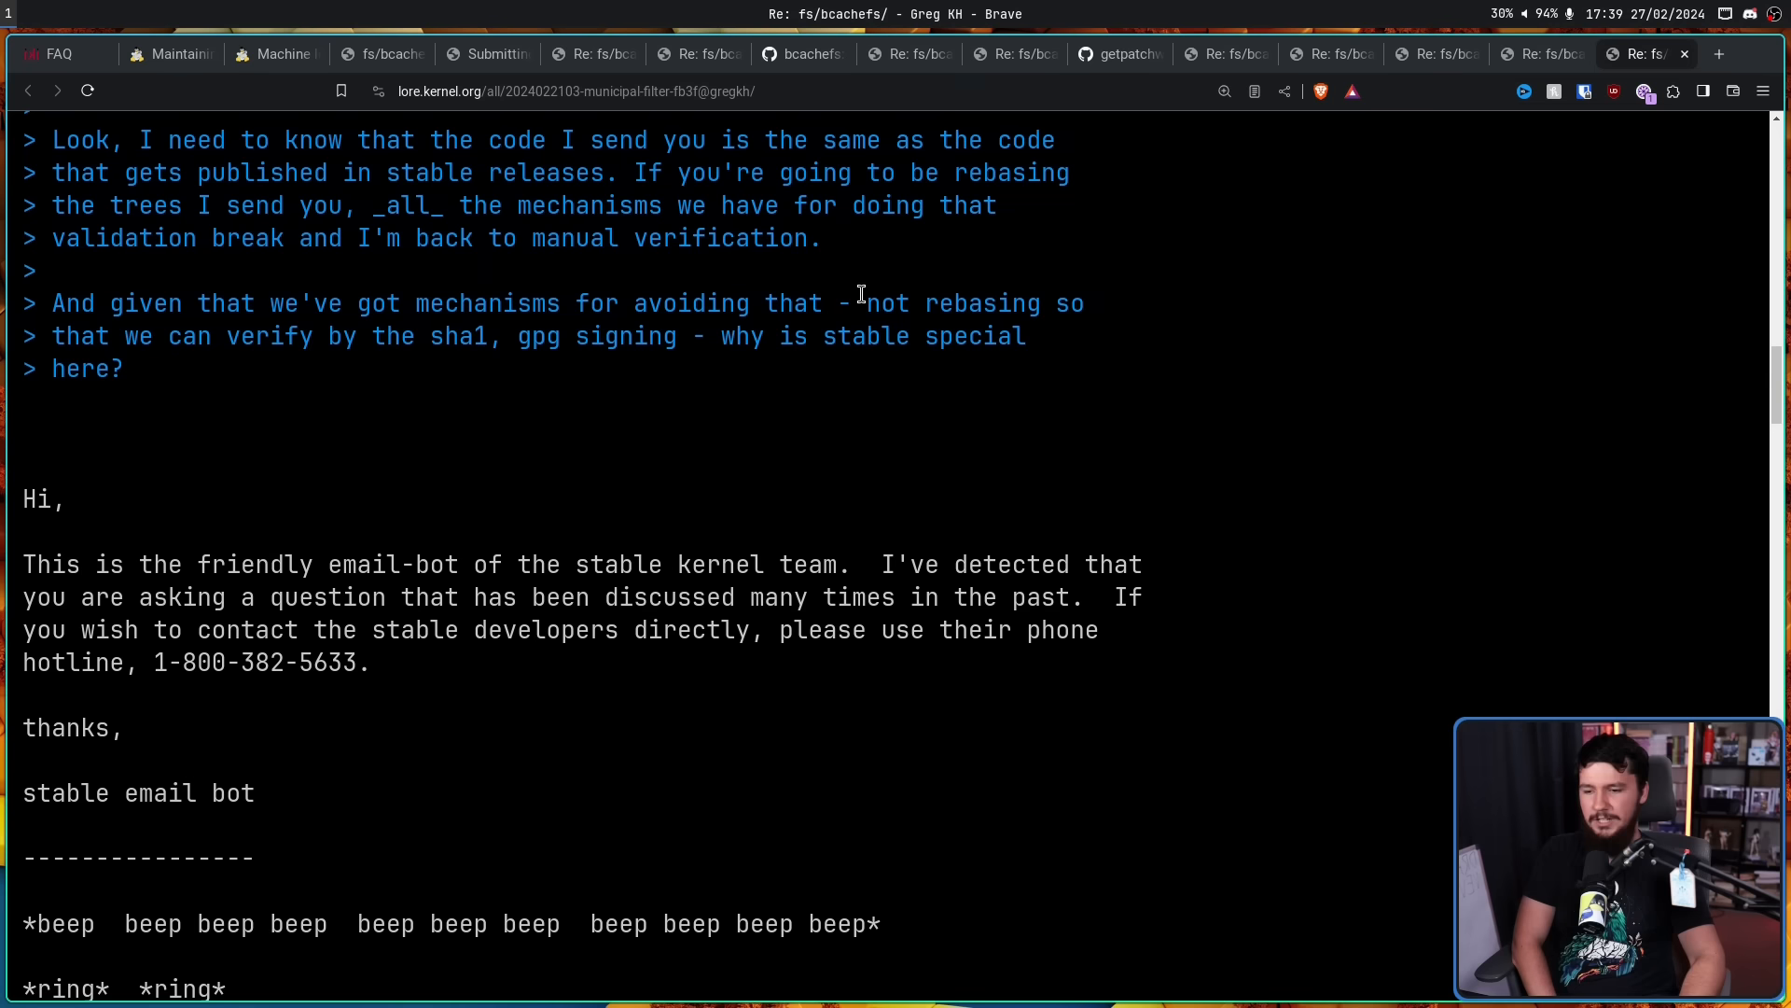
pyautogui.moveTo(866, 255)
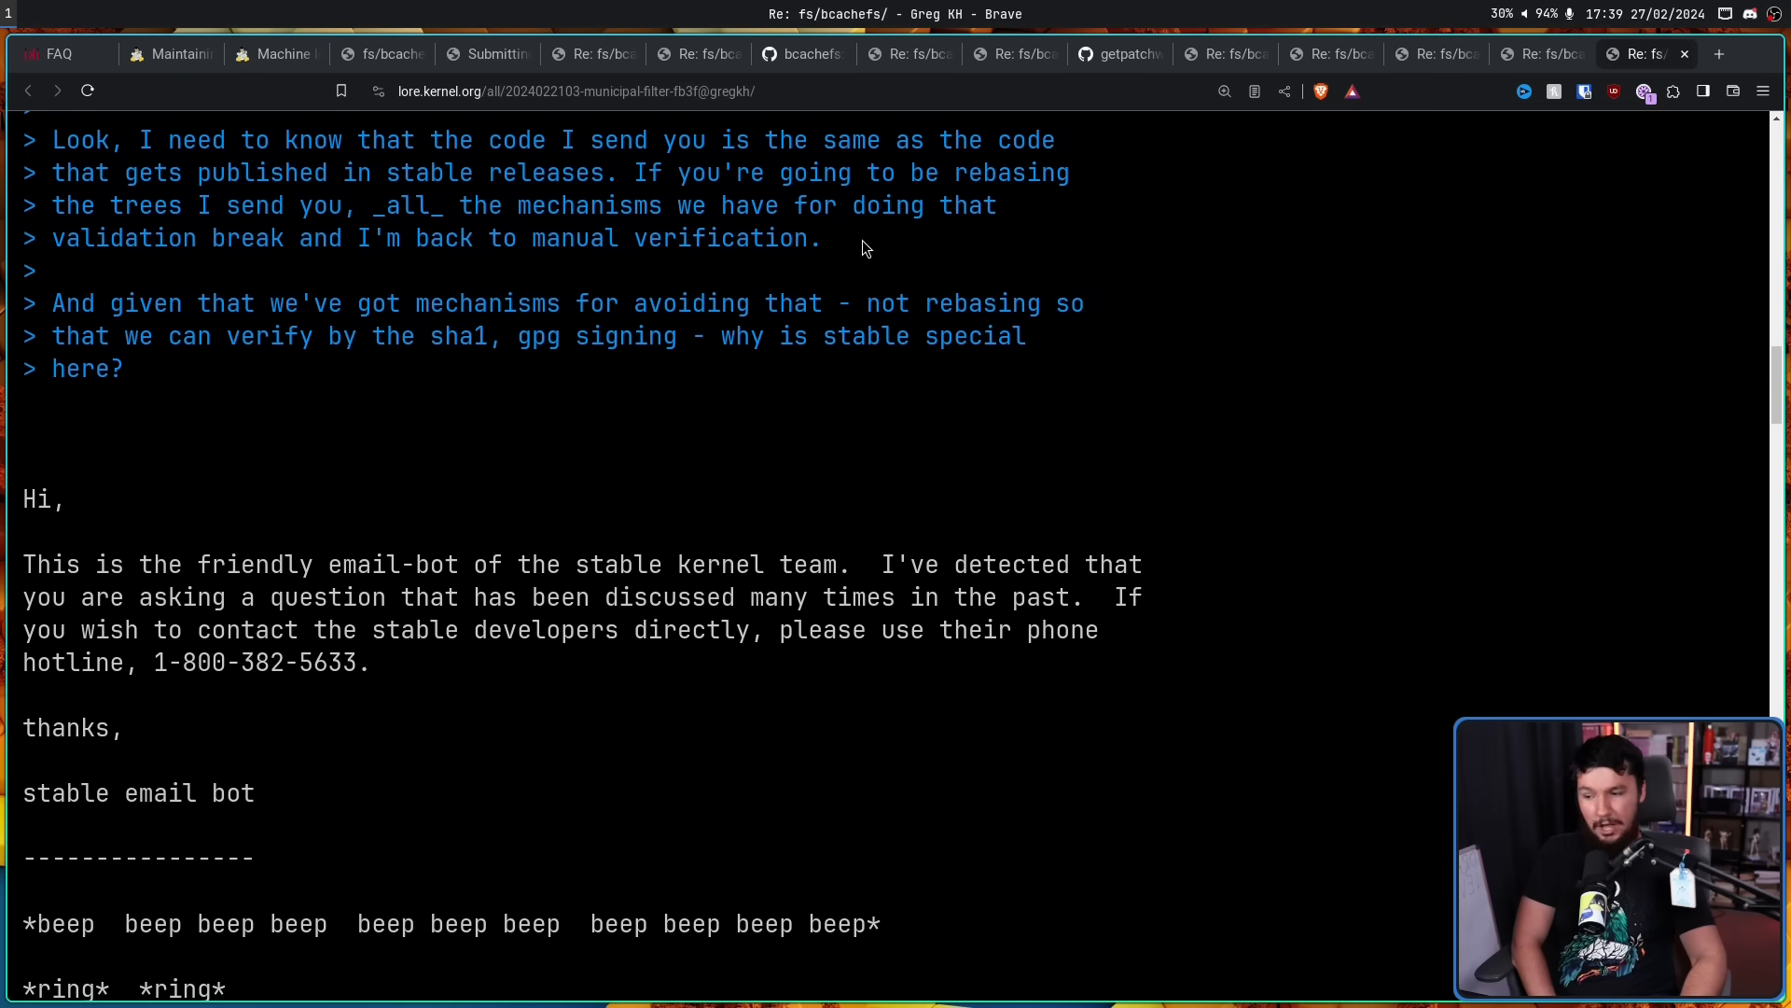
pyautogui.moveTo(955, 317)
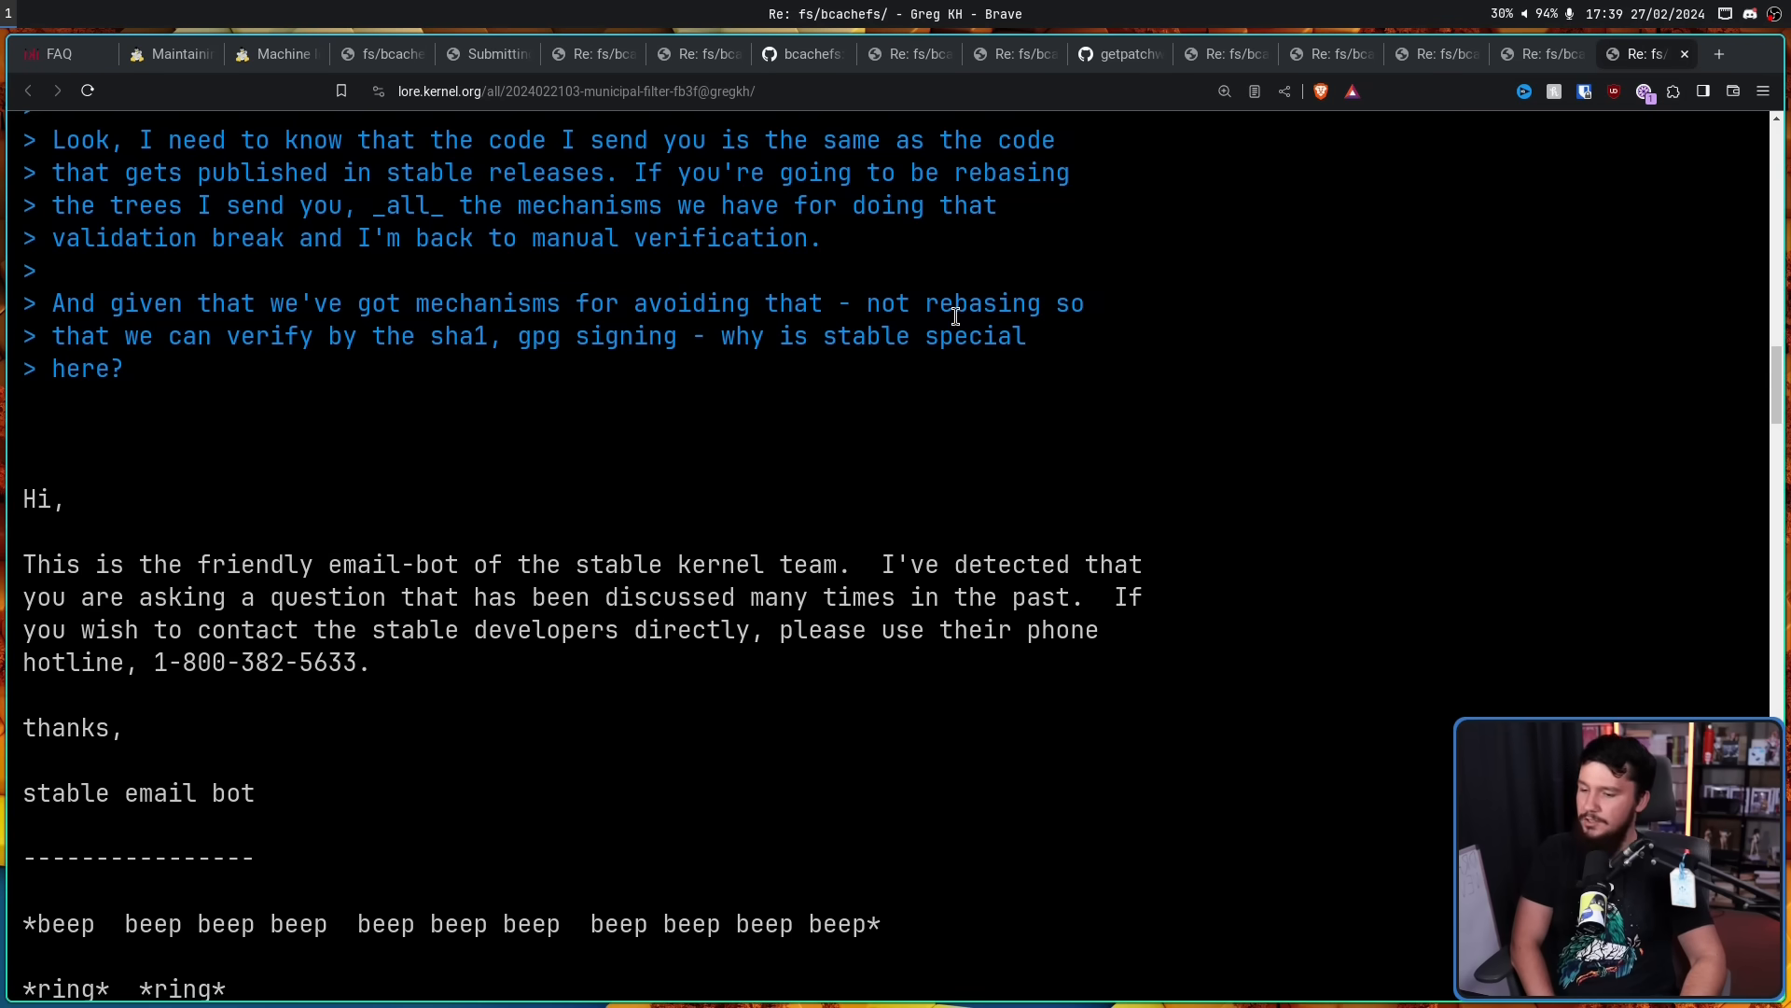
pyautogui.scroll(3)
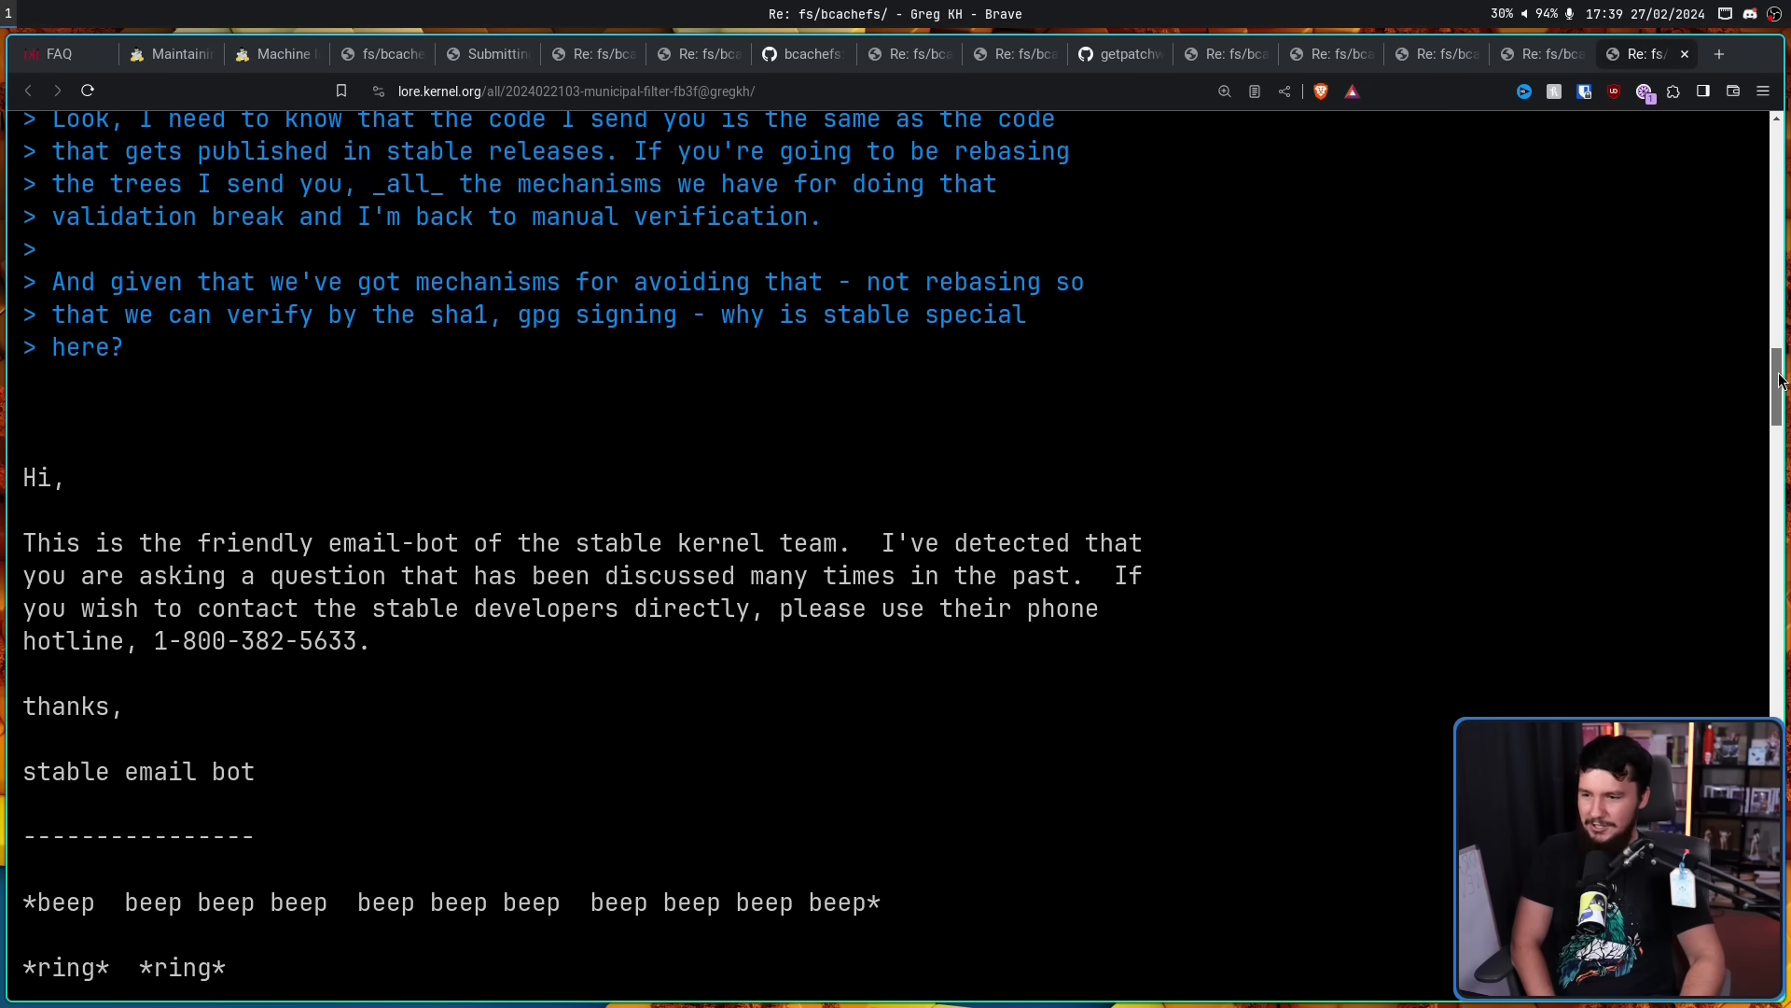
pyautogui.scroll(-3)
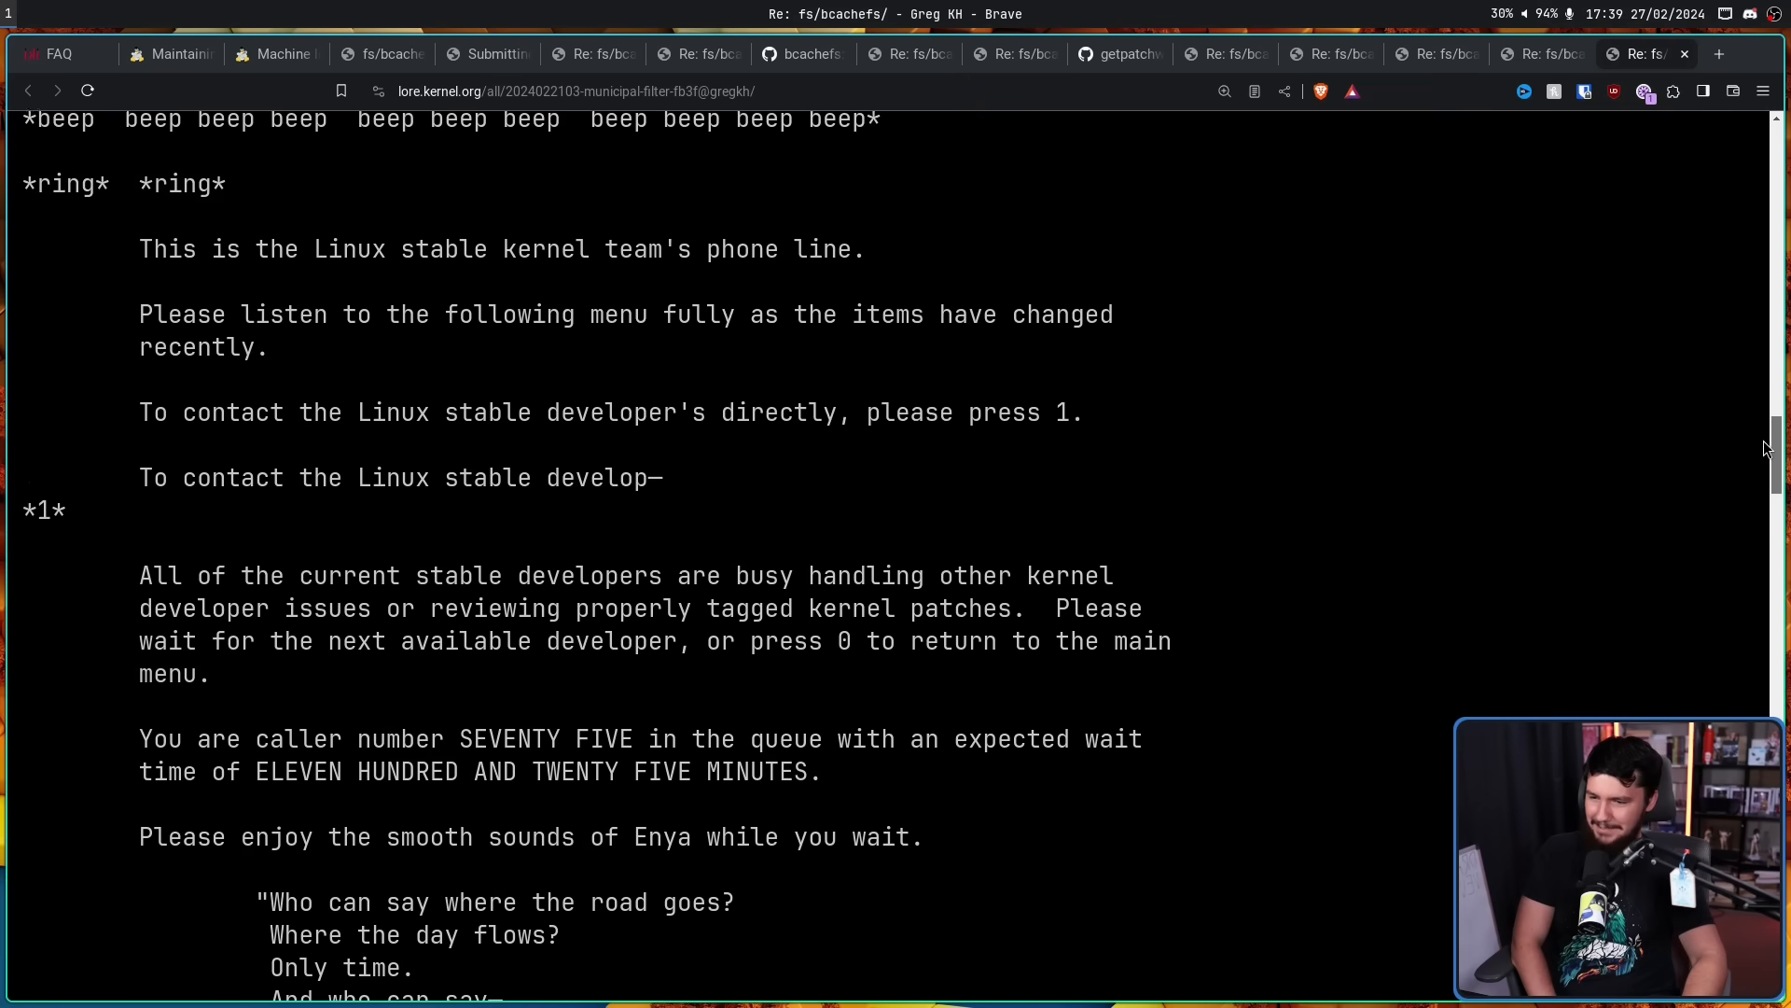
pyautogui.scroll(-3)
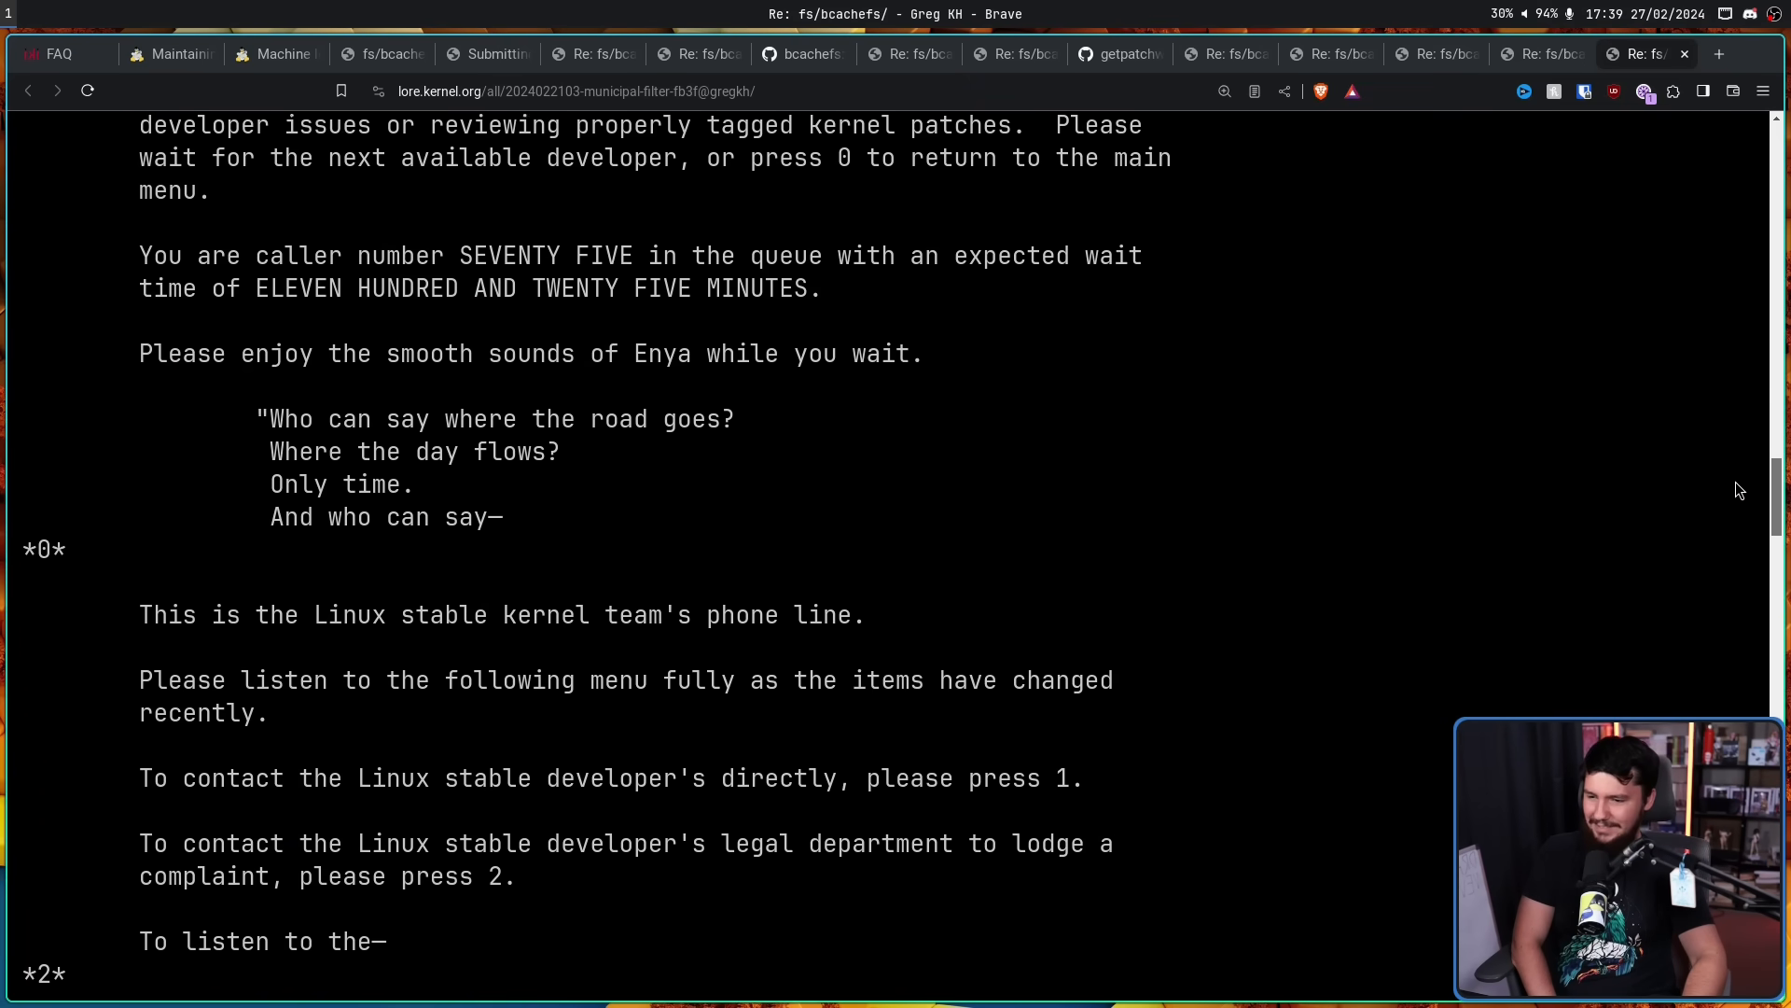
pyautogui.scroll(-3)
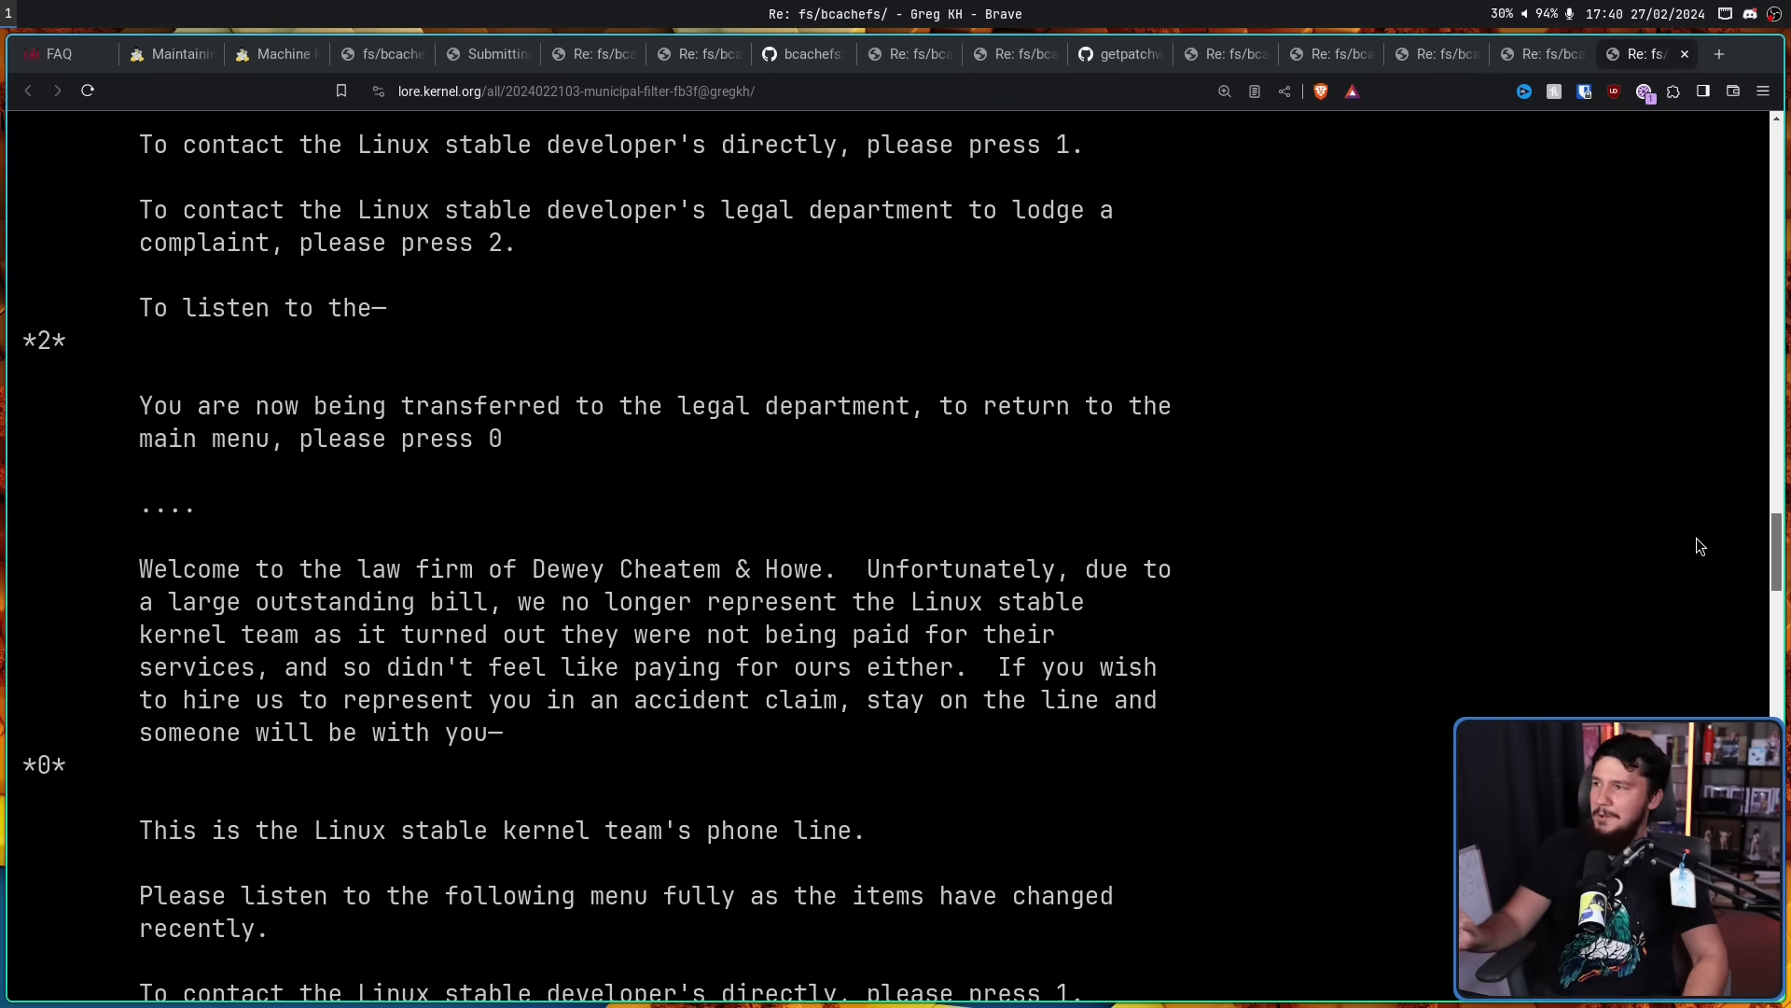
pyautogui.scroll(-3)
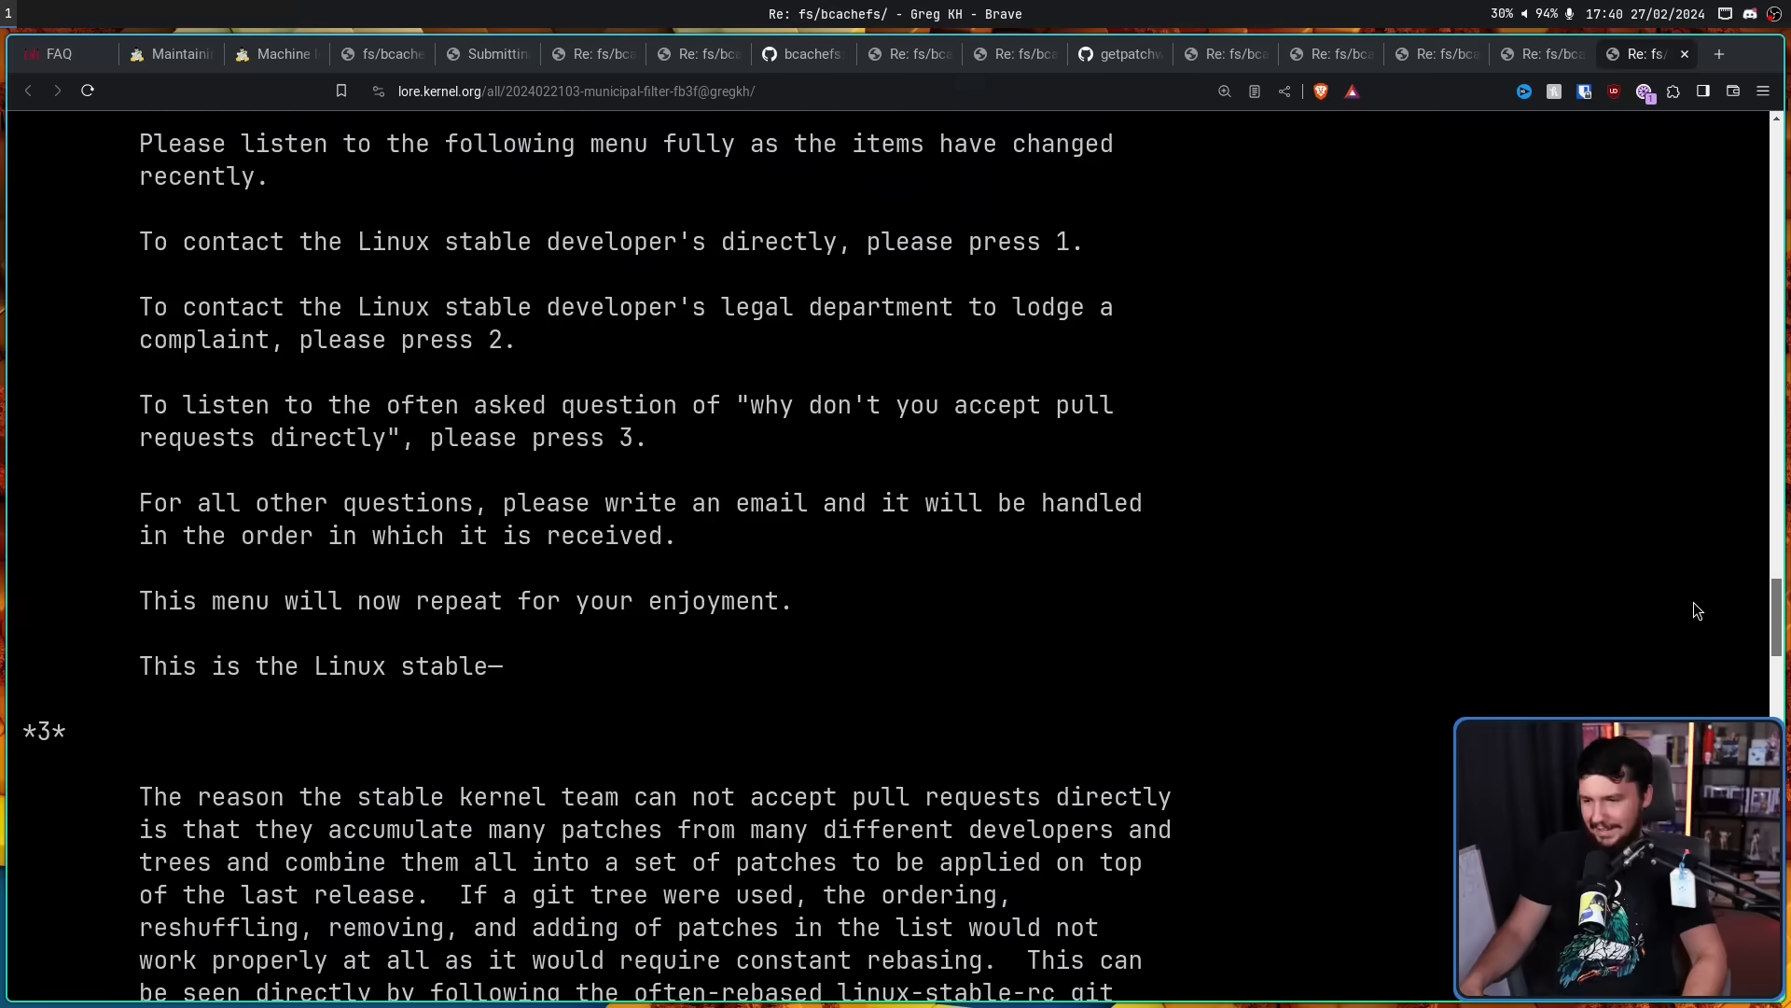
pyautogui.scroll(-3)
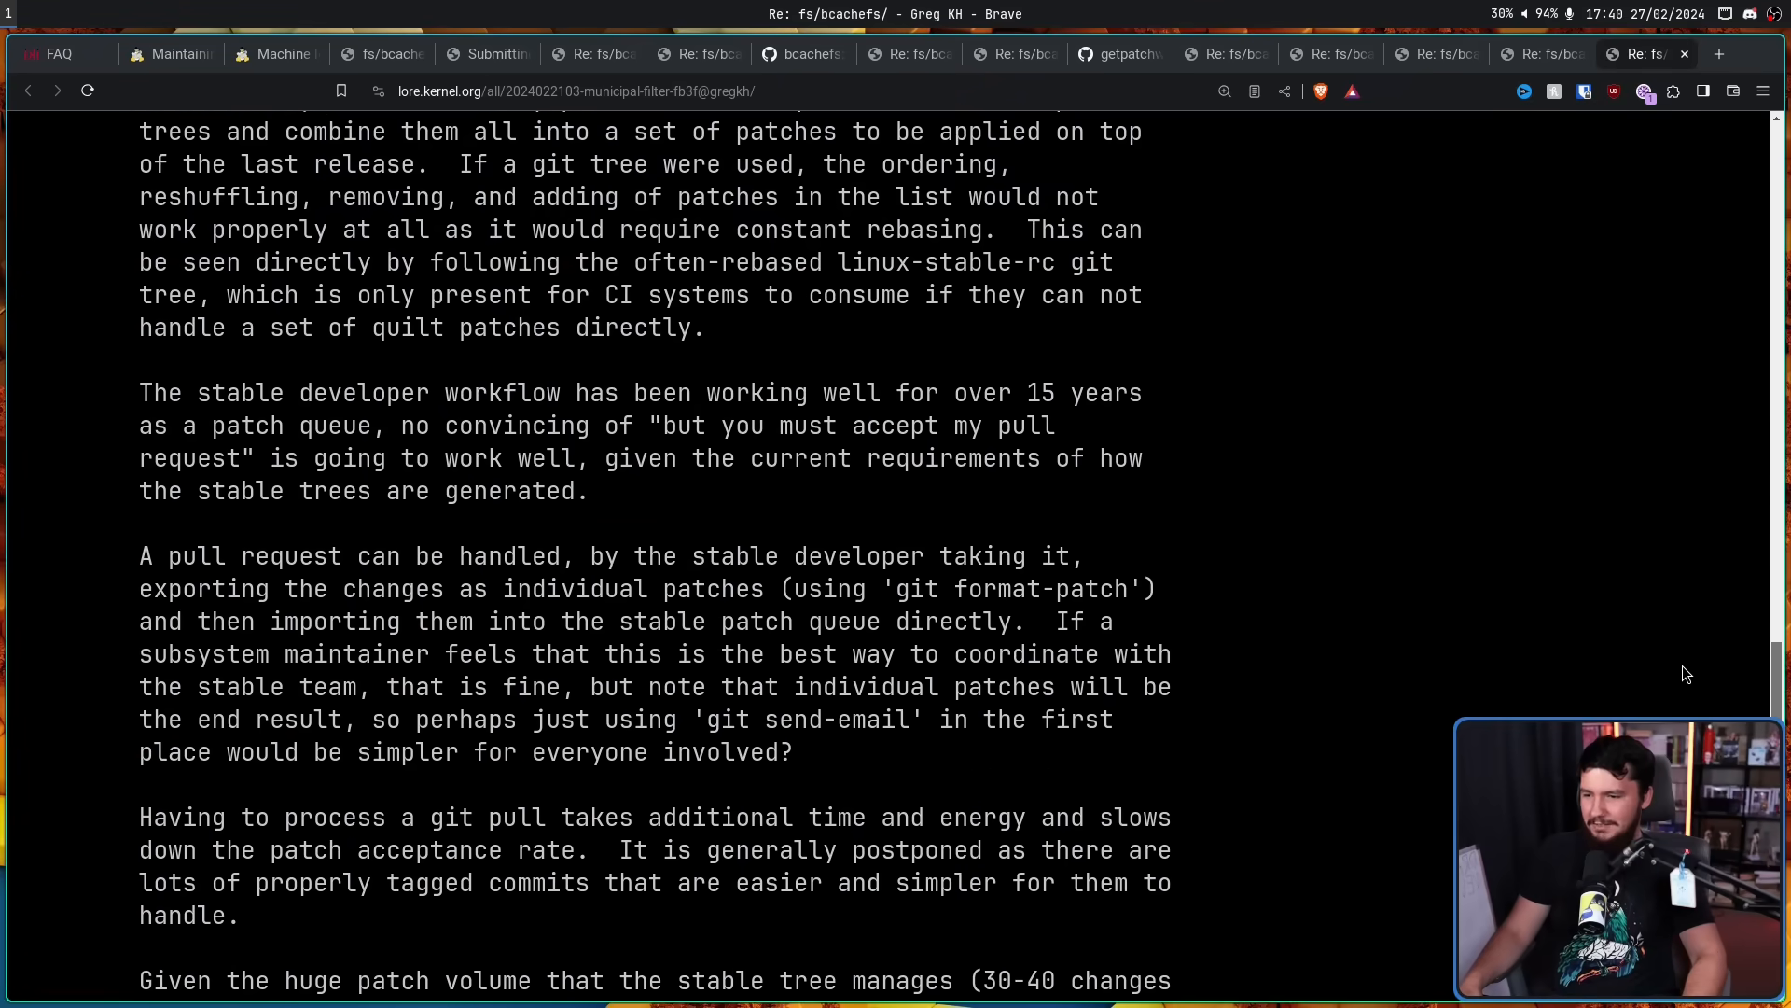
pyautogui.scroll(-3)
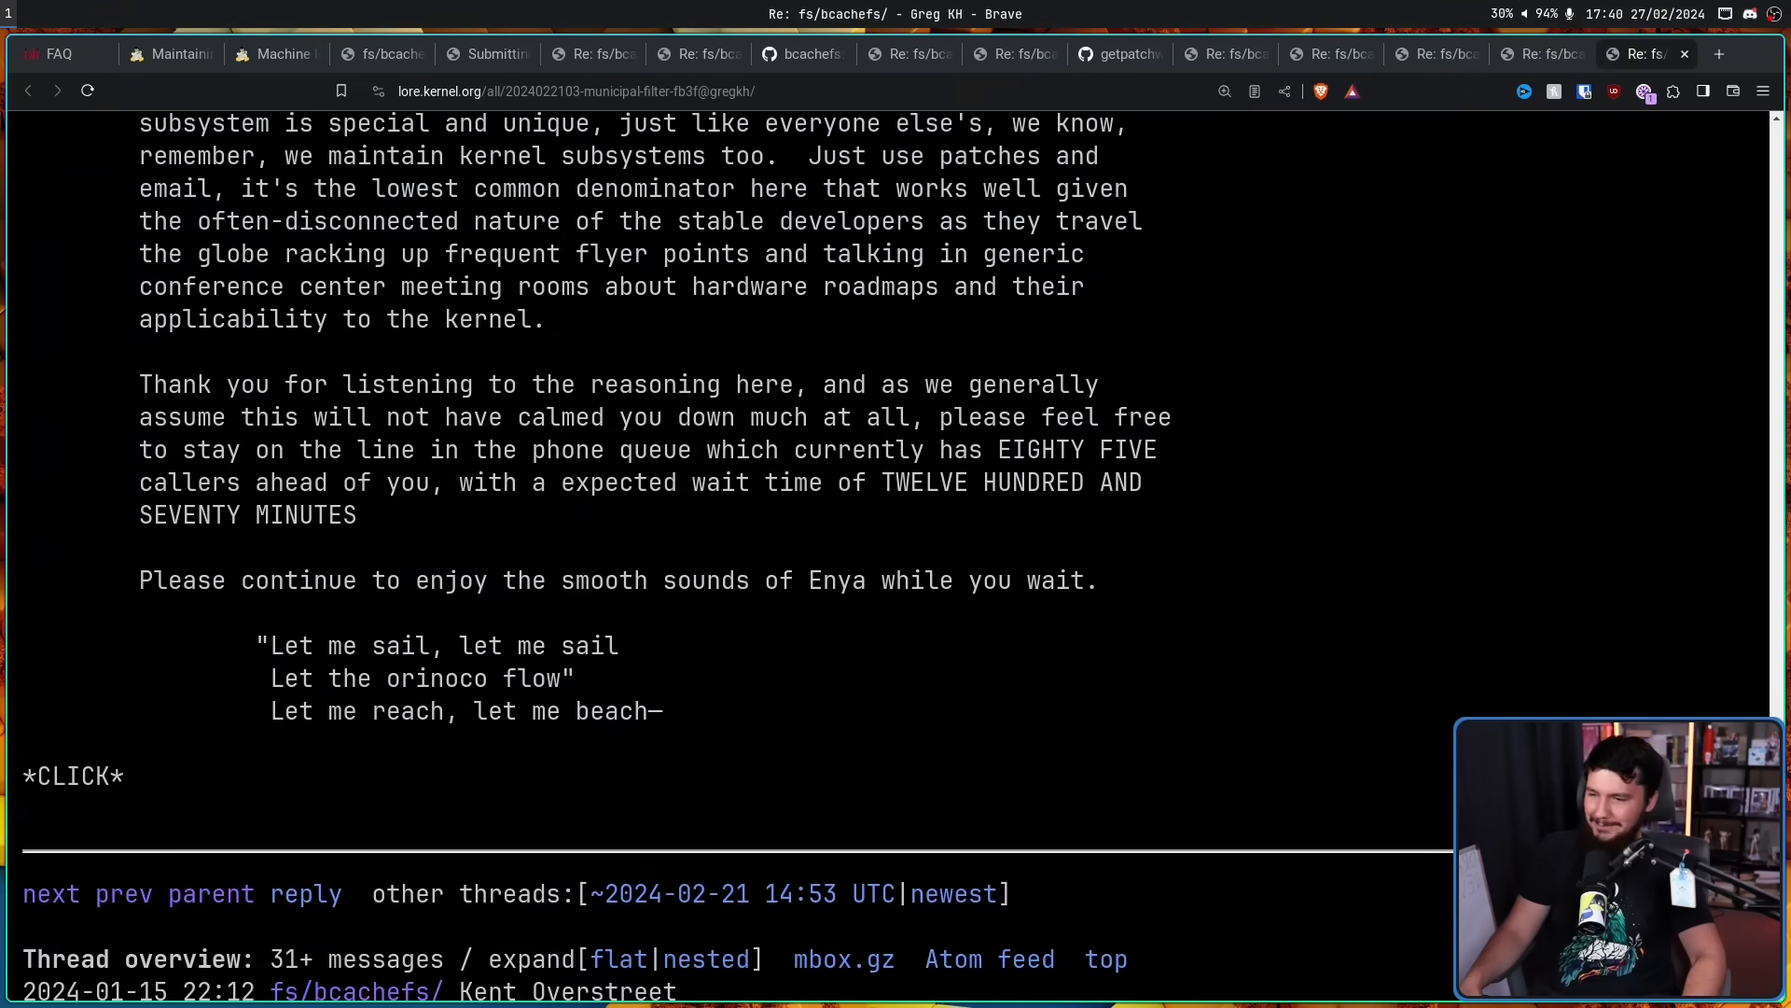
pyautogui.scroll(3)
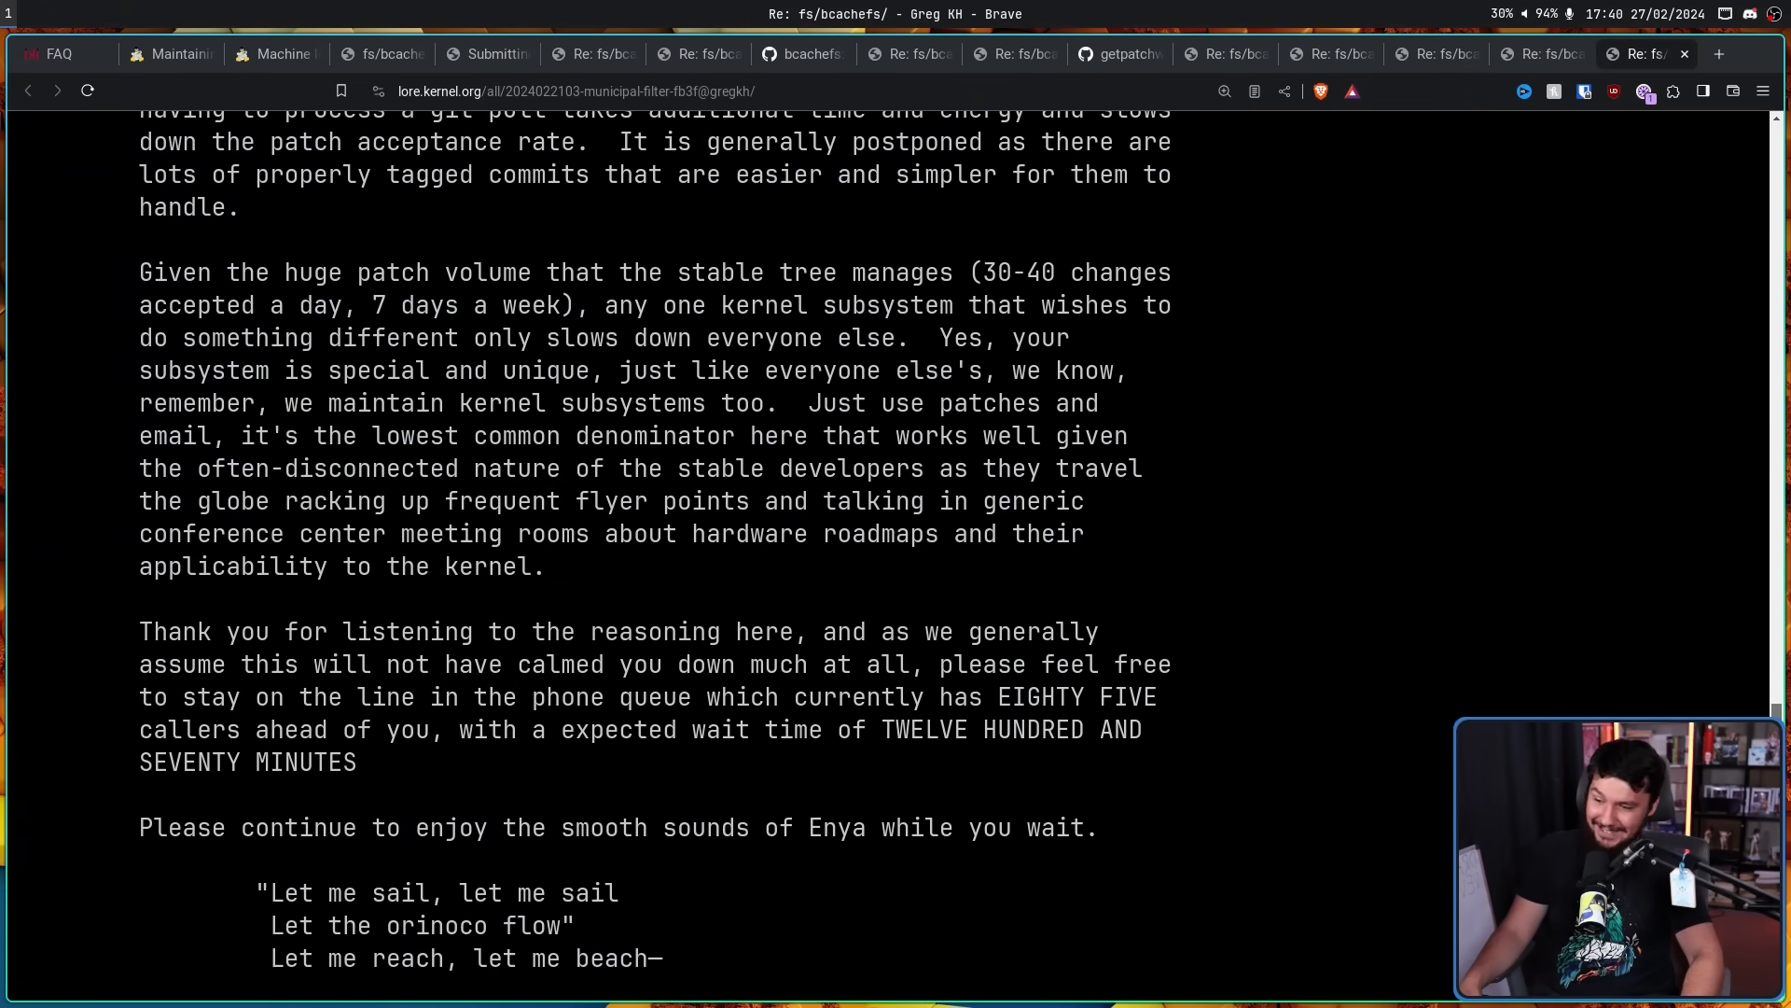
pyautogui.scroll(-3)
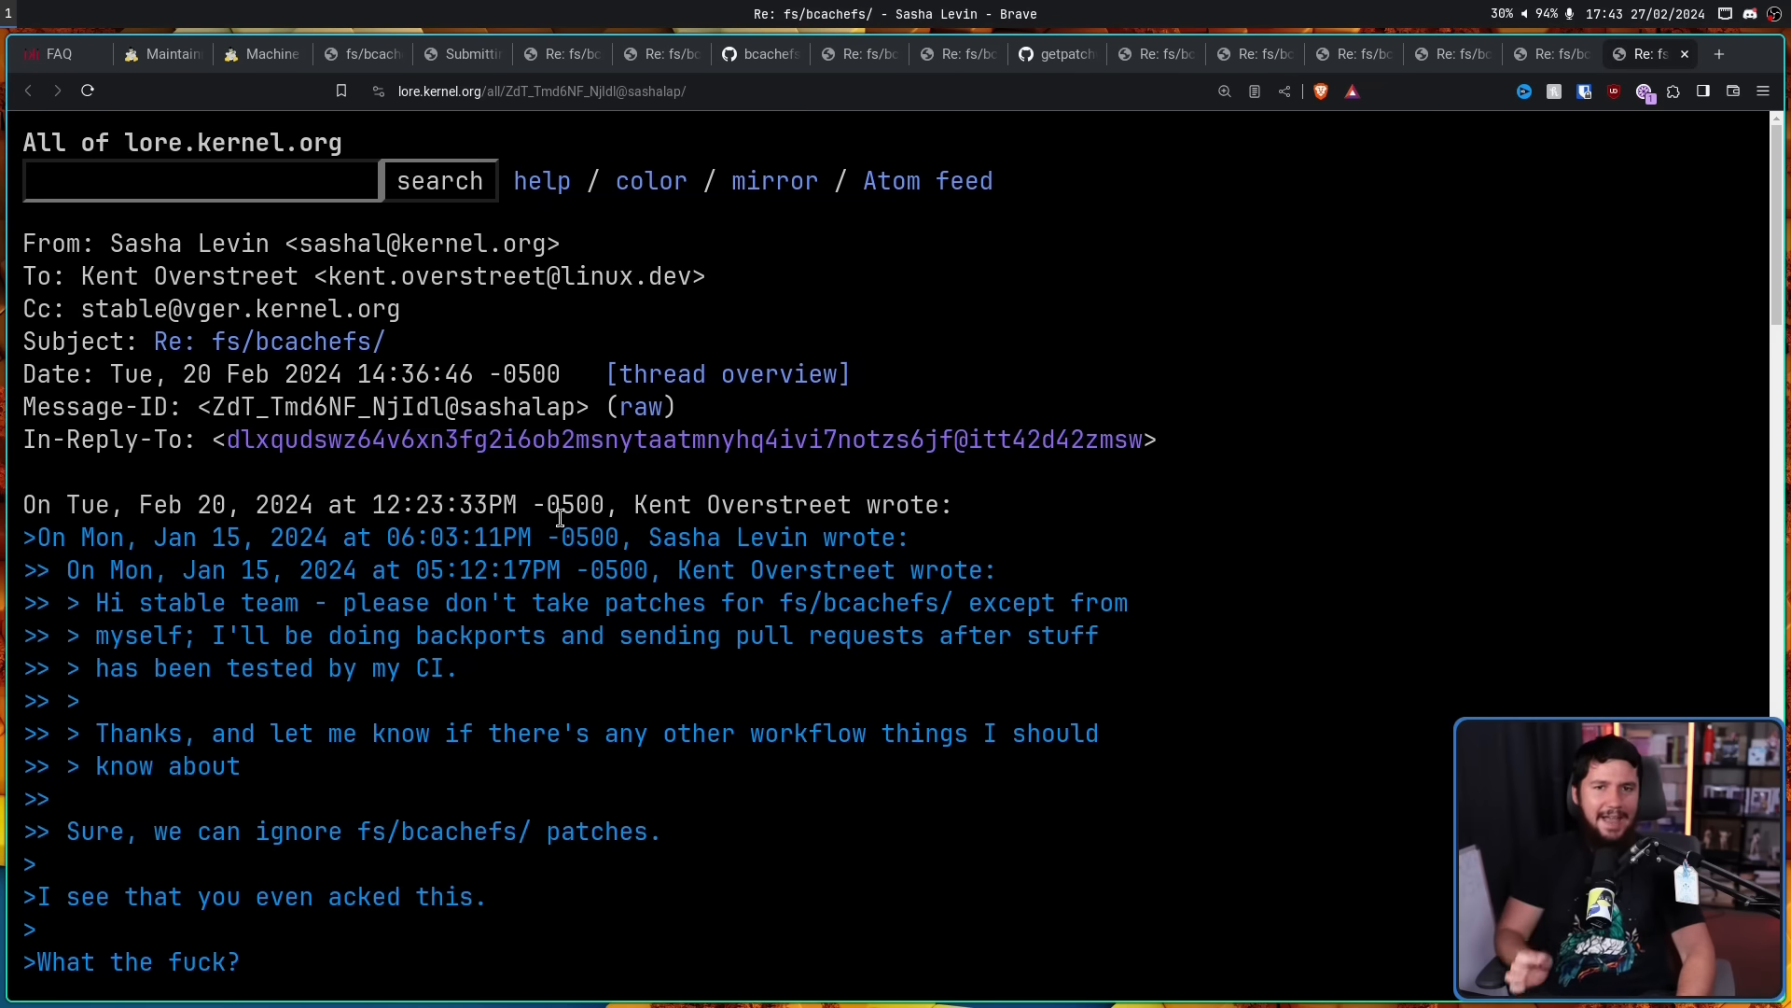
pyautogui.moveTo(615, 489)
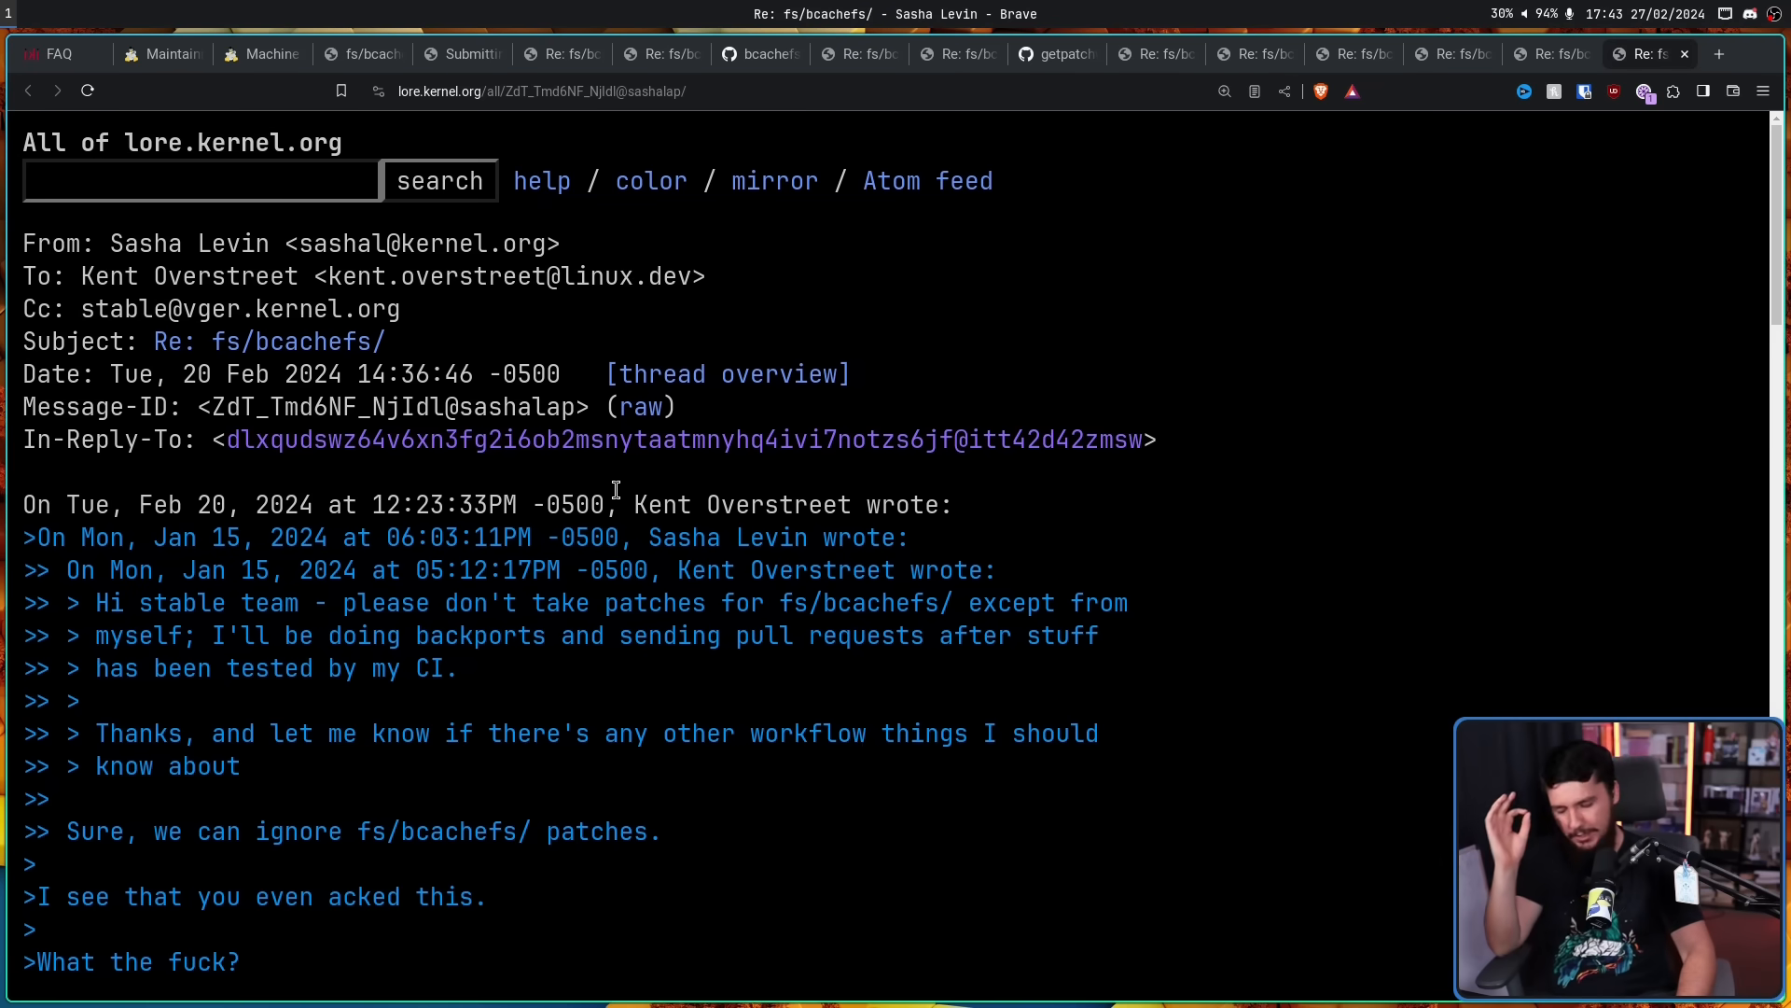
pyautogui.moveTo(960, 386)
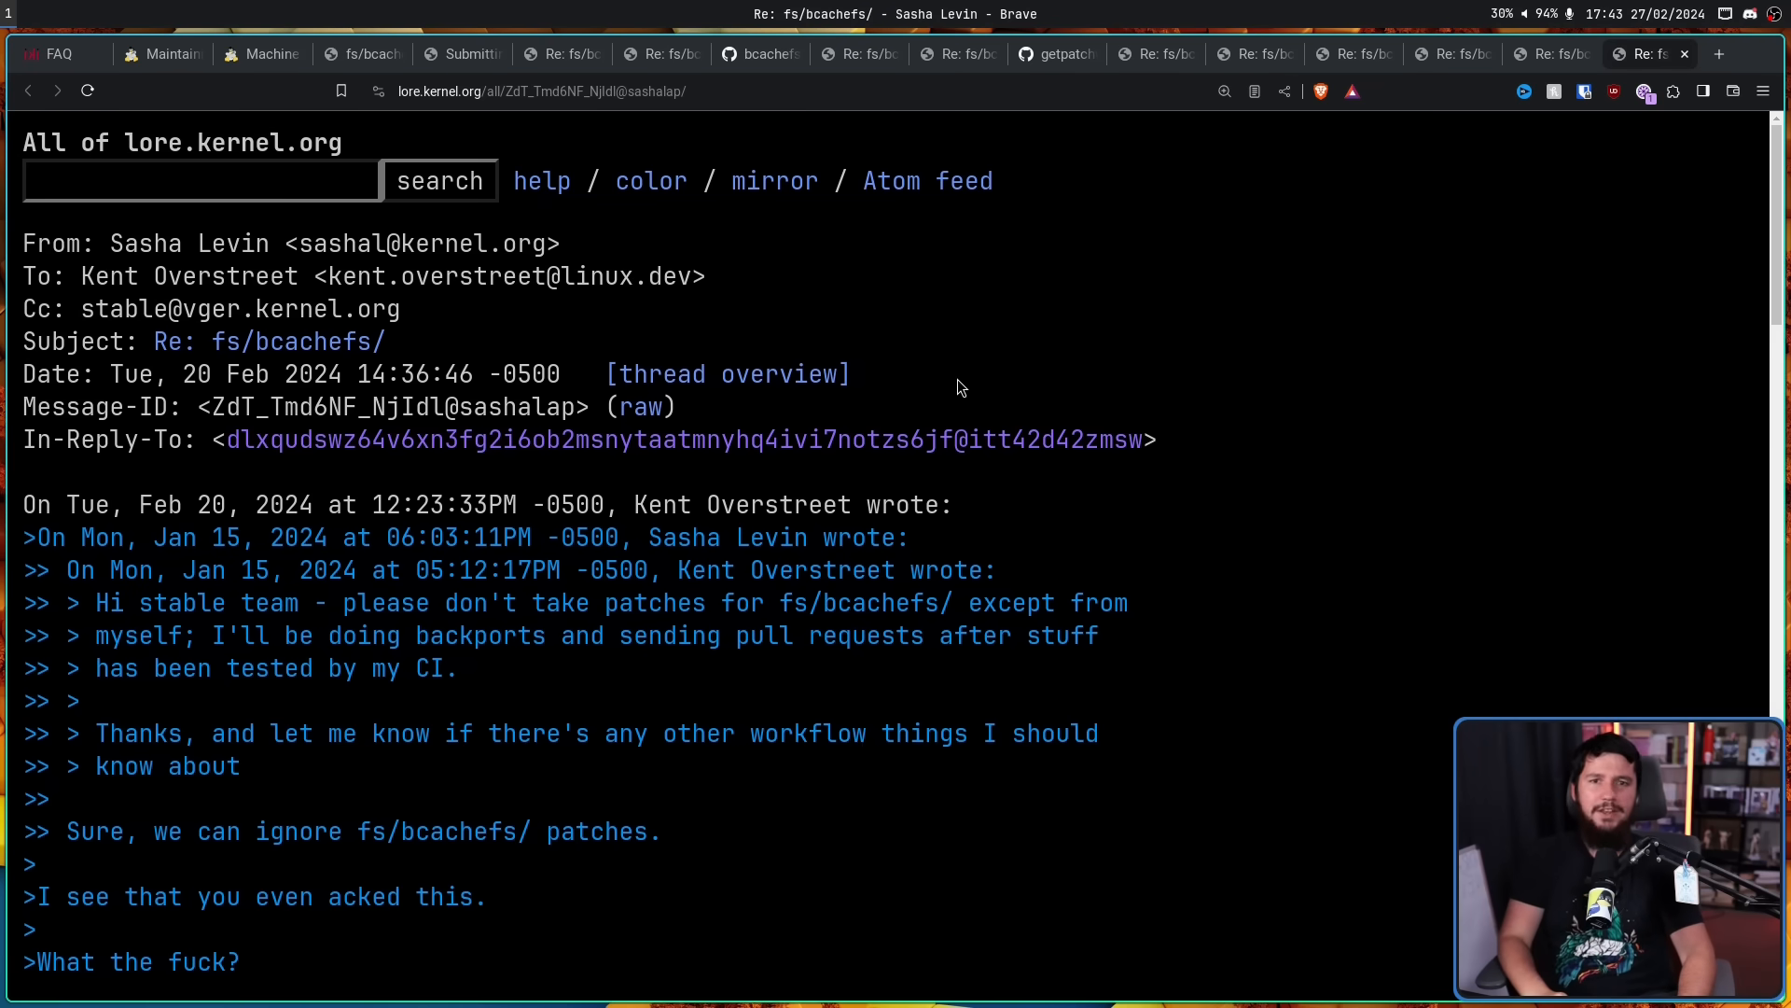
# Read Sasha Levin's 20 Feb reply on empty Fixes: tags through to his civility request and signature
pyautogui.scroll(-3)
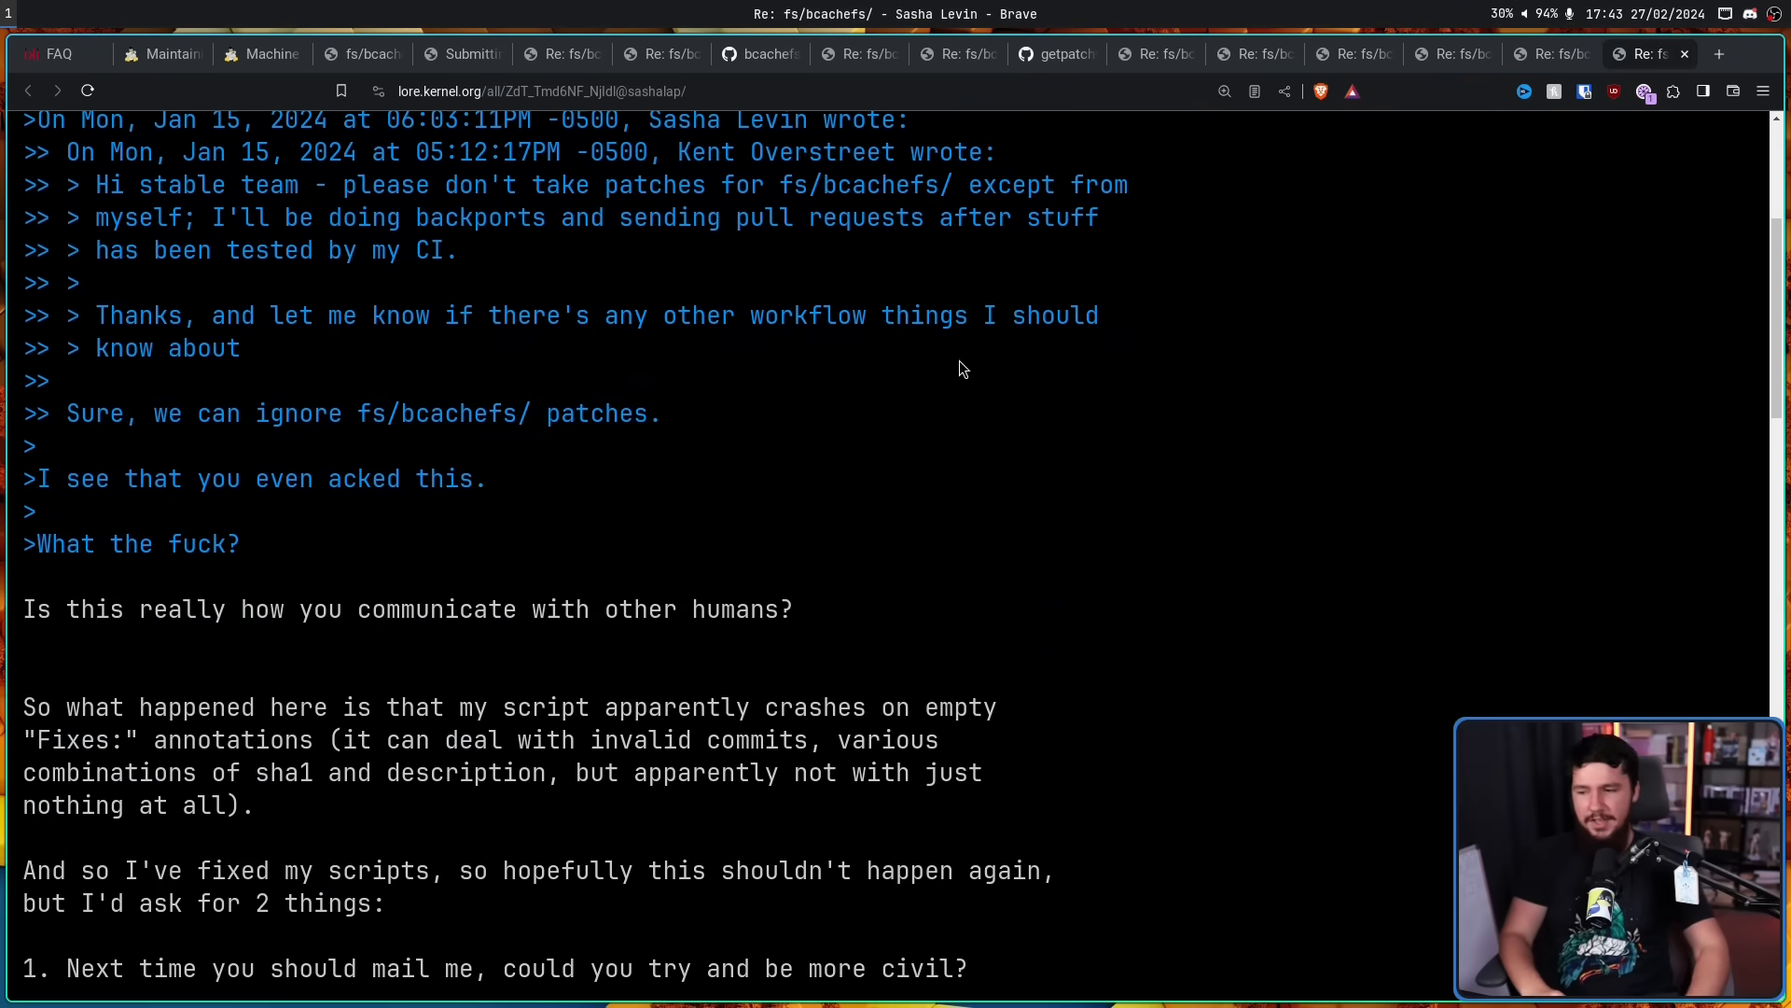
pyautogui.moveTo(992, 320)
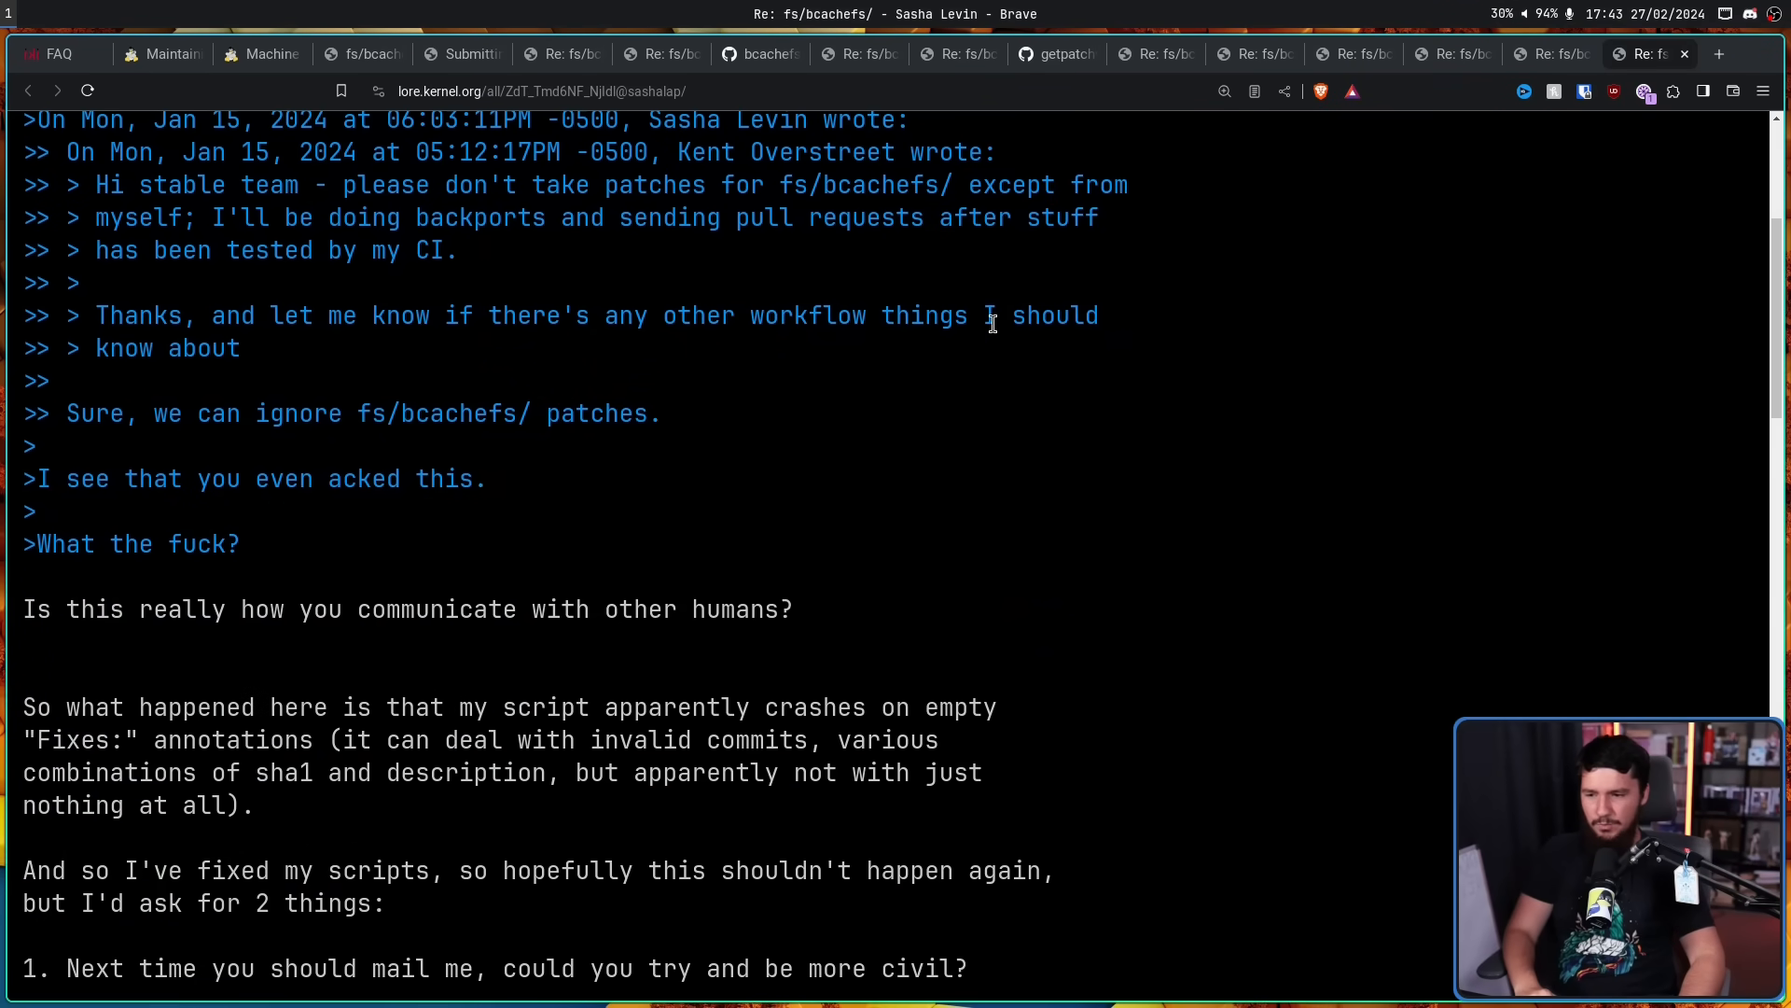
pyautogui.scroll(-3)
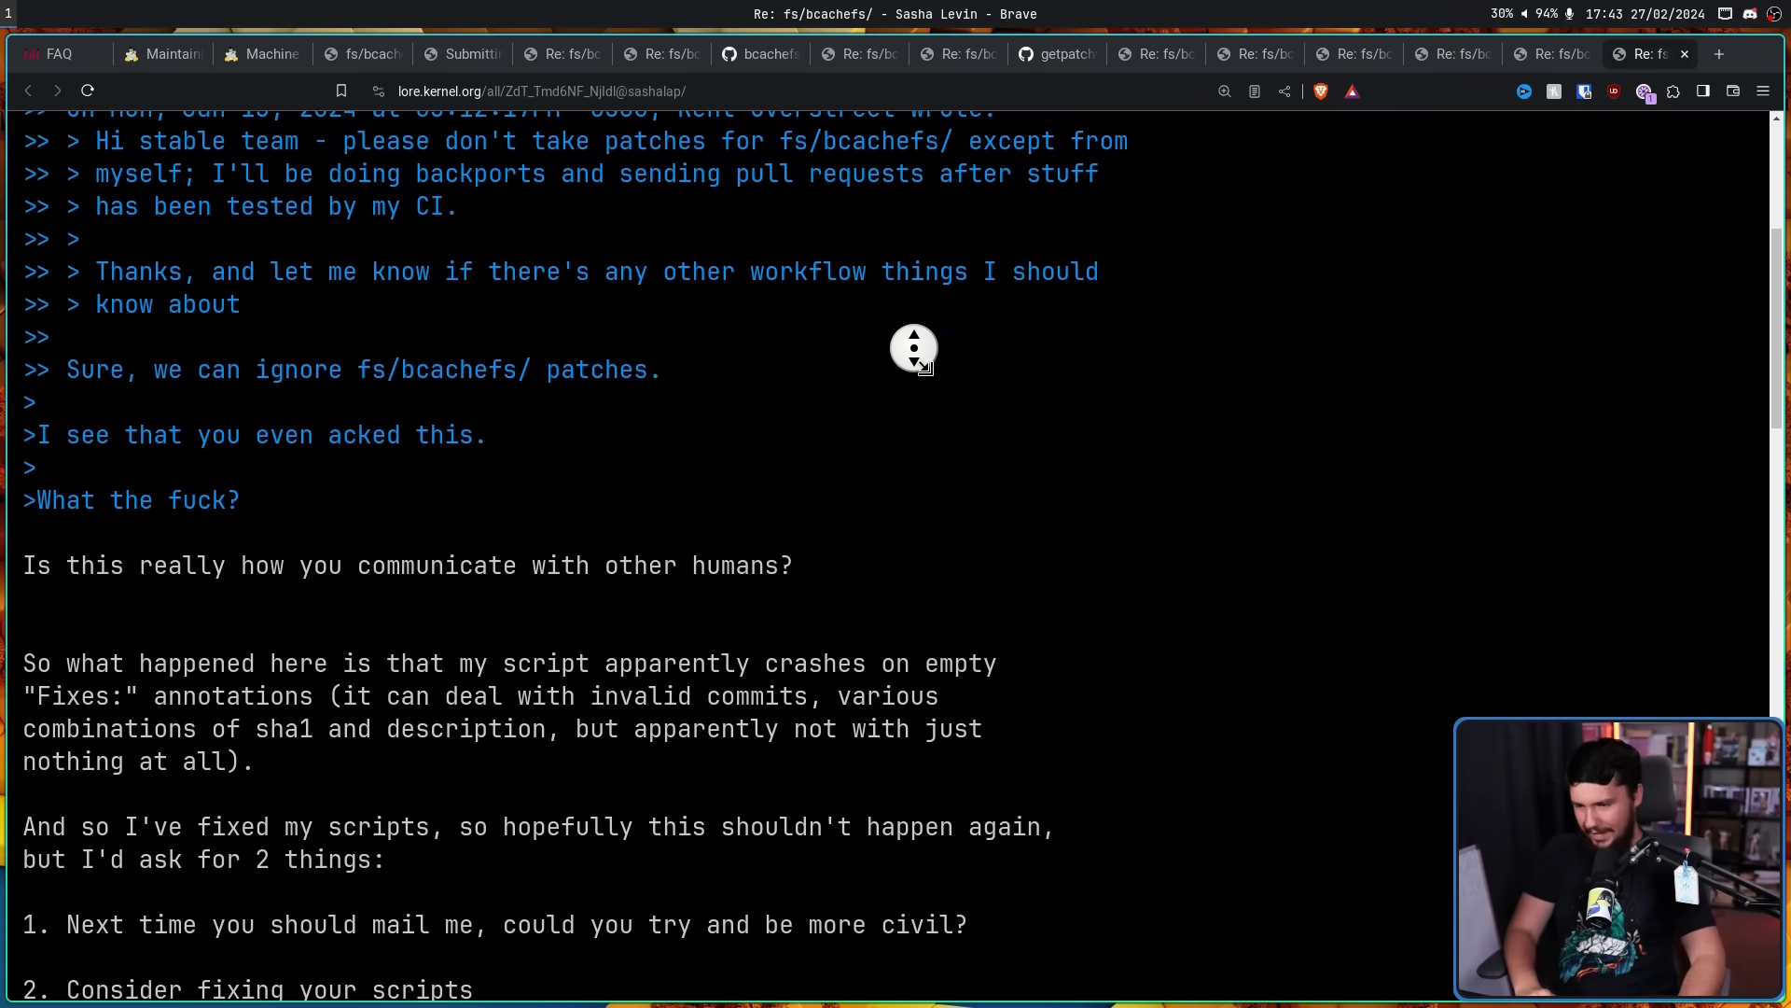
pyautogui.scroll(-3)
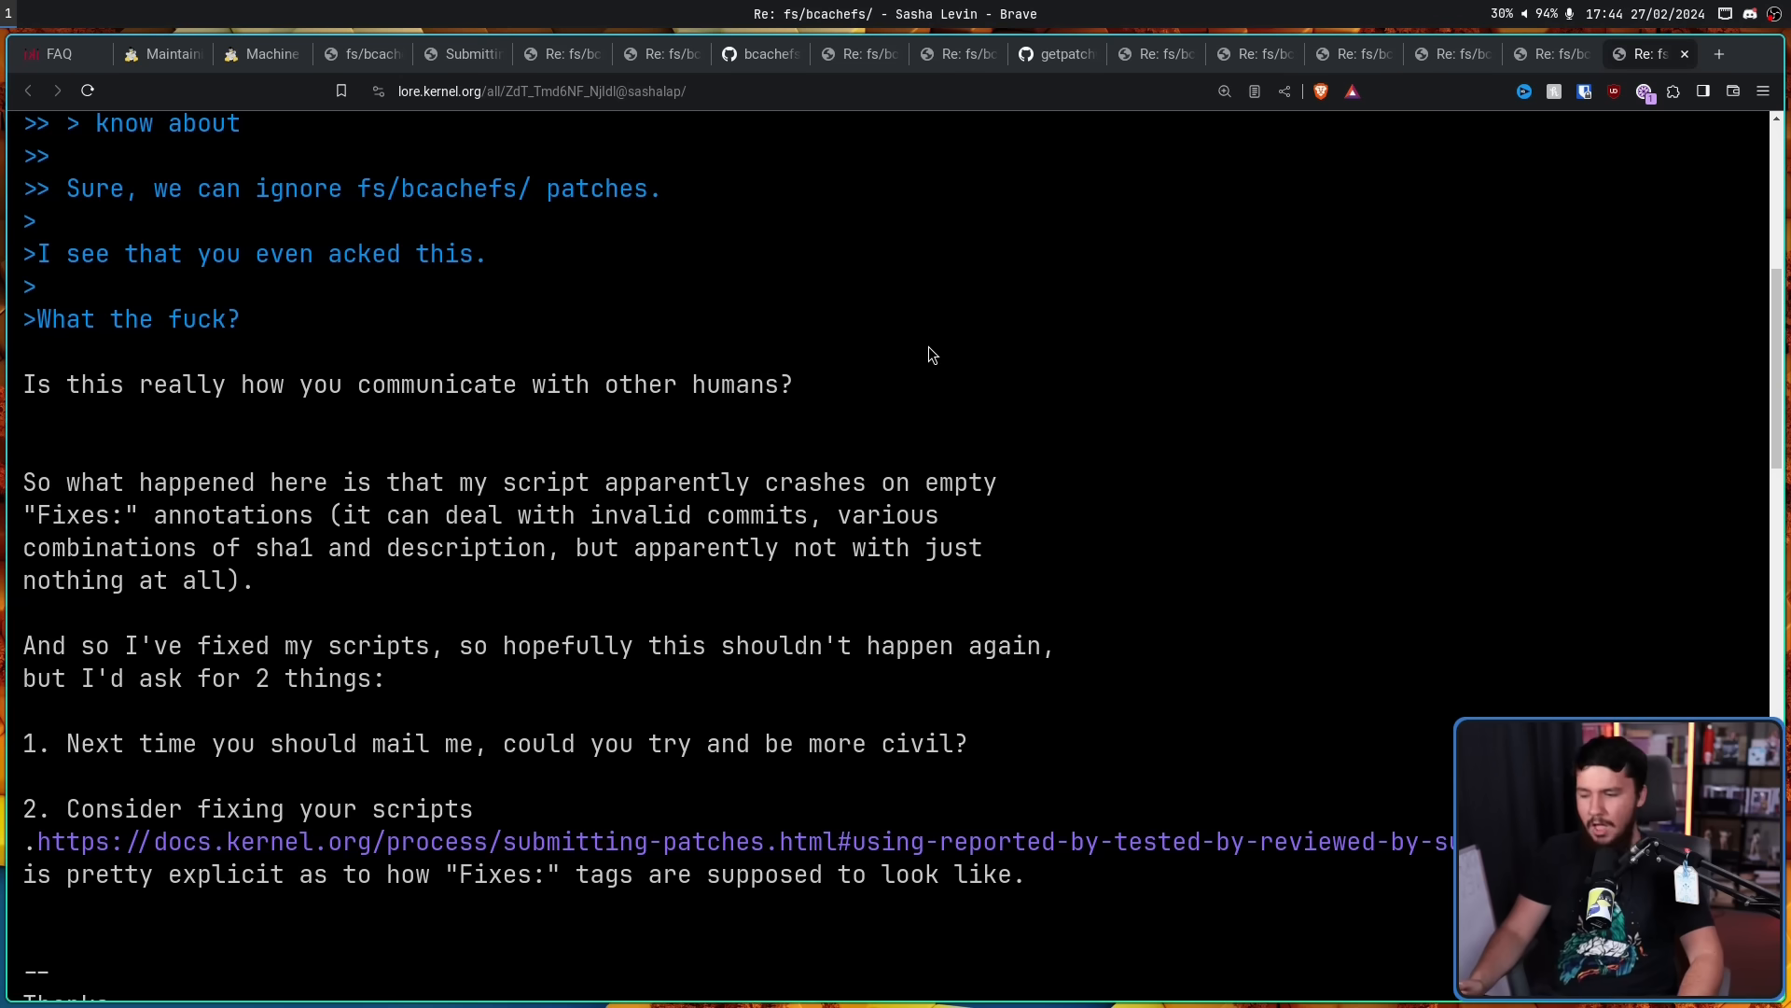
pyautogui.moveTo(988, 296)
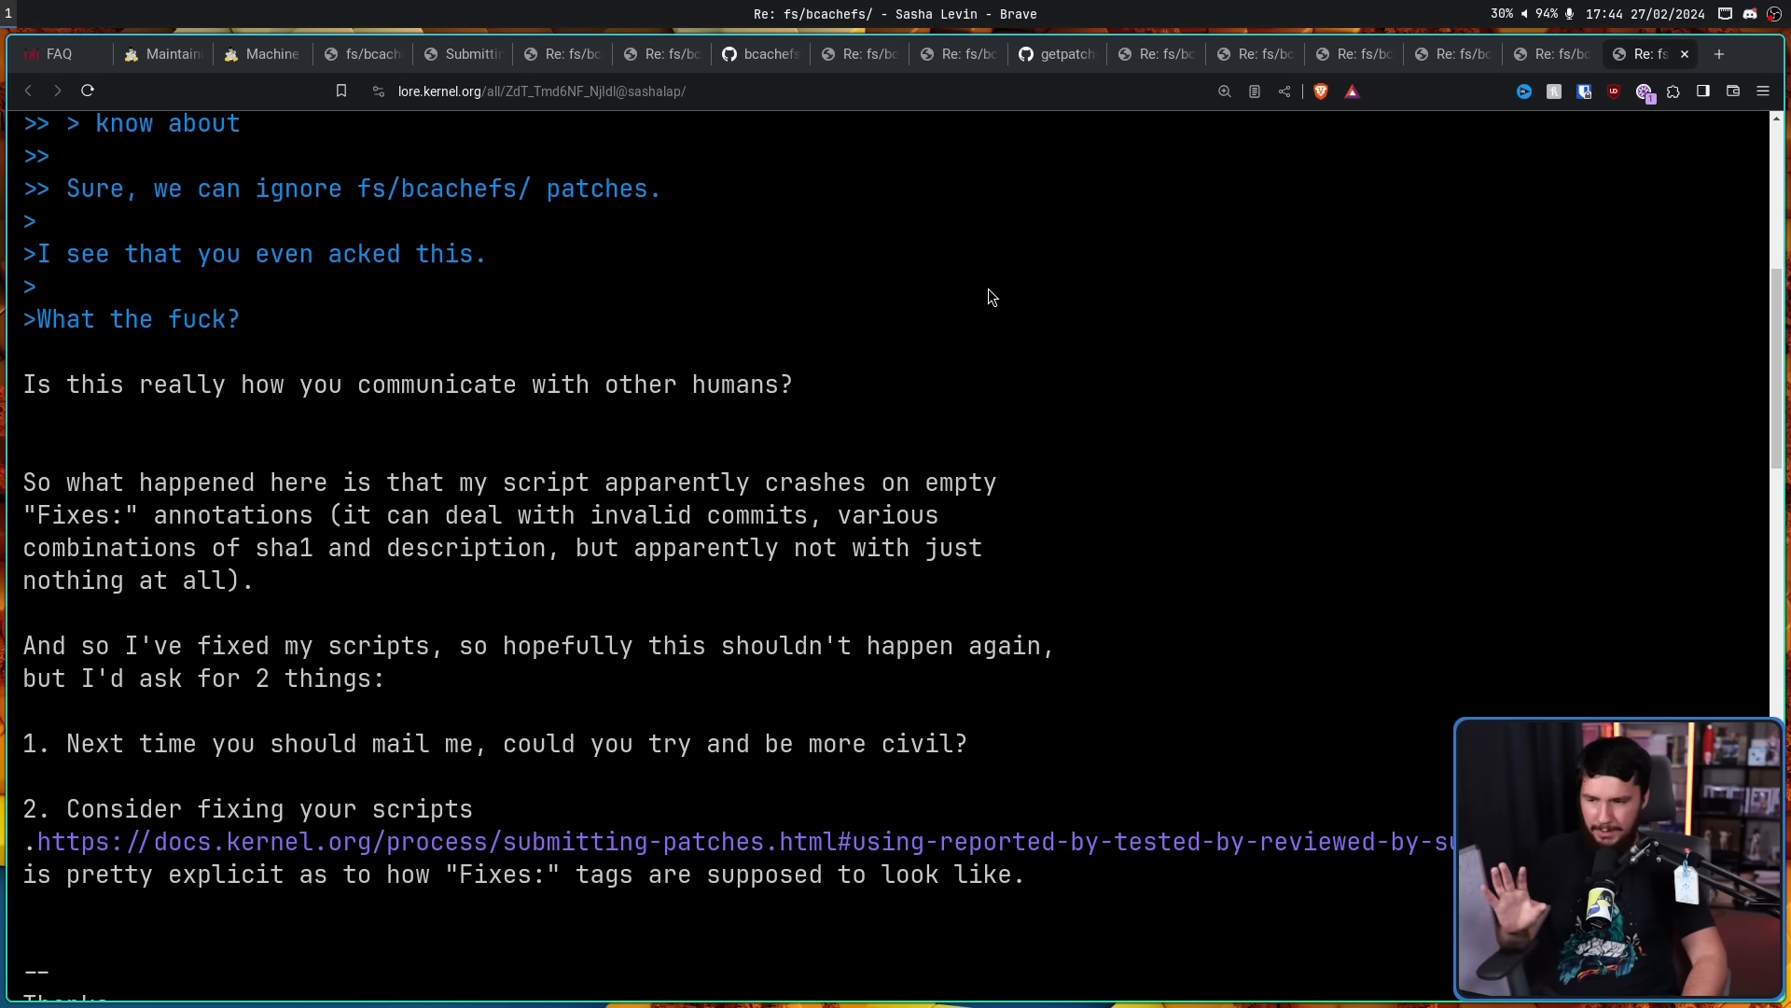
pyautogui.moveTo(1004, 243)
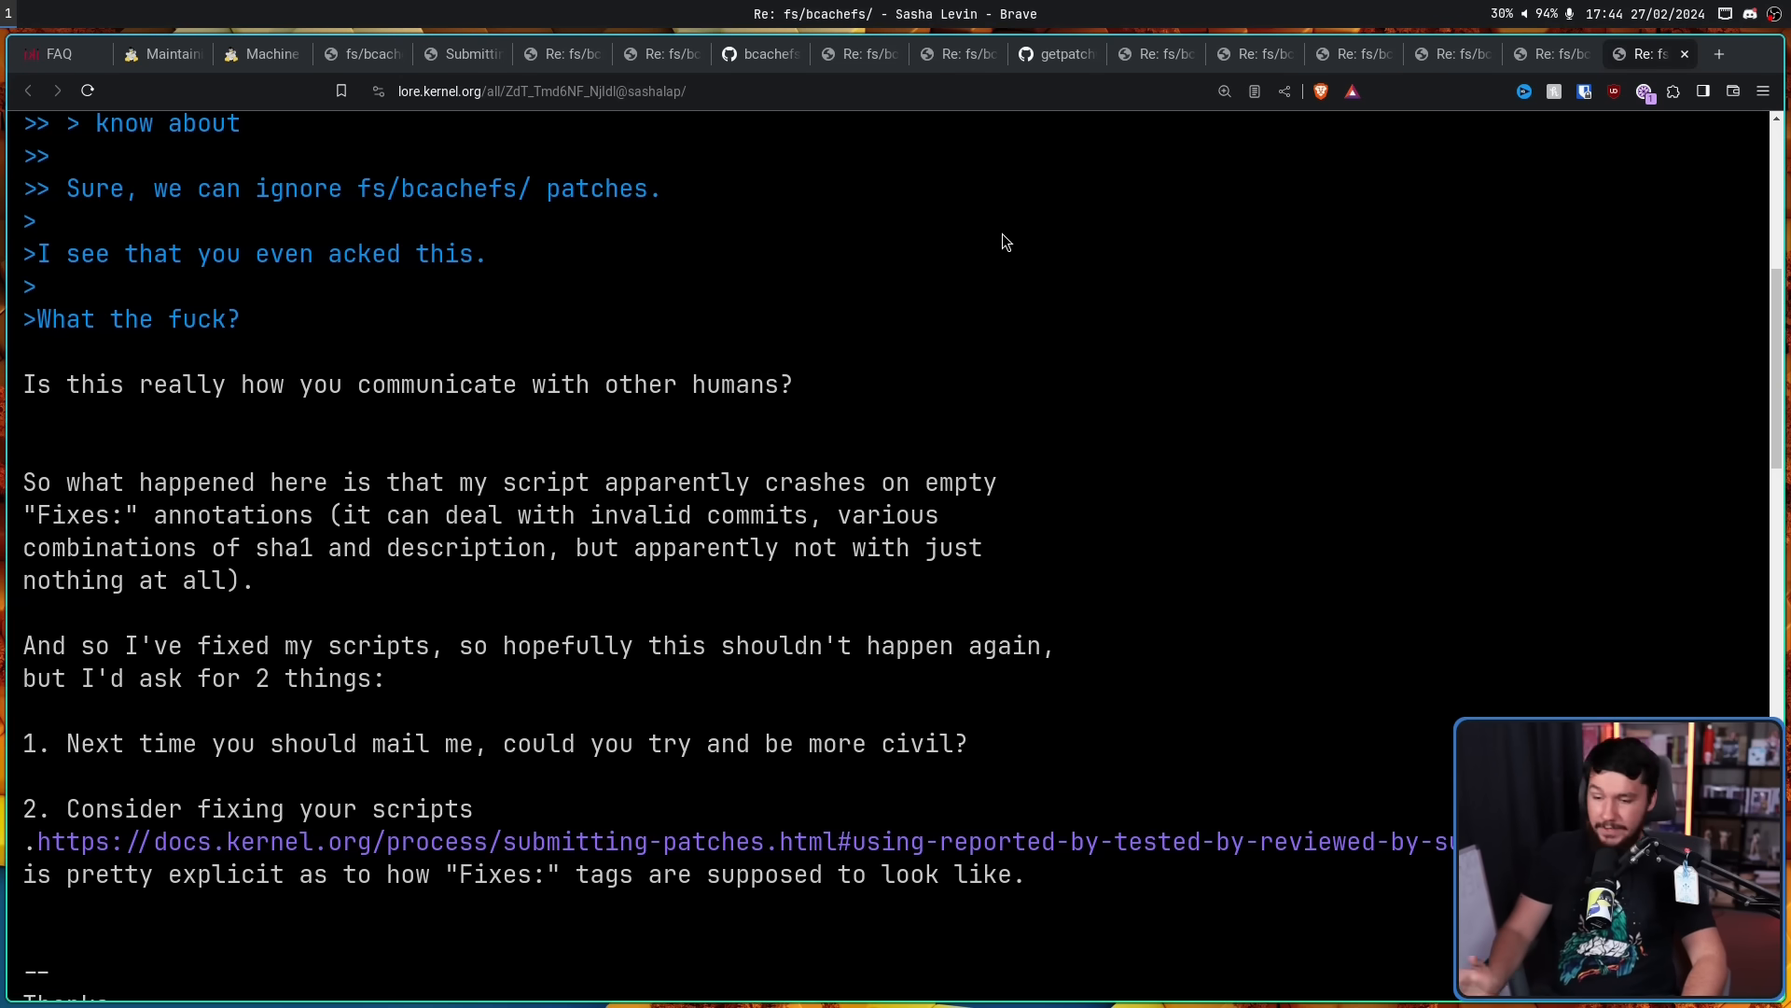
pyautogui.scroll(-3)
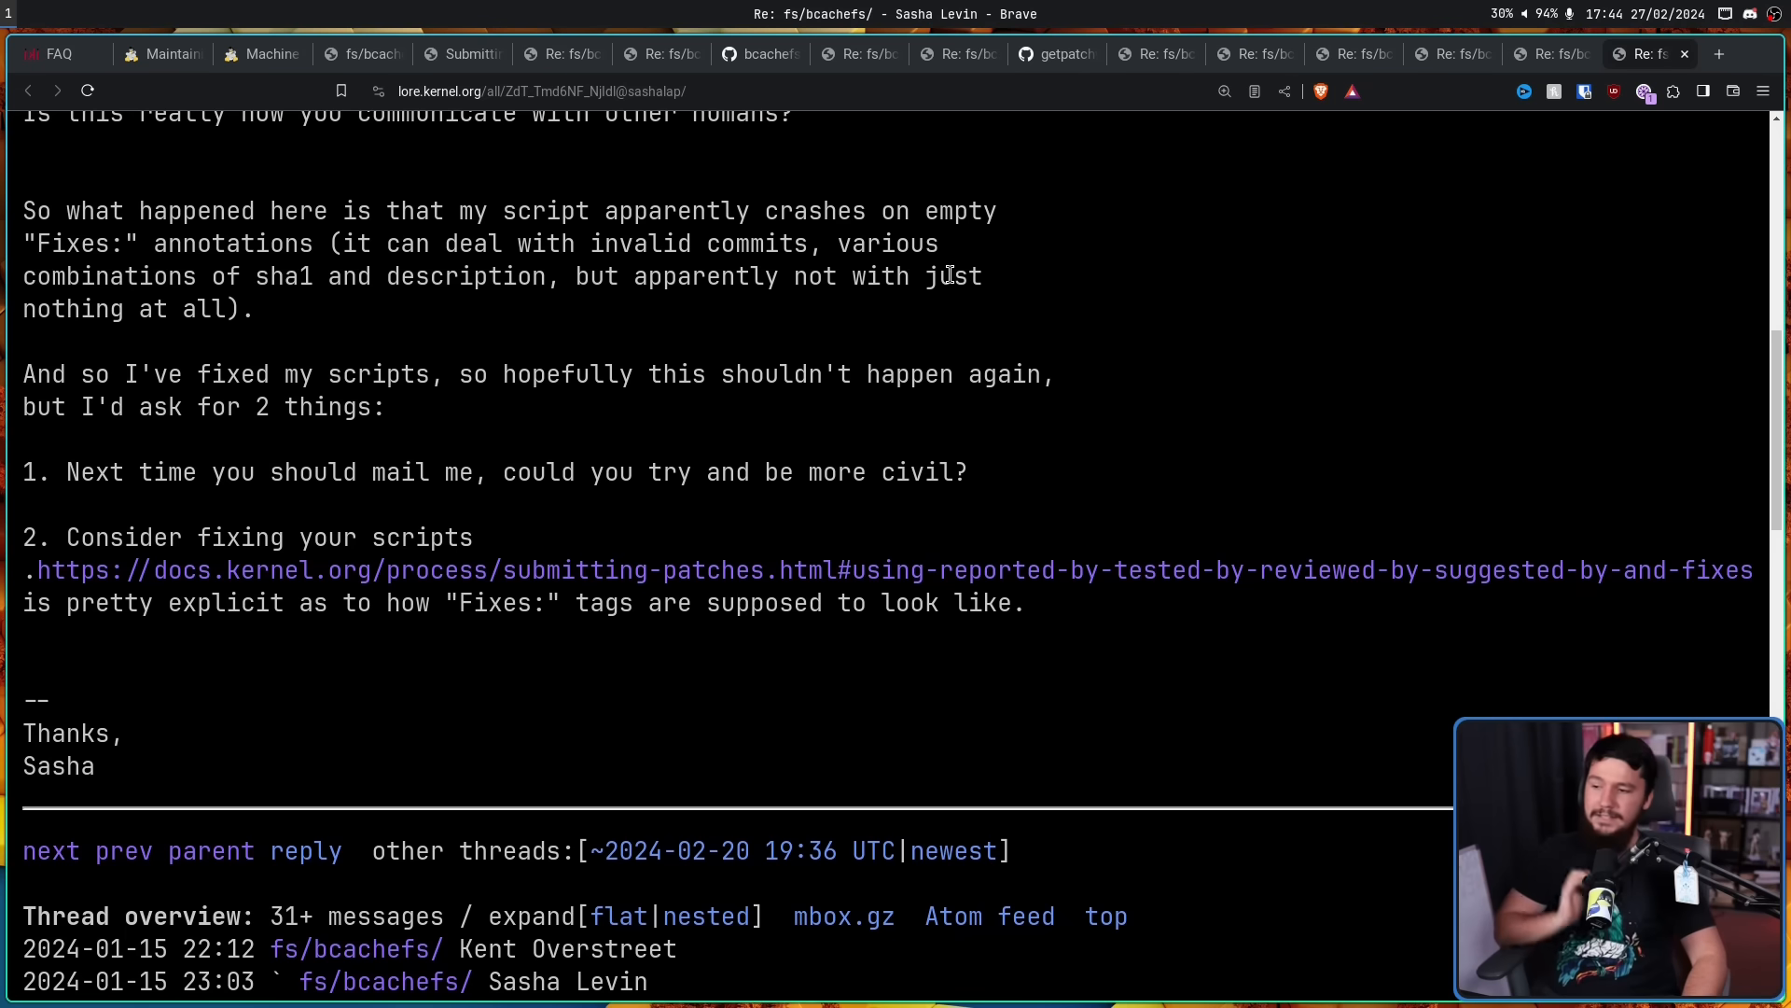
pyautogui.moveTo(972, 245)
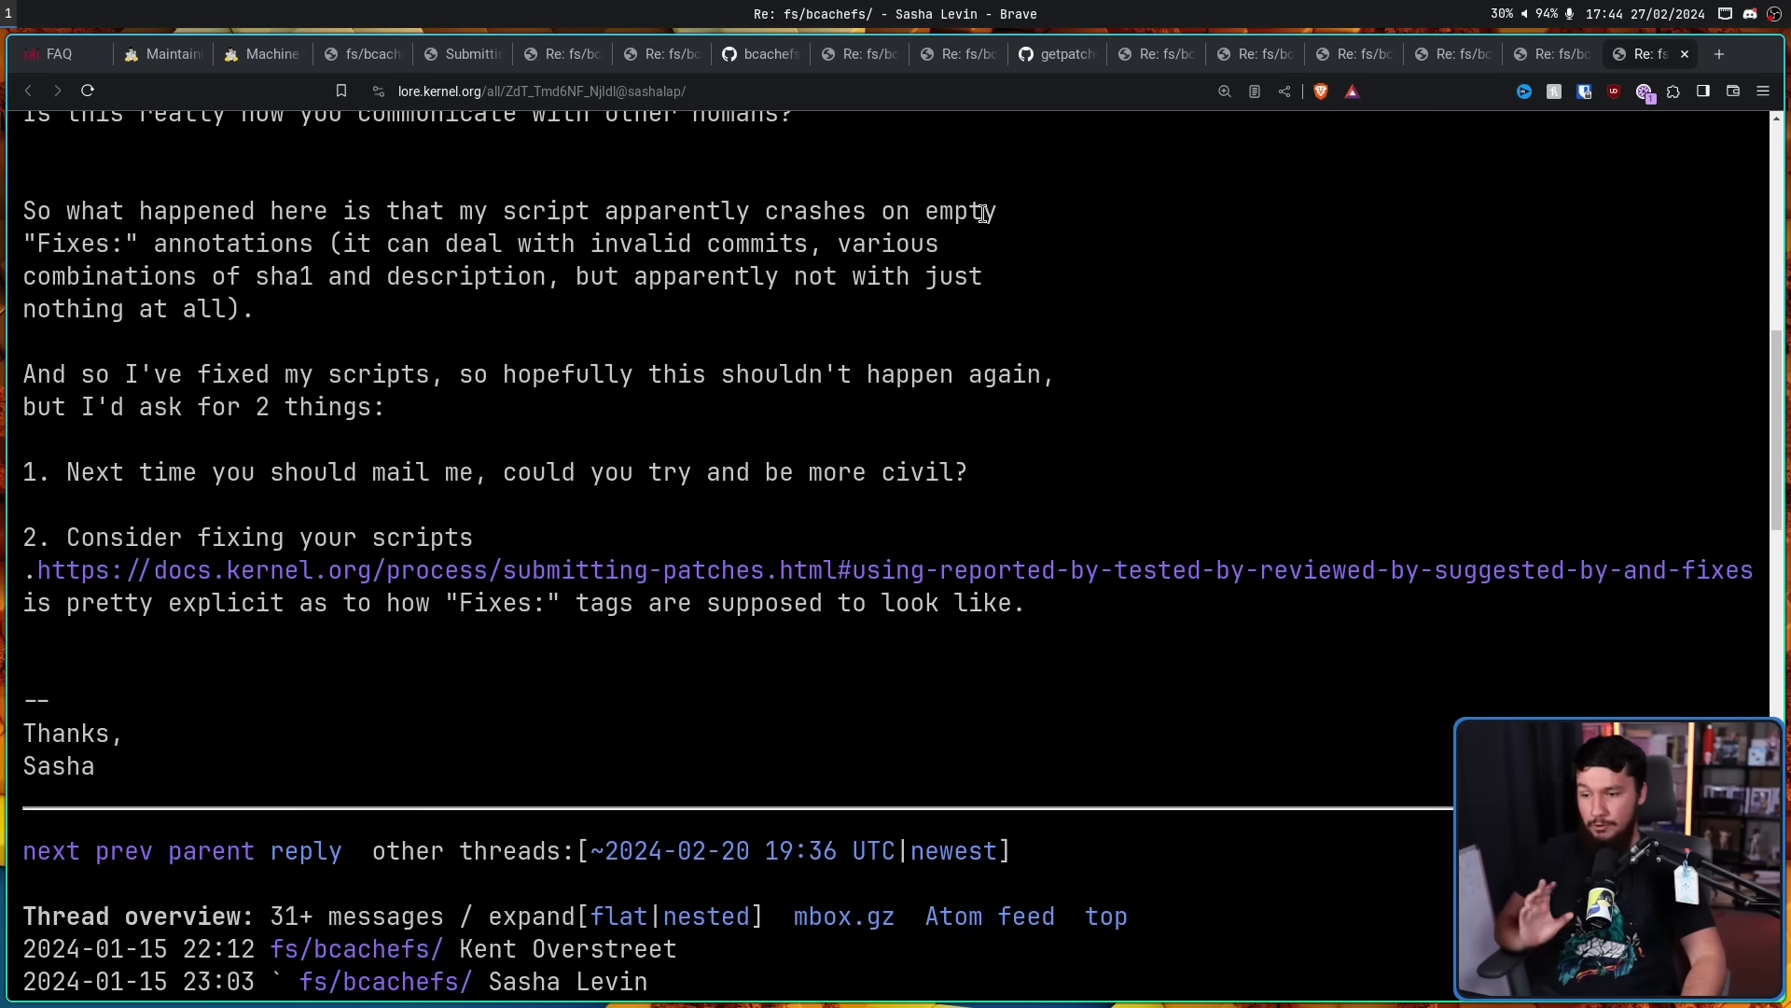
pyautogui.moveTo(1006, 197)
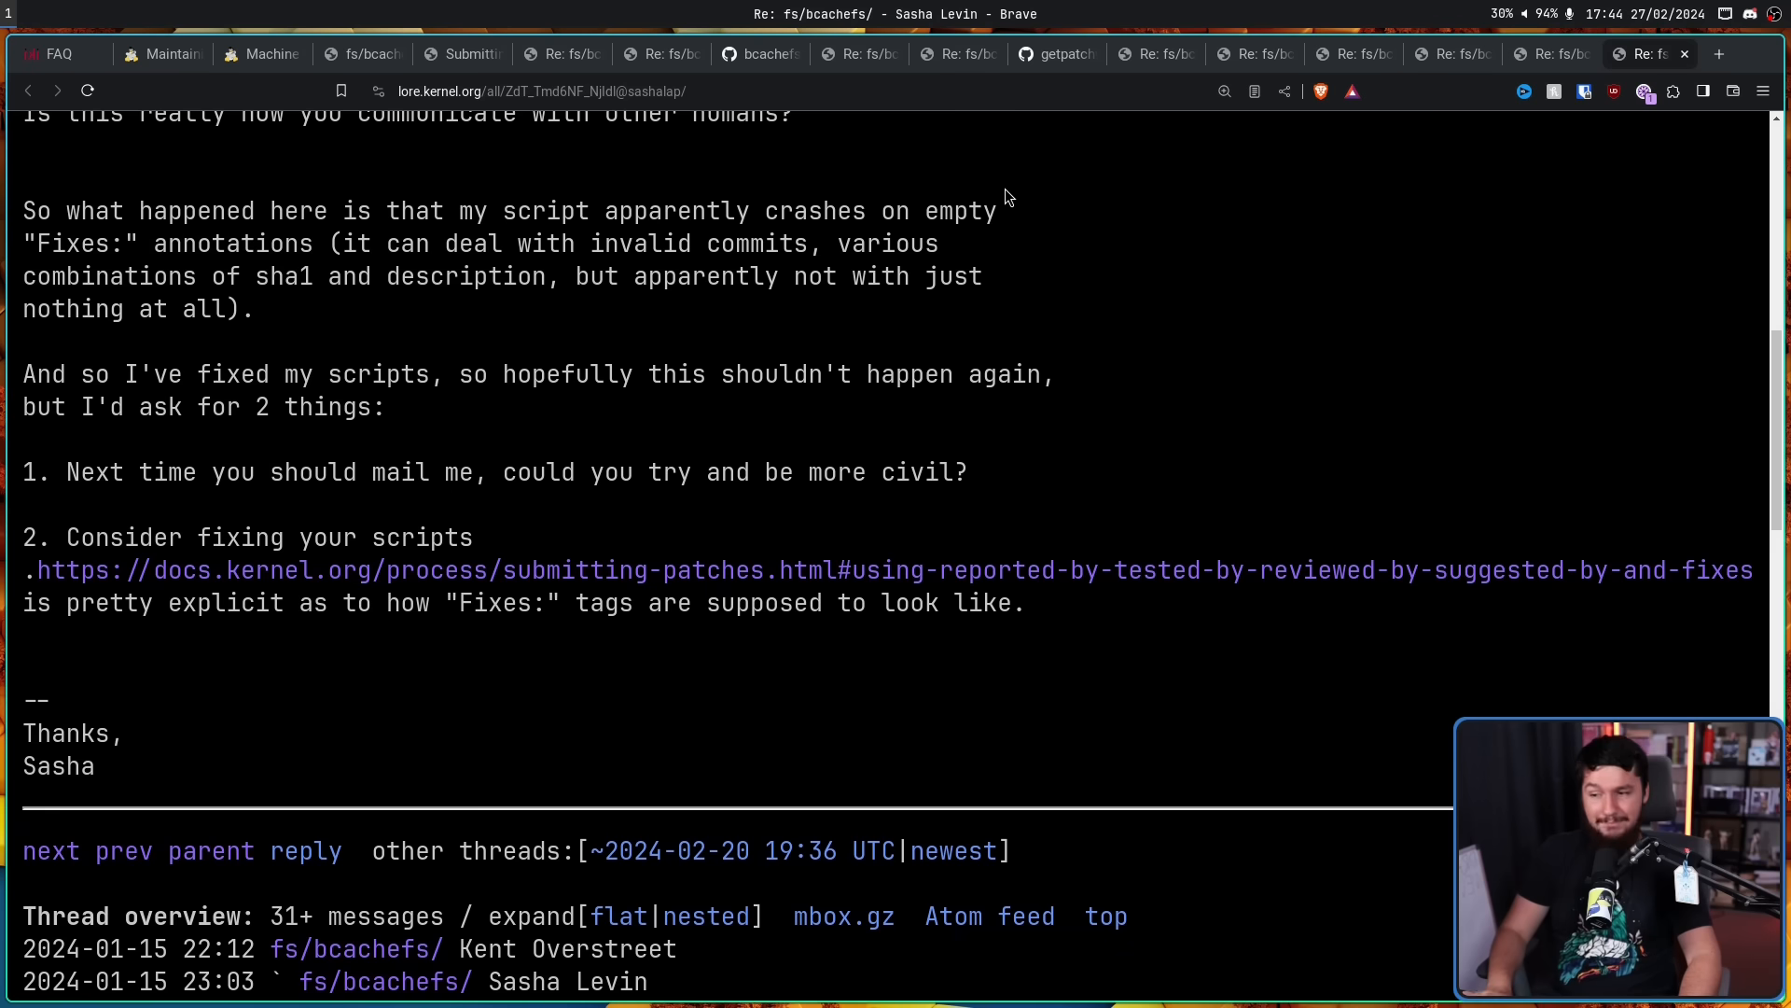
pyautogui.moveTo(1002, 222)
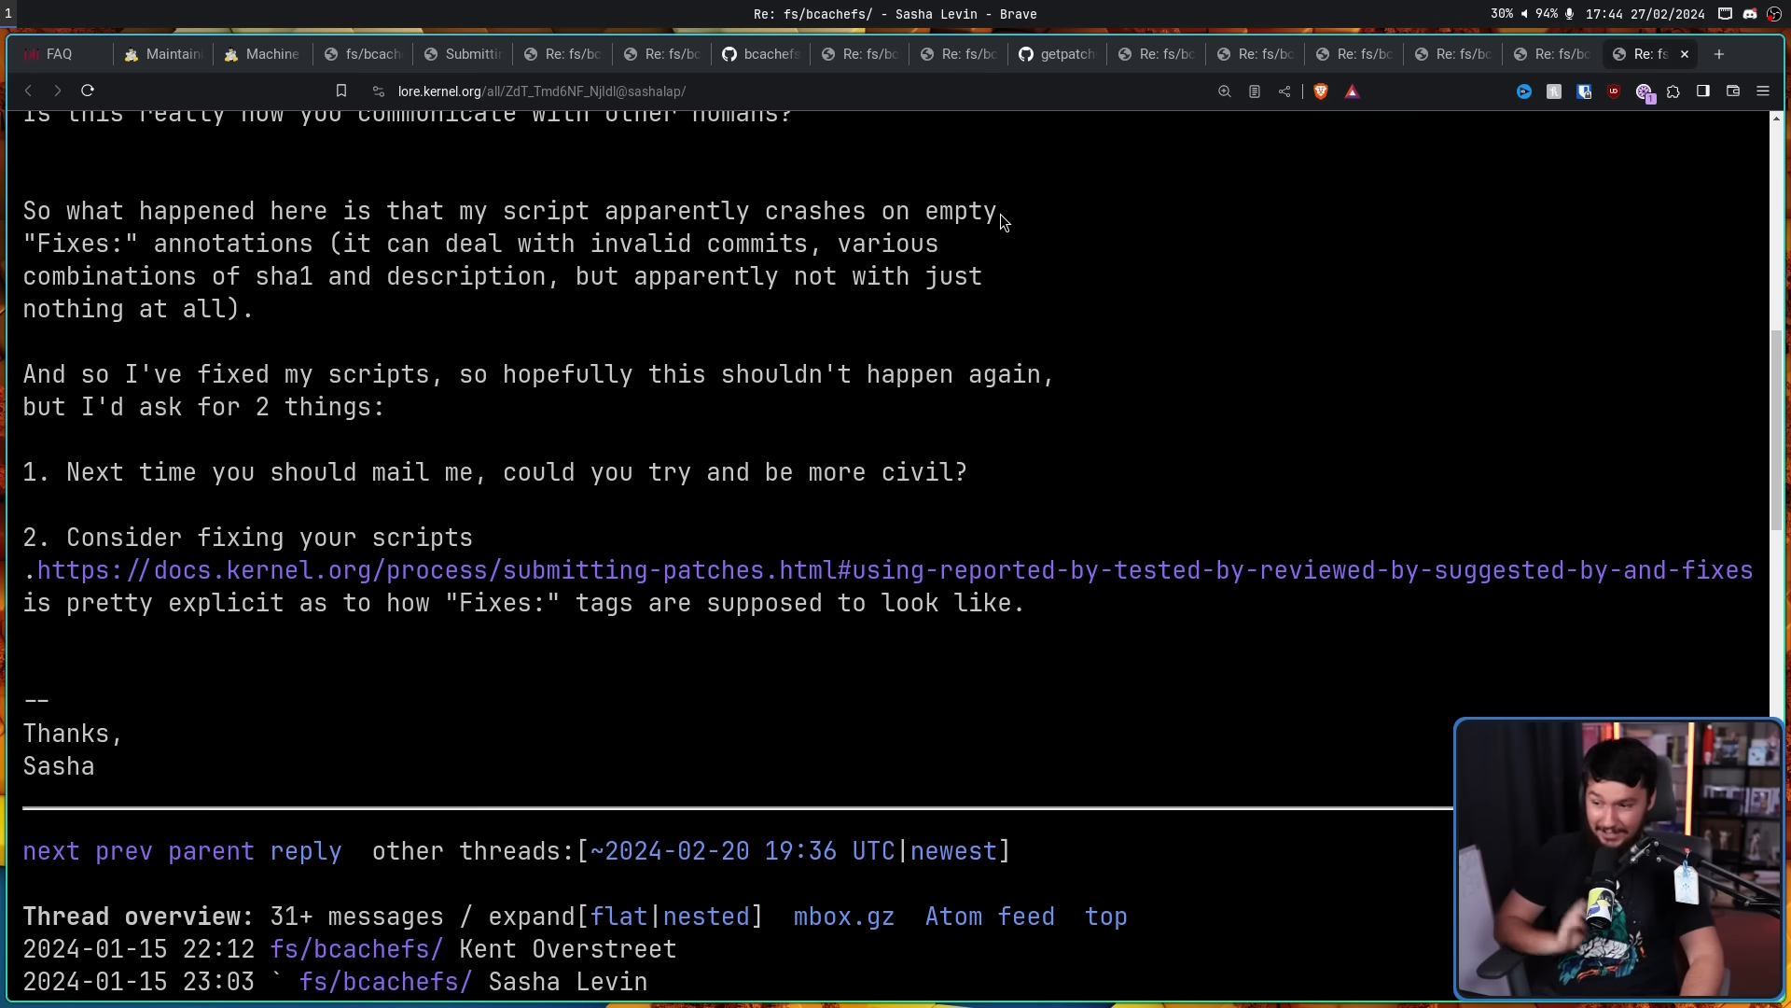
pyautogui.moveTo(1010, 218)
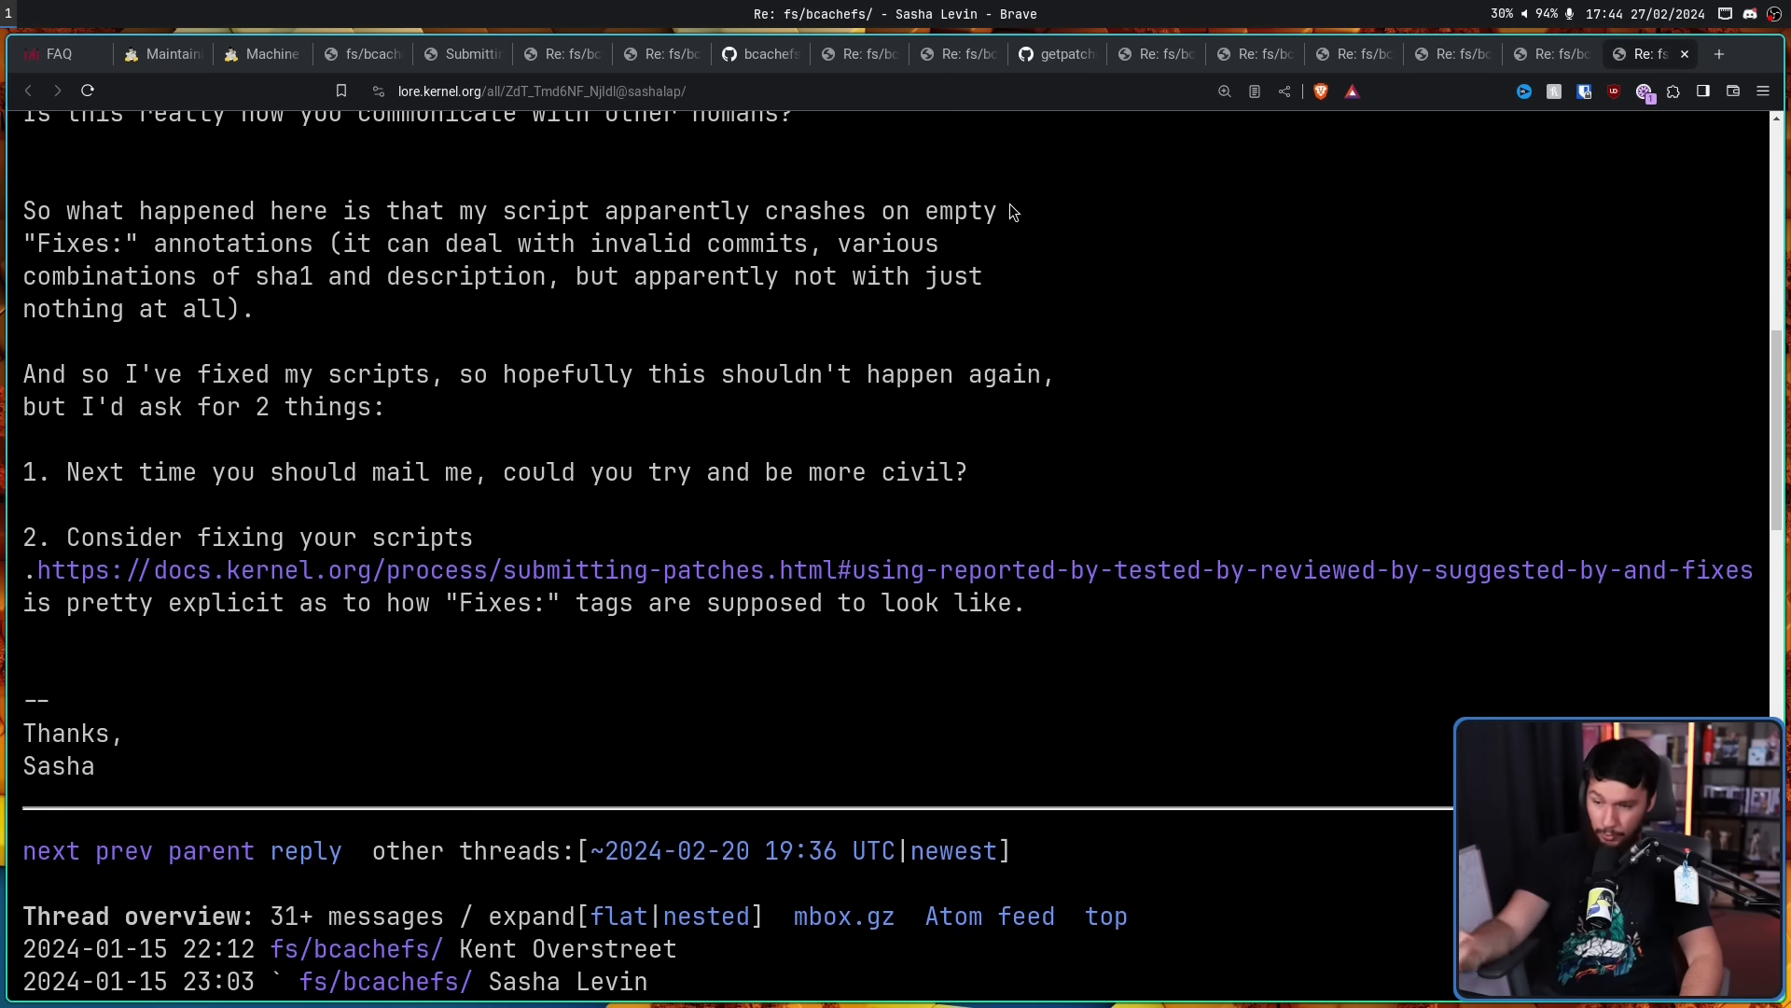
pyautogui.moveTo(1003, 212)
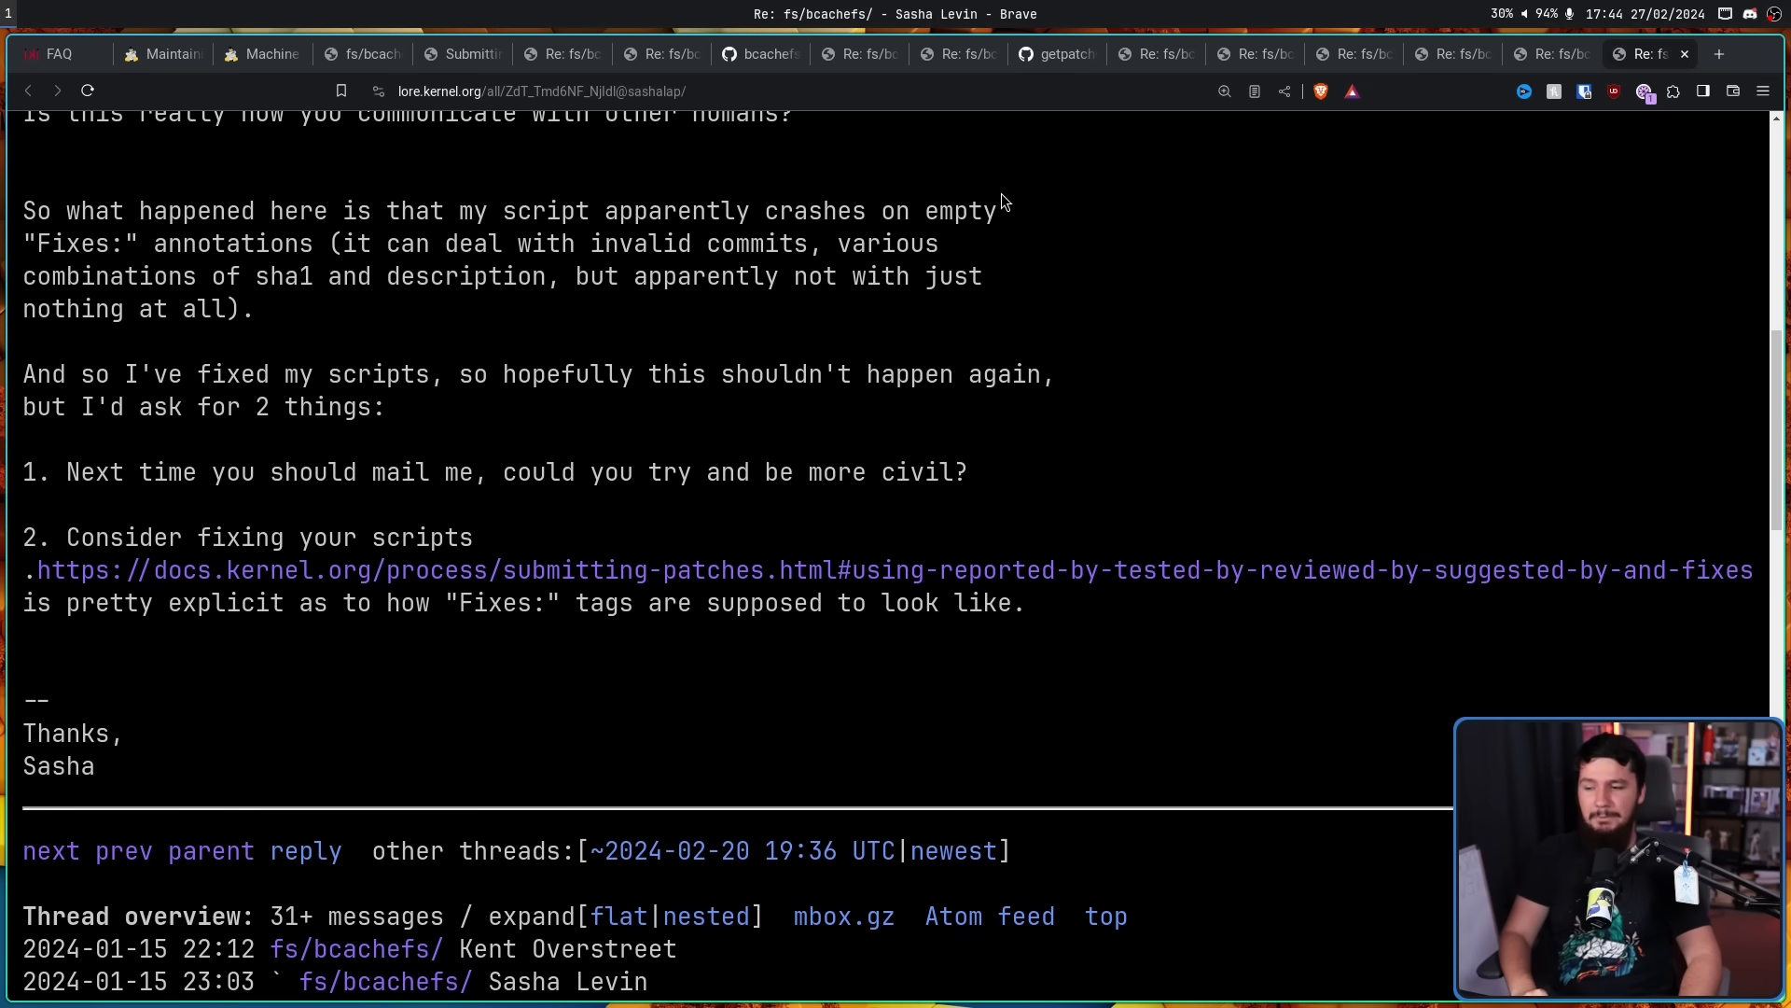
pyautogui.moveTo(260, 458)
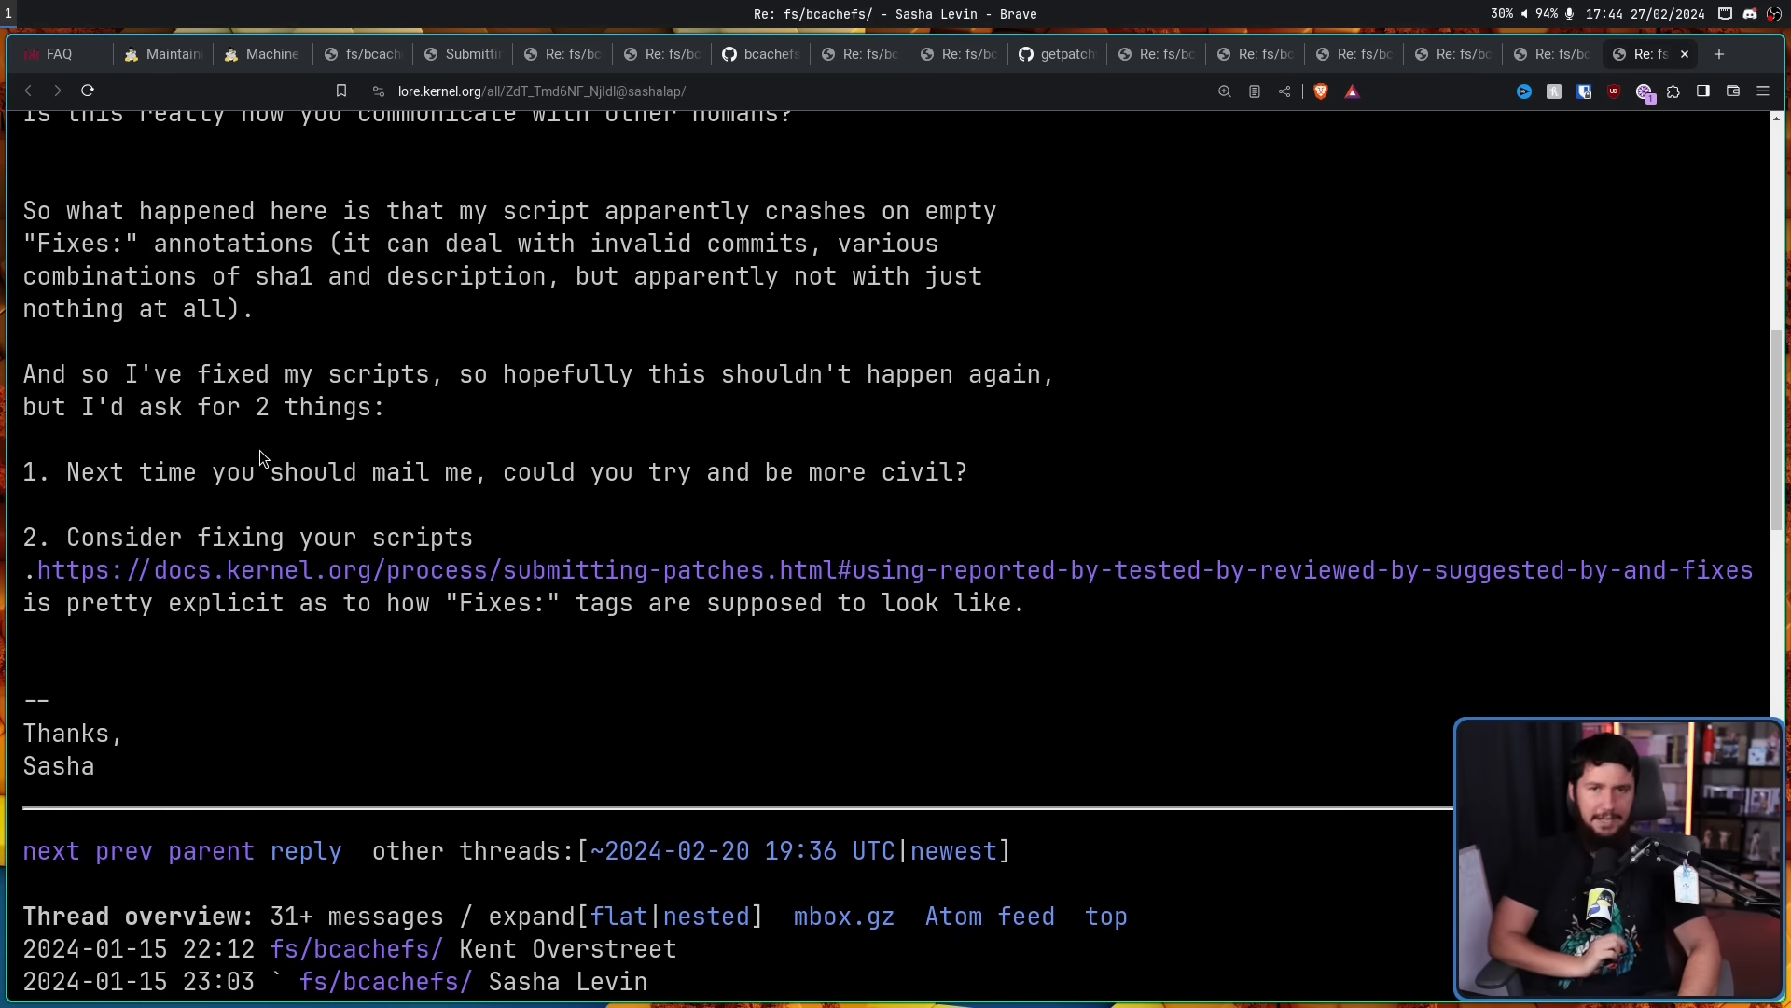